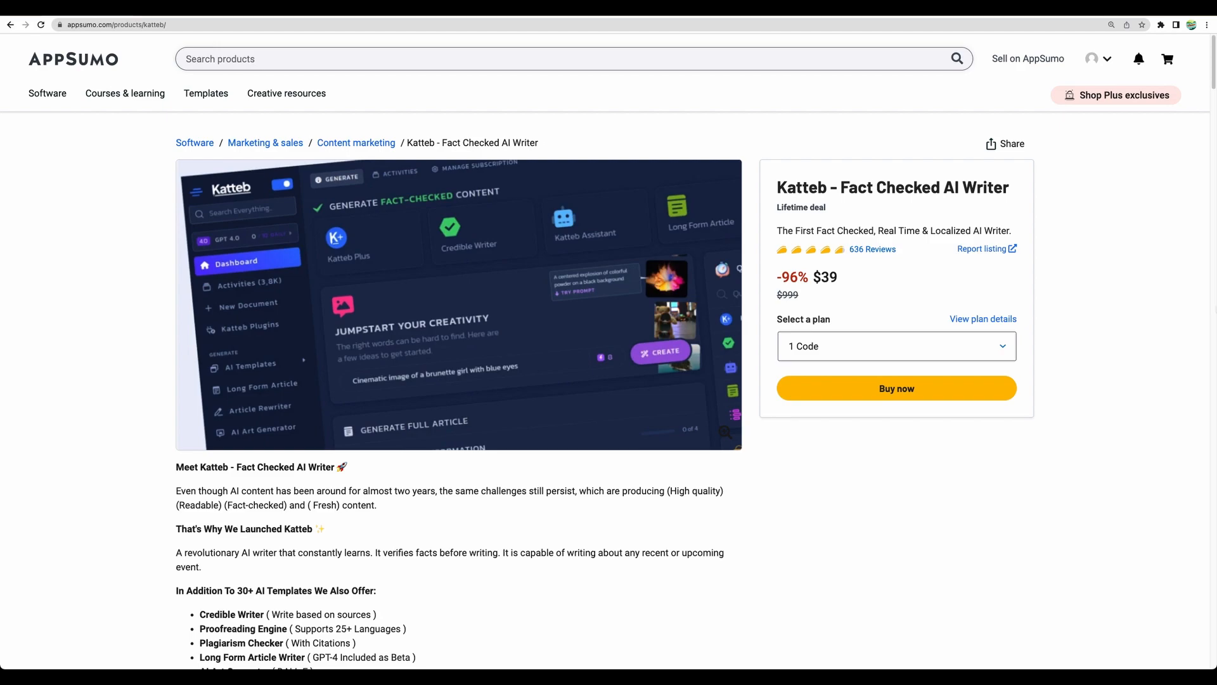
pyautogui.moveTo(864, 270)
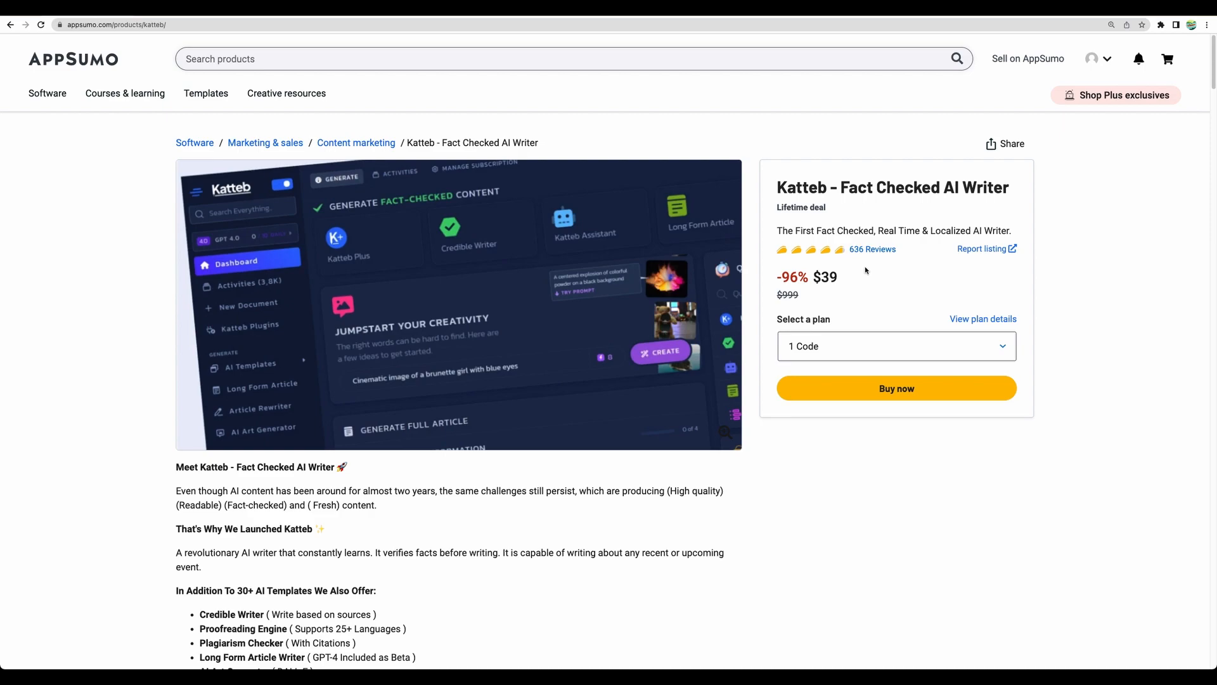
pyautogui.moveTo(866, 266)
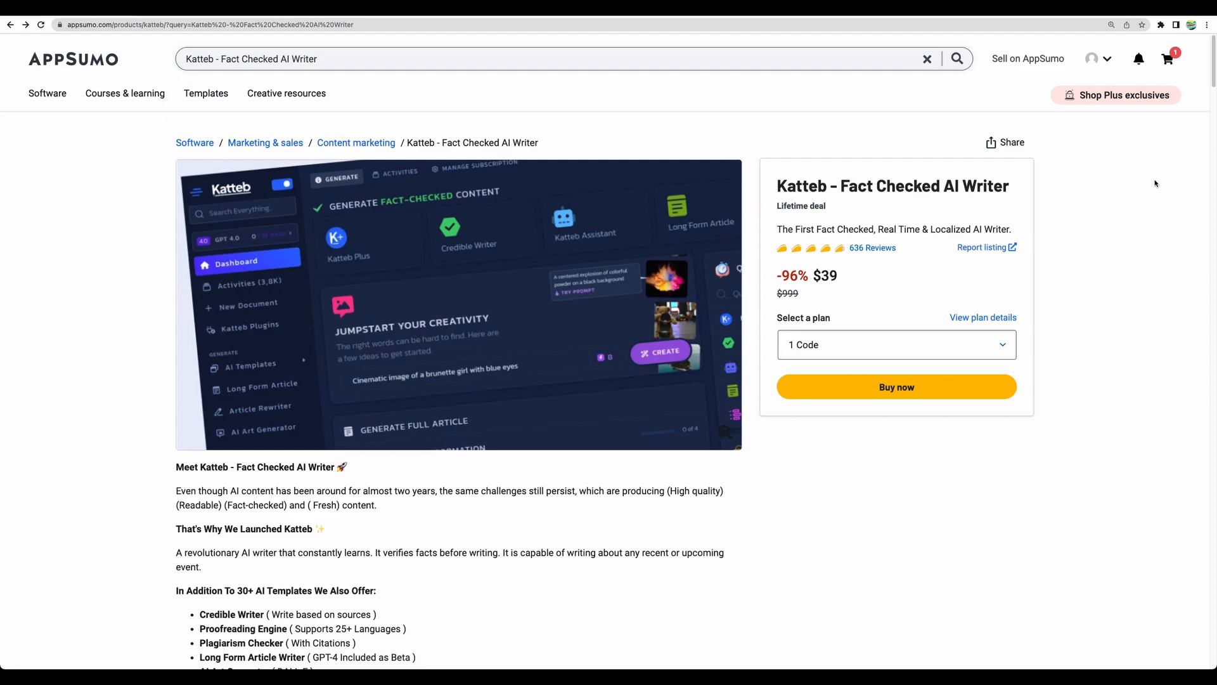
pyautogui.moveTo(1145, 185)
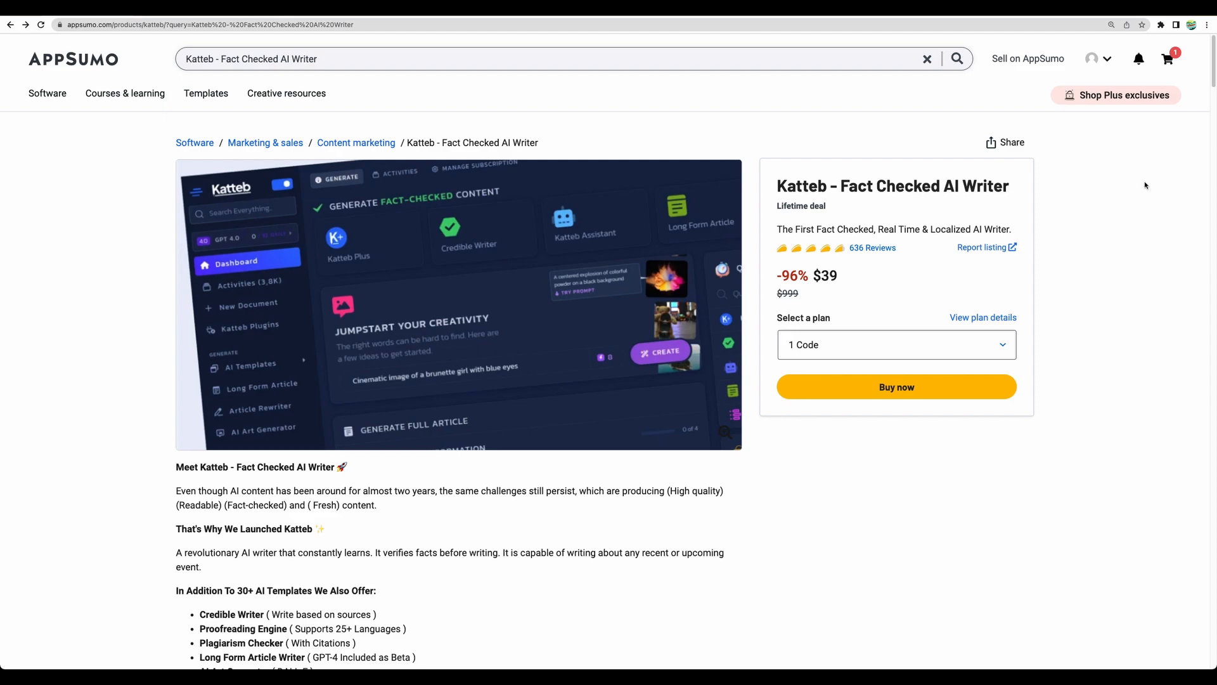
pyautogui.moveTo(822, 200)
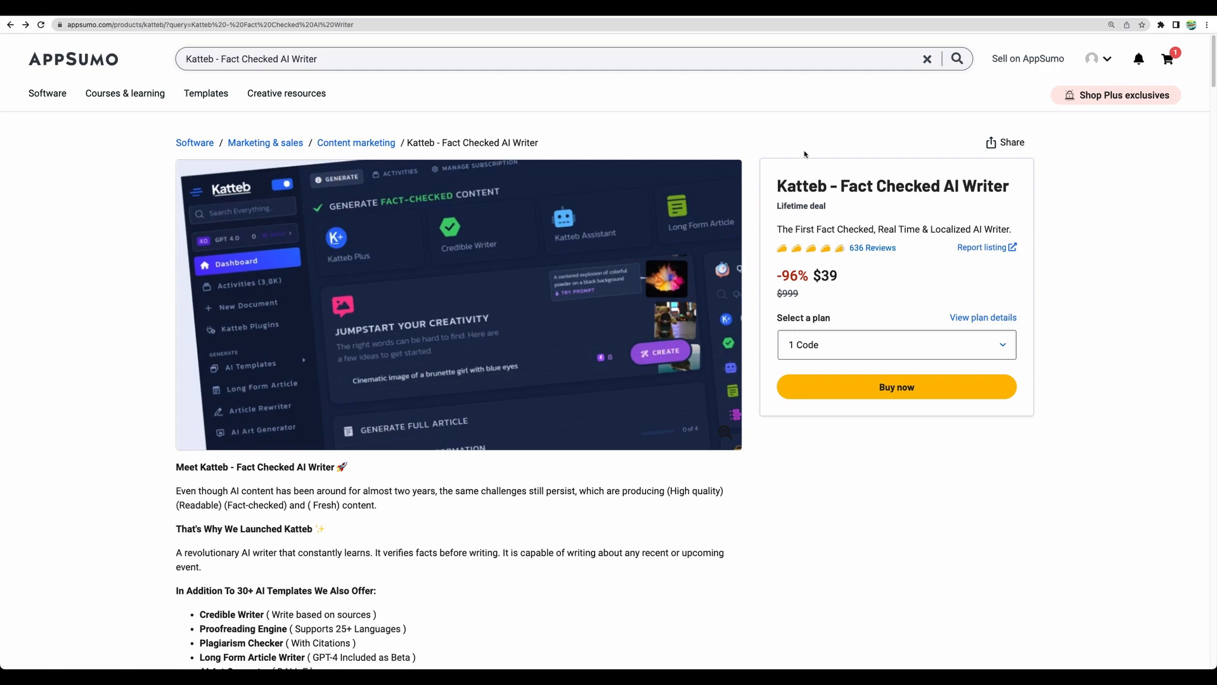
pyautogui.moveTo(858, 223)
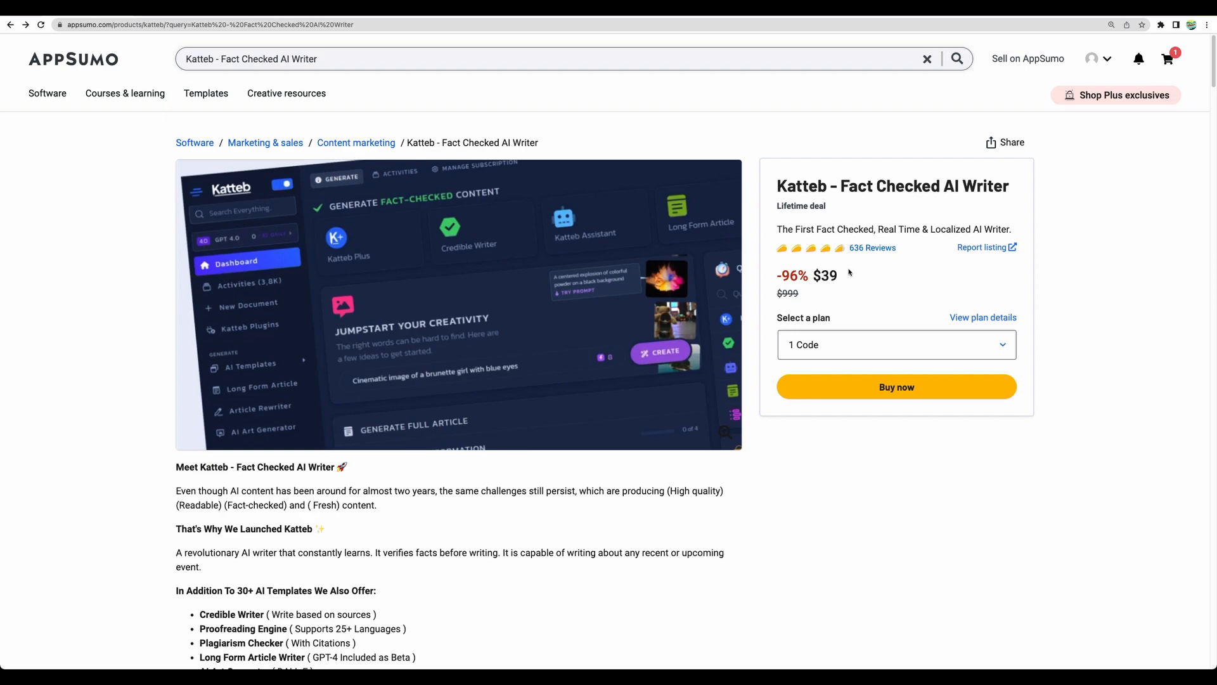
pyautogui.moveTo(836, 319)
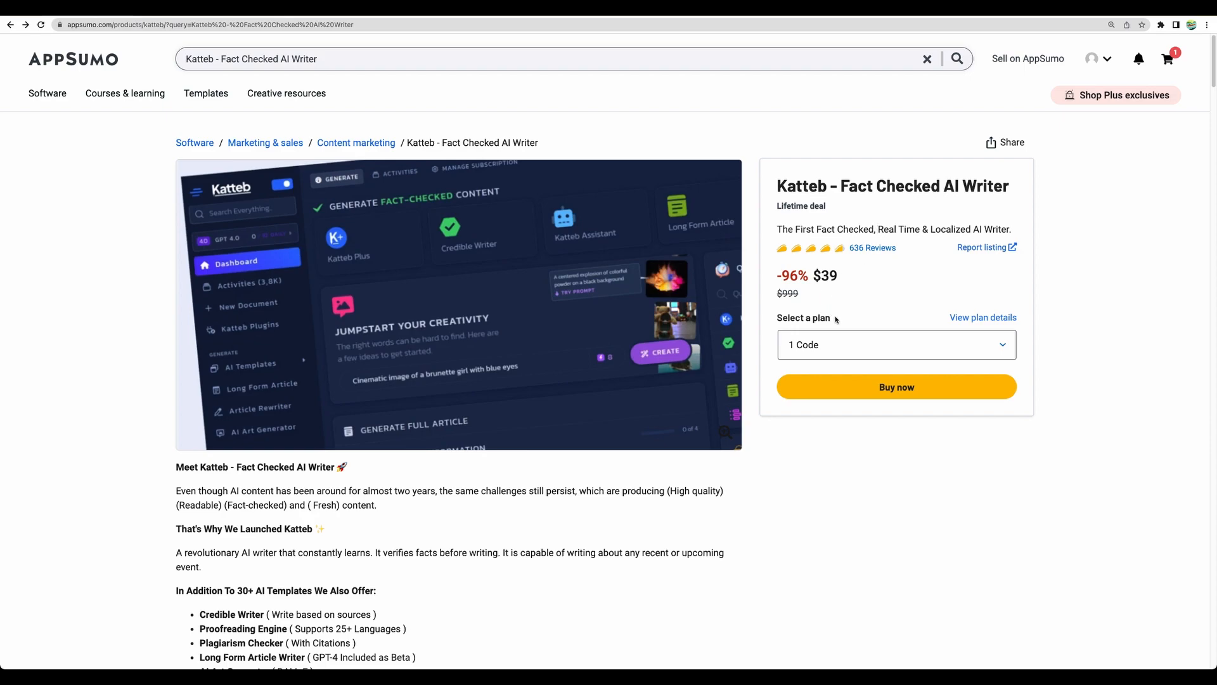
pyautogui.moveTo(803, 217)
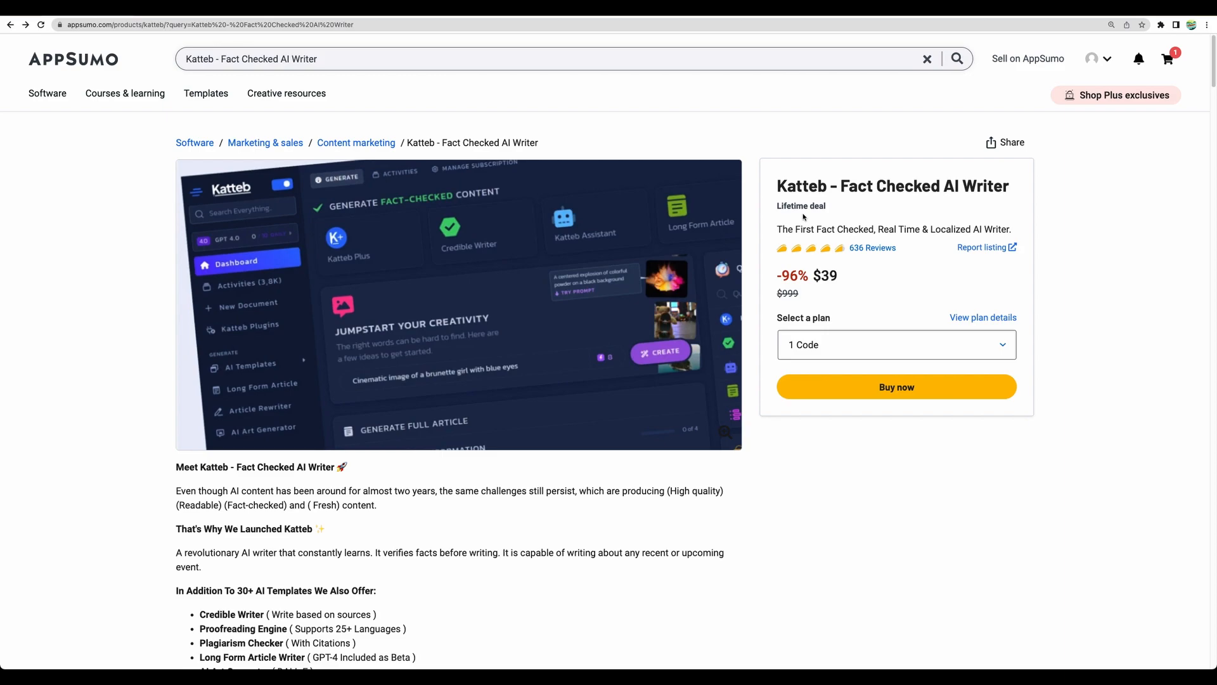
pyautogui.moveTo(818, 297)
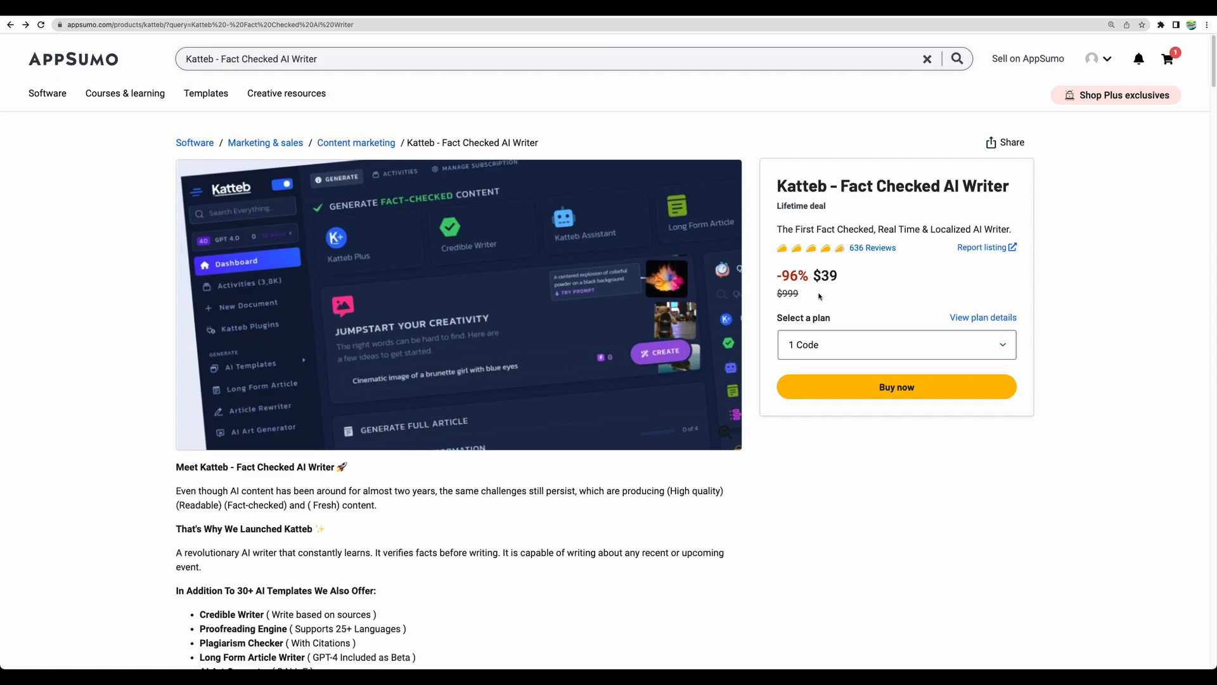
pyautogui.moveTo(860, 265)
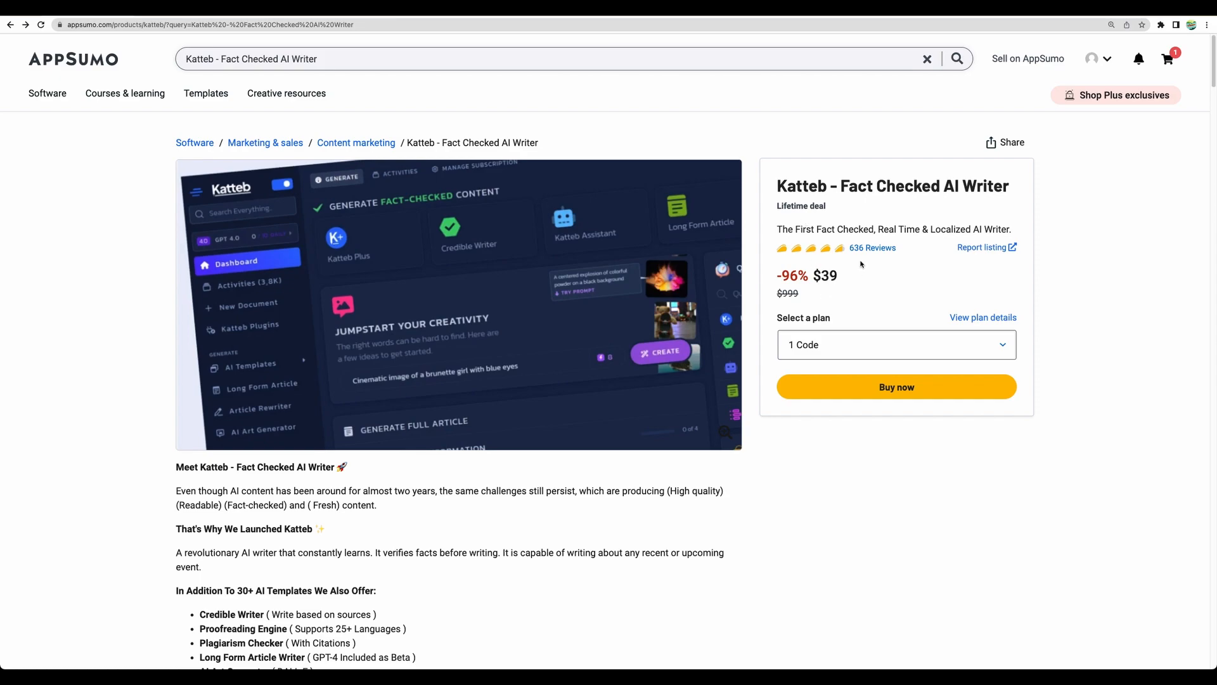
# - Browse the Katteb deal's customer reviews and return to the overview's AI image features
pyautogui.click(871, 248)
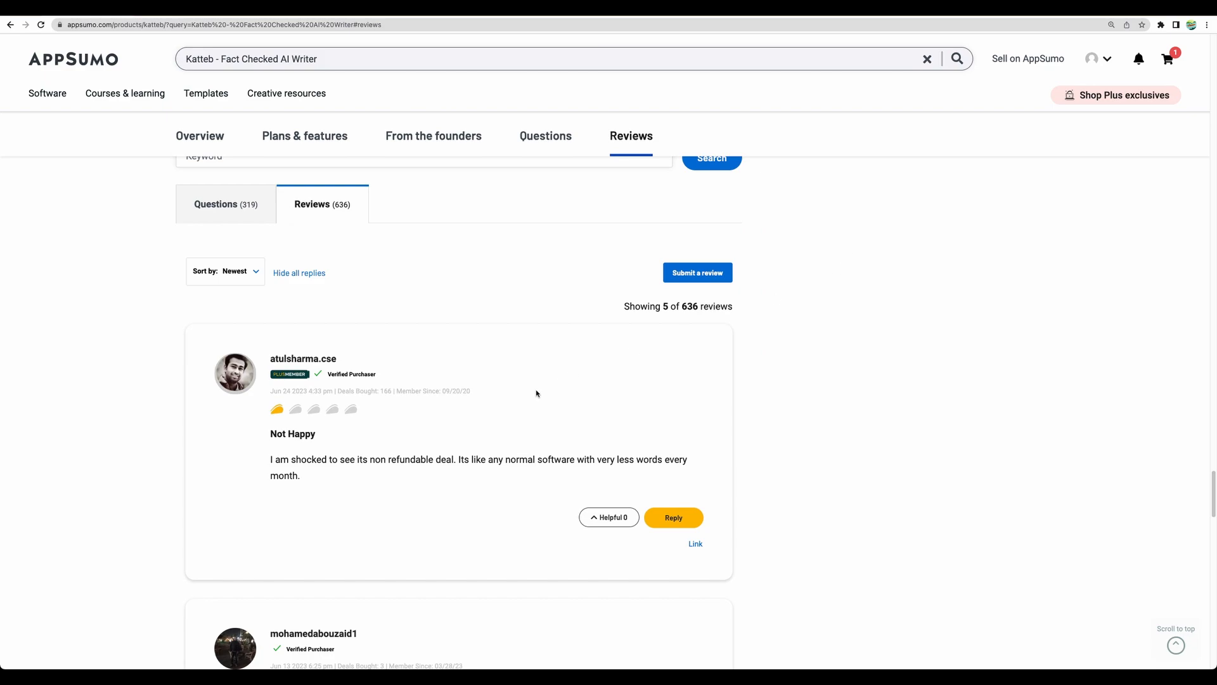
pyautogui.scroll(3)
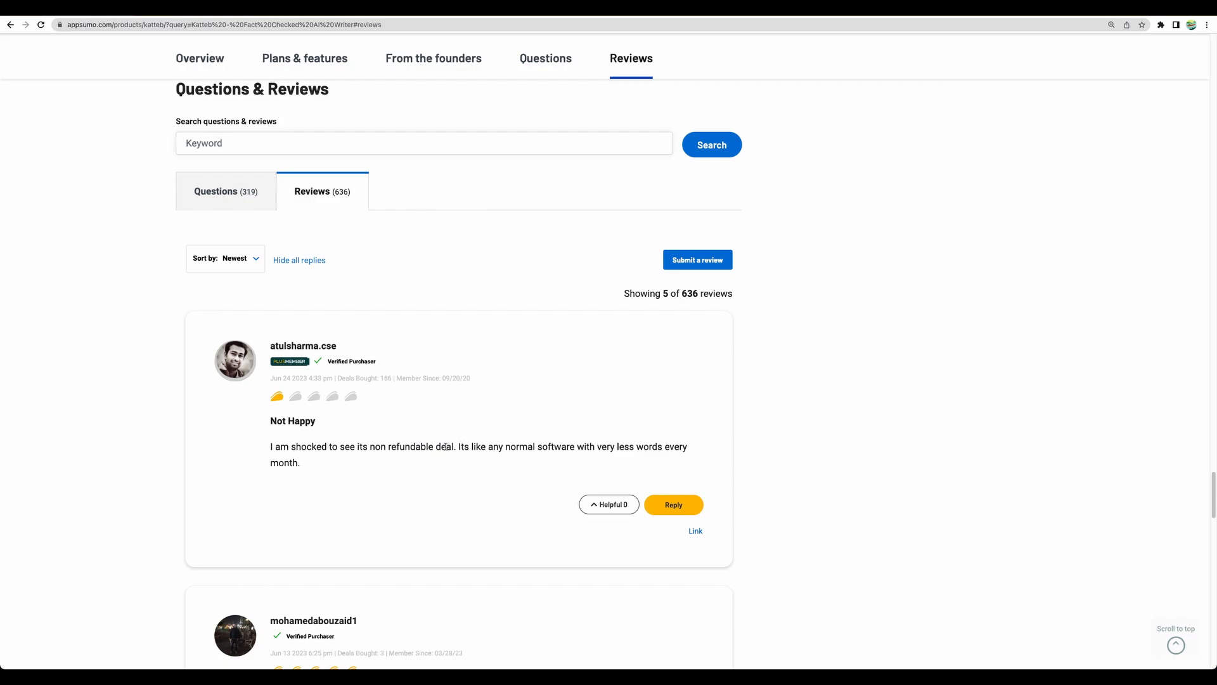
pyautogui.scroll(-3)
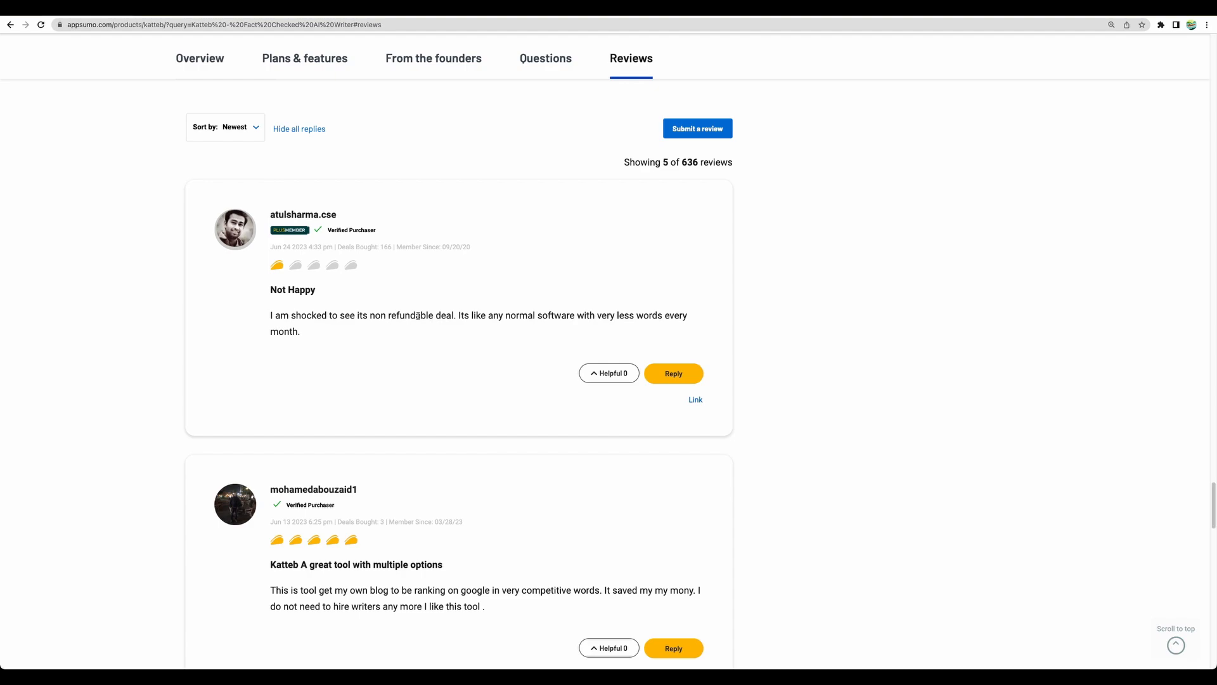
pyautogui.scroll(-3)
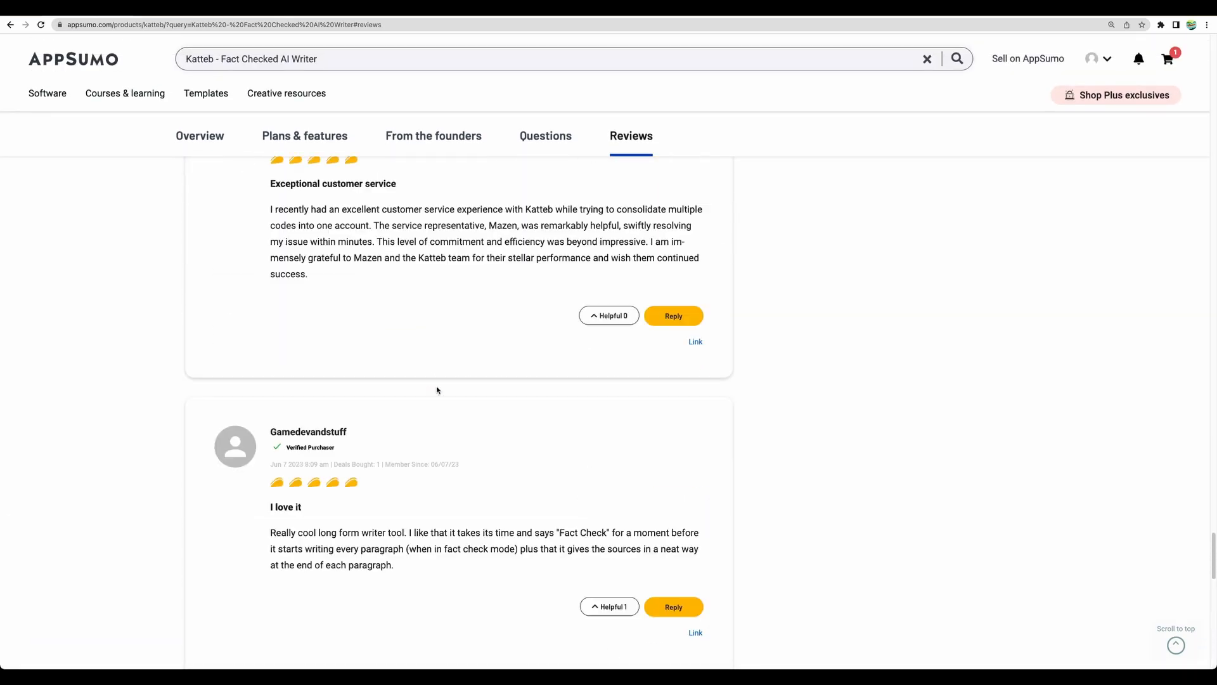
pyautogui.scroll(3)
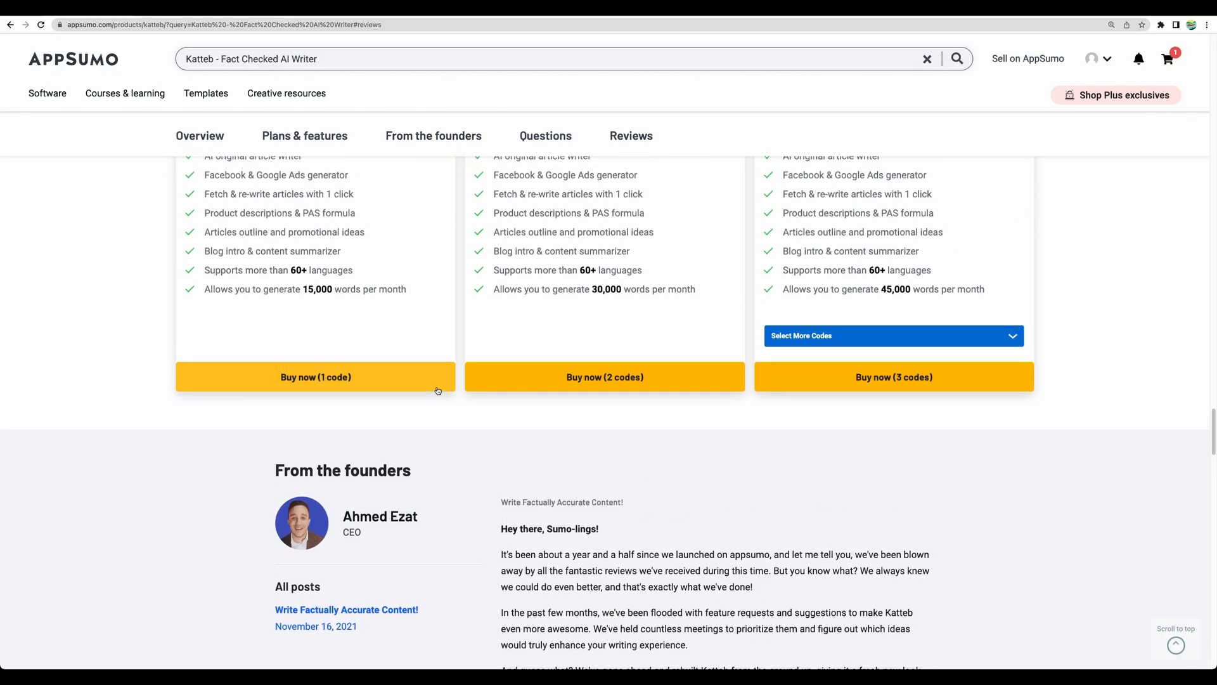
pyautogui.scroll(3)
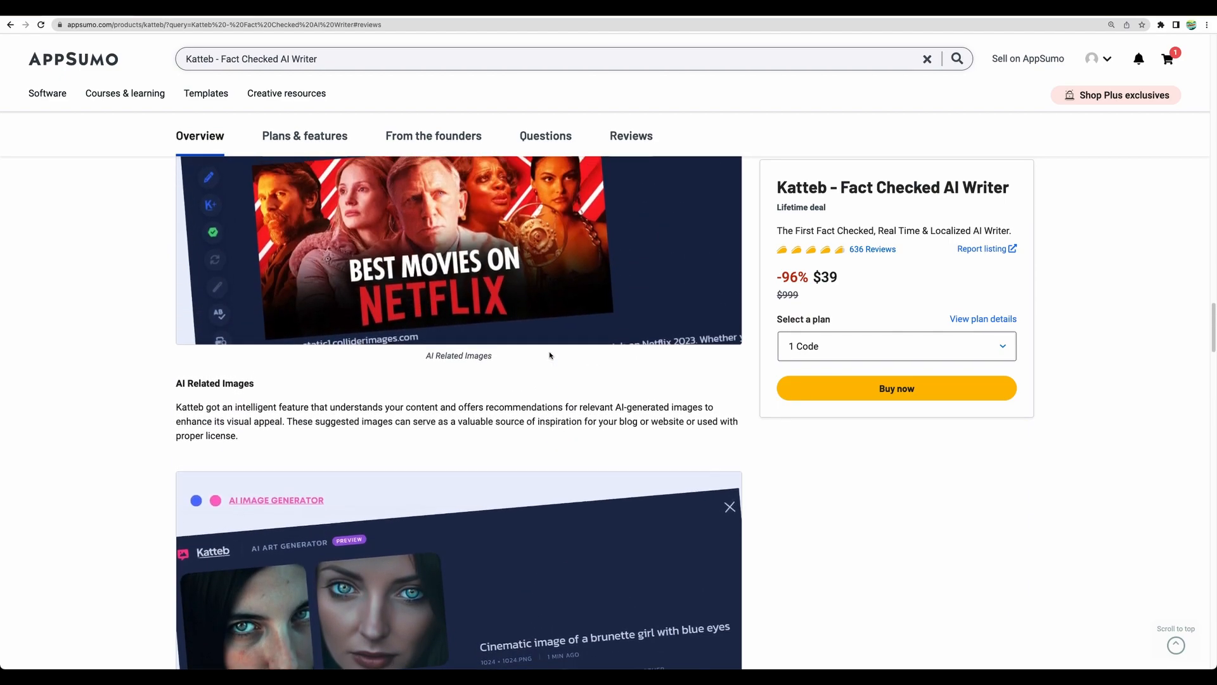
# - Set Plan 3 to 10 codes: $390 for 150,000 words per month
pyautogui.scroll(-3)
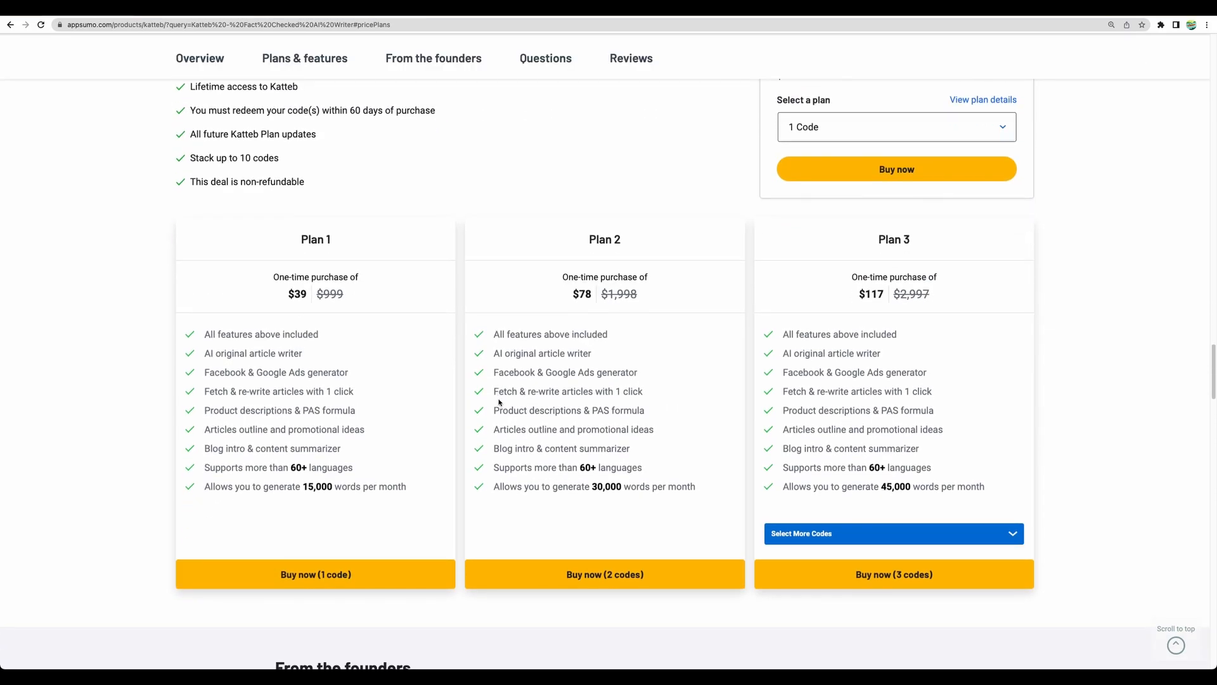
pyautogui.moveTo(324, 490)
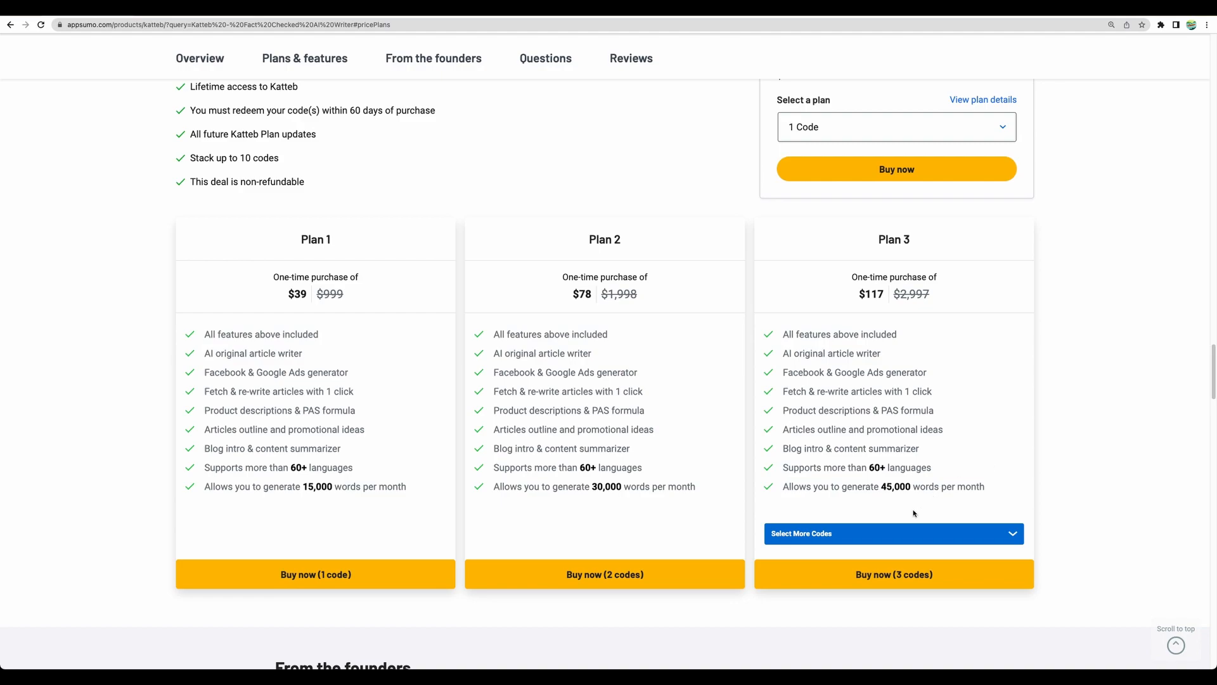
pyautogui.click(893, 533)
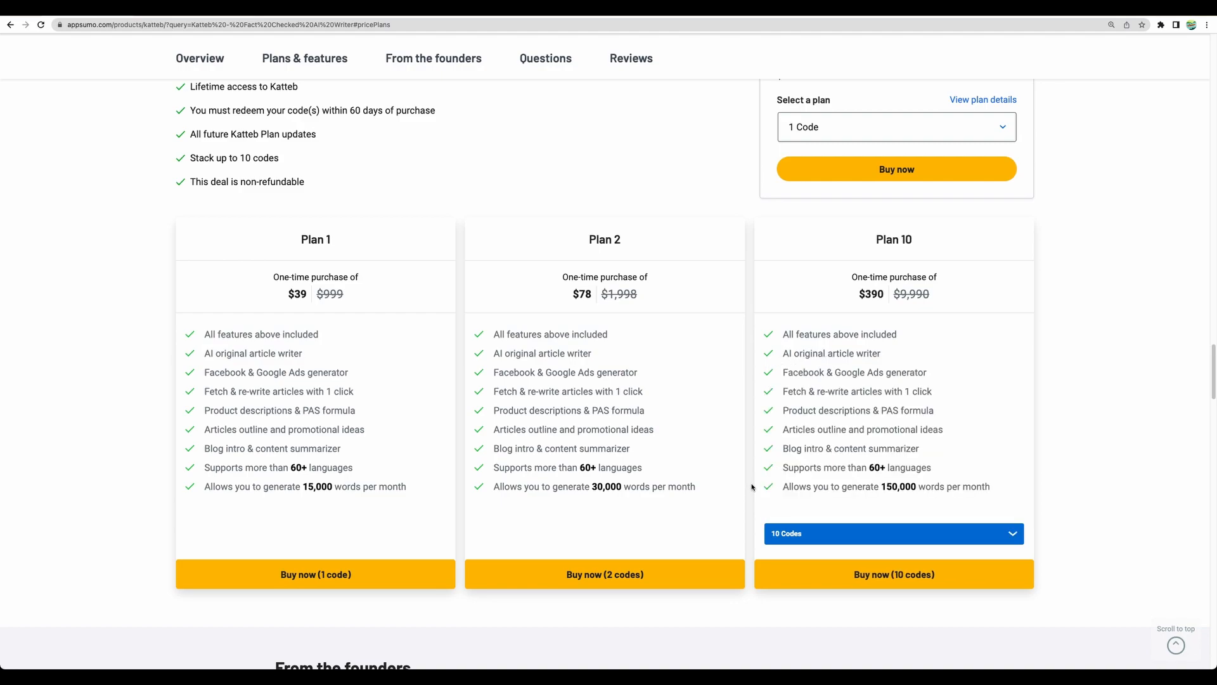
pyautogui.moveTo(459, 373)
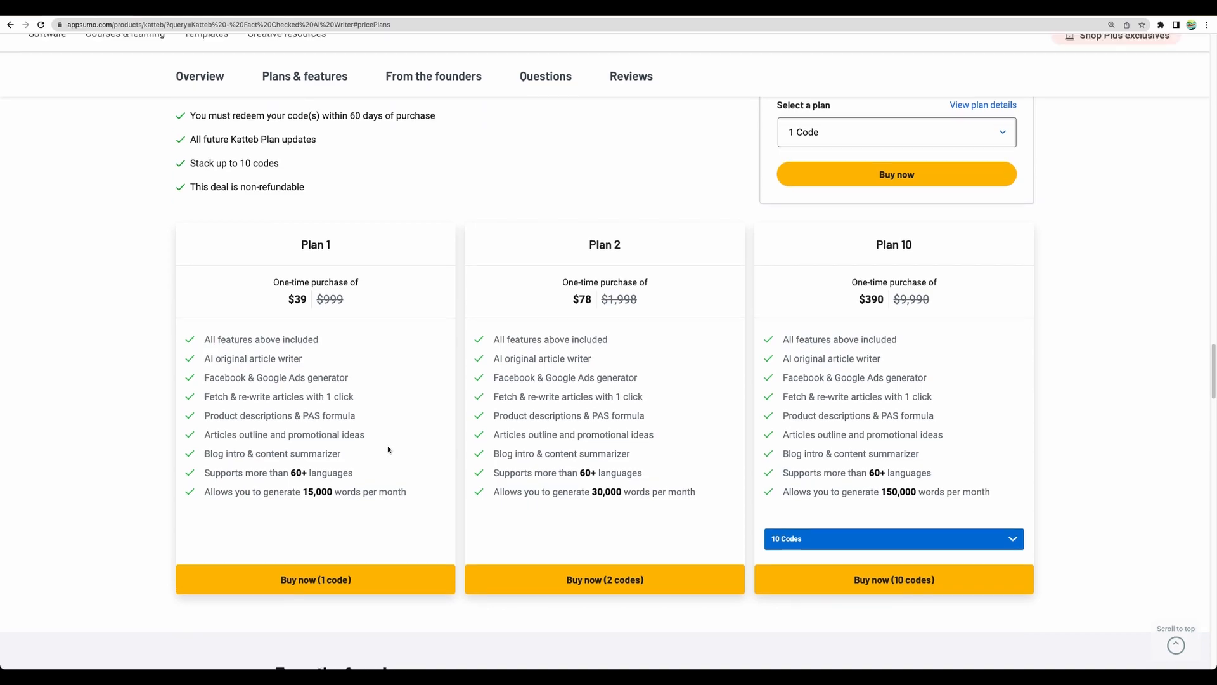
pyautogui.scroll(3)
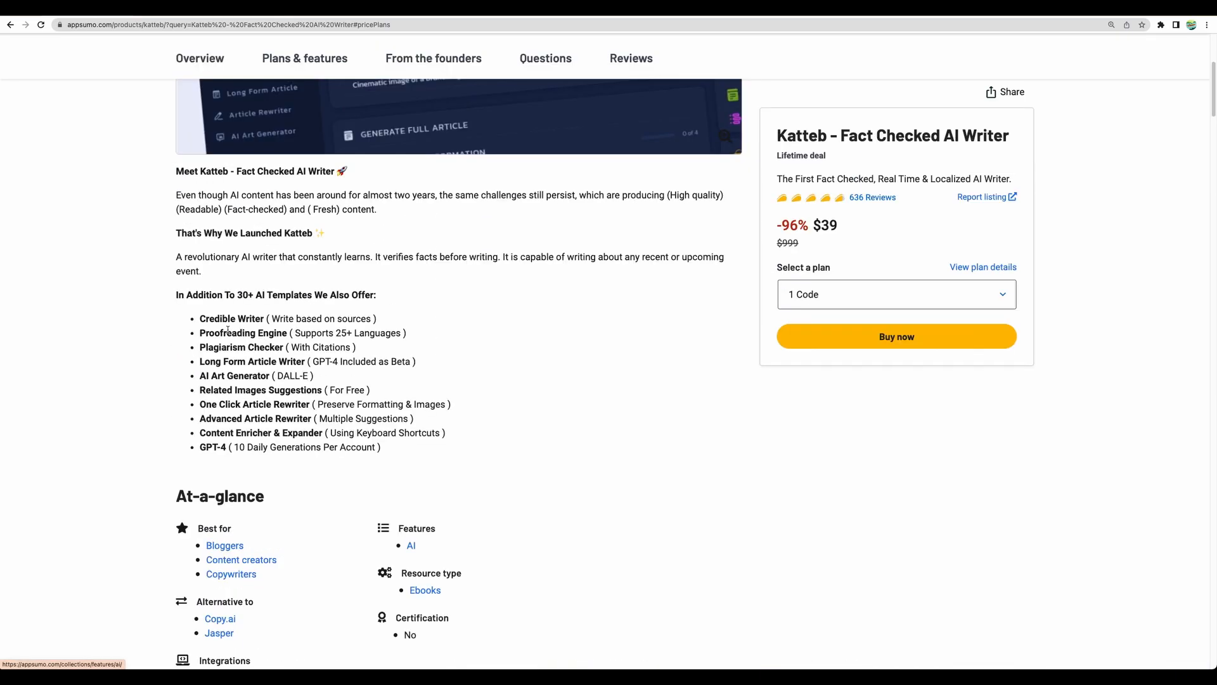
pyautogui.moveTo(227, 329)
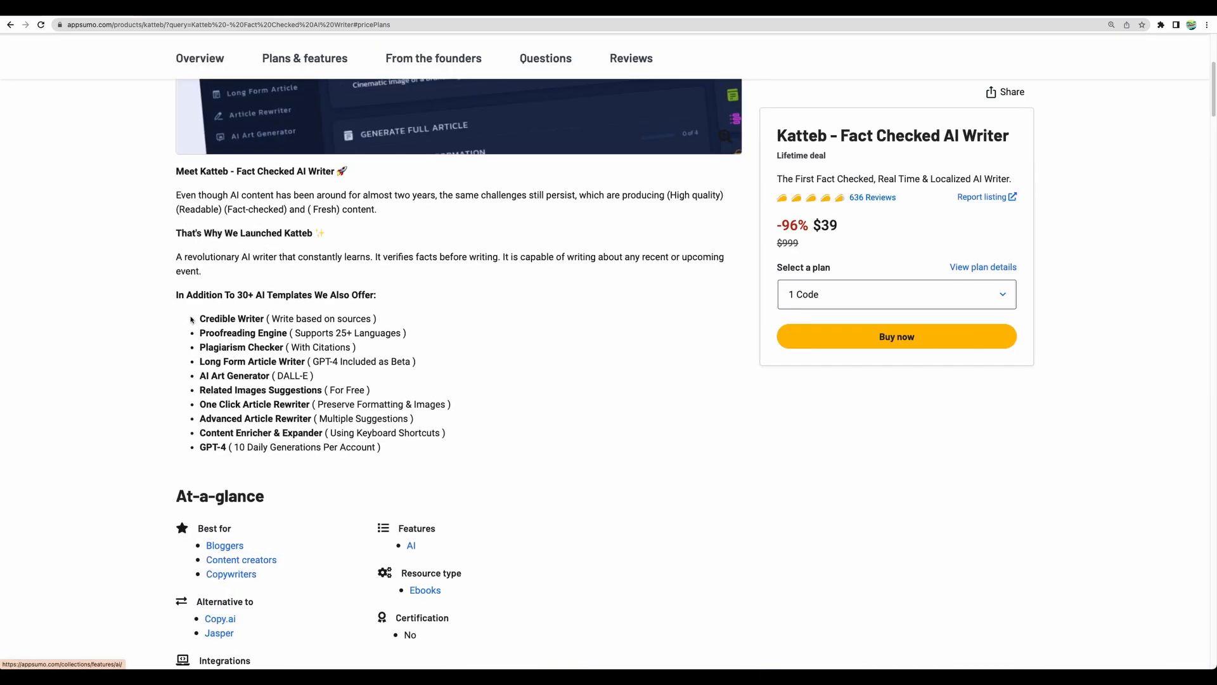
pyautogui.moveTo(295, 361)
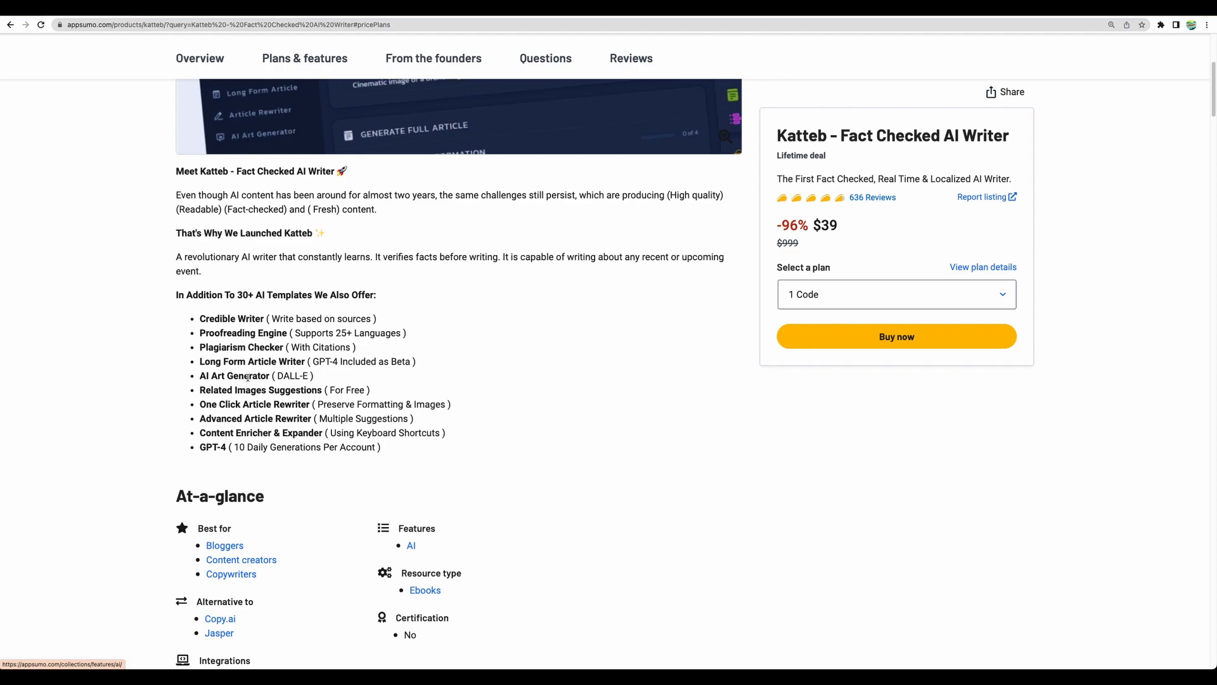
pyautogui.scroll(3)
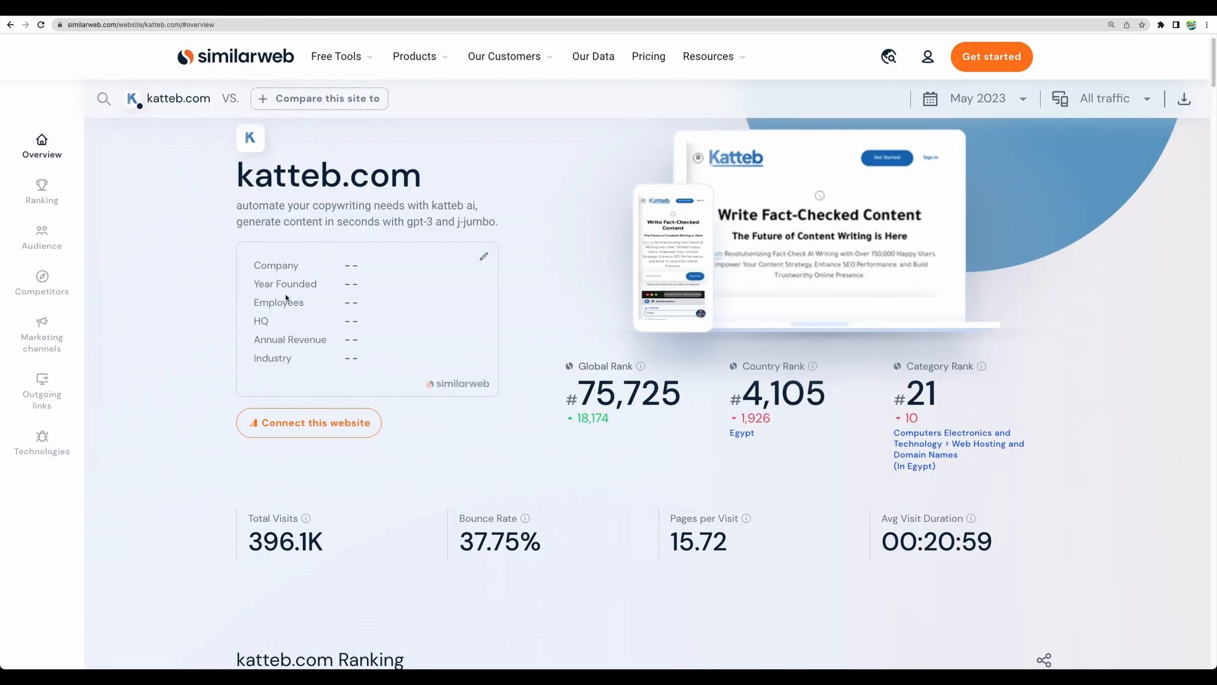
pyautogui.moveTo(409, 499)
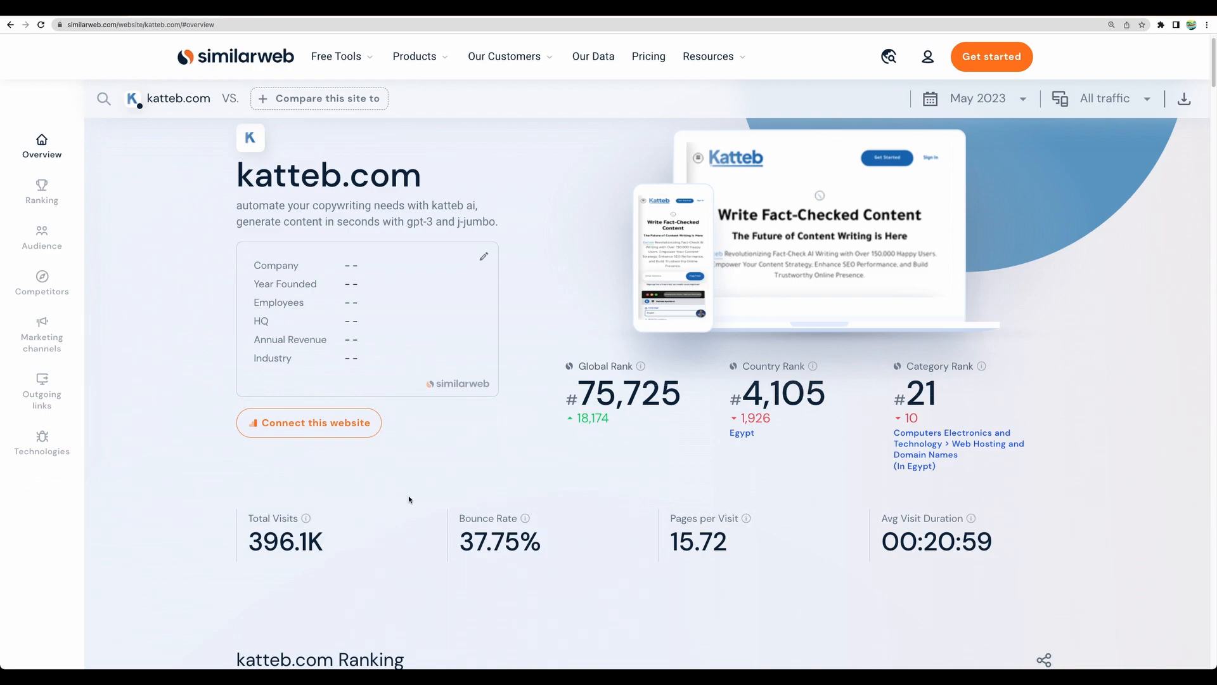
pyautogui.moveTo(266, 517)
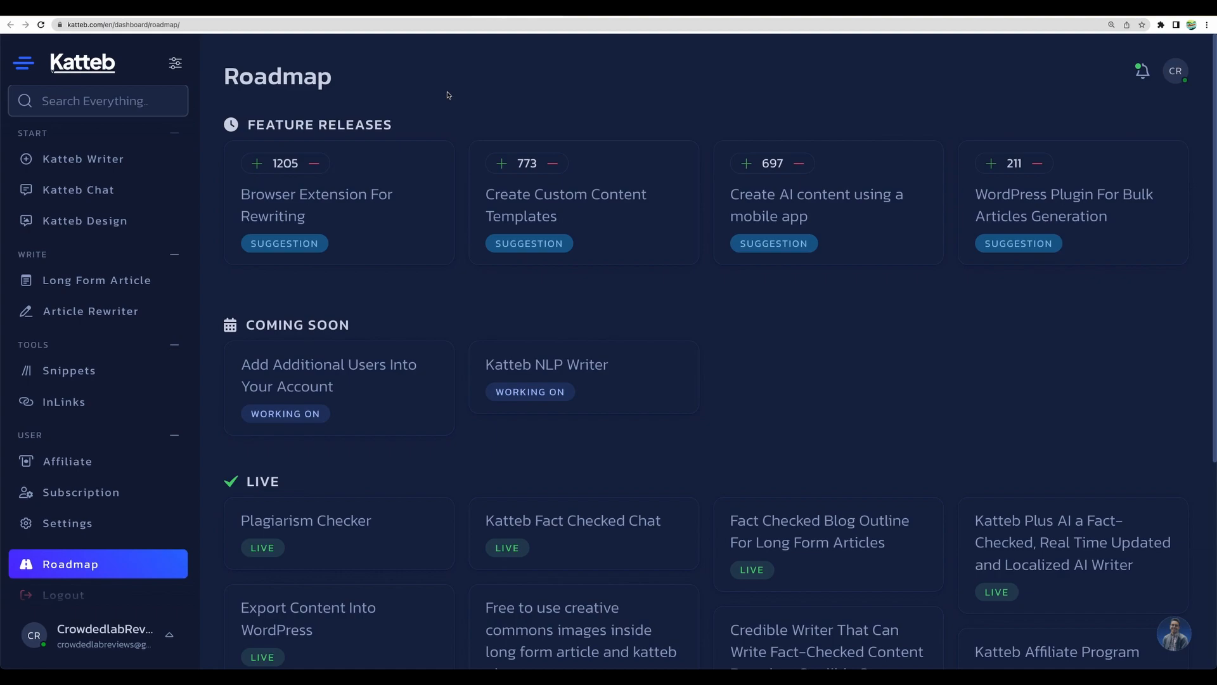
# - Scroll through the Roadmap's Coming Soon and Live feature lists and back to the top
pyautogui.scroll(-3)
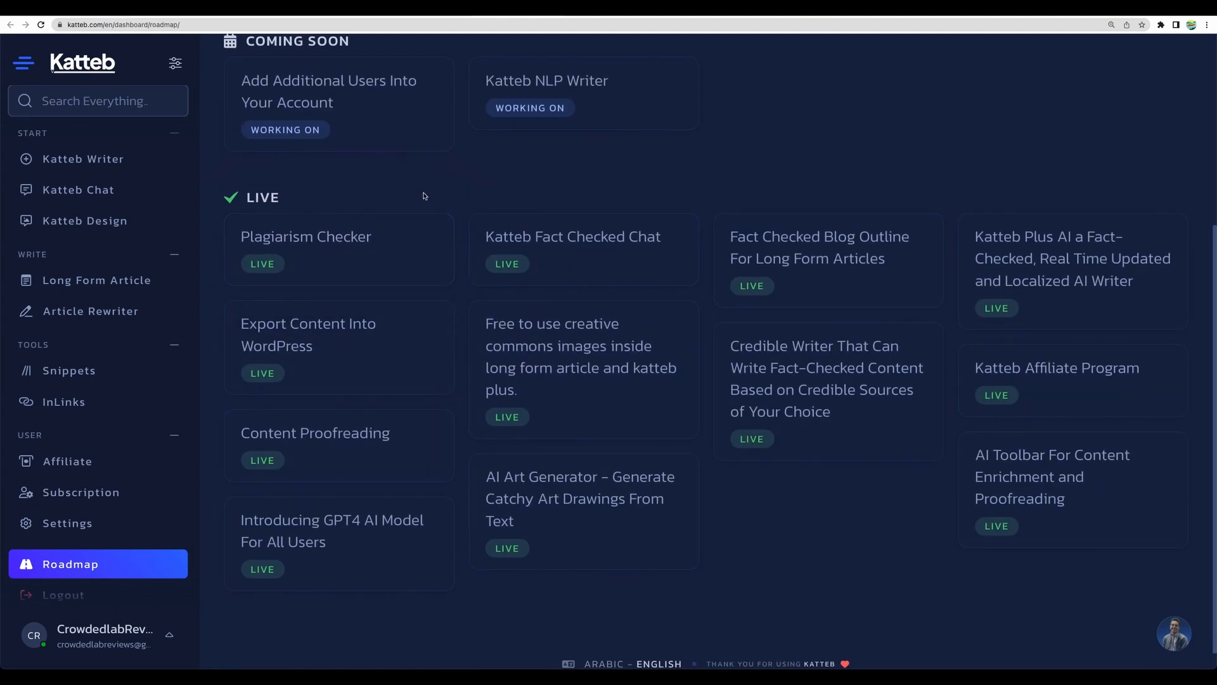
pyautogui.moveTo(405, 191)
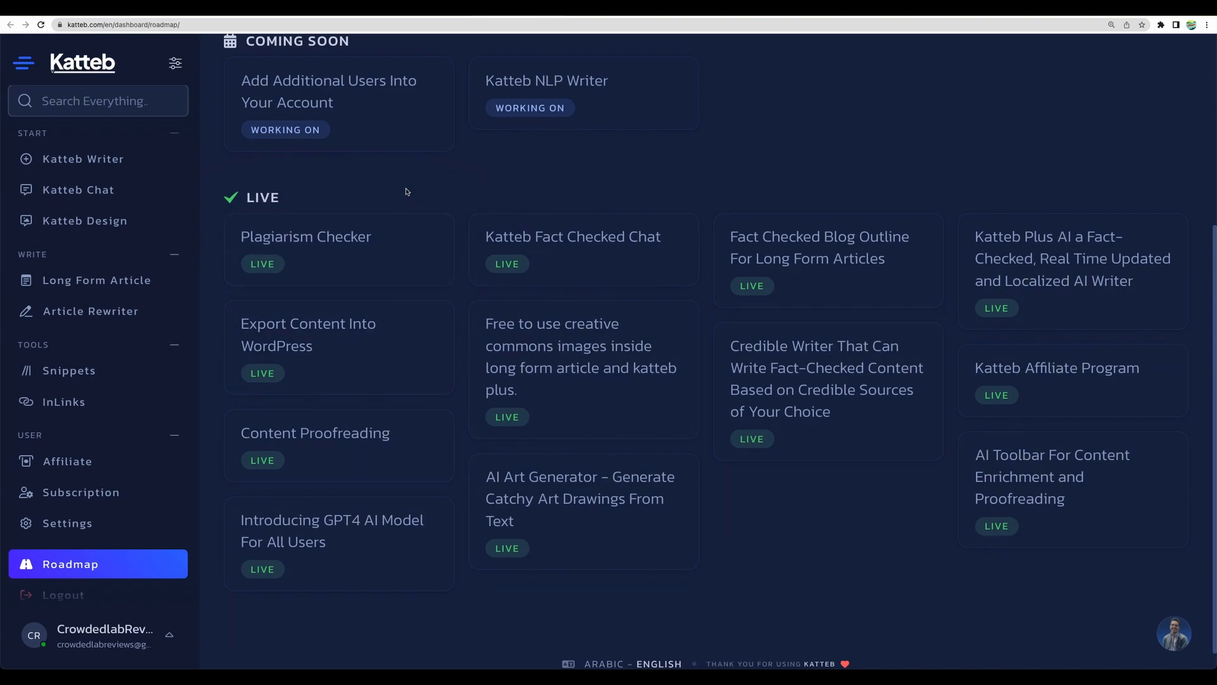
pyautogui.moveTo(422, 332)
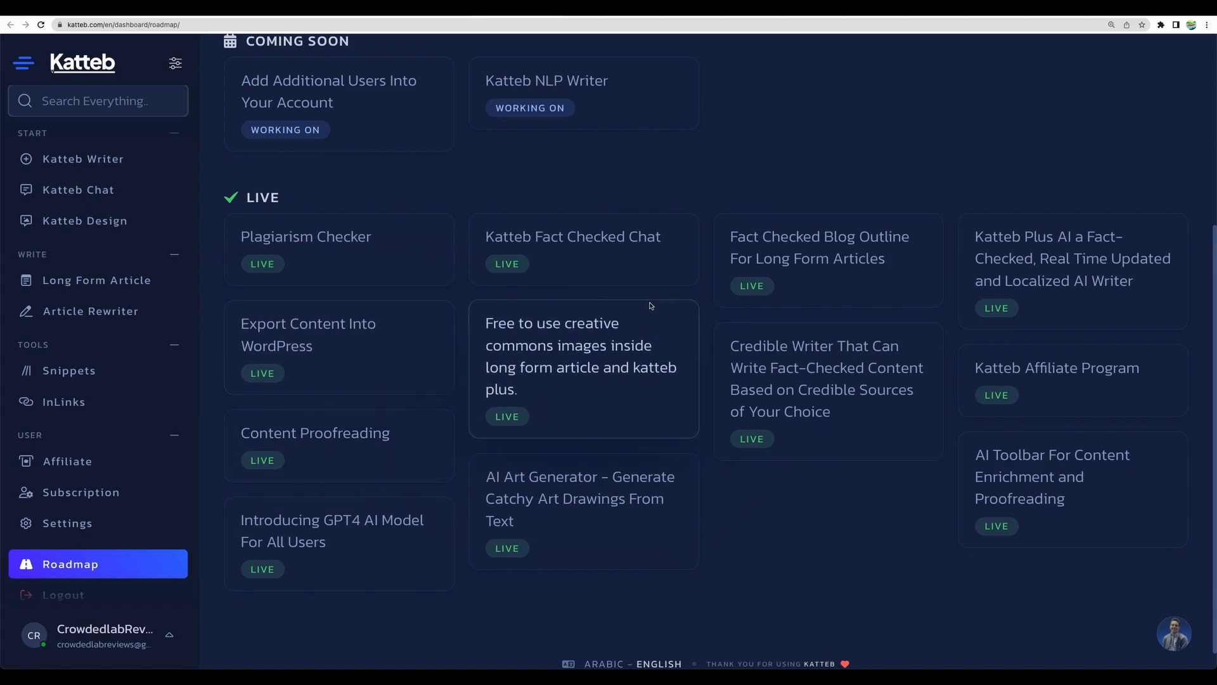
pyautogui.moveTo(332, 540)
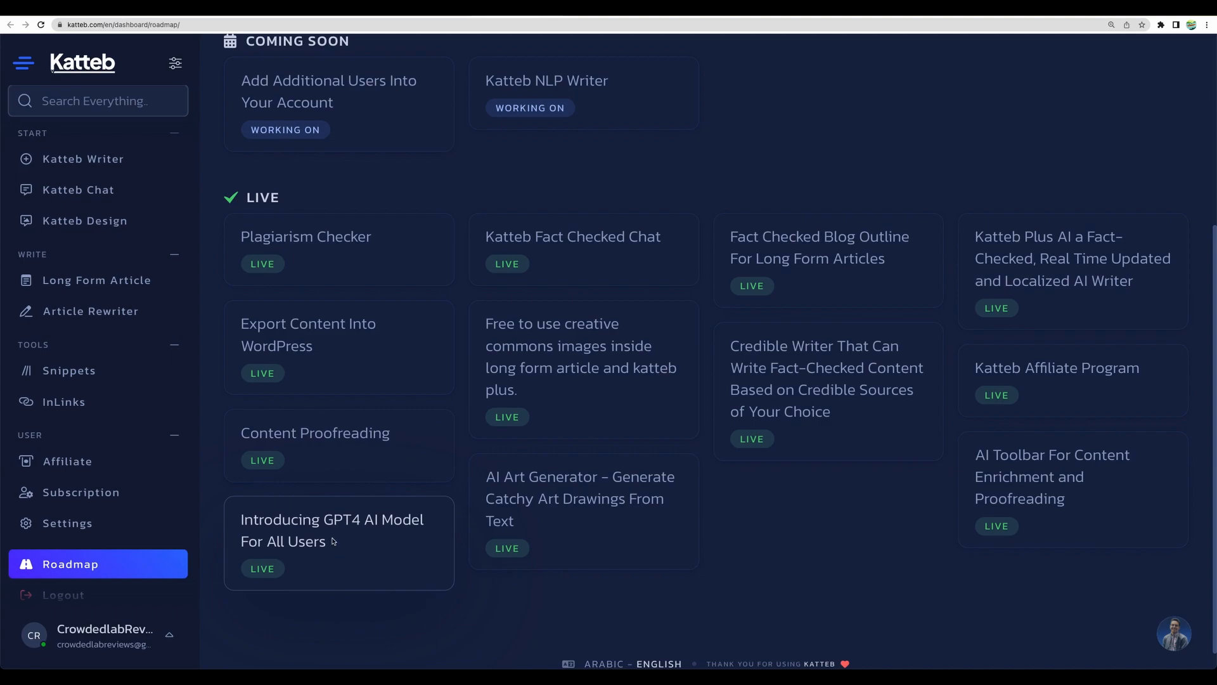
pyautogui.moveTo(329, 535)
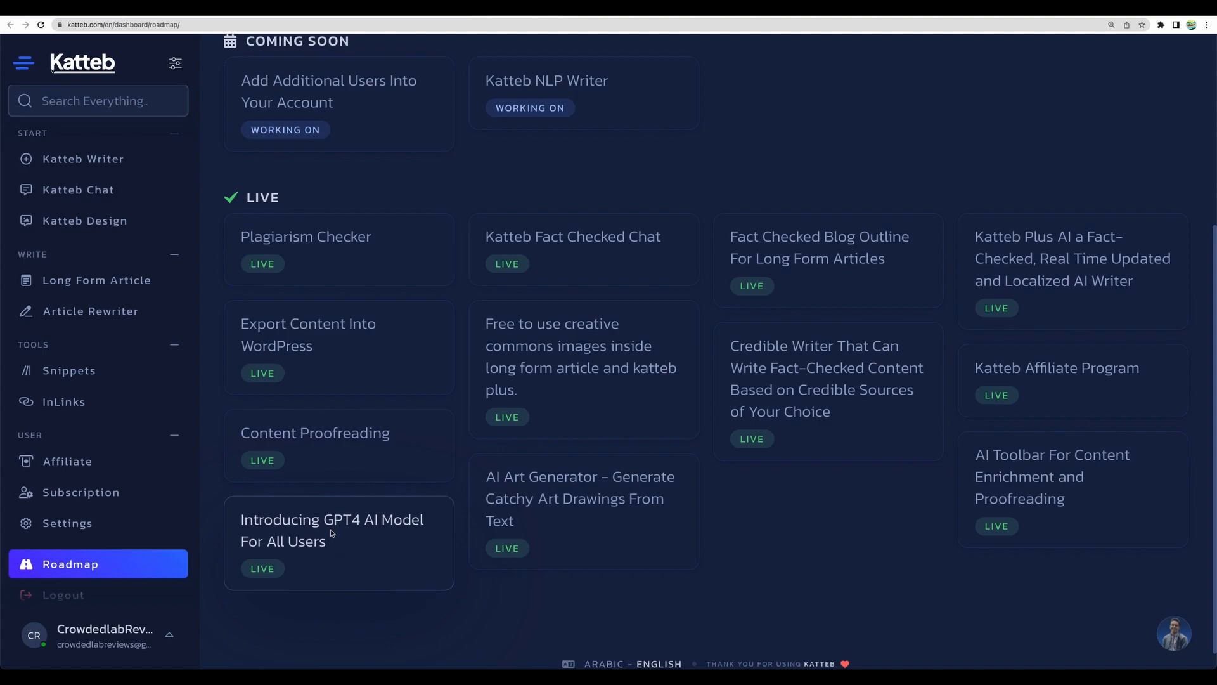
pyautogui.moveTo(336, 541)
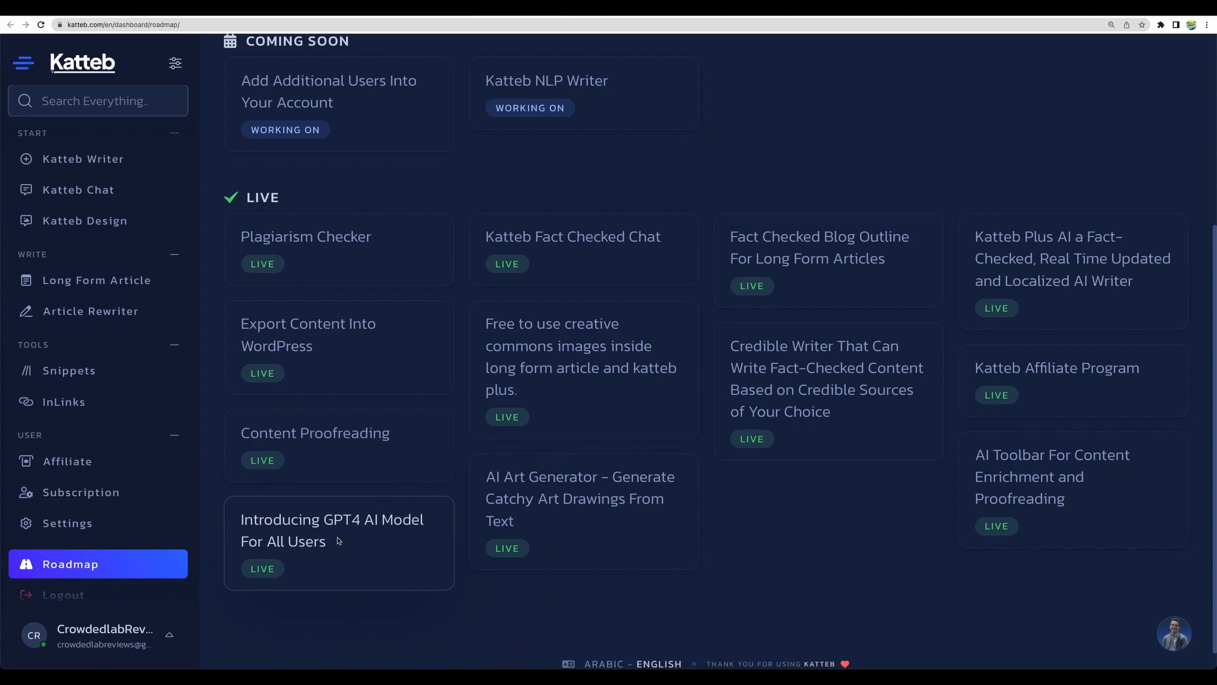
pyautogui.scroll(3)
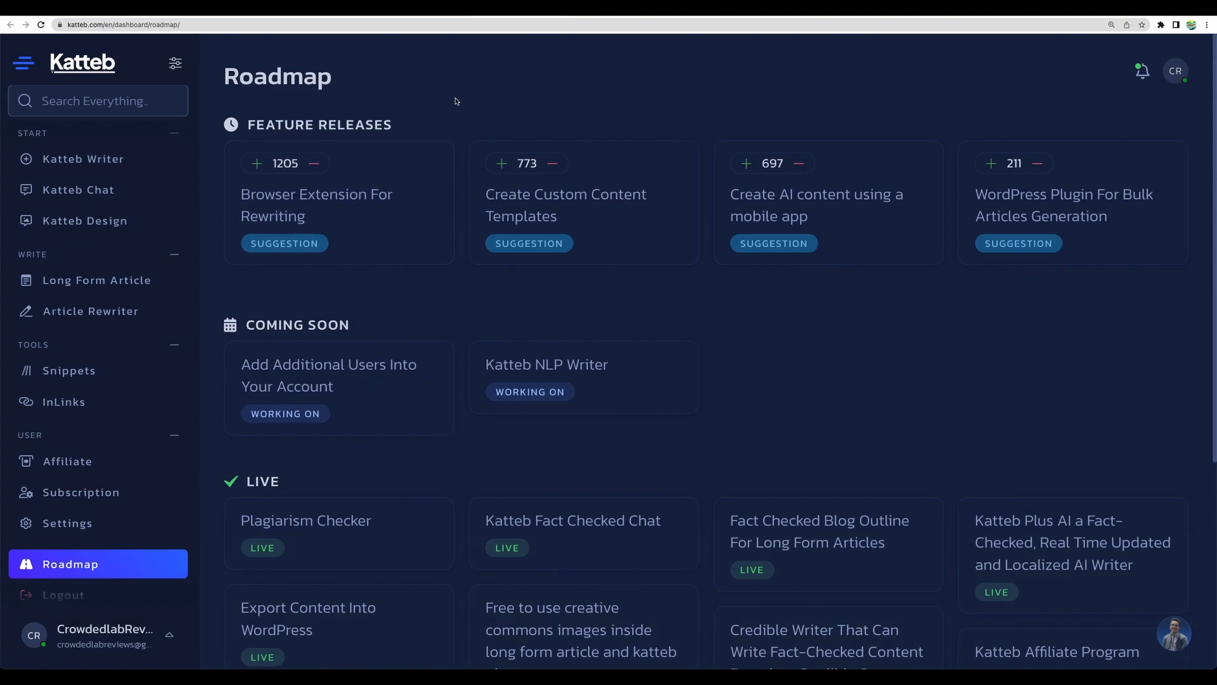
pyautogui.moveTo(381, 323)
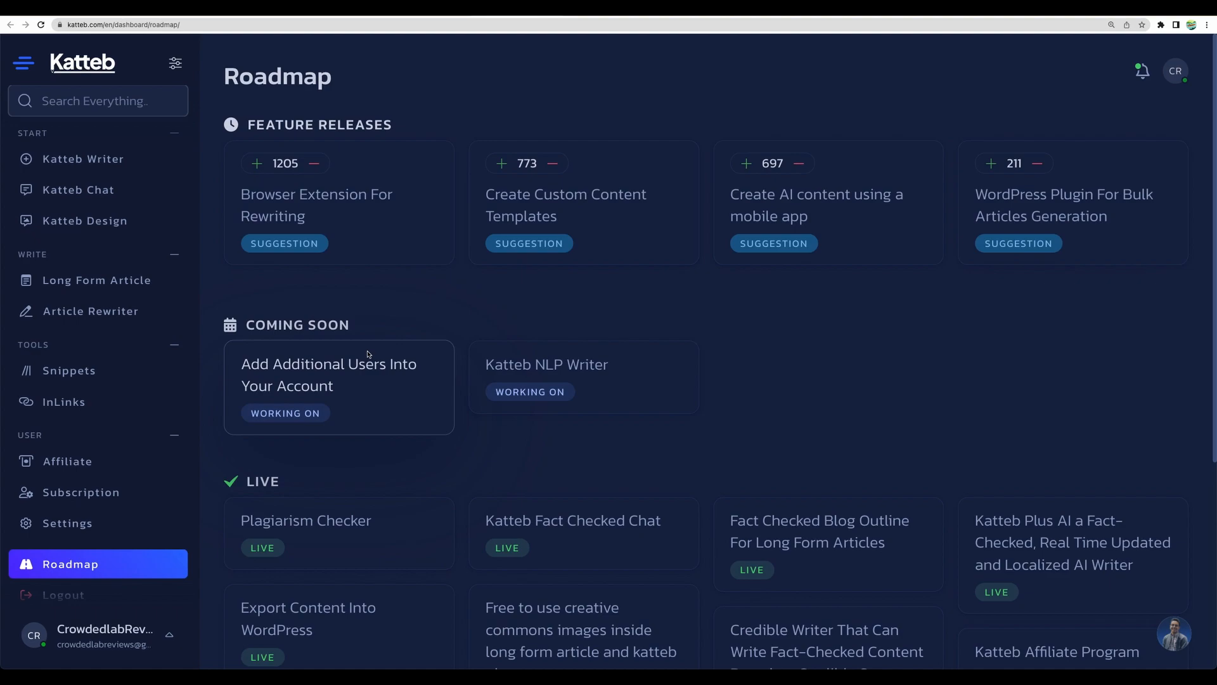
pyautogui.moveTo(551, 366)
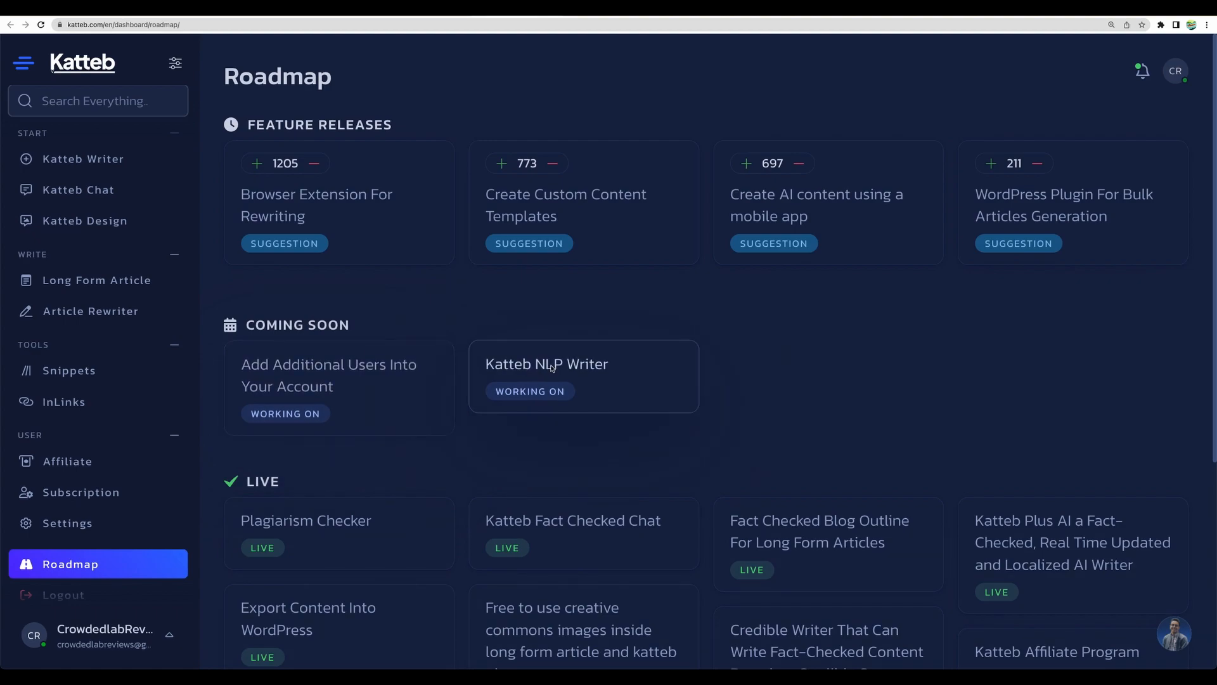
pyautogui.moveTo(665, 365)
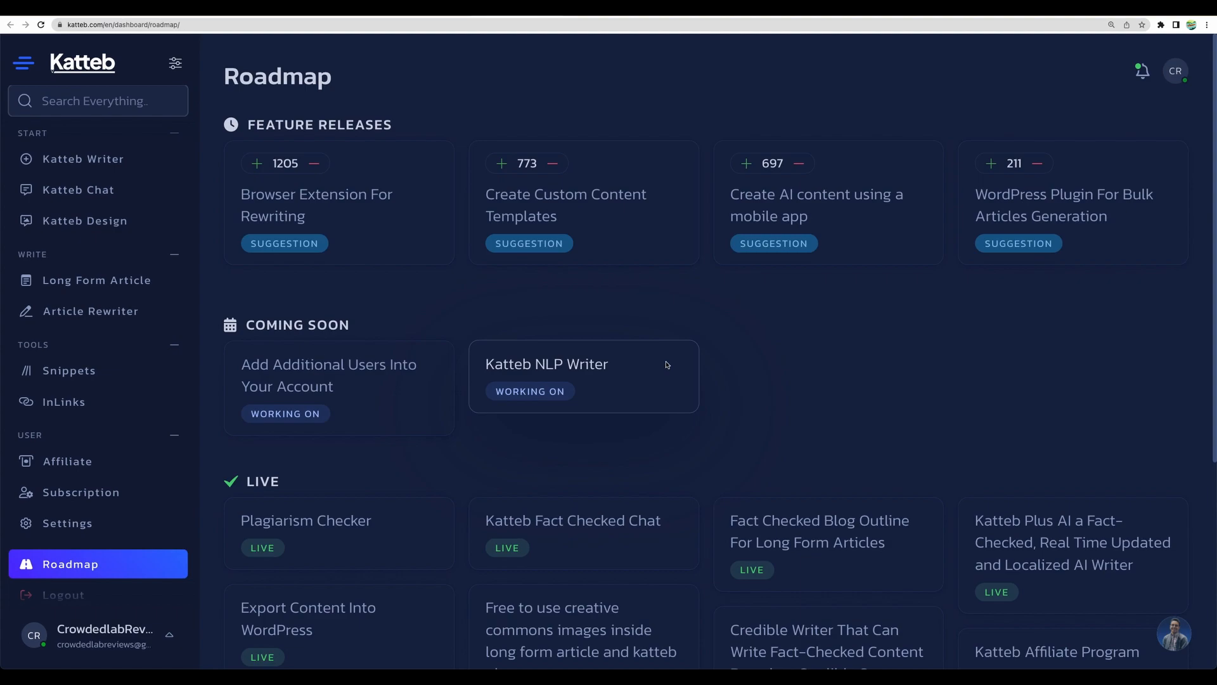
pyautogui.moveTo(598, 274)
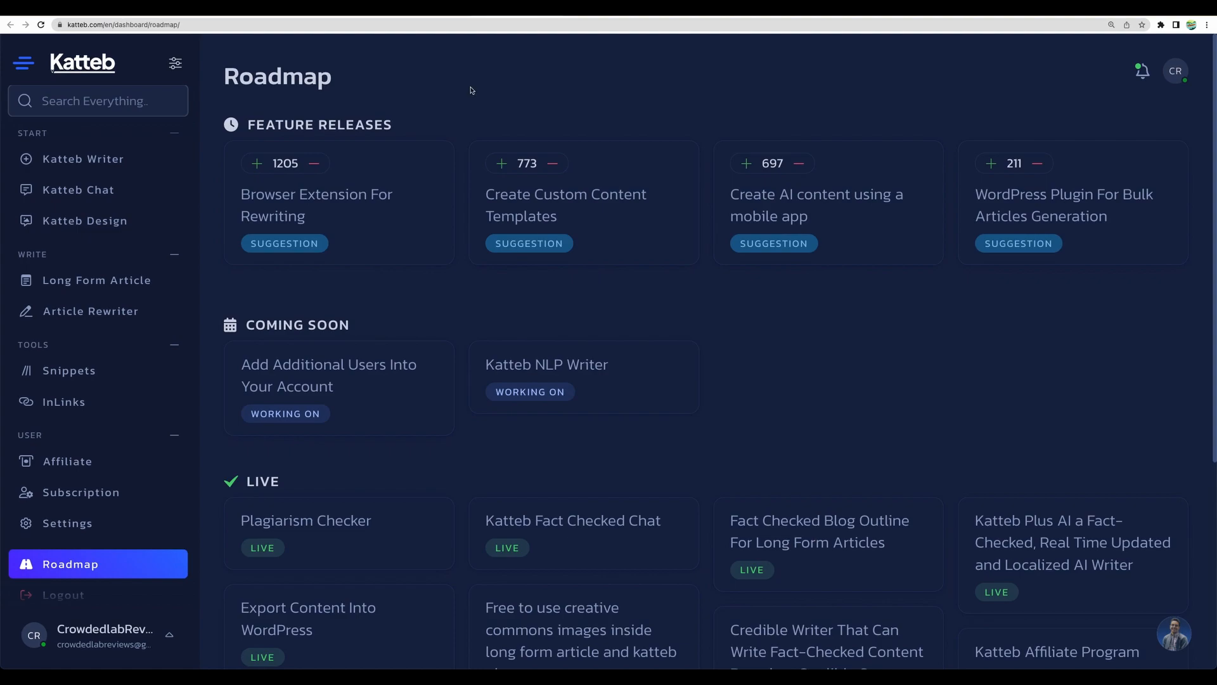
pyautogui.moveTo(339, 214)
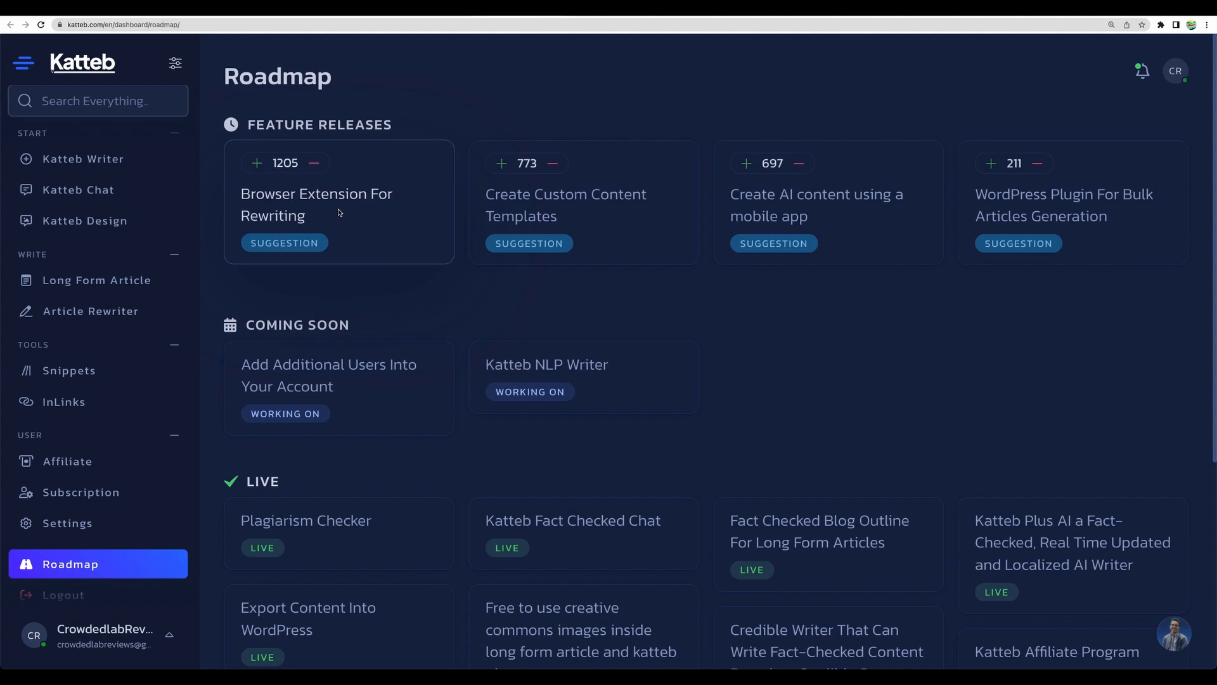
pyautogui.moveTo(445, 214)
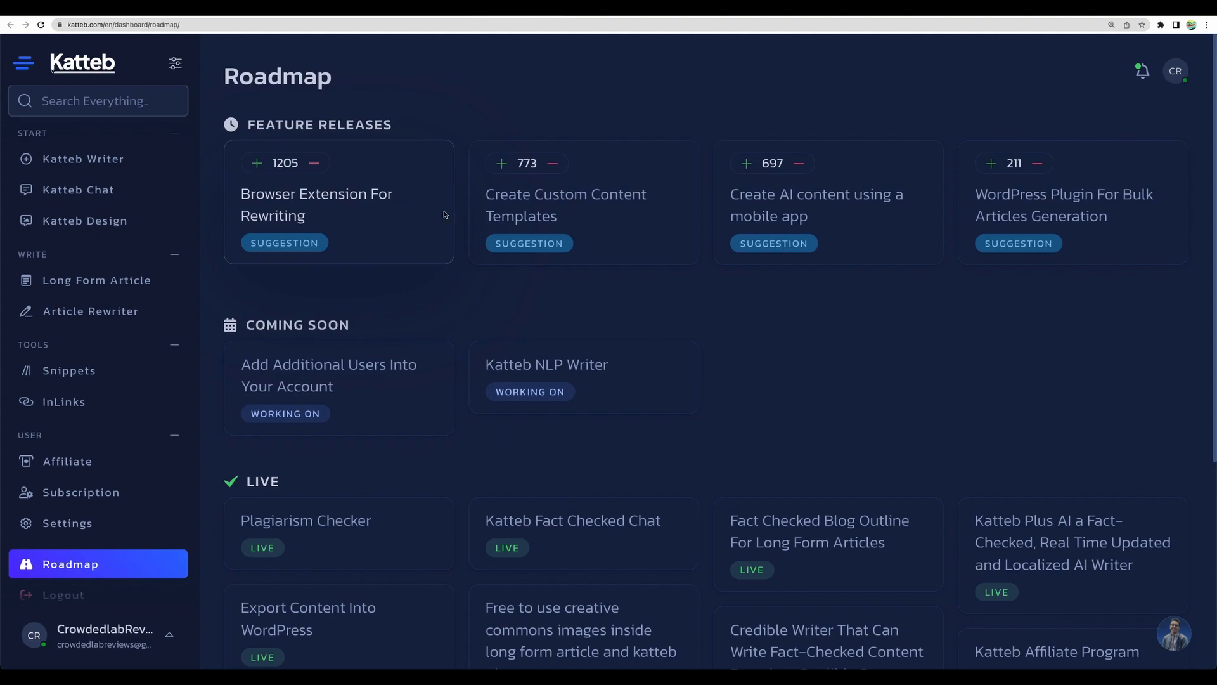
pyautogui.moveTo(625, 159)
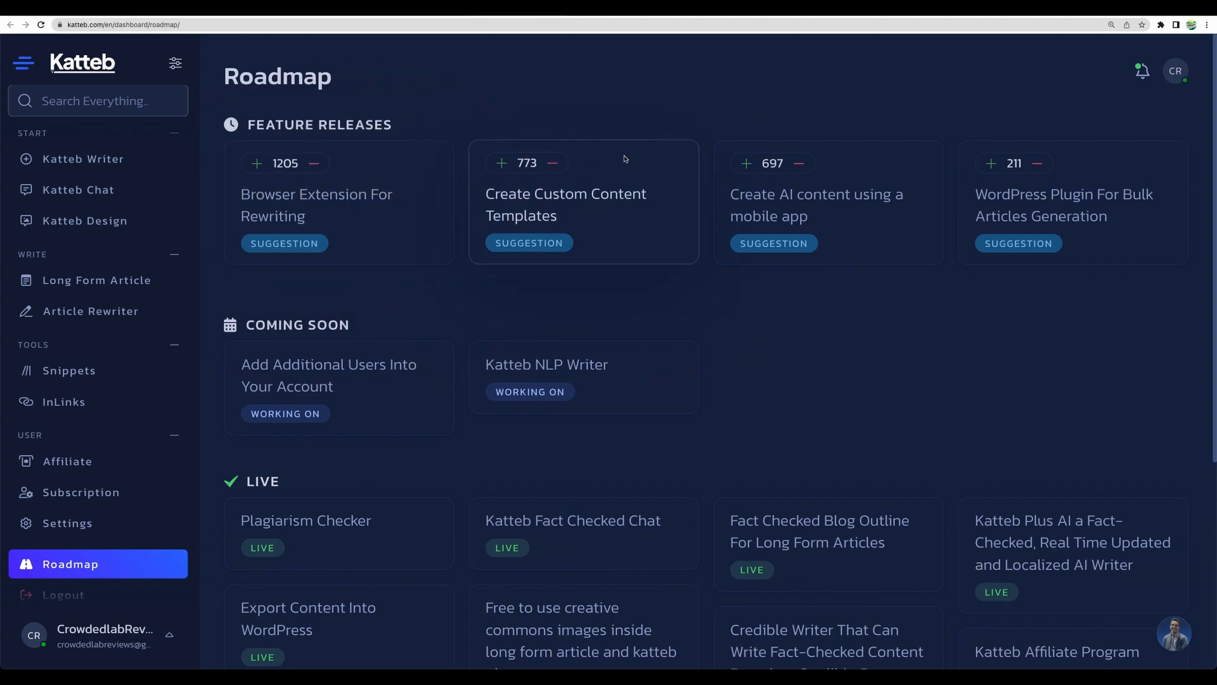
pyautogui.moveTo(623, 171)
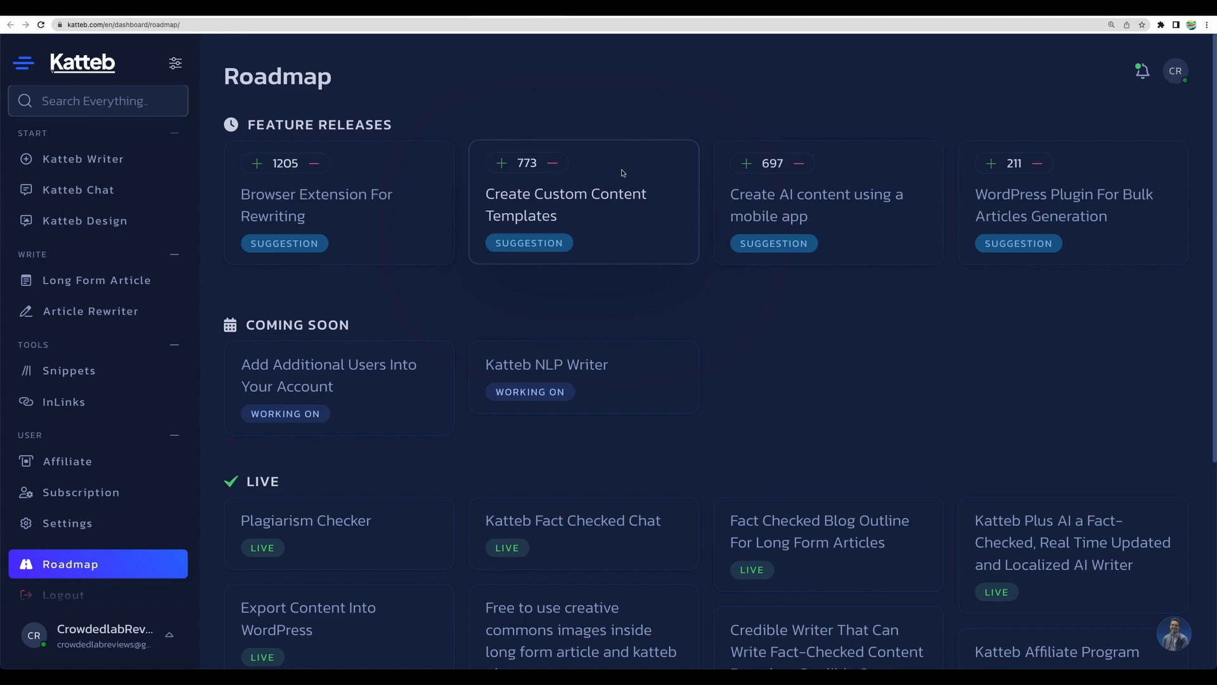
pyautogui.moveTo(594, 307)
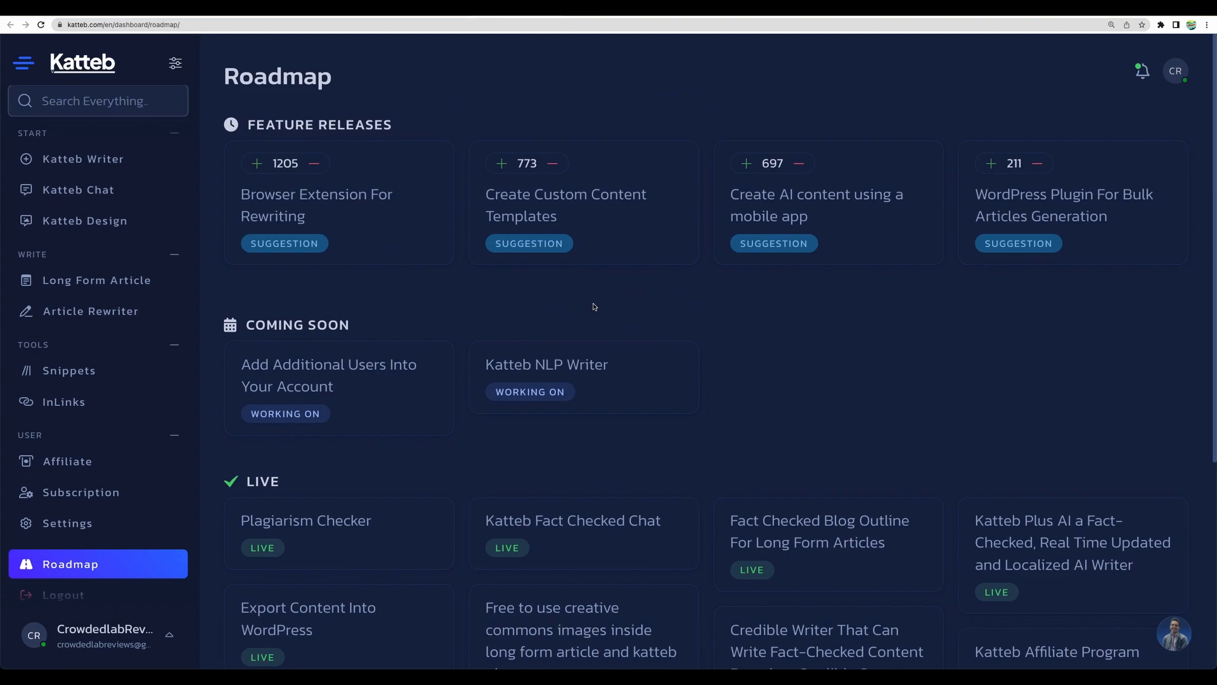
pyautogui.moveTo(620, 234)
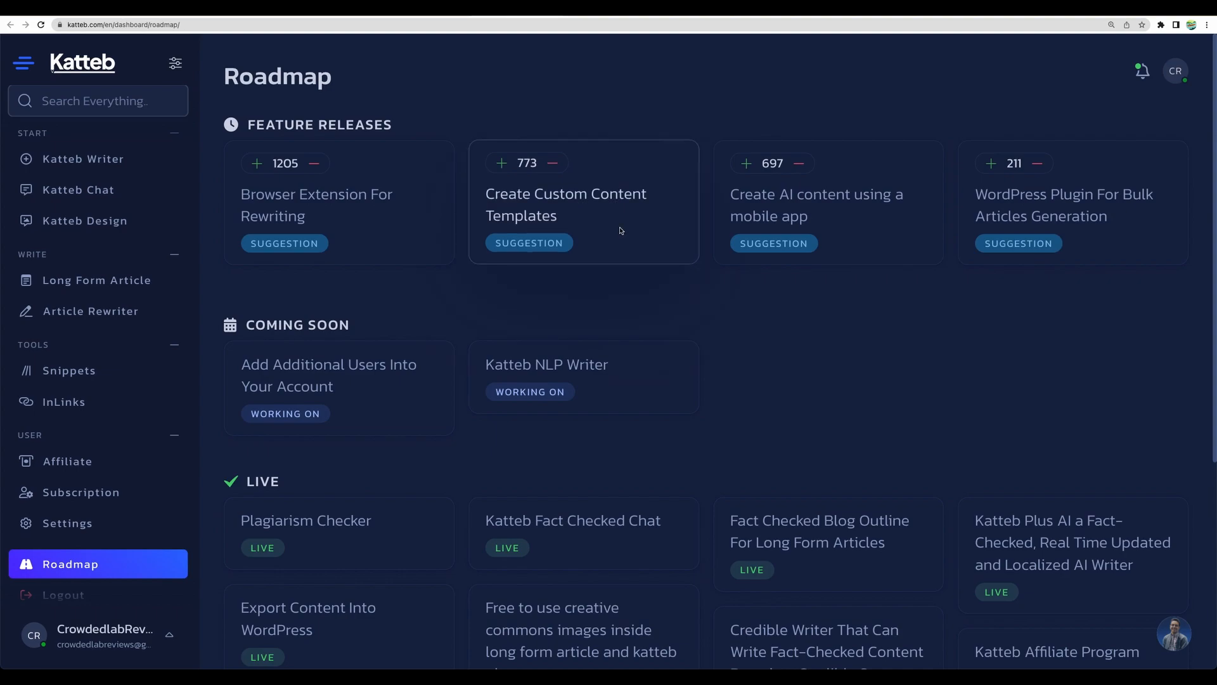
pyautogui.moveTo(827, 202)
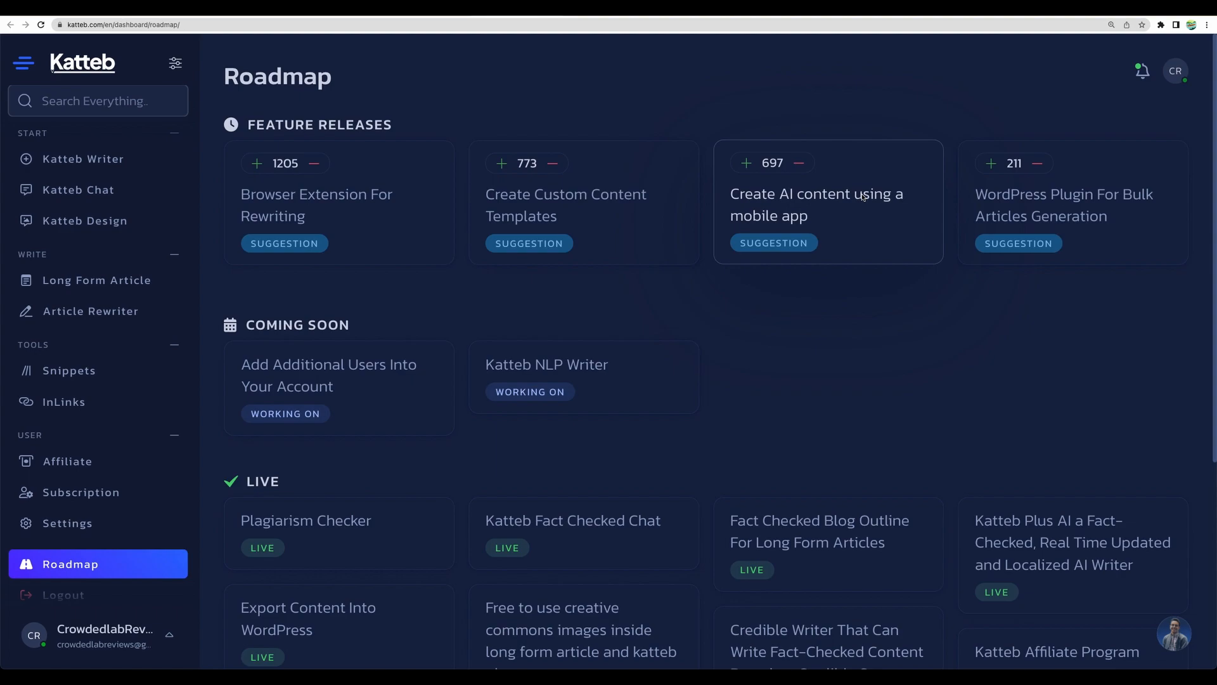
# - Start a Long Form Article from the sidebar, preset to English, United States, 500 words
pyautogui.click(96, 280)
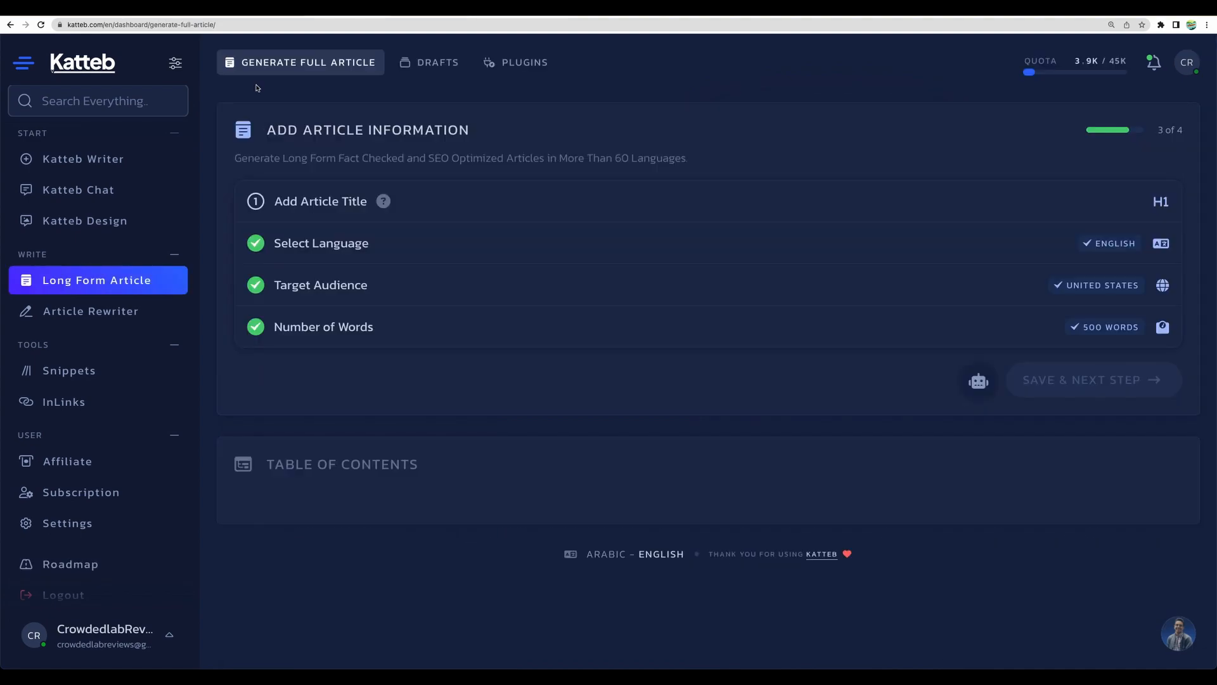
pyautogui.moveTo(232, 90)
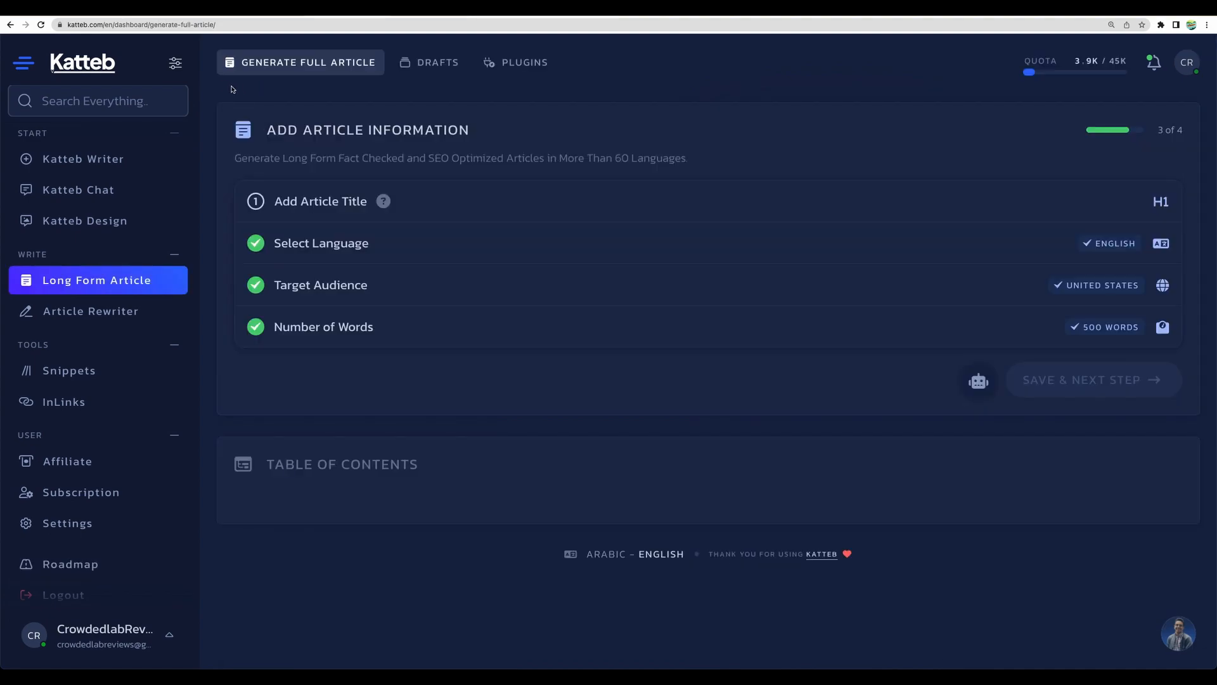
# - View the Preferences model list offering GPT-3.5 and GPT-4, with GPT-4 chosen
pyautogui.click(175, 63)
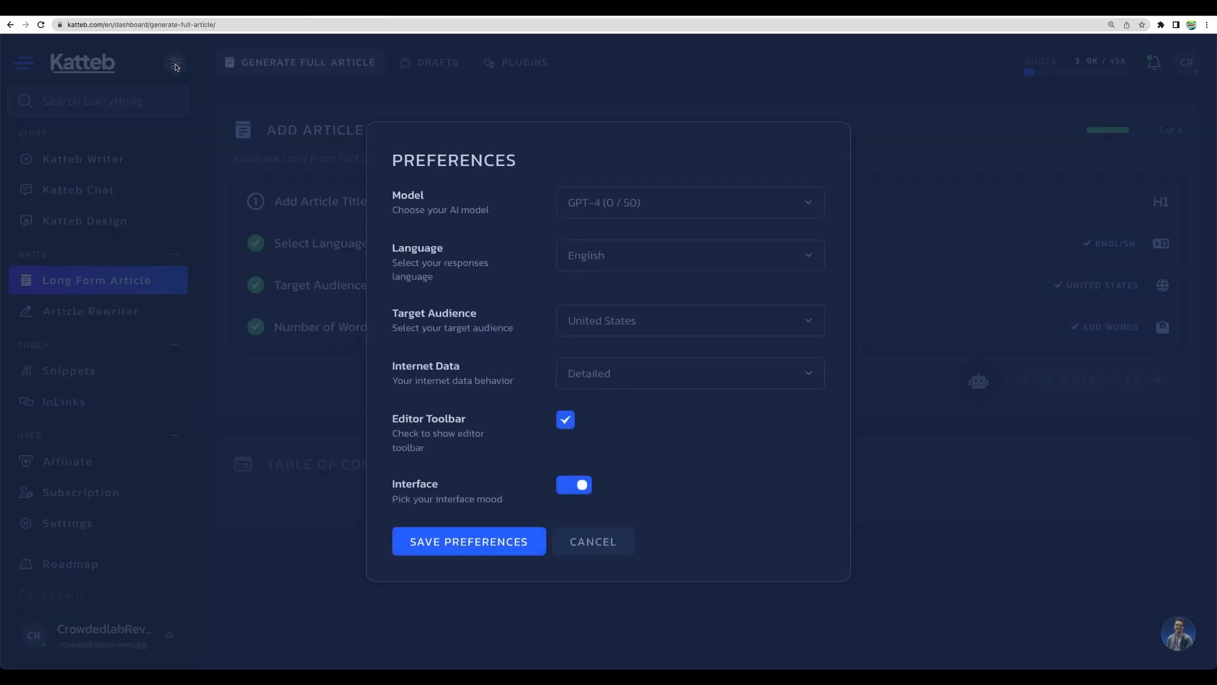
pyautogui.click(688, 202)
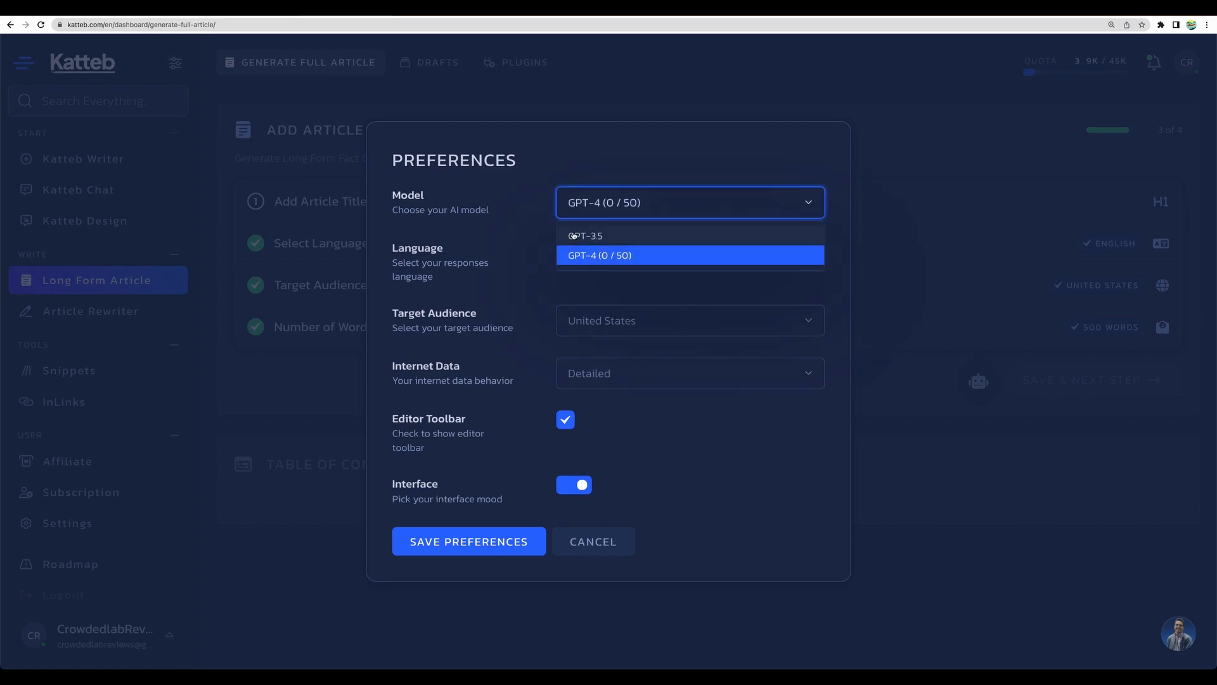
pyautogui.moveTo(611, 238)
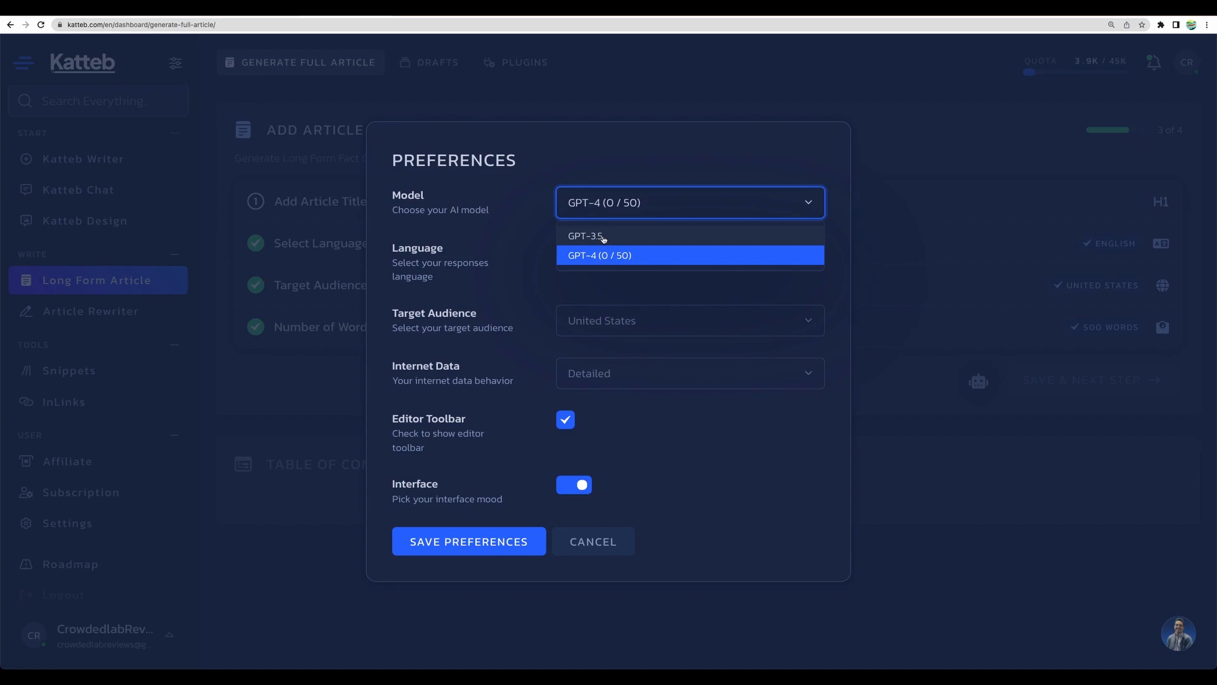
pyautogui.moveTo(626, 241)
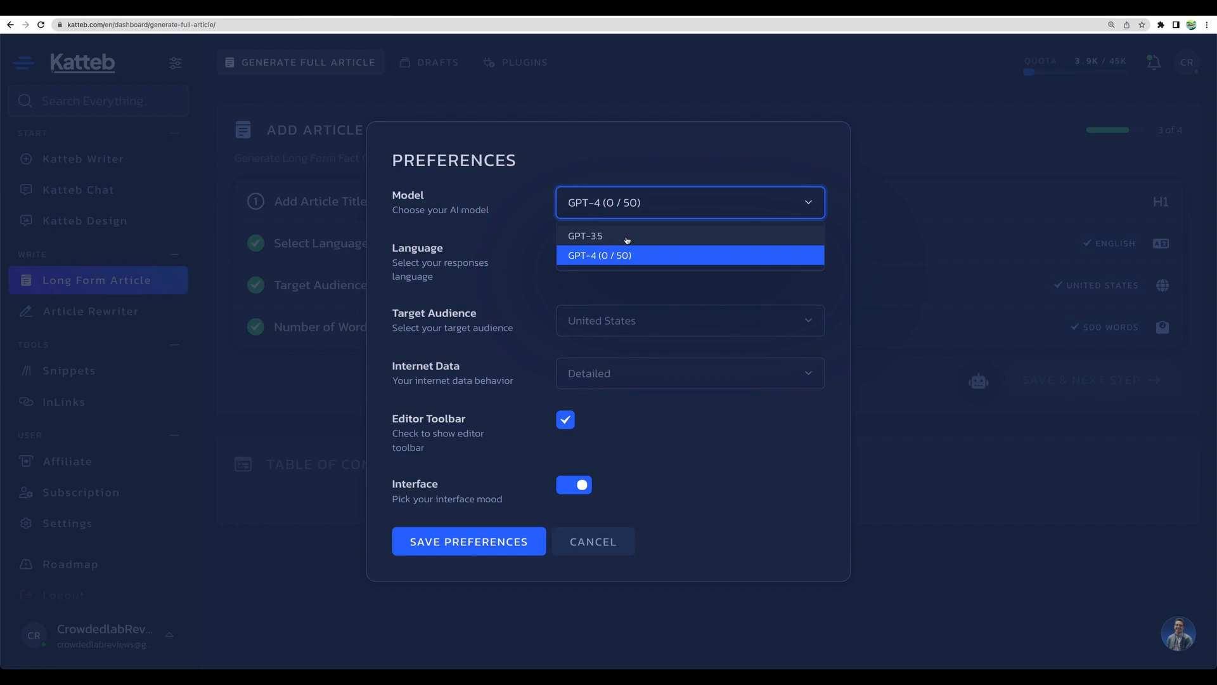
pyautogui.moveTo(607, 239)
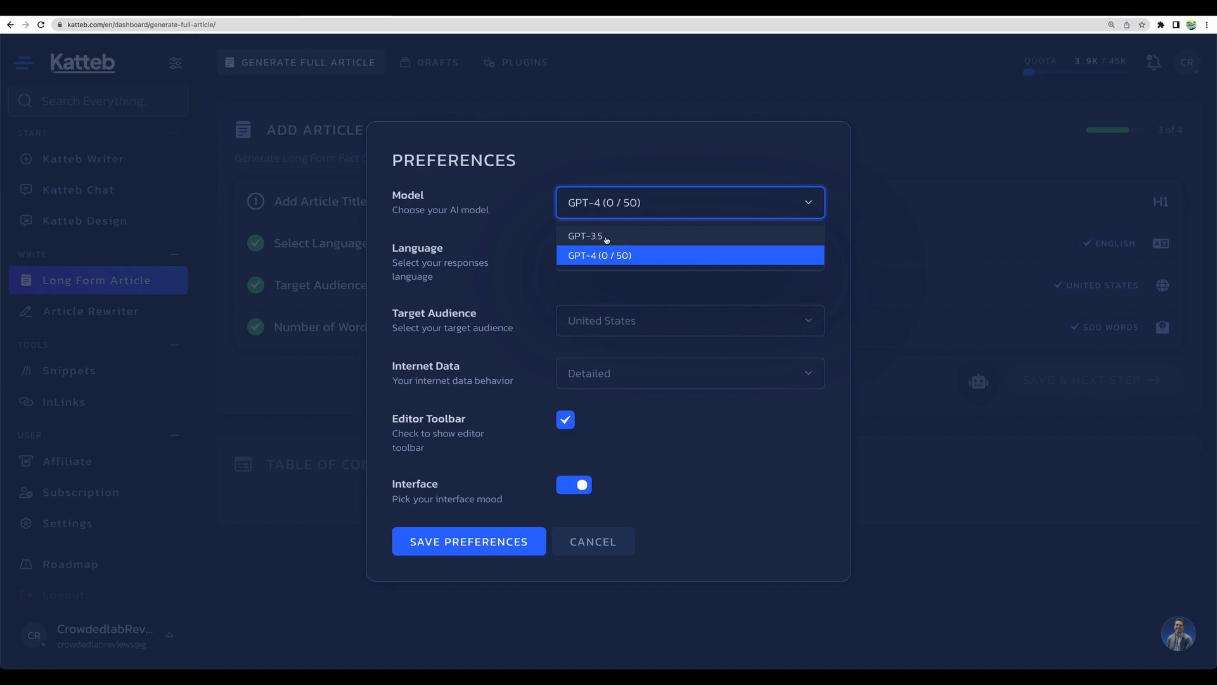
pyautogui.moveTo(641, 204)
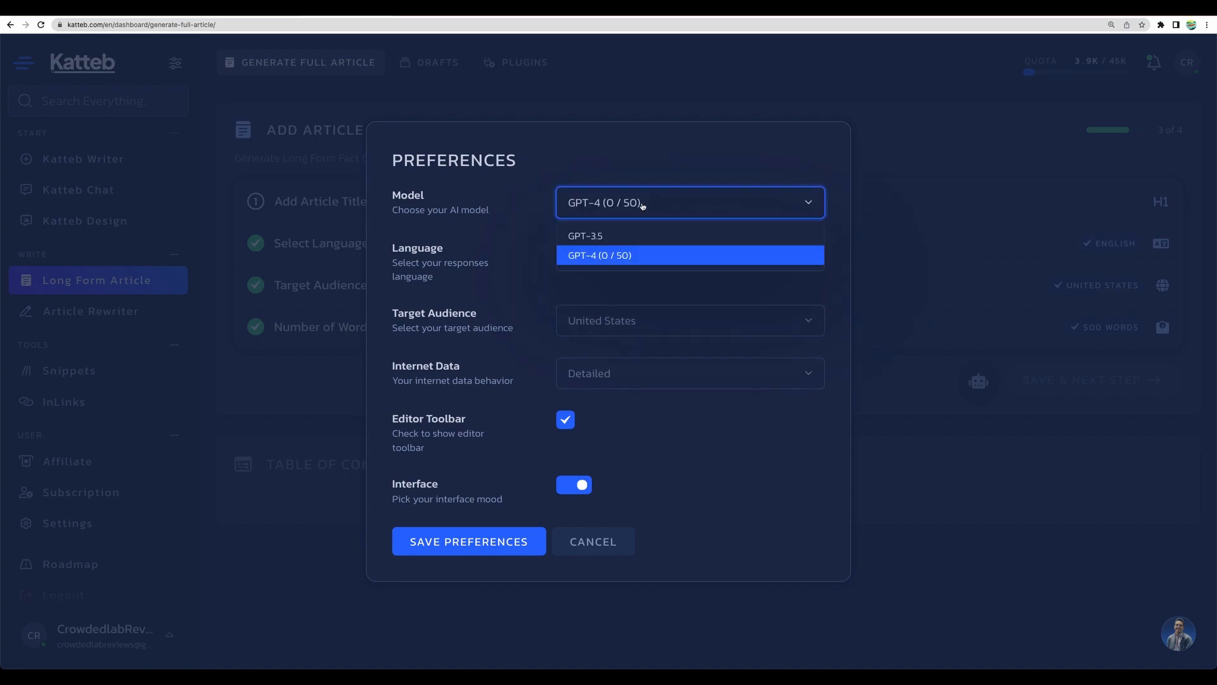
pyautogui.moveTo(543, 229)
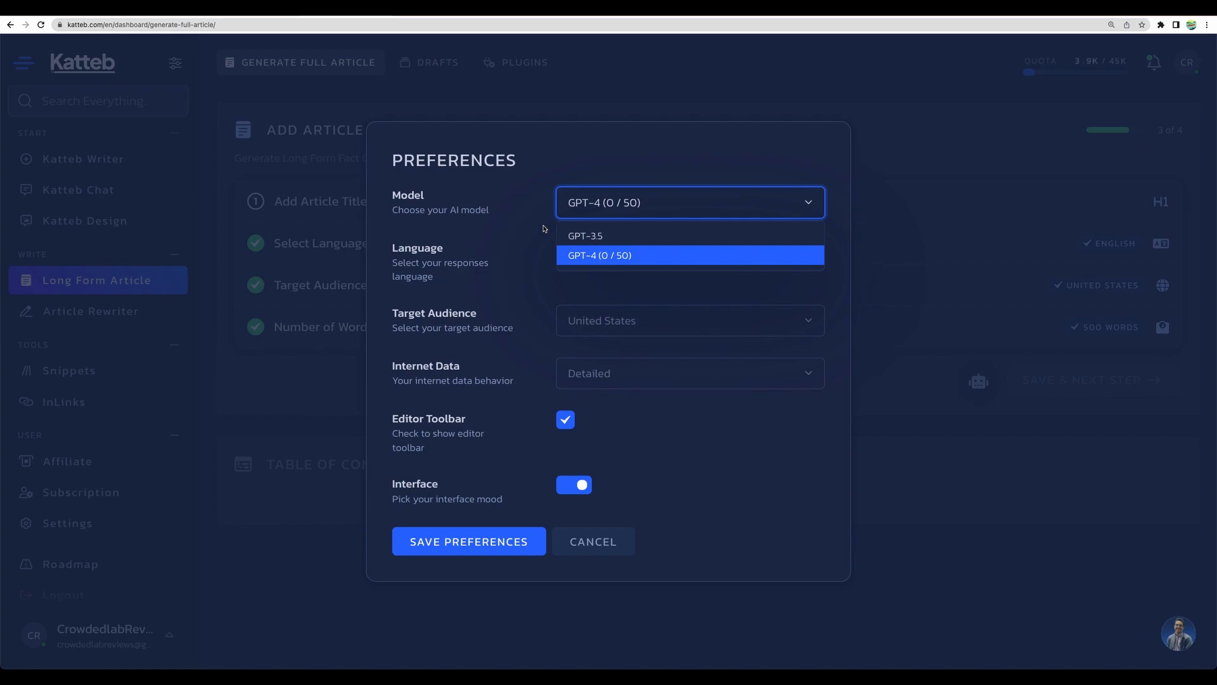
pyautogui.moveTo(549, 233)
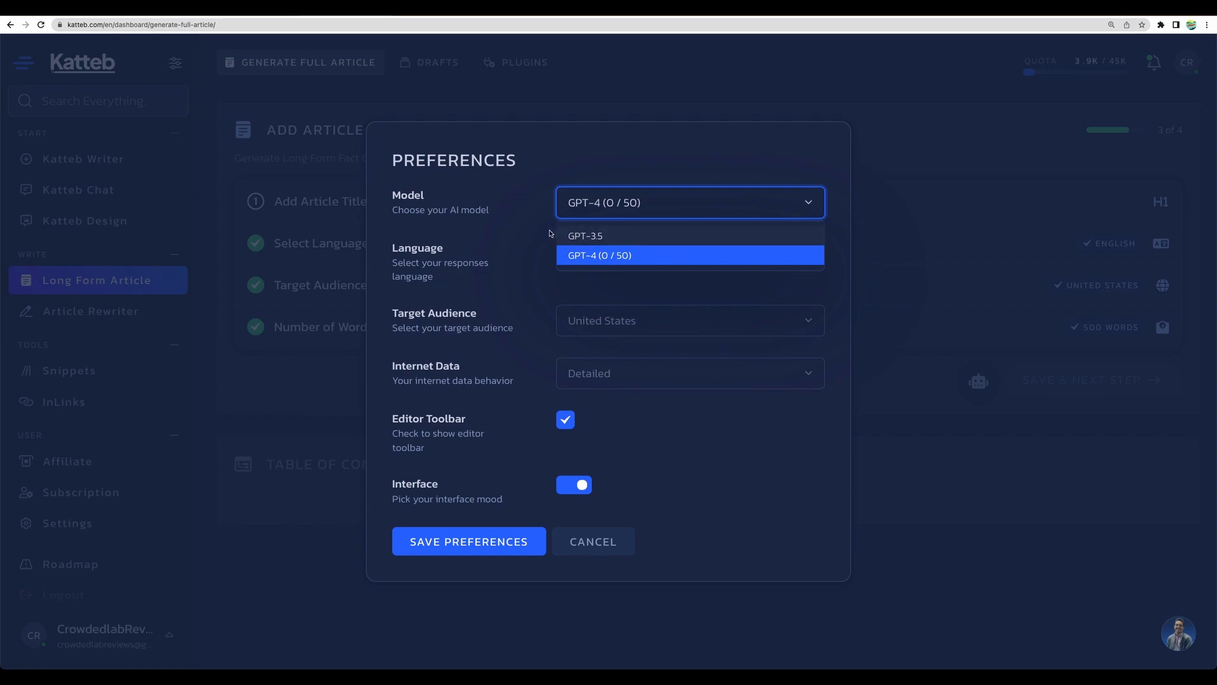
pyautogui.moveTo(612, 214)
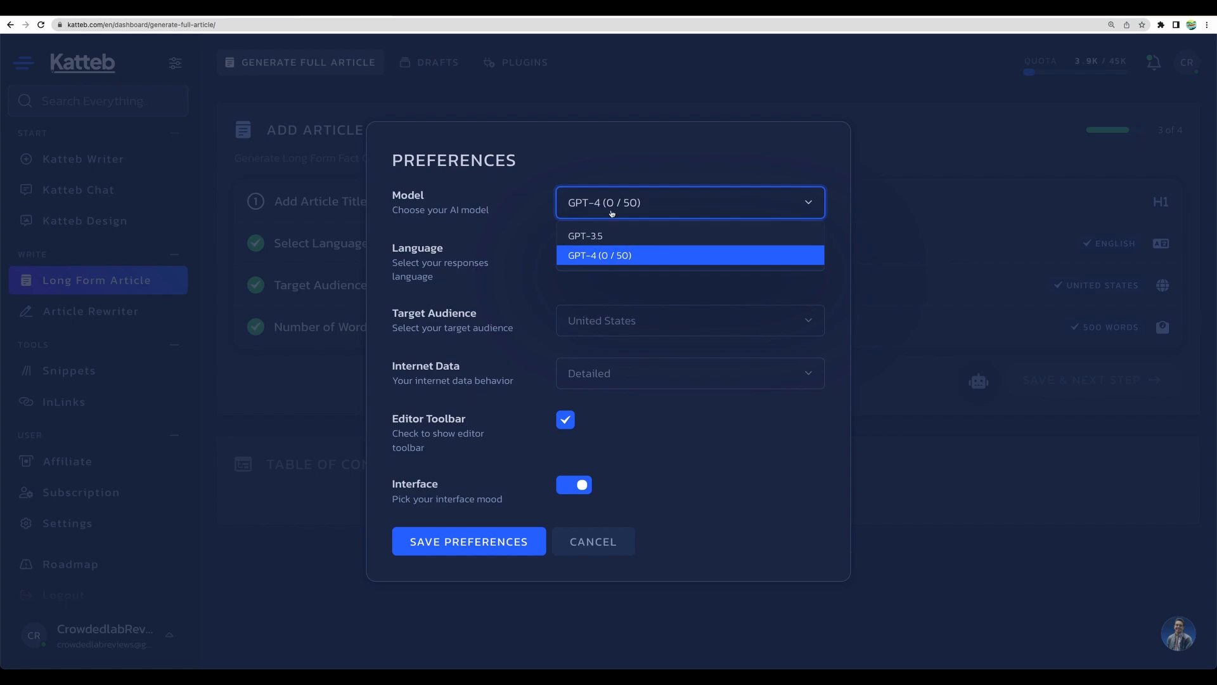
pyautogui.moveTo(618, 259)
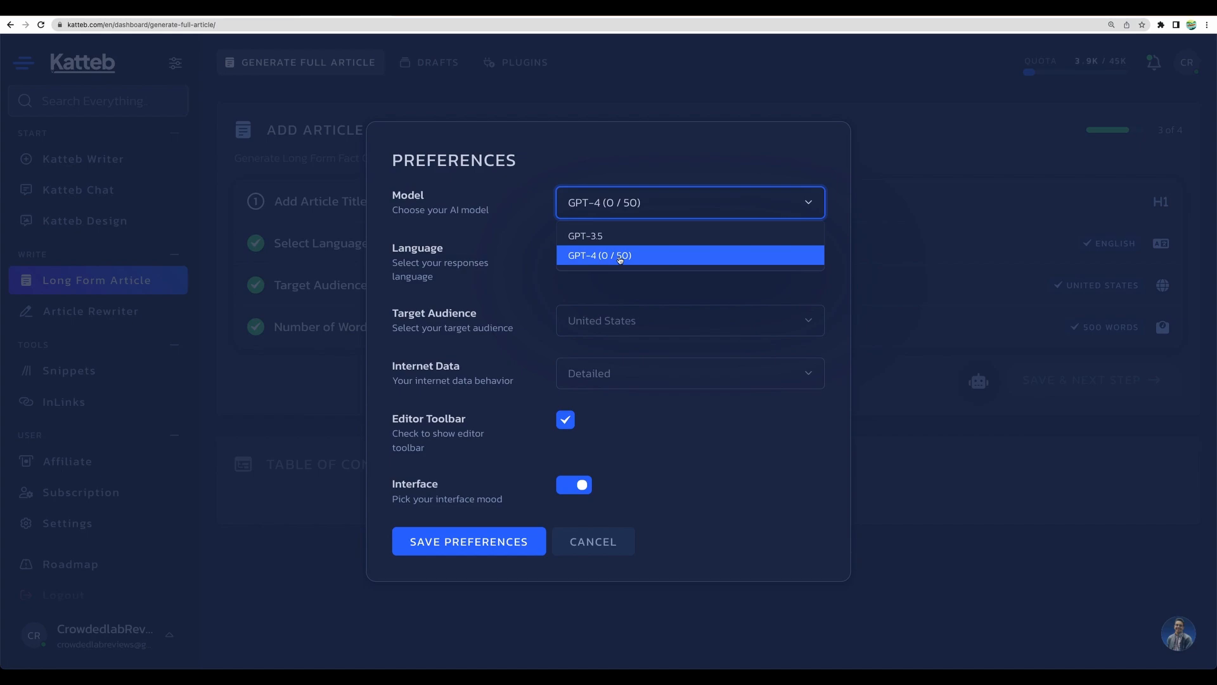
pyautogui.moveTo(633, 256)
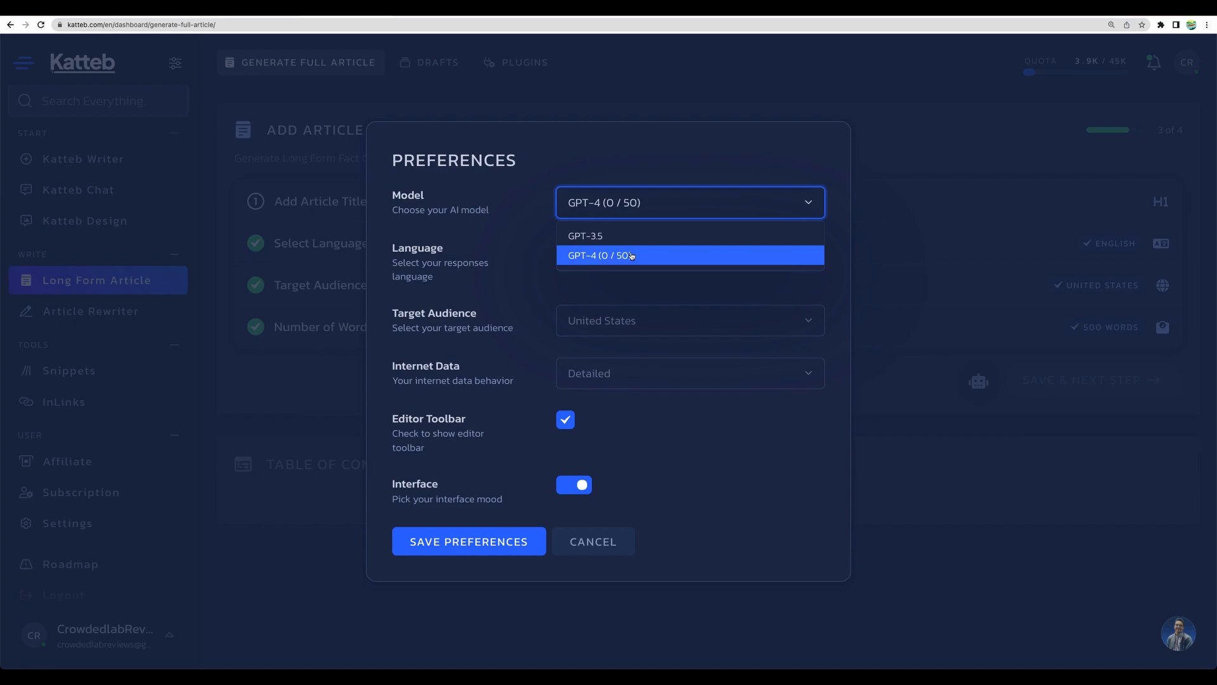
pyautogui.moveTo(657, 260)
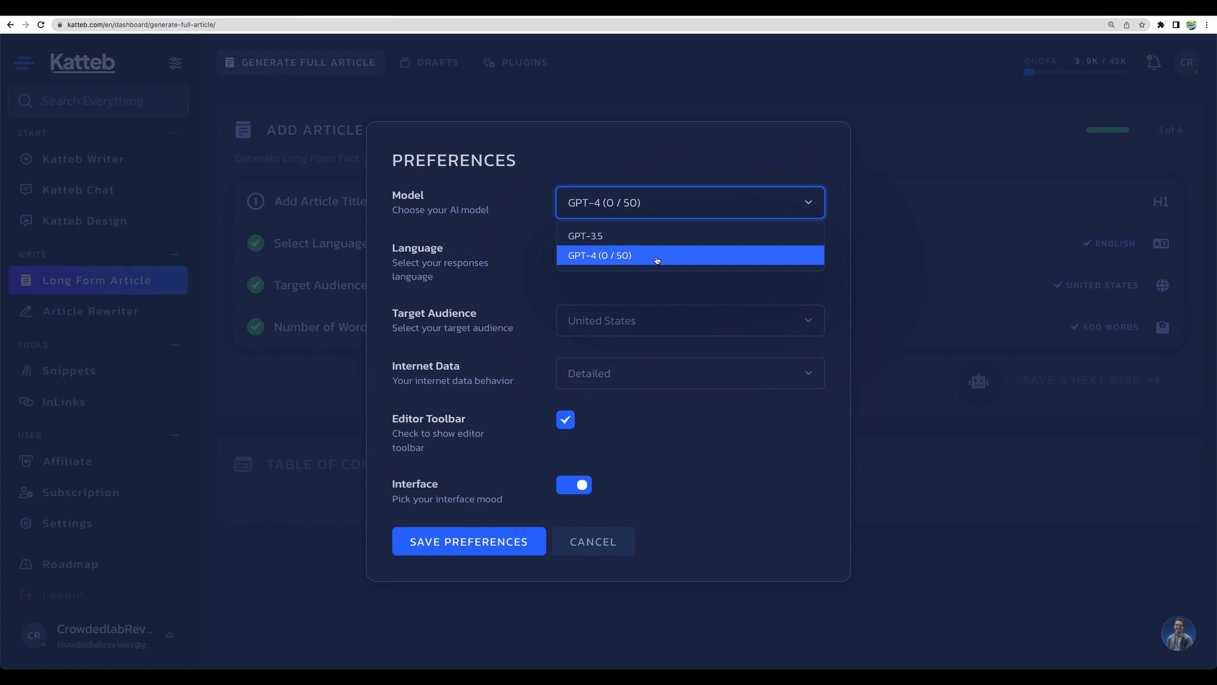
pyautogui.moveTo(612, 262)
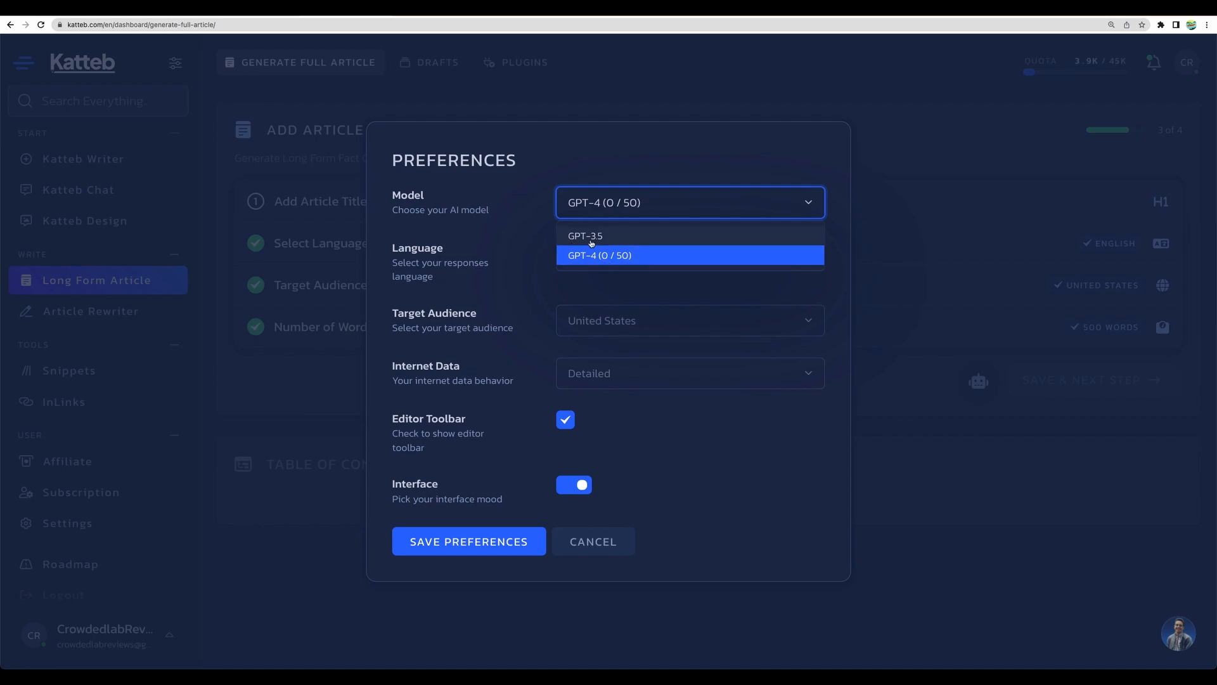
pyautogui.moveTo(574, 242)
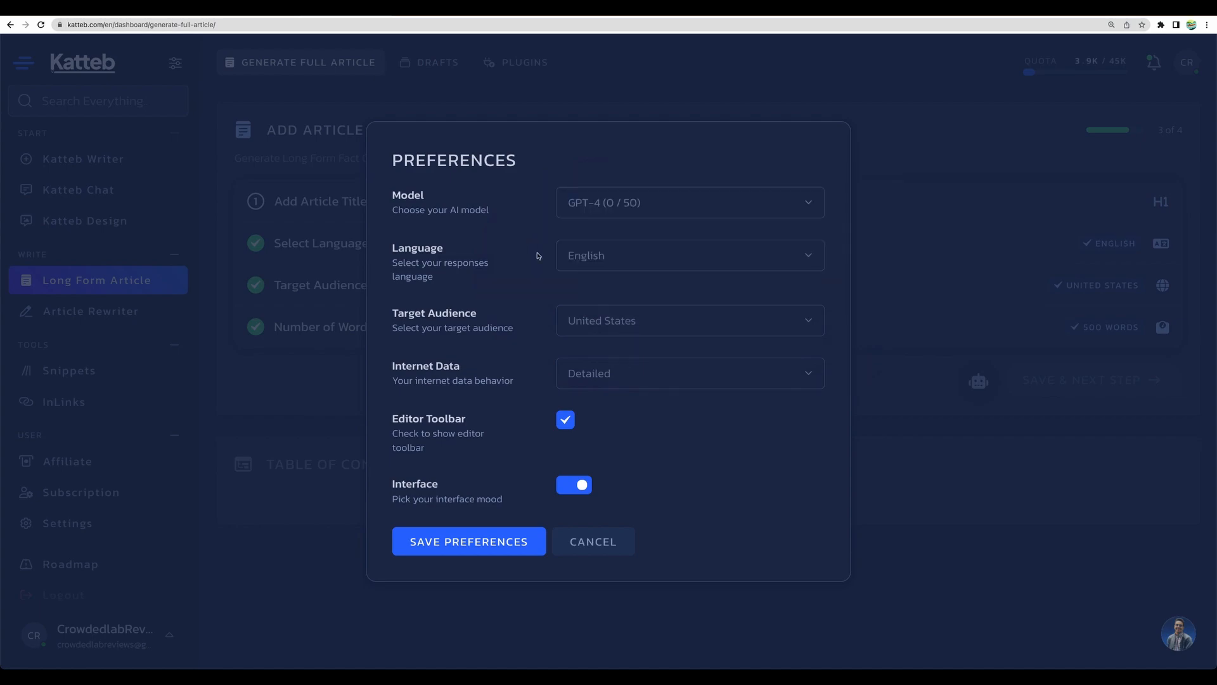
pyautogui.click(688, 254)
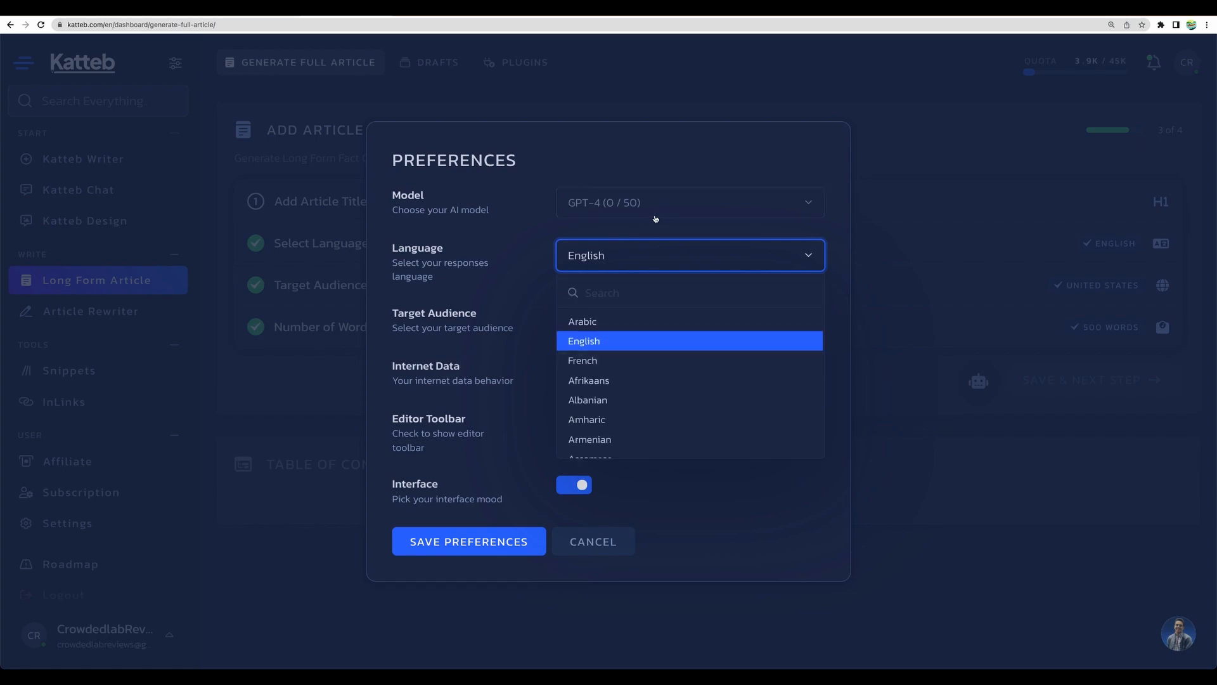
pyautogui.click(584, 339)
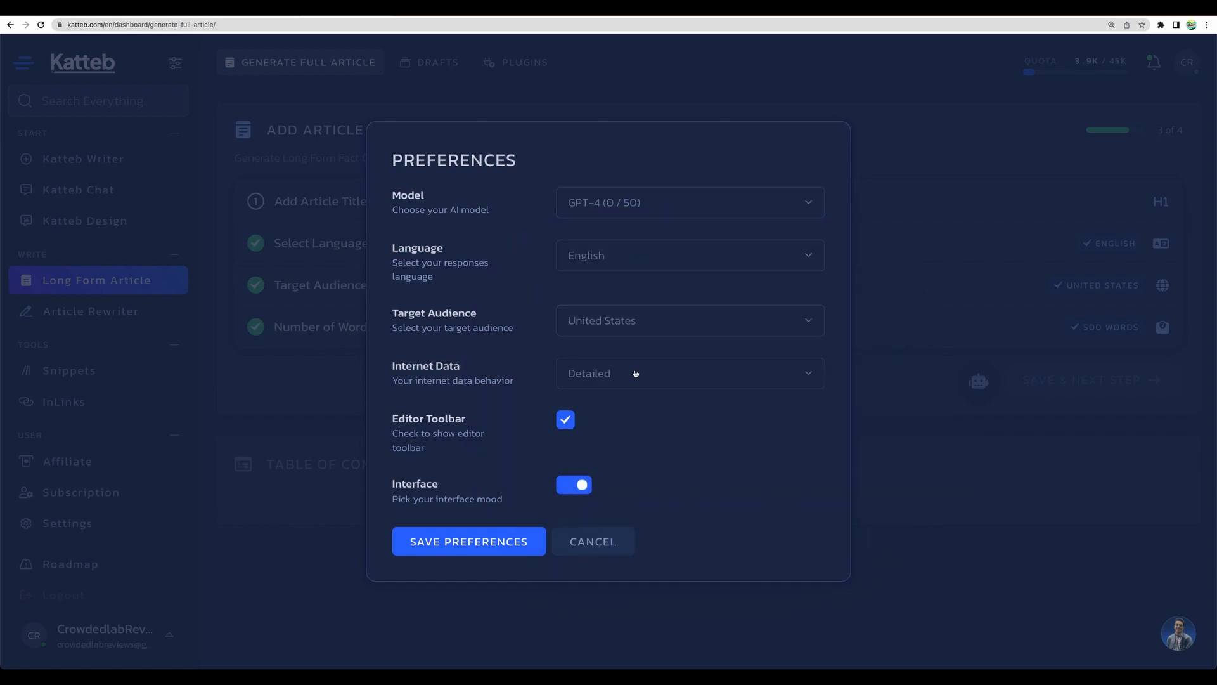
pyautogui.click(688, 319)
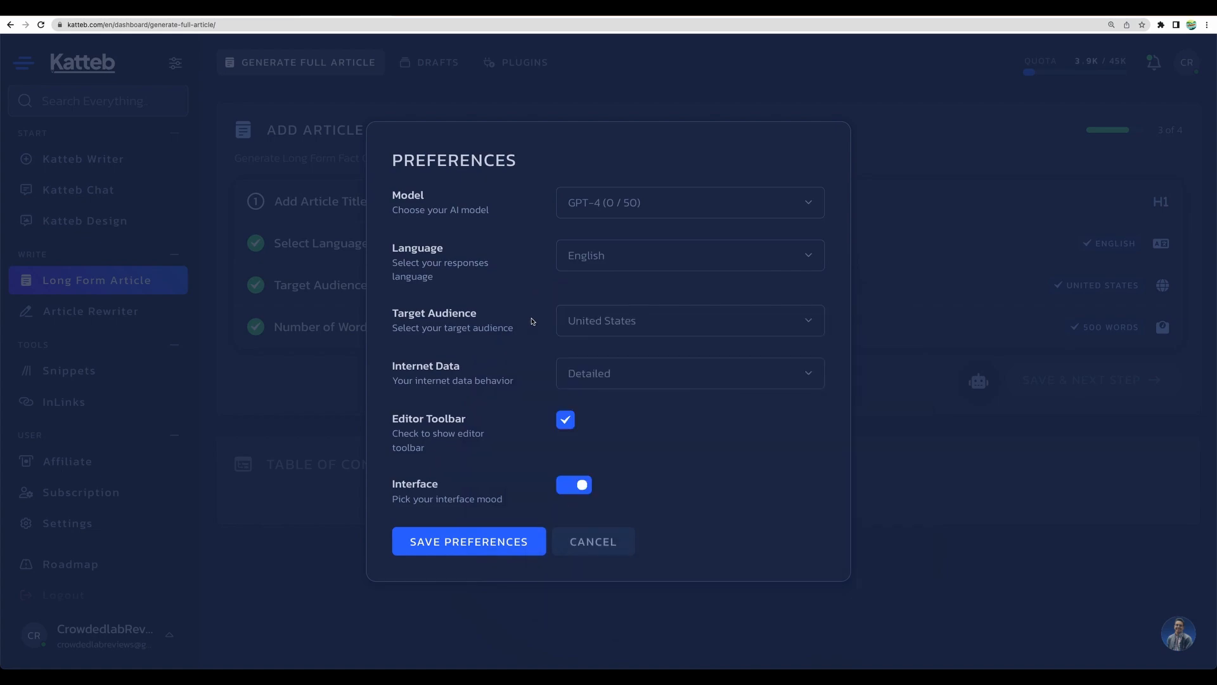
pyautogui.click(689, 320)
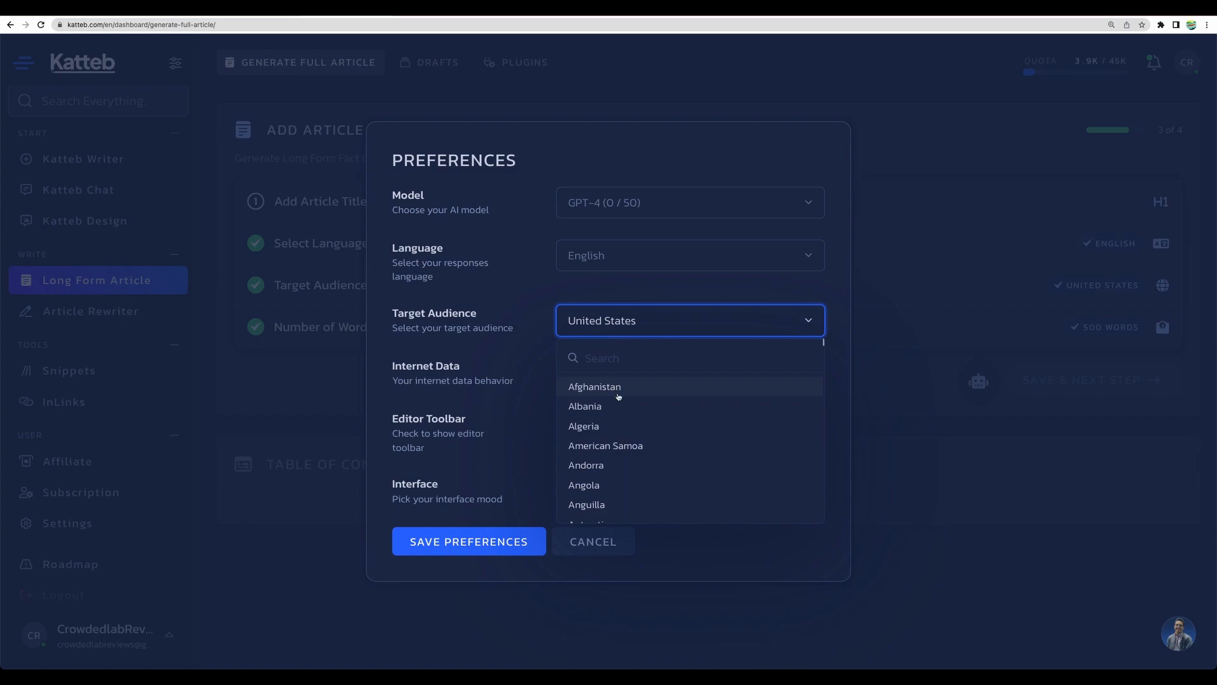
pyautogui.scroll(-3)
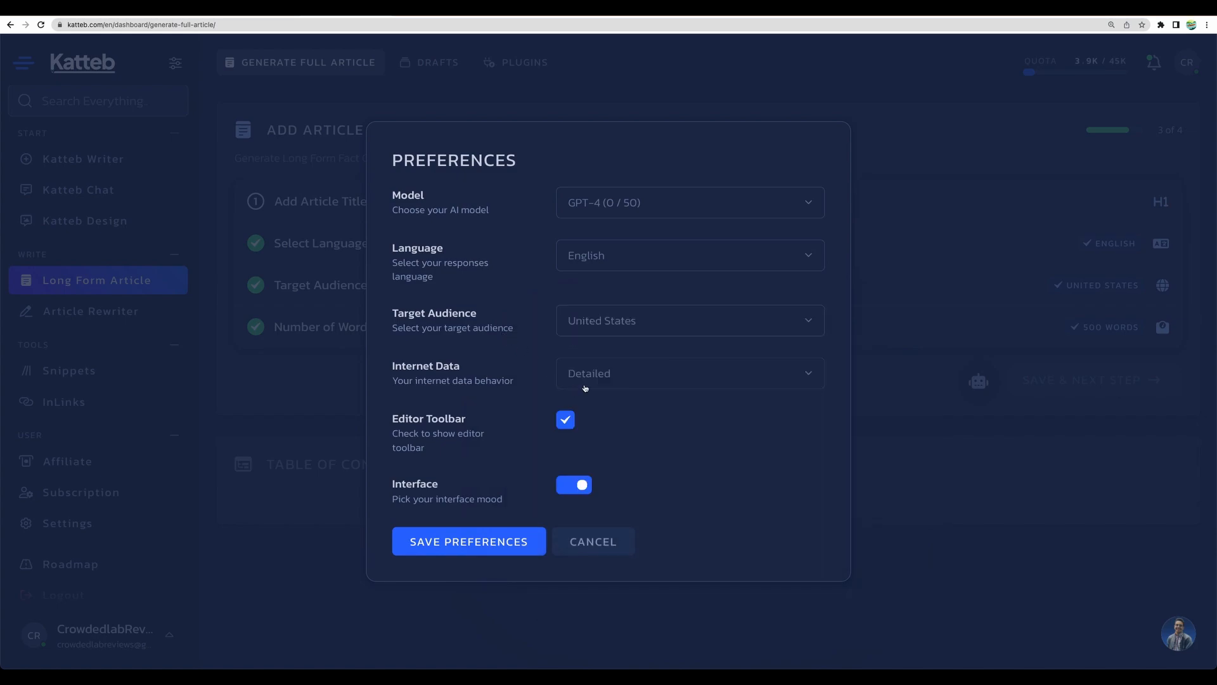
pyautogui.click(688, 373)
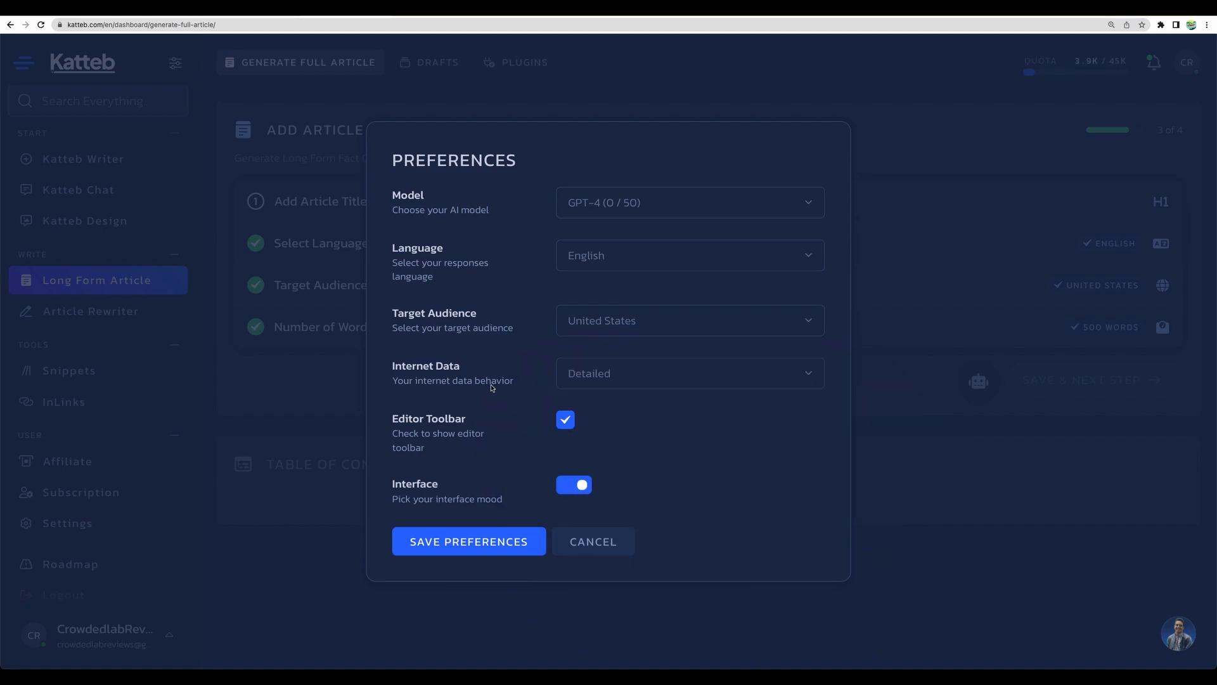
pyautogui.moveTo(402, 369)
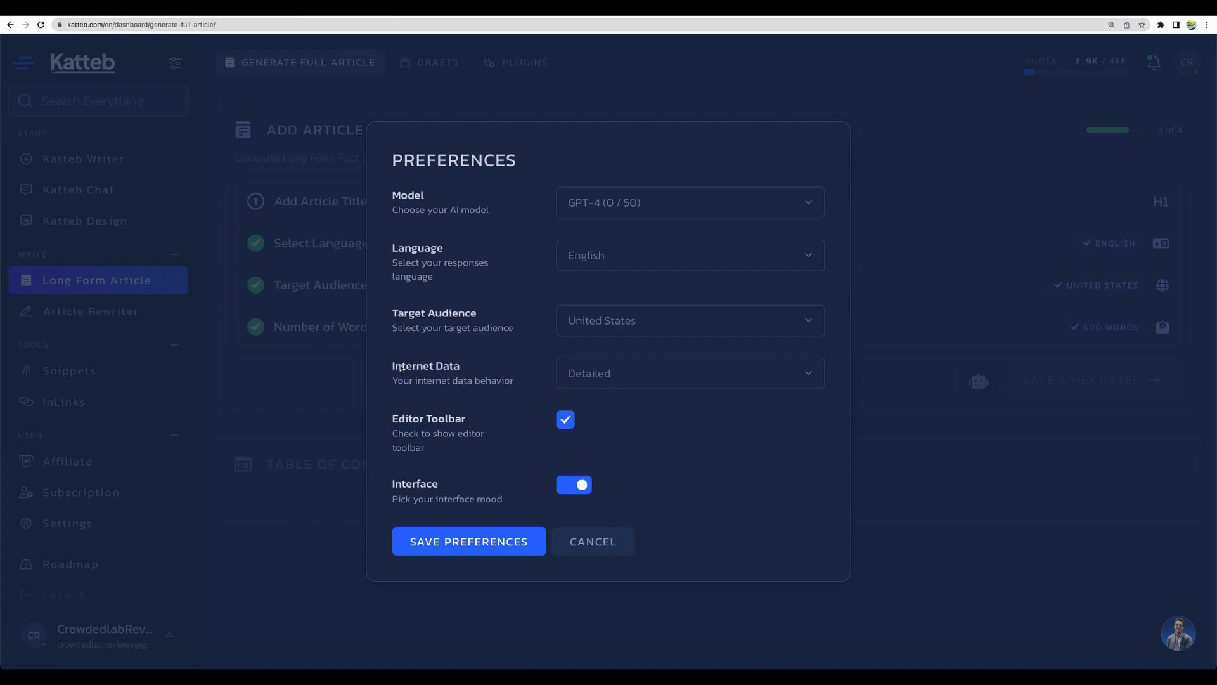
pyautogui.click(565, 420)
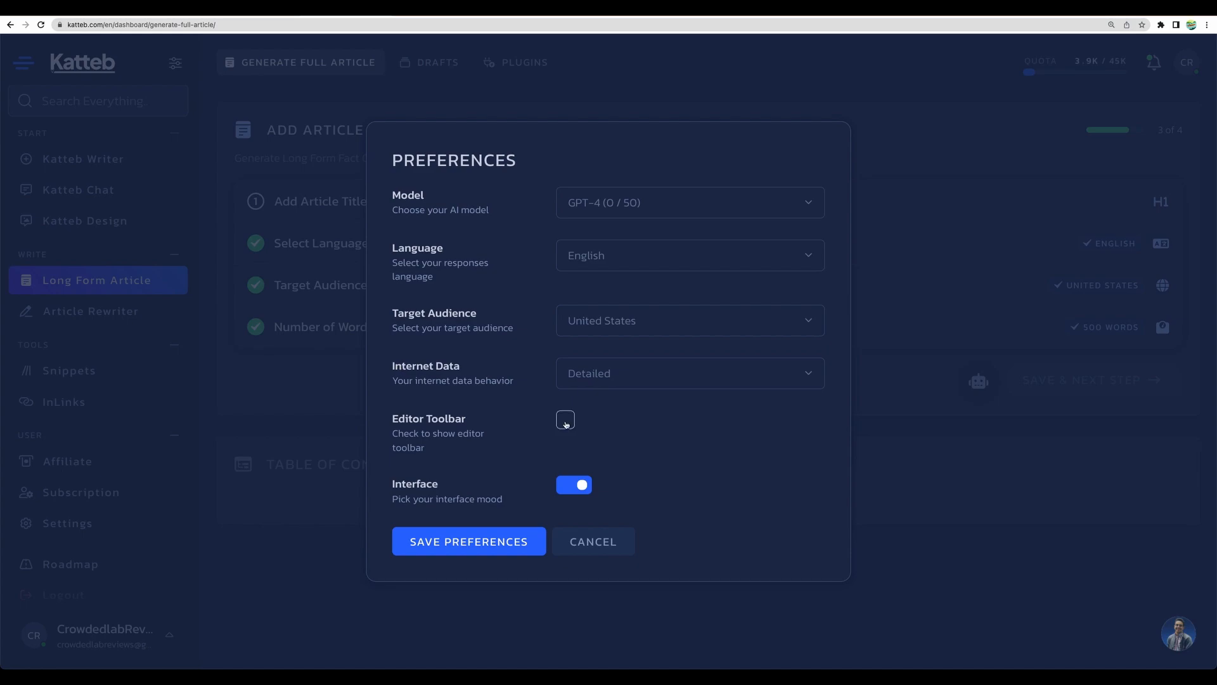
pyautogui.click(564, 419)
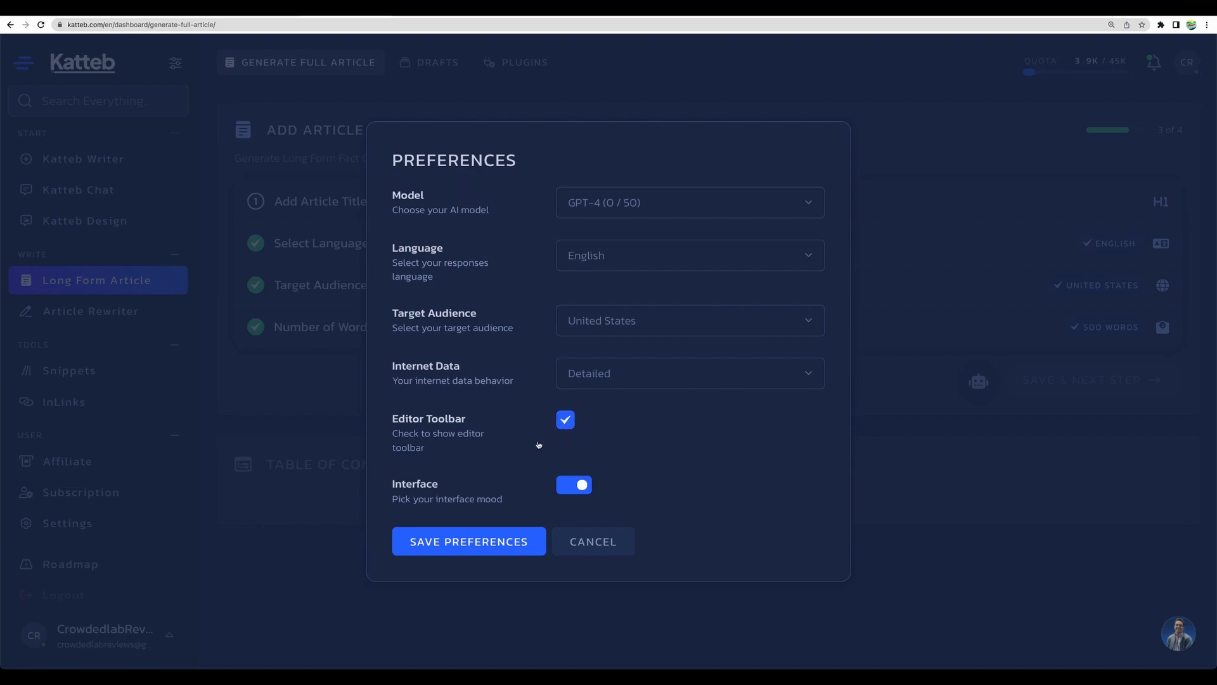
pyautogui.moveTo(540, 482)
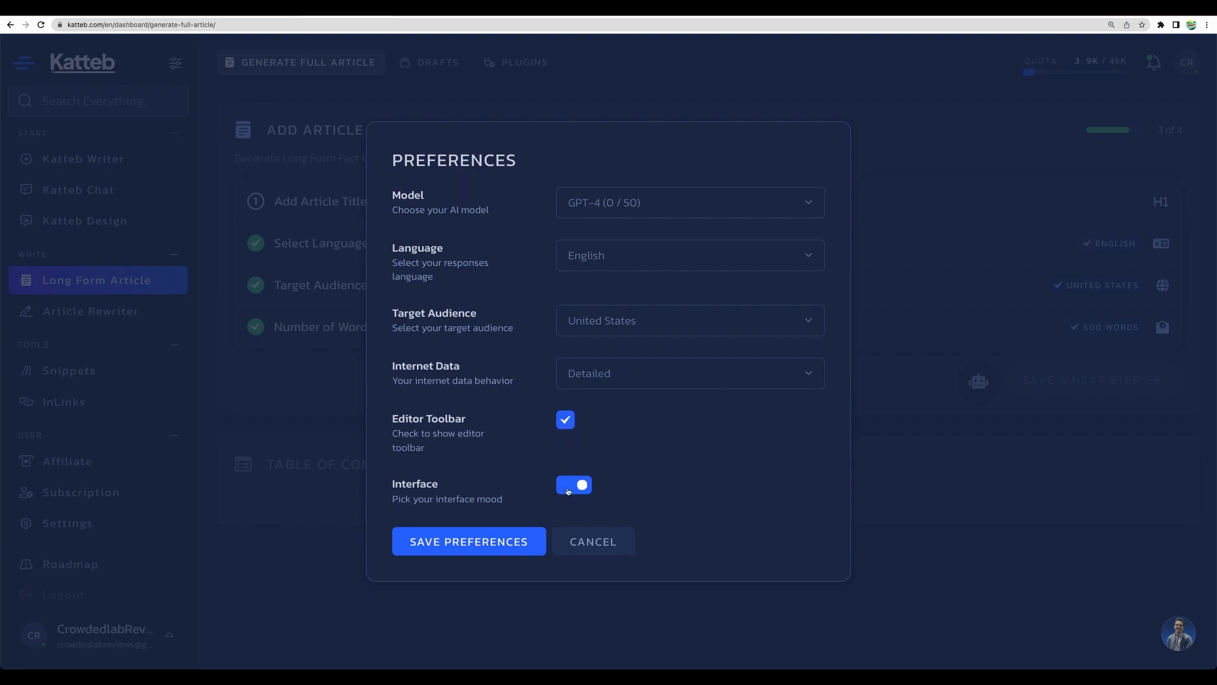
# - Switch the interface mood to light, then back to dark, returning to the article form
pyautogui.click(574, 484)
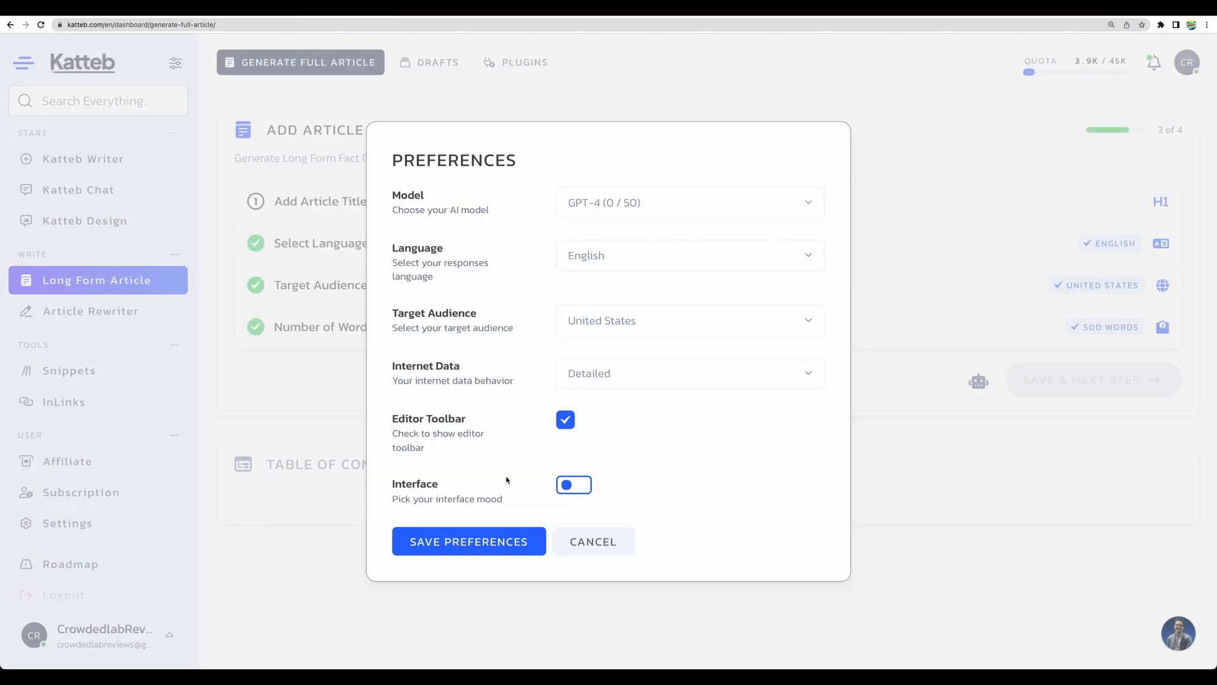
pyautogui.click(467, 541)
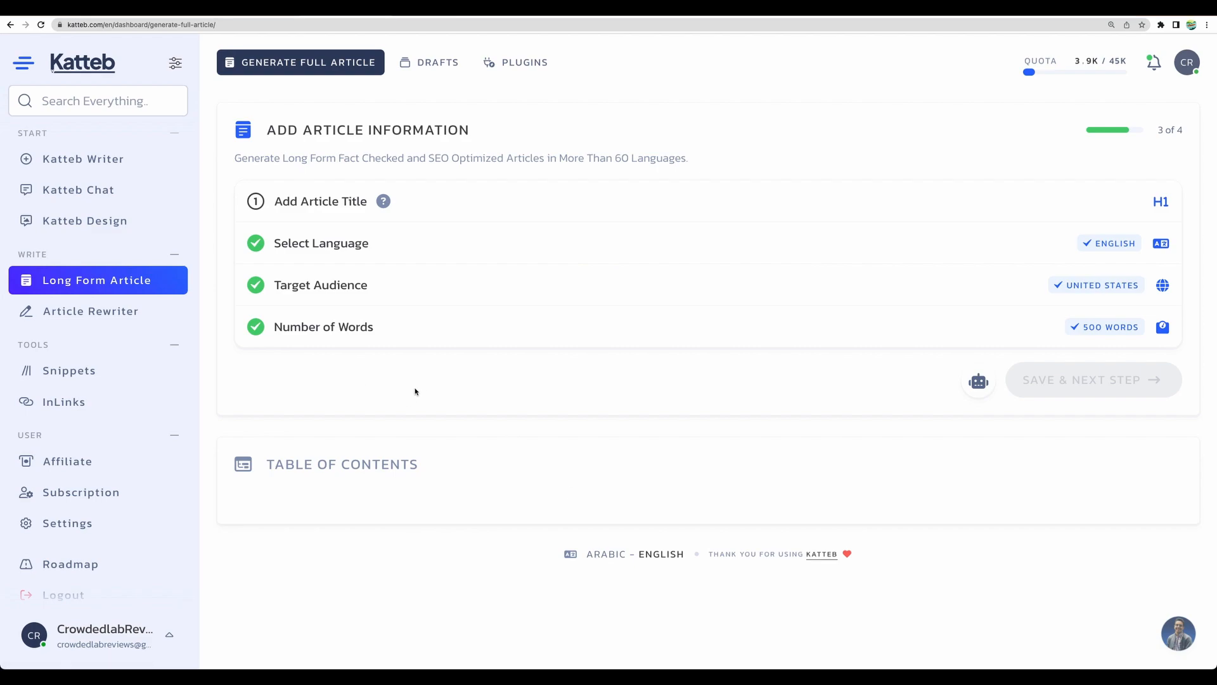
pyautogui.moveTo(267, 329)
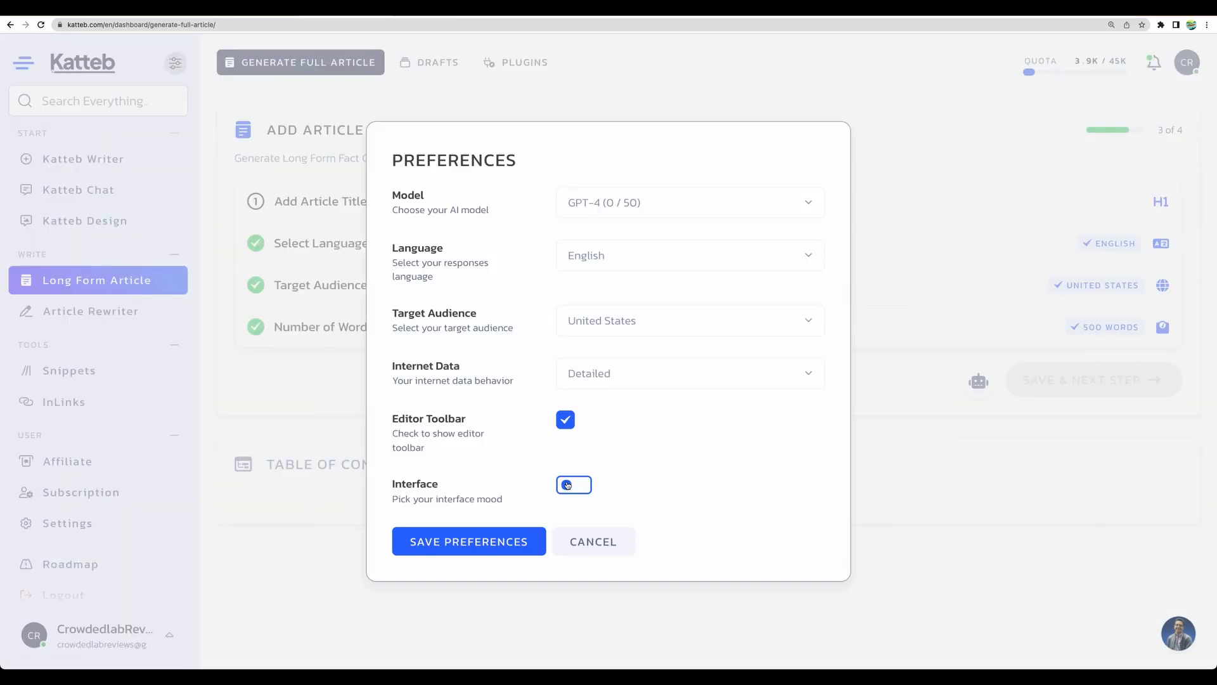
pyautogui.click(468, 540)
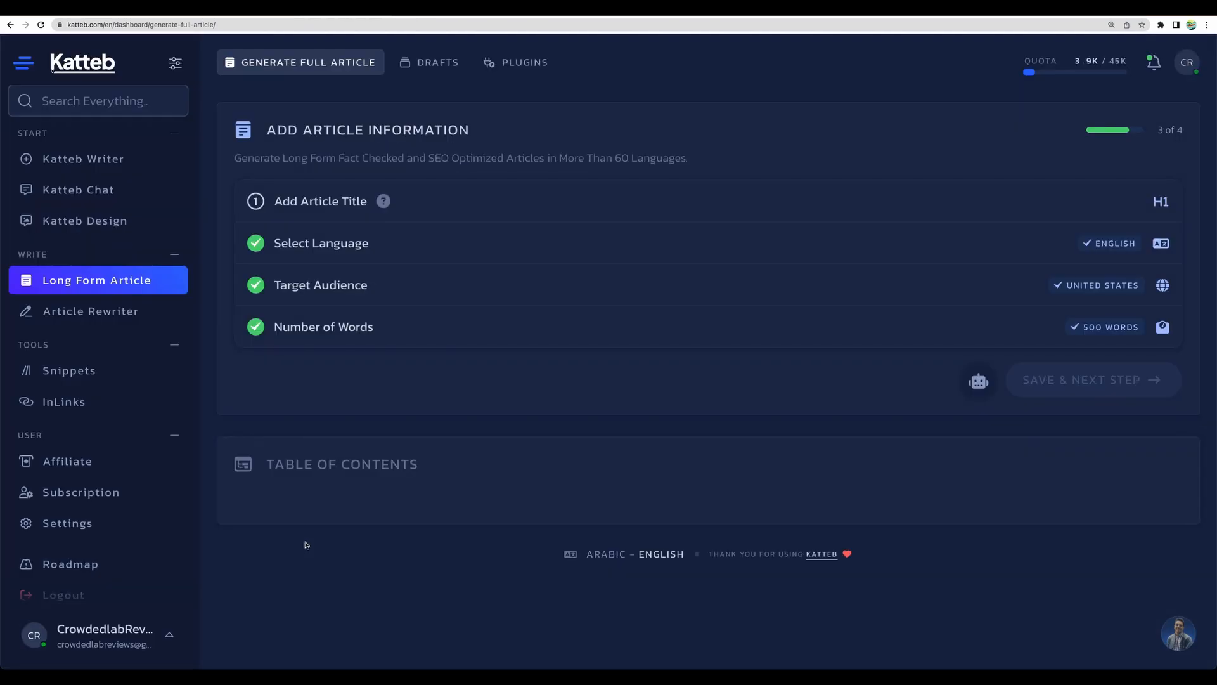
pyautogui.moveTo(241, 100)
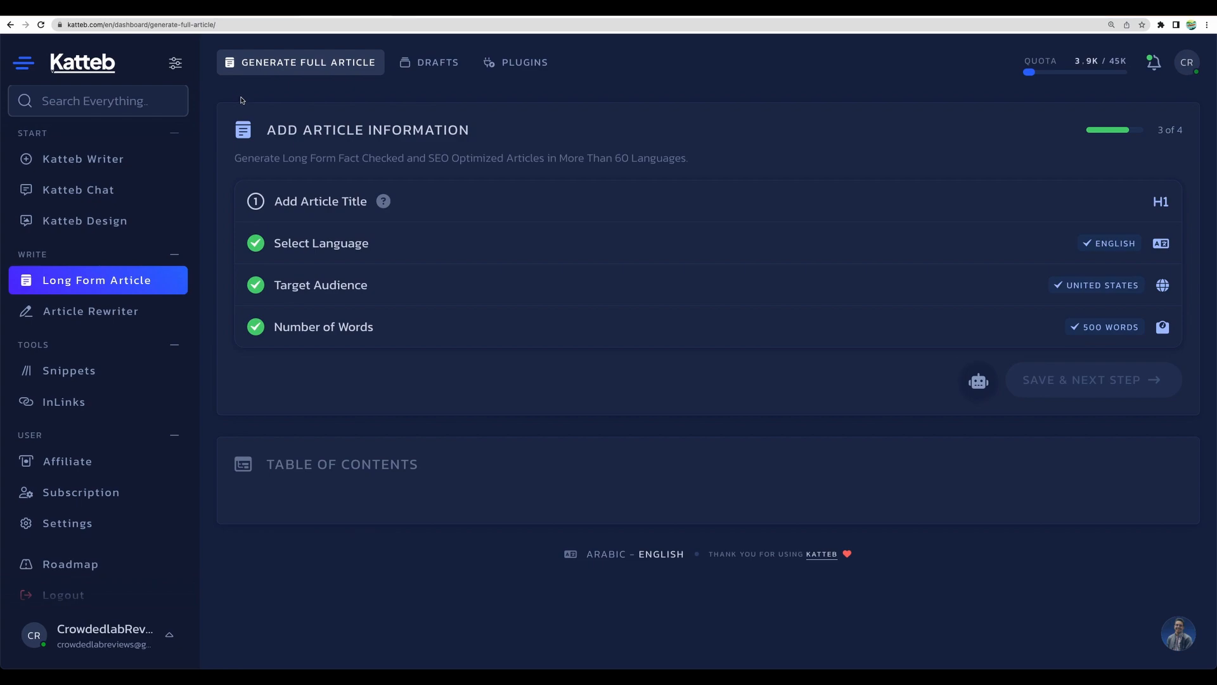
pyautogui.moveTo(247, 96)
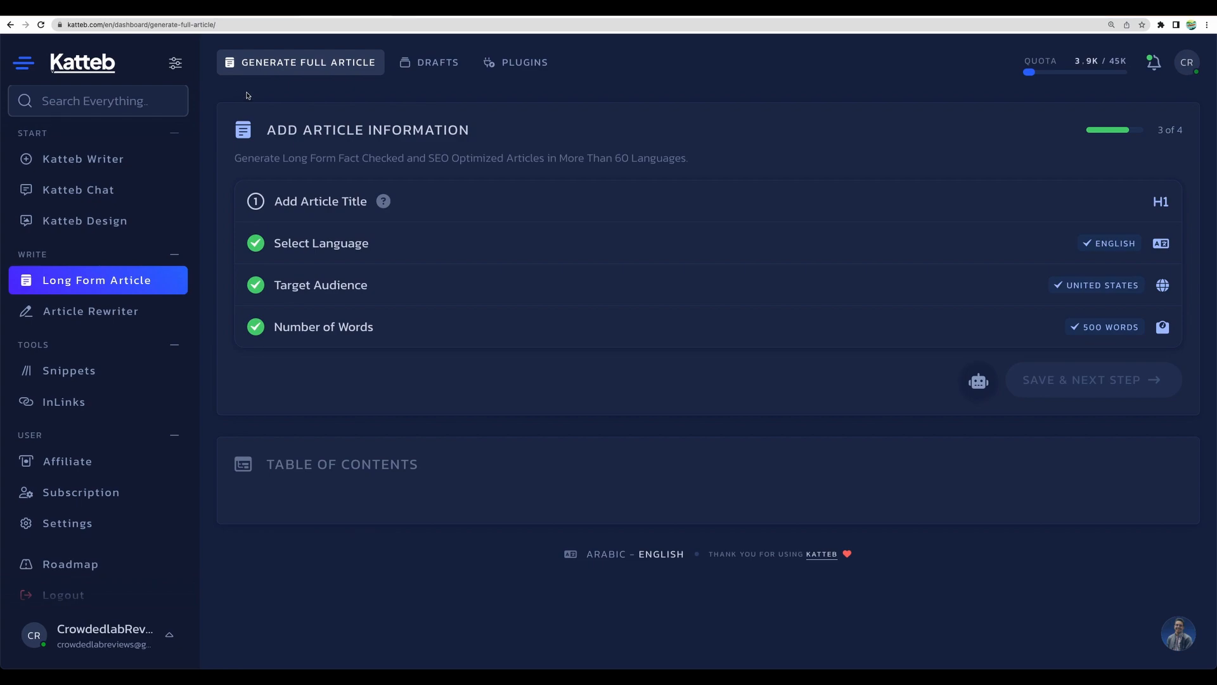
pyautogui.moveTo(373, 45)
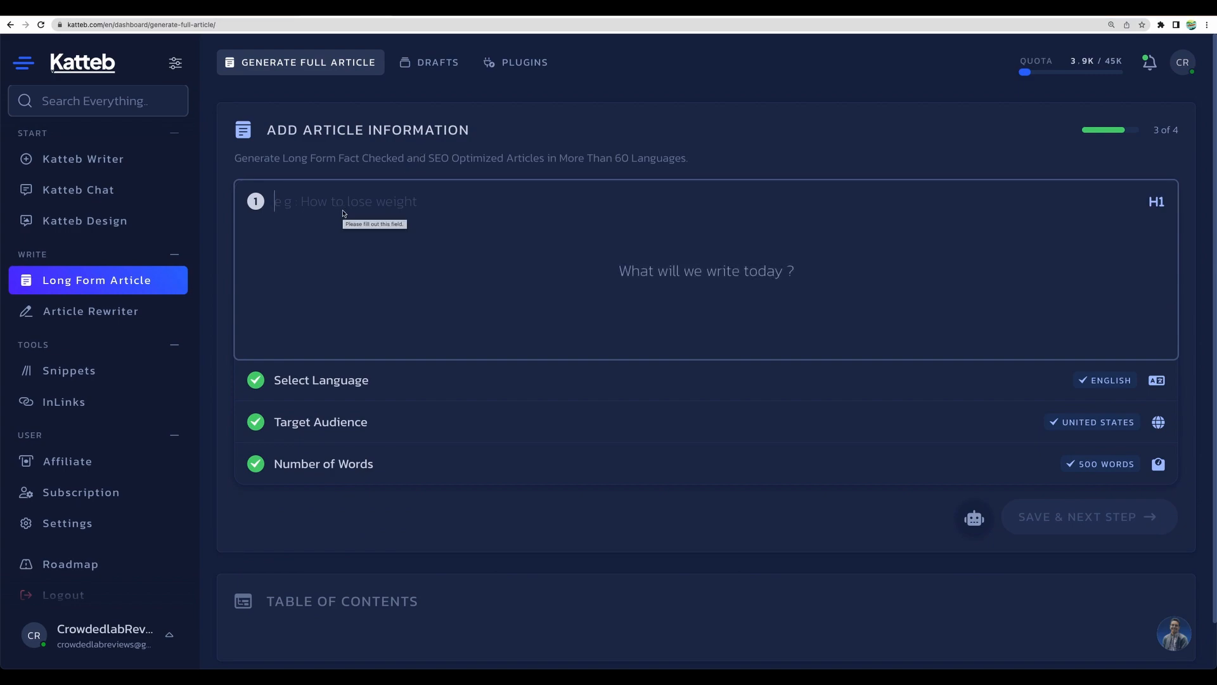
# - Enter the article title "how to generate images with ai" and select the whole title
pyautogui.write('how to generate images with ai')
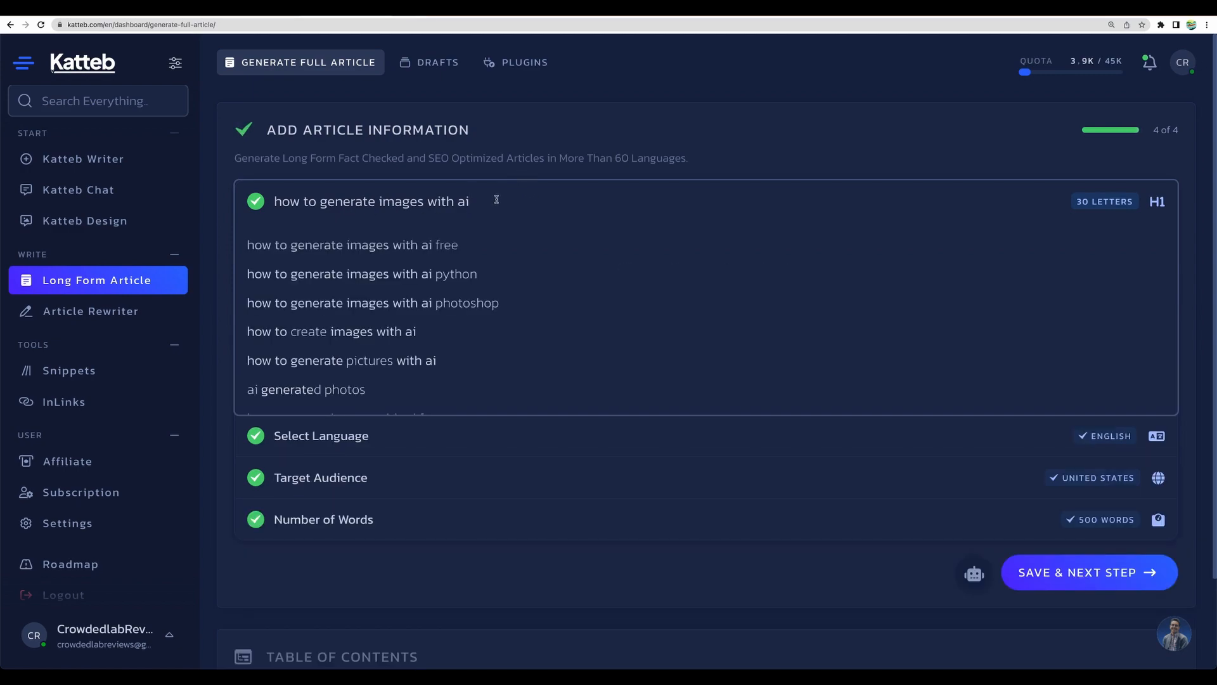
pyautogui.moveTo(418, 450)
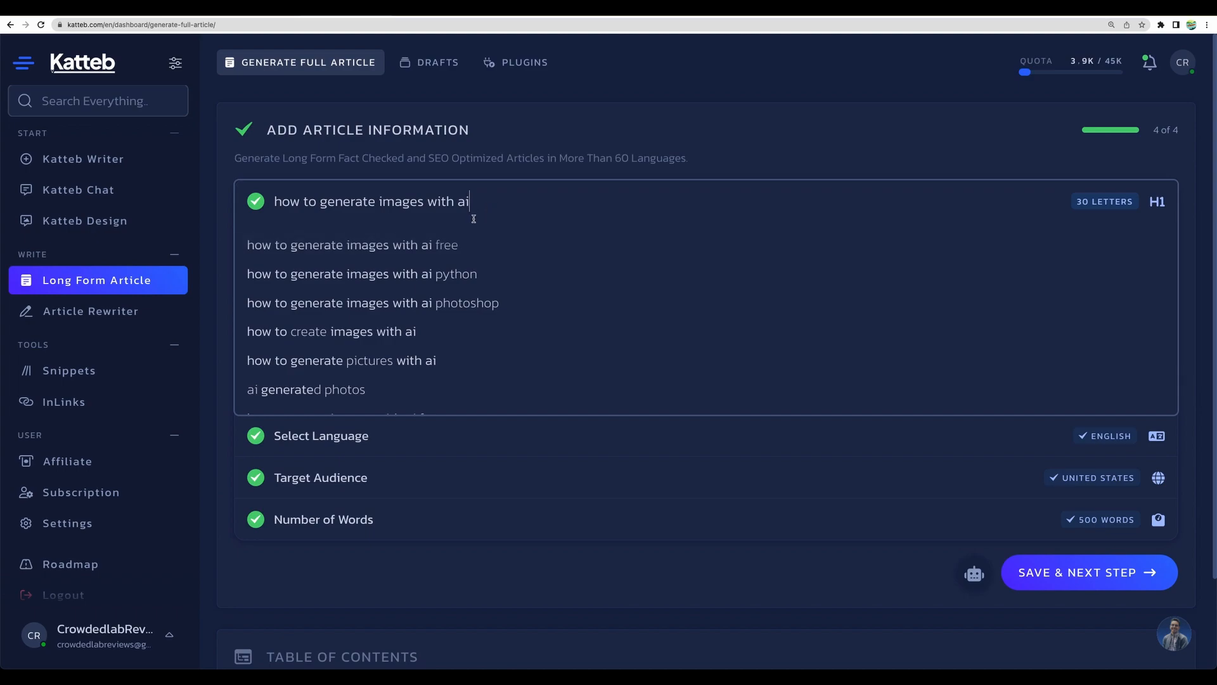
pyautogui.moveTo(454, 278)
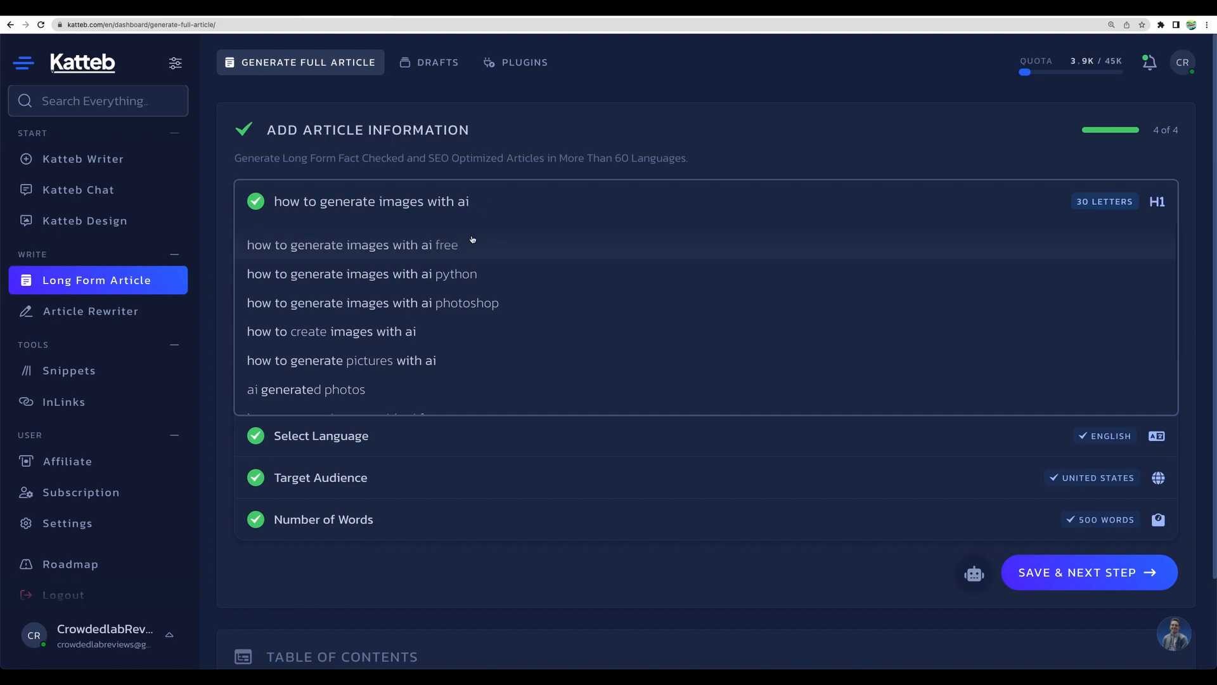
pyautogui.moveTo(487, 208)
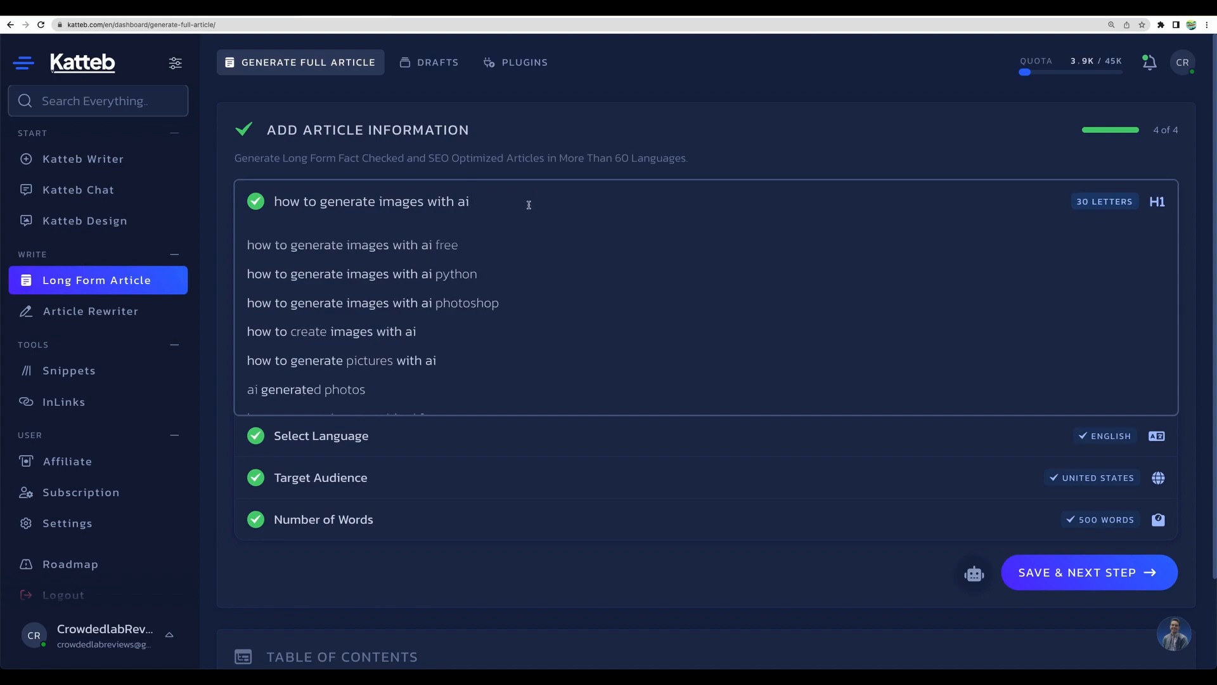
pyautogui.tripleClick(370, 201)
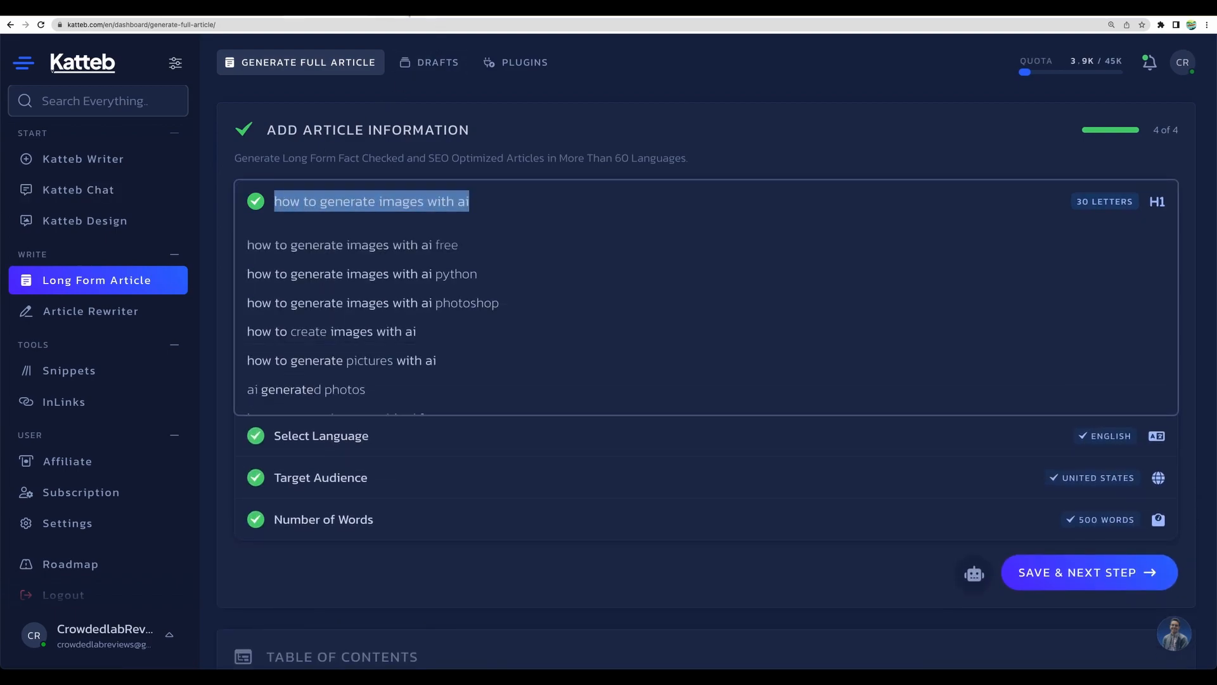
# - Ask Katteb Chat for 5 catchy blog post titles for the keyword
pyautogui.click(78, 190)
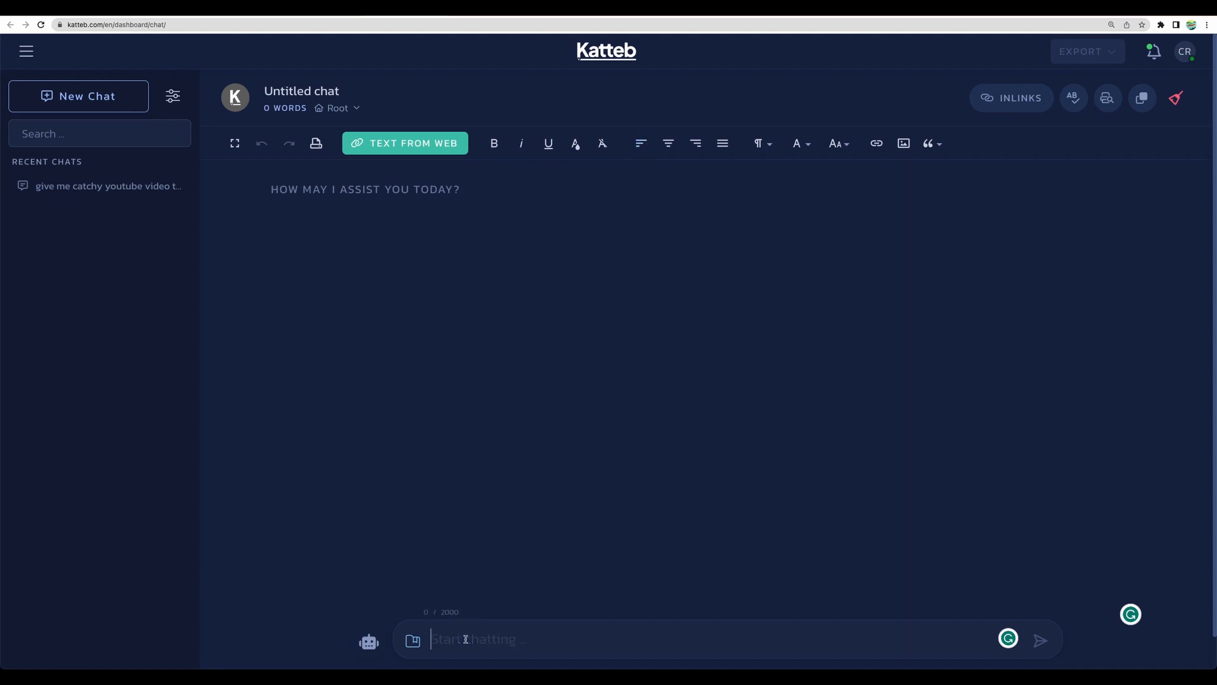
pyautogui.write('give my 5 catchy titles for a blog post for keyword -')
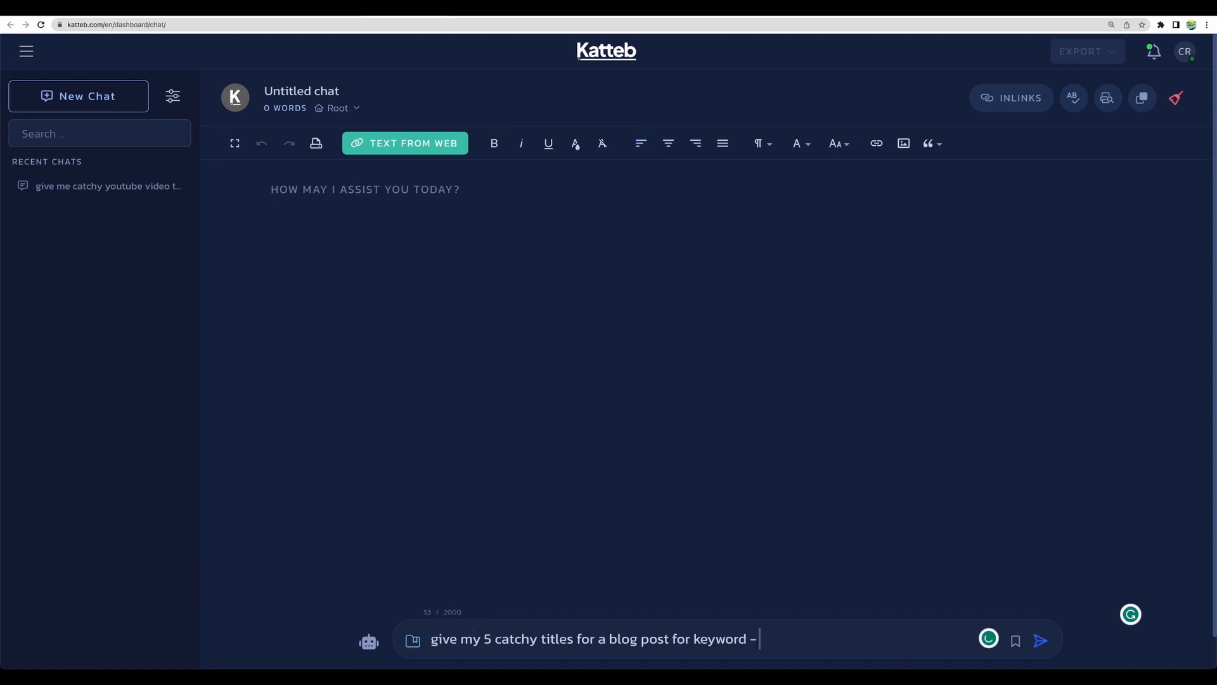
pyautogui.click(1040, 640)
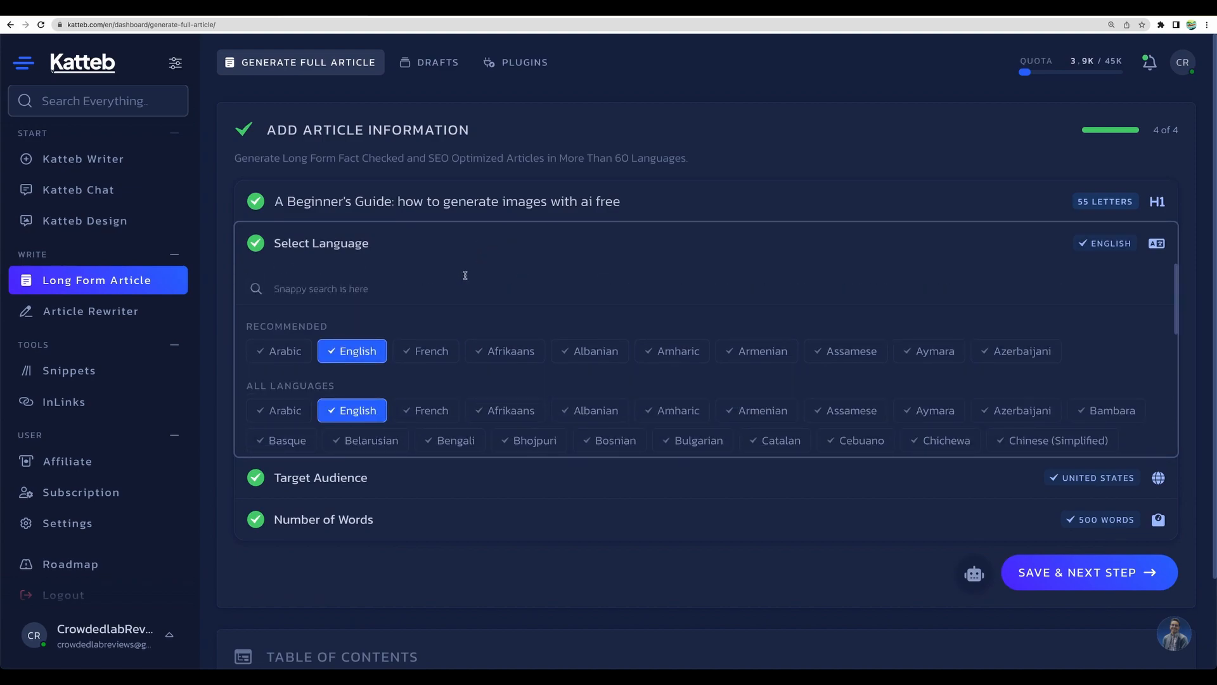
pyautogui.moveTo(297, 245)
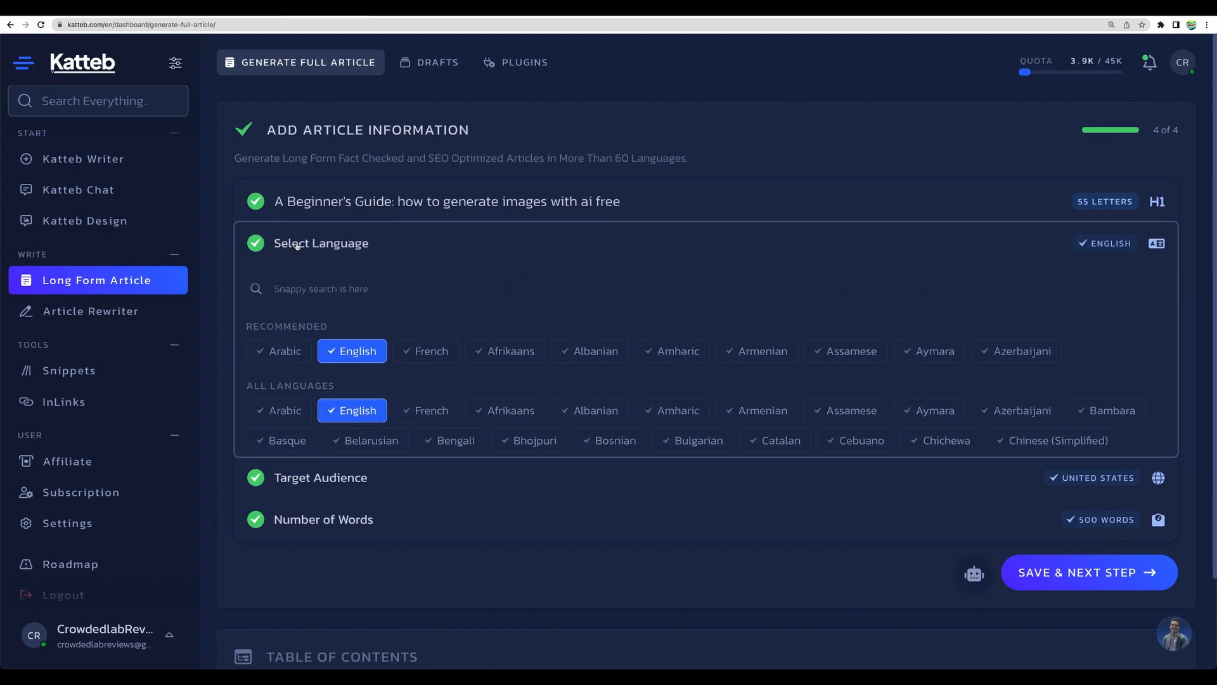
# - Browse target audience countries, keep 1500 words and save to generate the outline
pyautogui.click(320, 477)
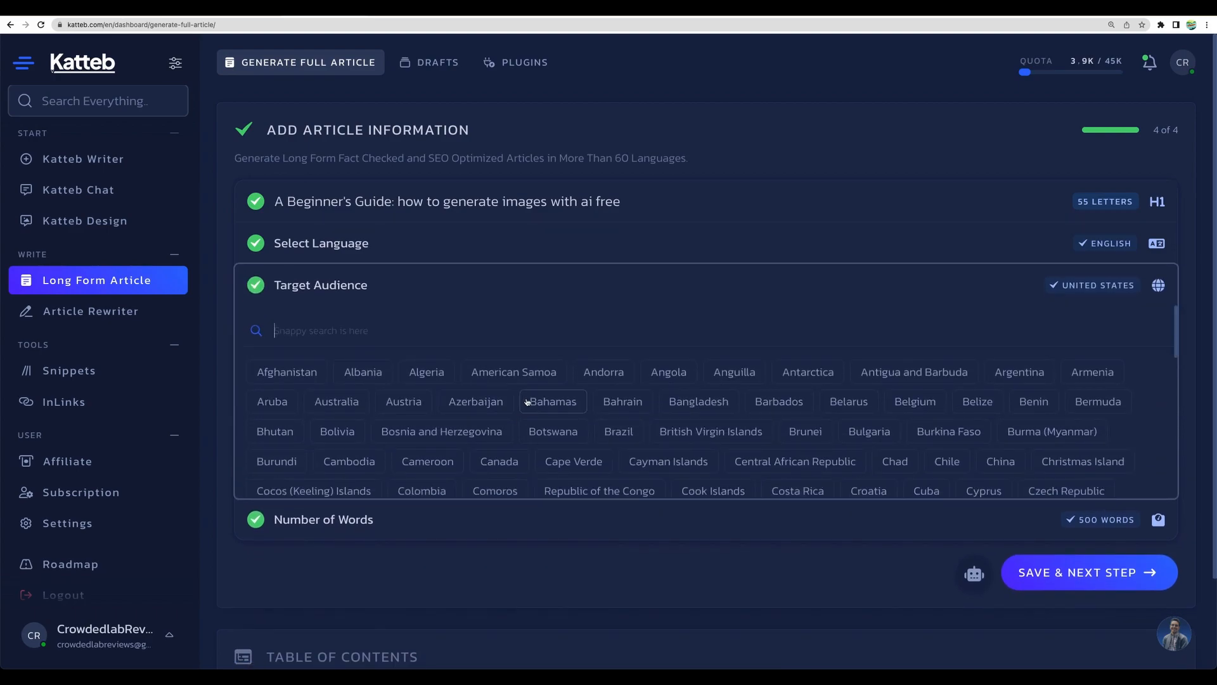
pyautogui.scroll(-3)
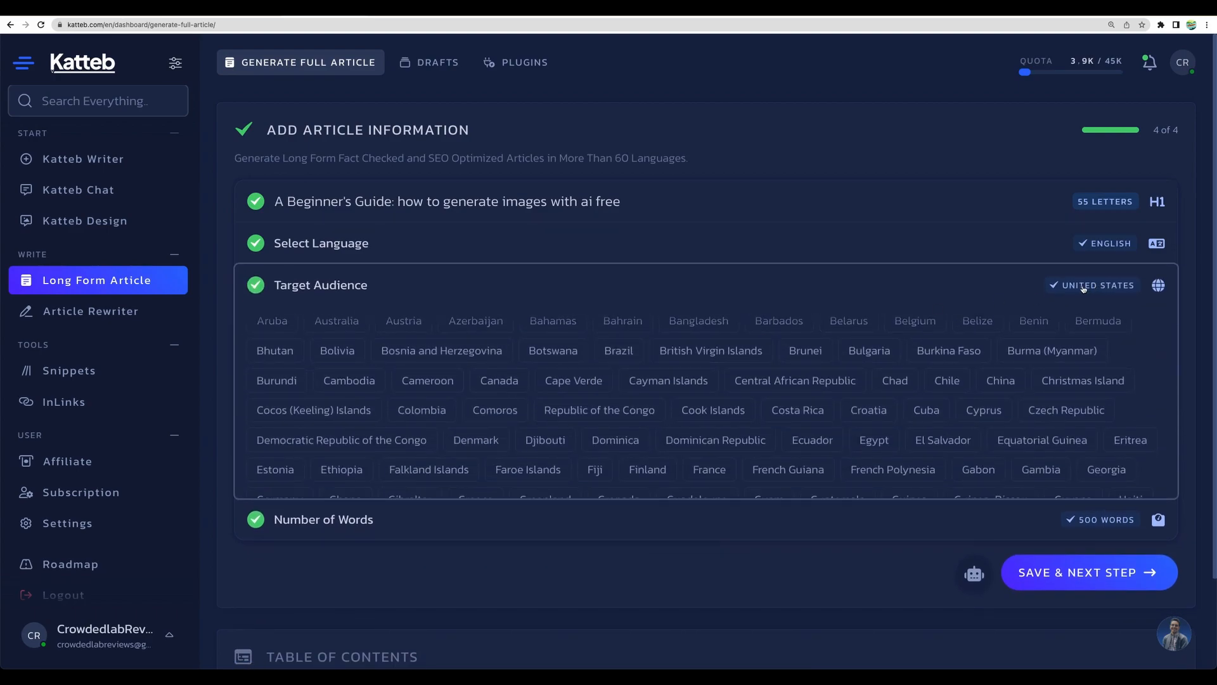
pyautogui.scroll(3)
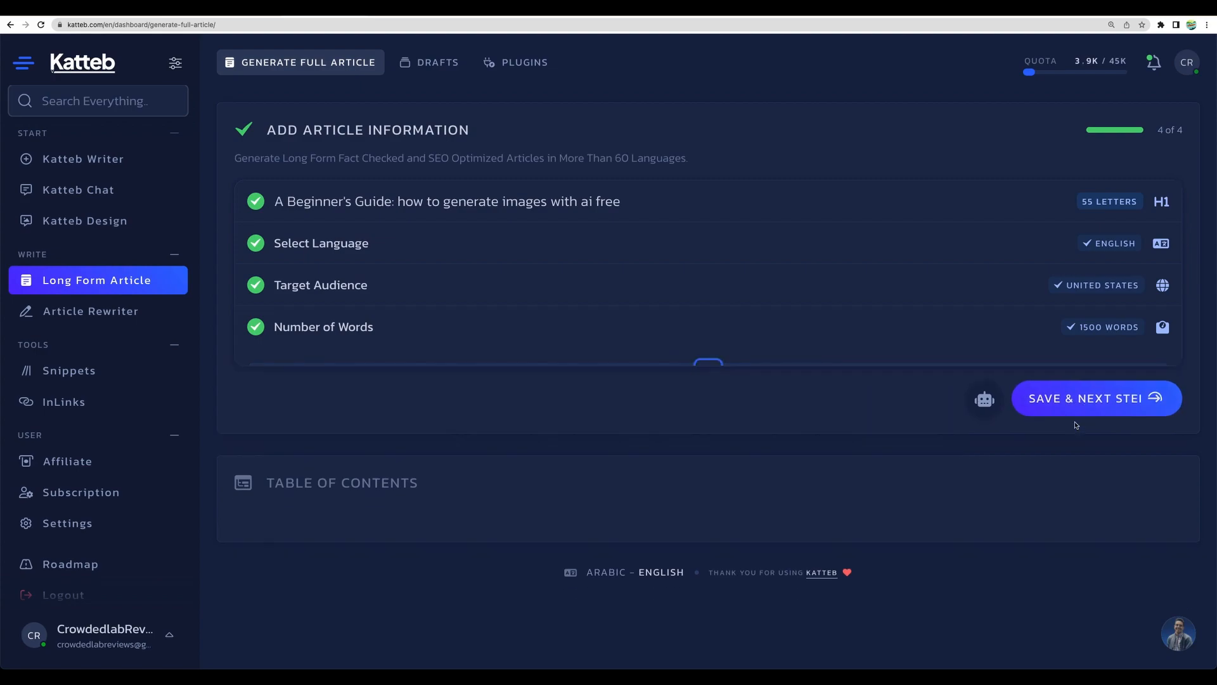
pyautogui.click(1085, 398)
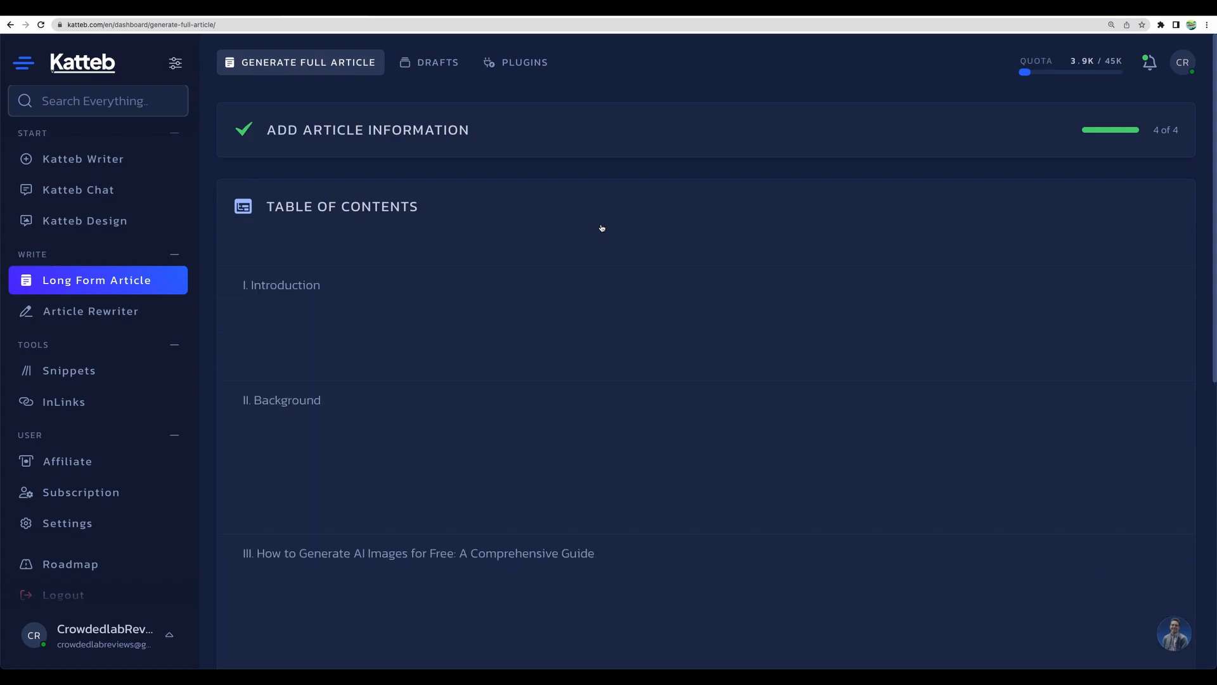
# - Review tone choices unchanged and set every outline heading to Second Person POV
pyautogui.click(377, 238)
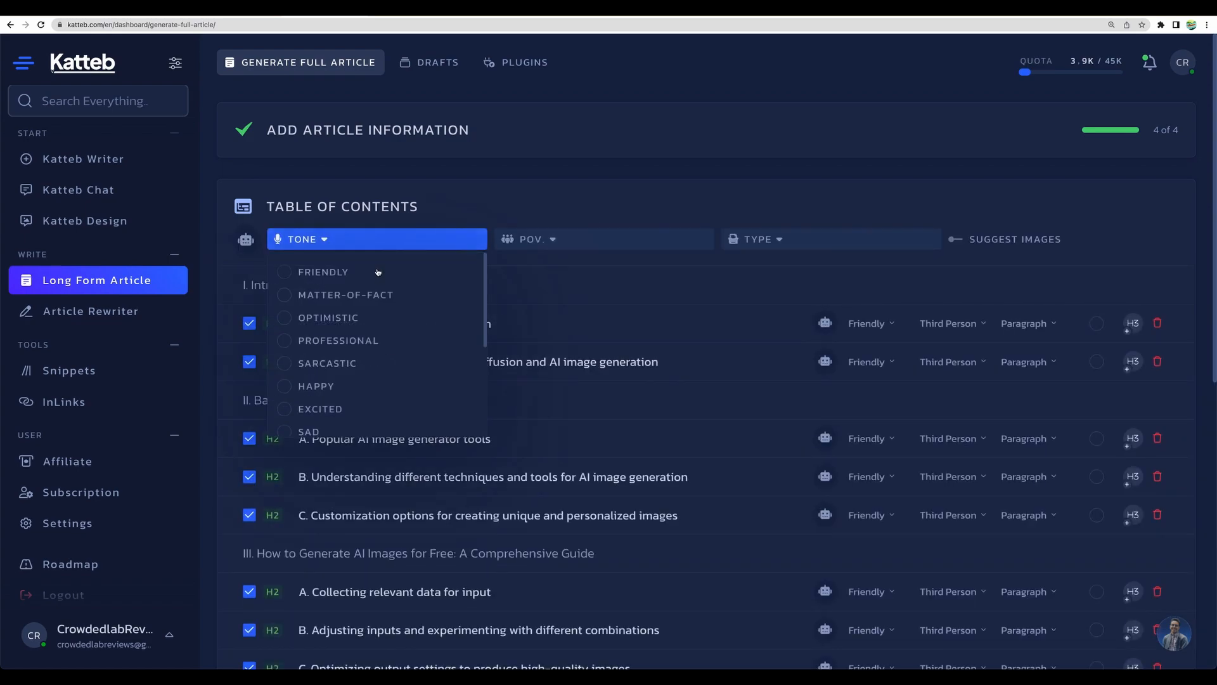
pyautogui.scroll(-3)
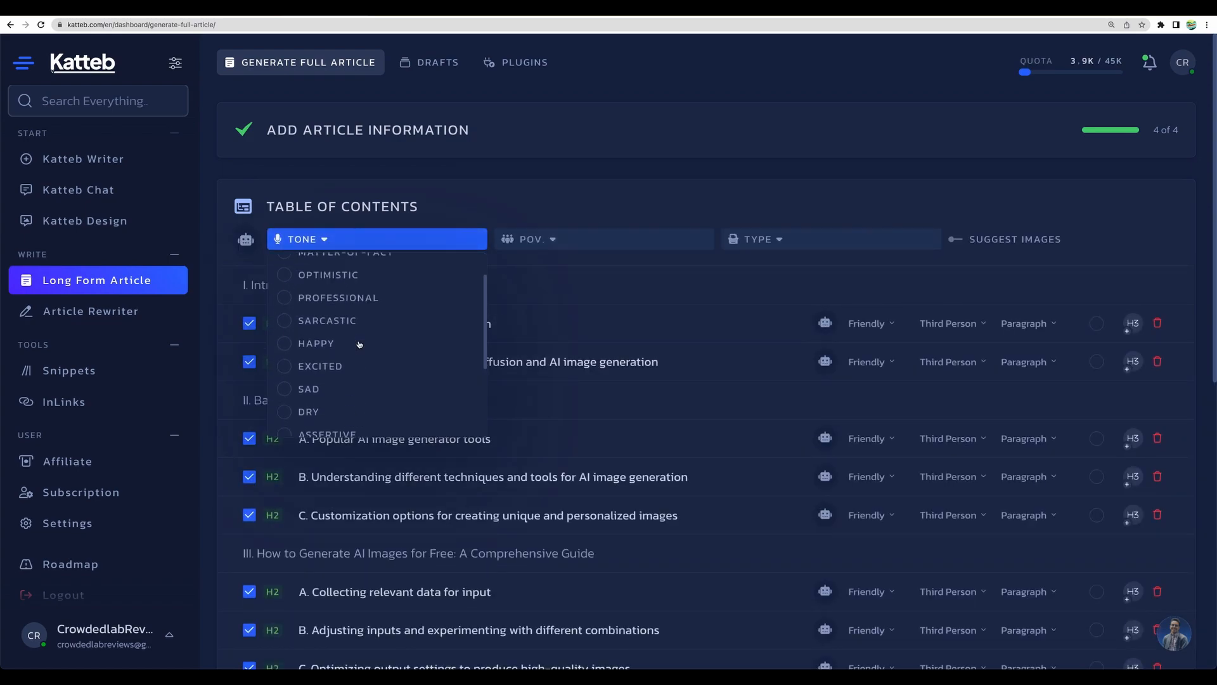
pyautogui.click(481, 200)
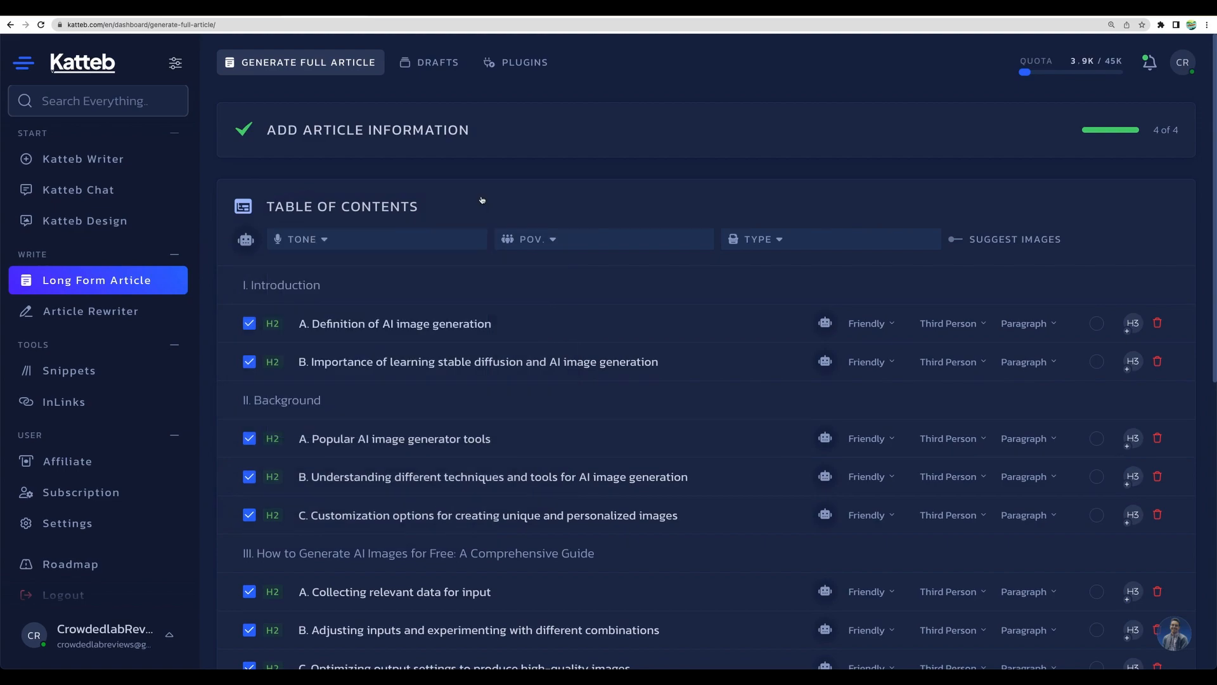
pyautogui.click(602, 238)
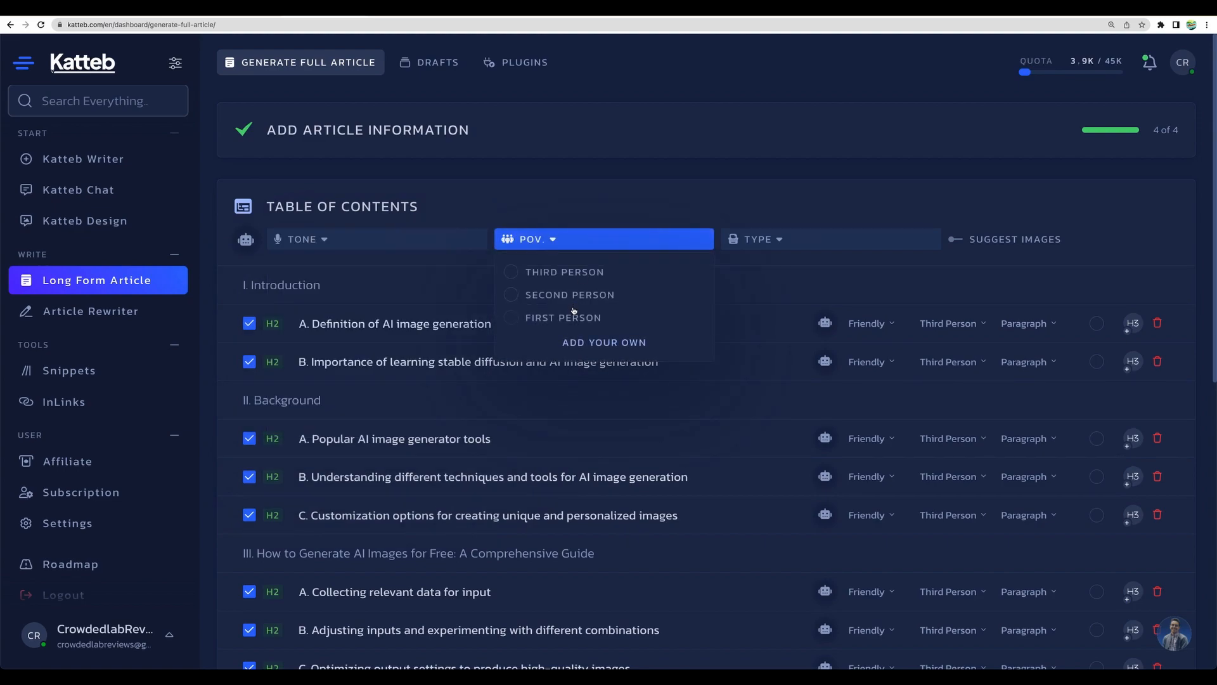
pyautogui.click(569, 294)
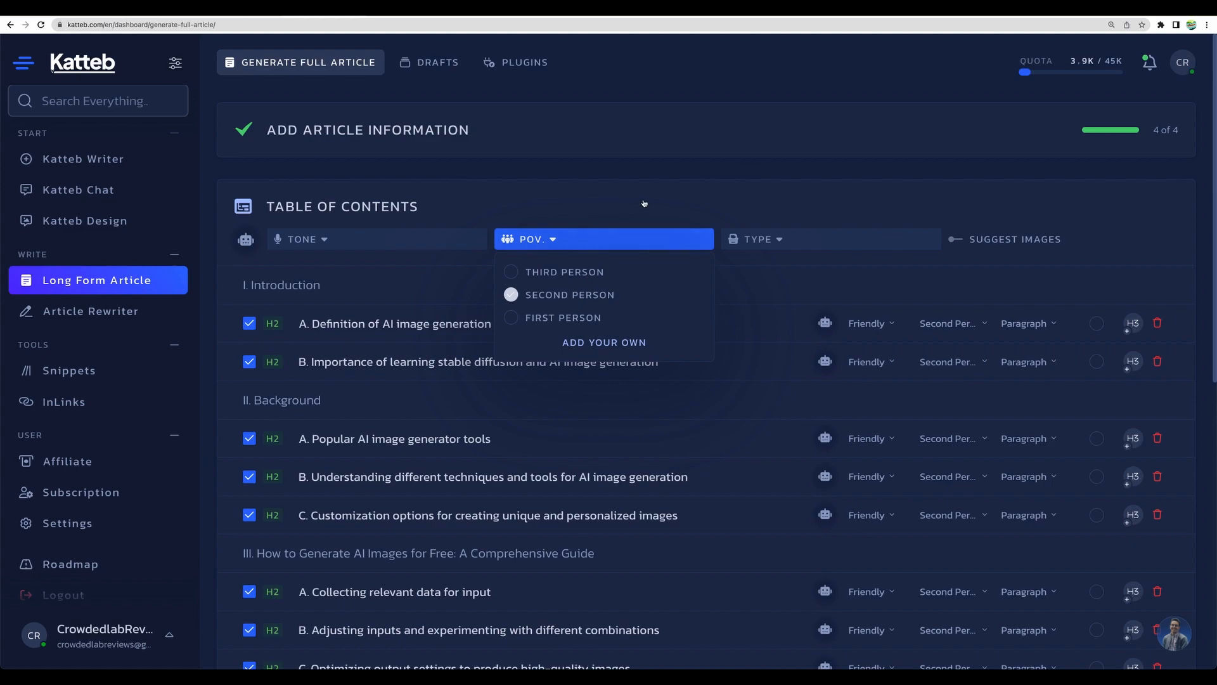
pyautogui.click(948, 360)
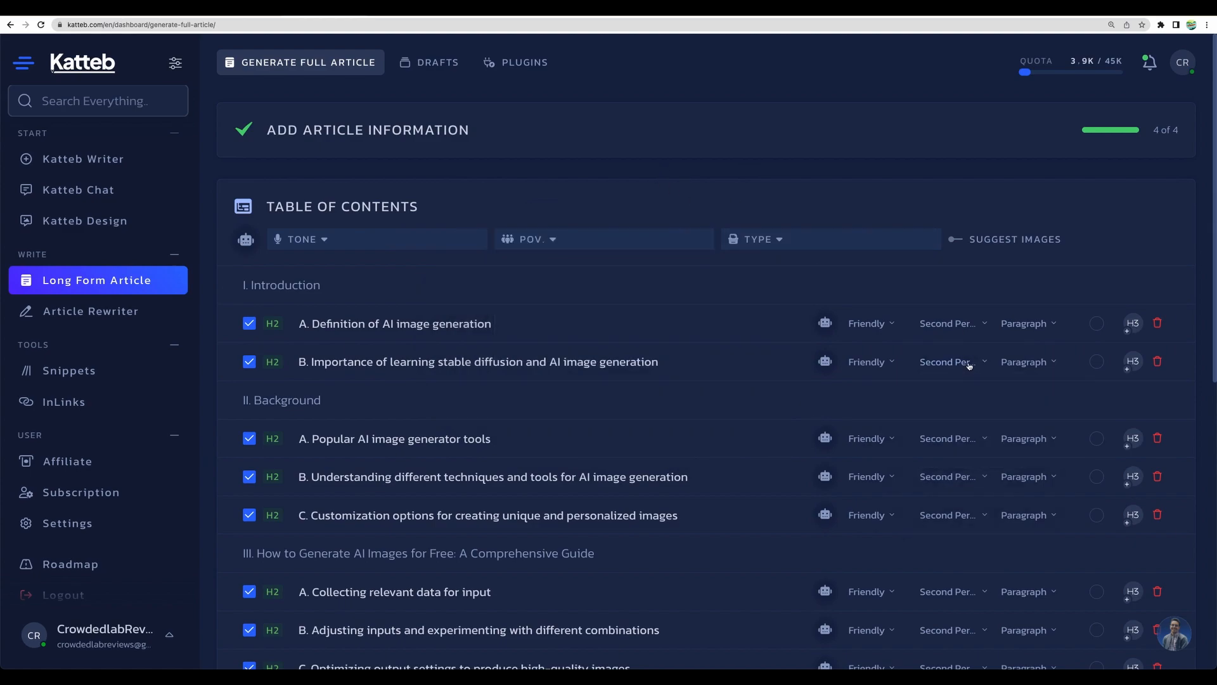
# - Make the popular image generator tools section a Listicle content type
pyautogui.click(604, 238)
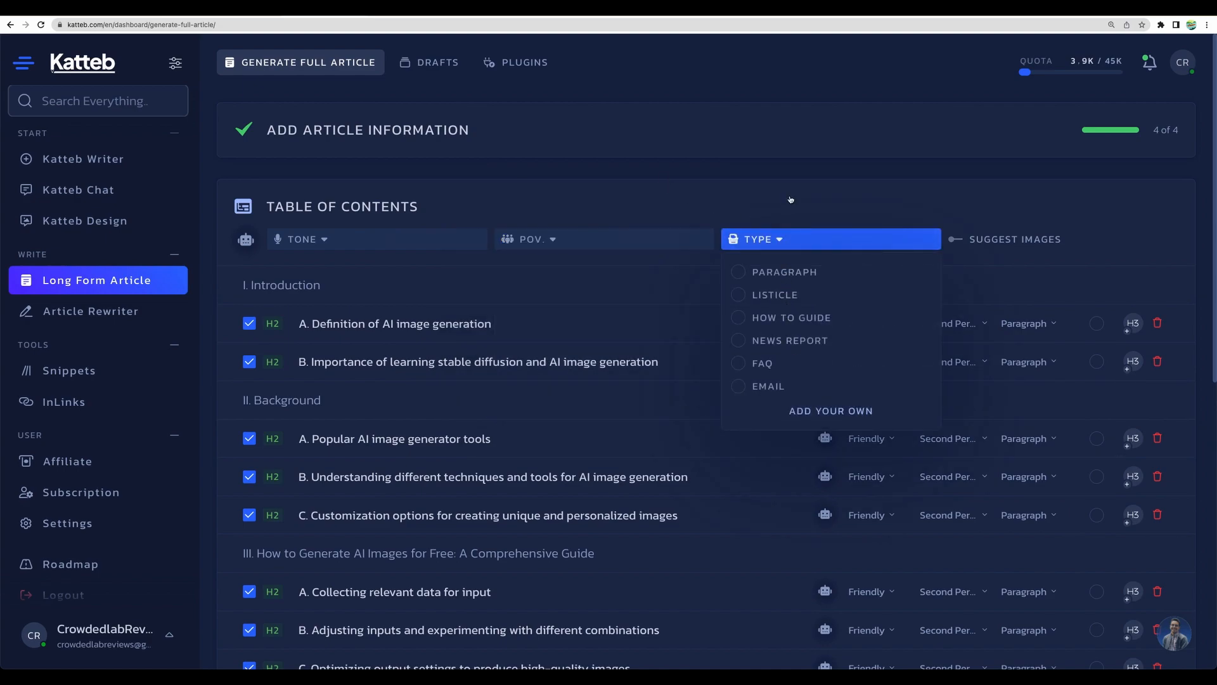
pyautogui.scroll(-3)
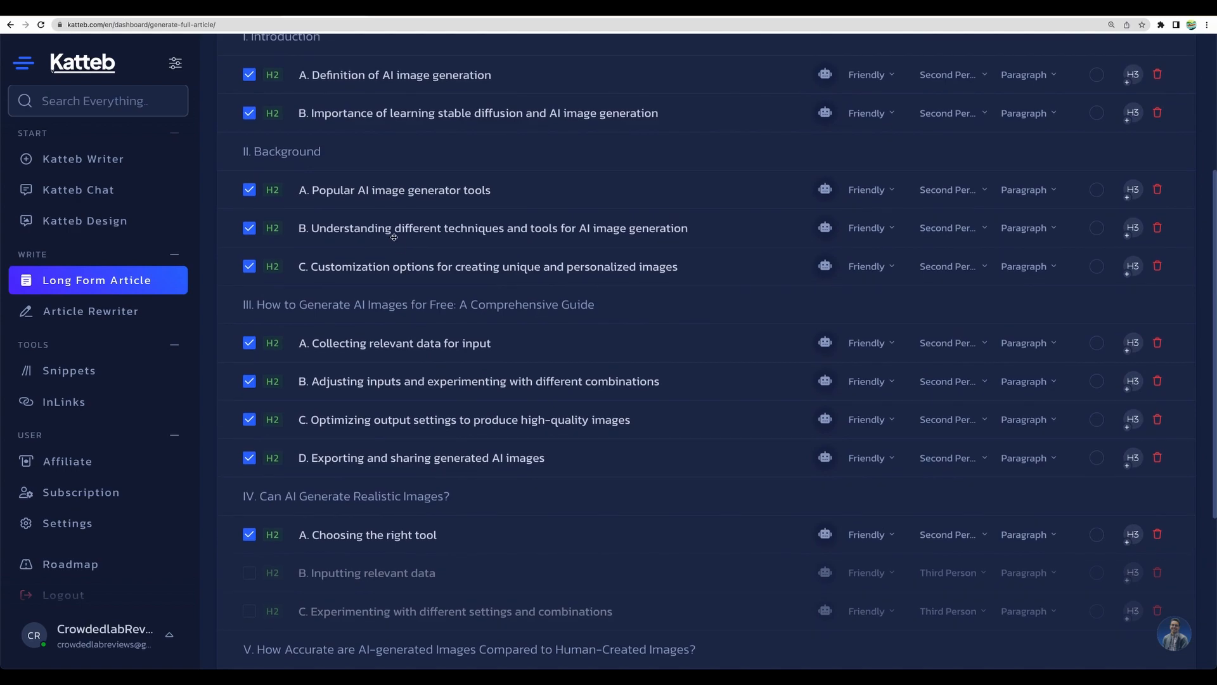
pyautogui.click(492, 228)
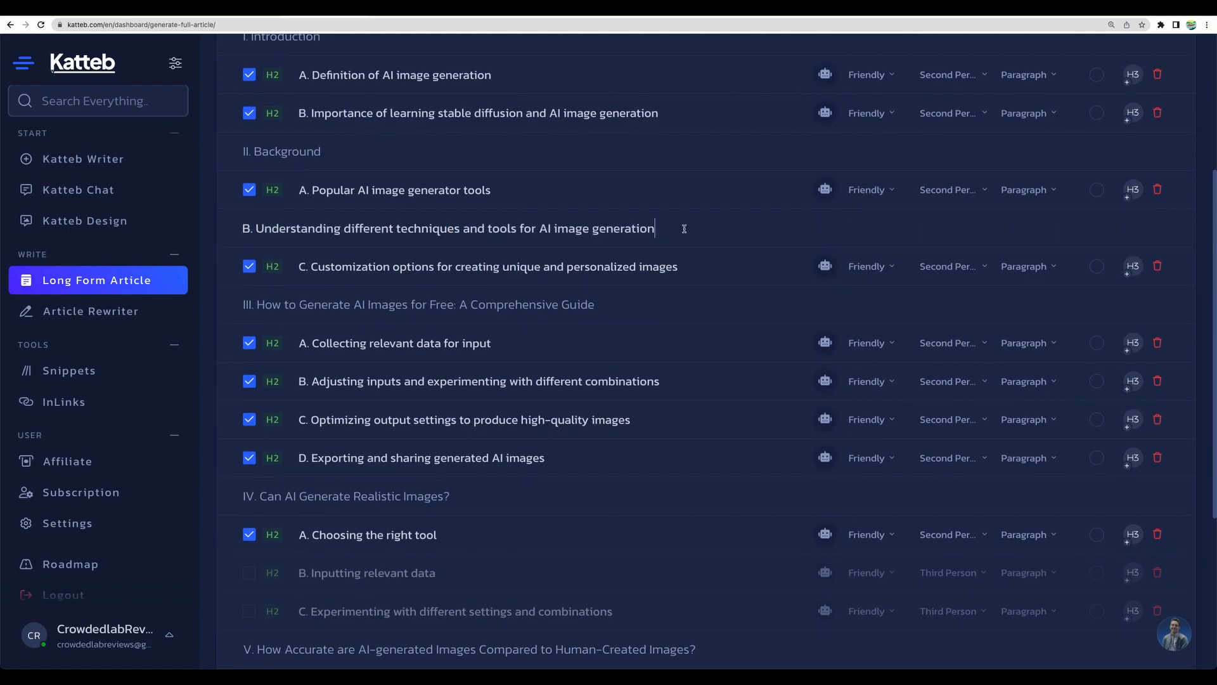
pyautogui.scroll(3)
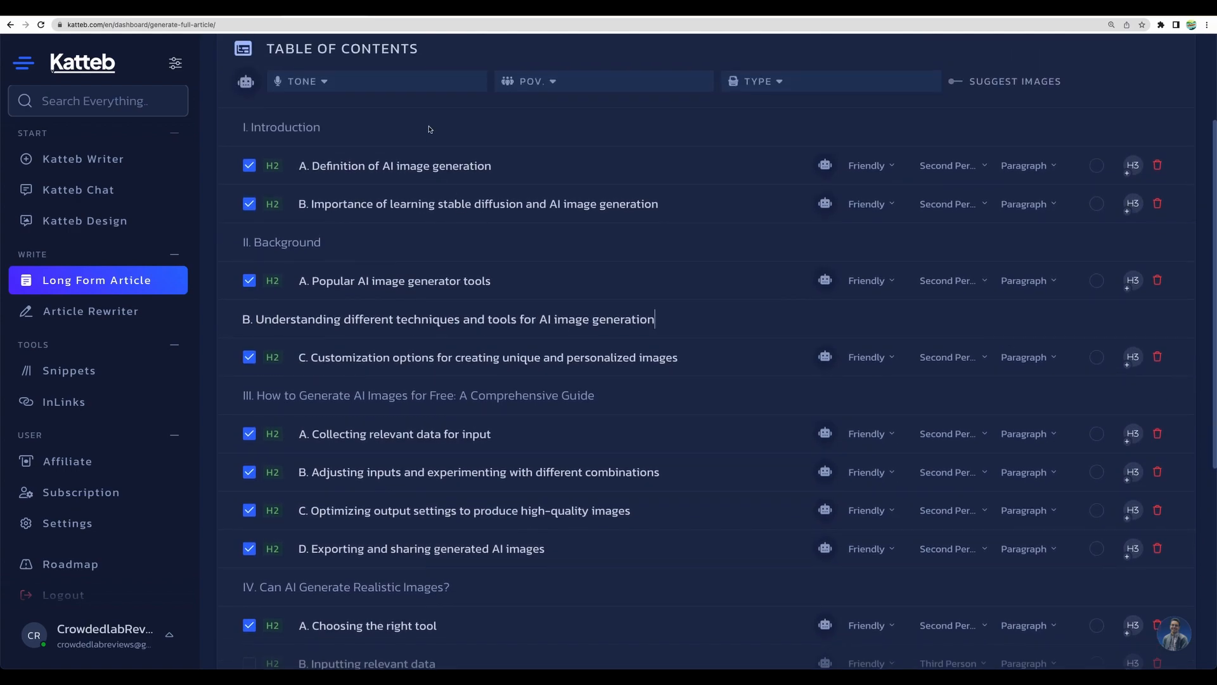
pyautogui.click(1026, 243)
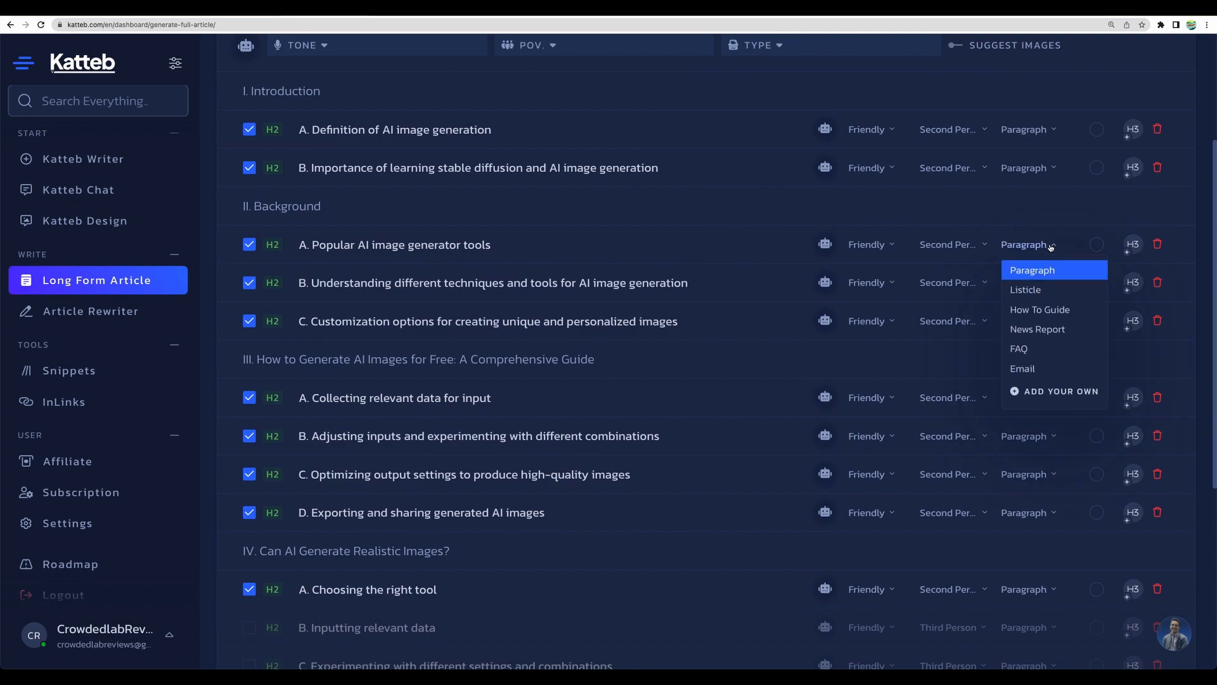
pyautogui.click(1024, 289)
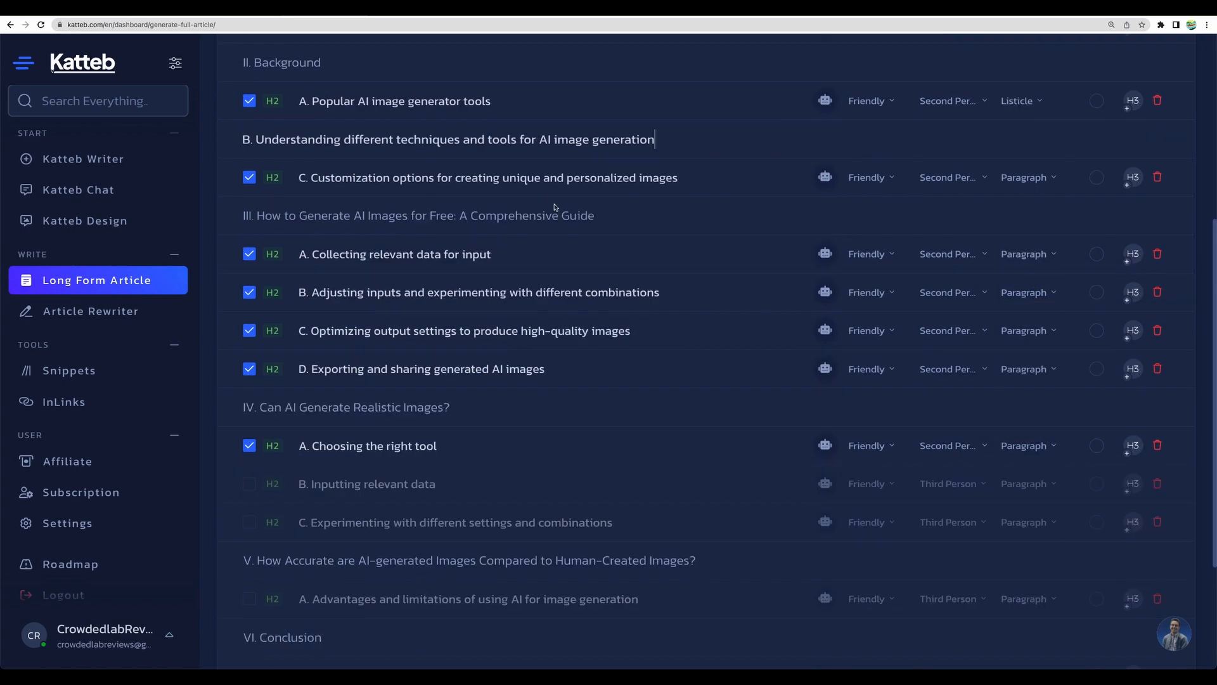
pyautogui.scroll(3)
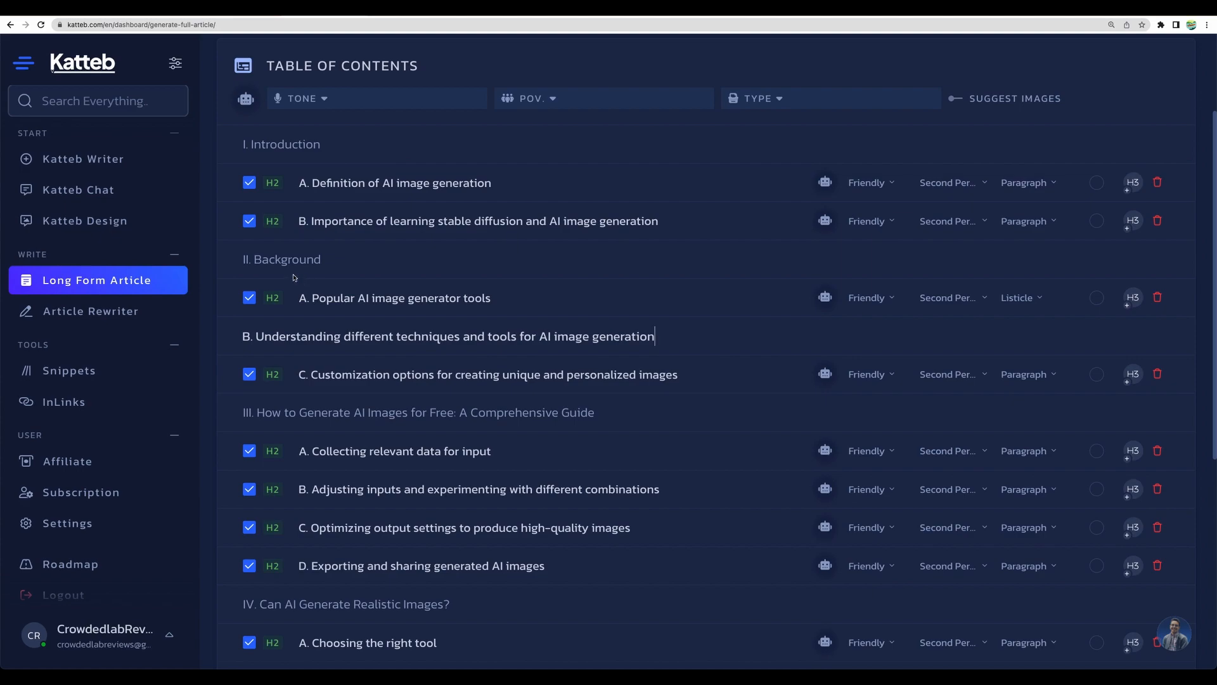
# - Include both Conclusion headings for 15 of 20, then cancel Bulk Add Headings
pyautogui.scroll(-3)
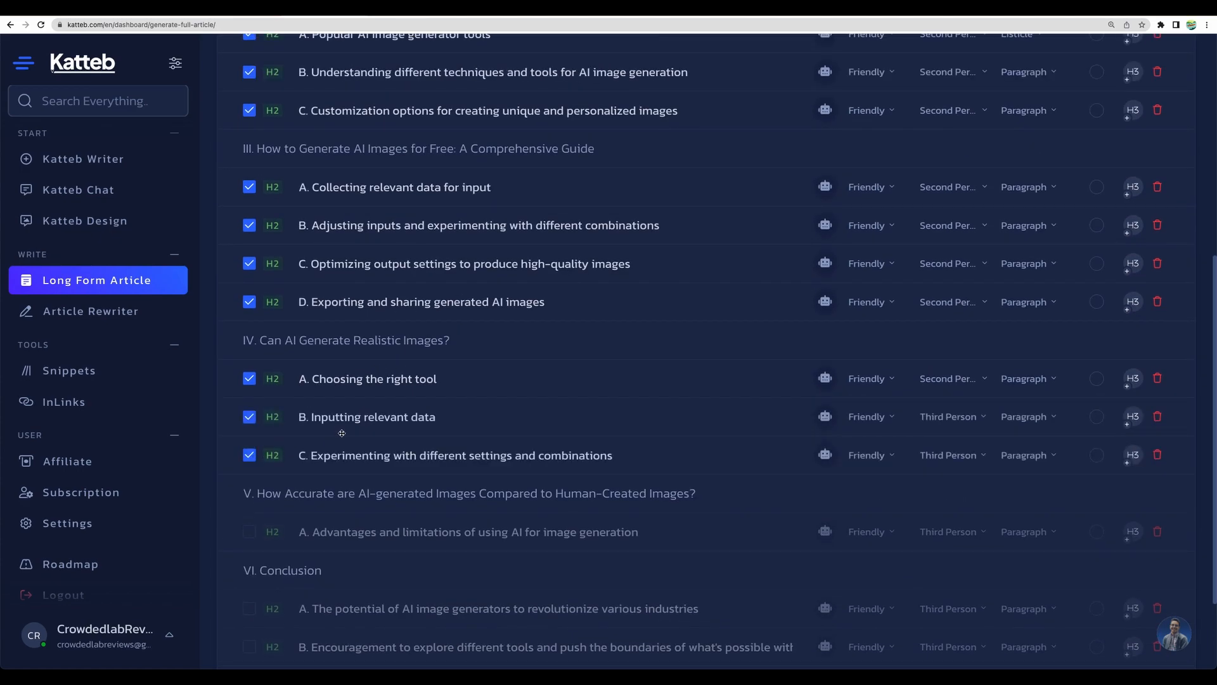
pyautogui.scroll(-3)
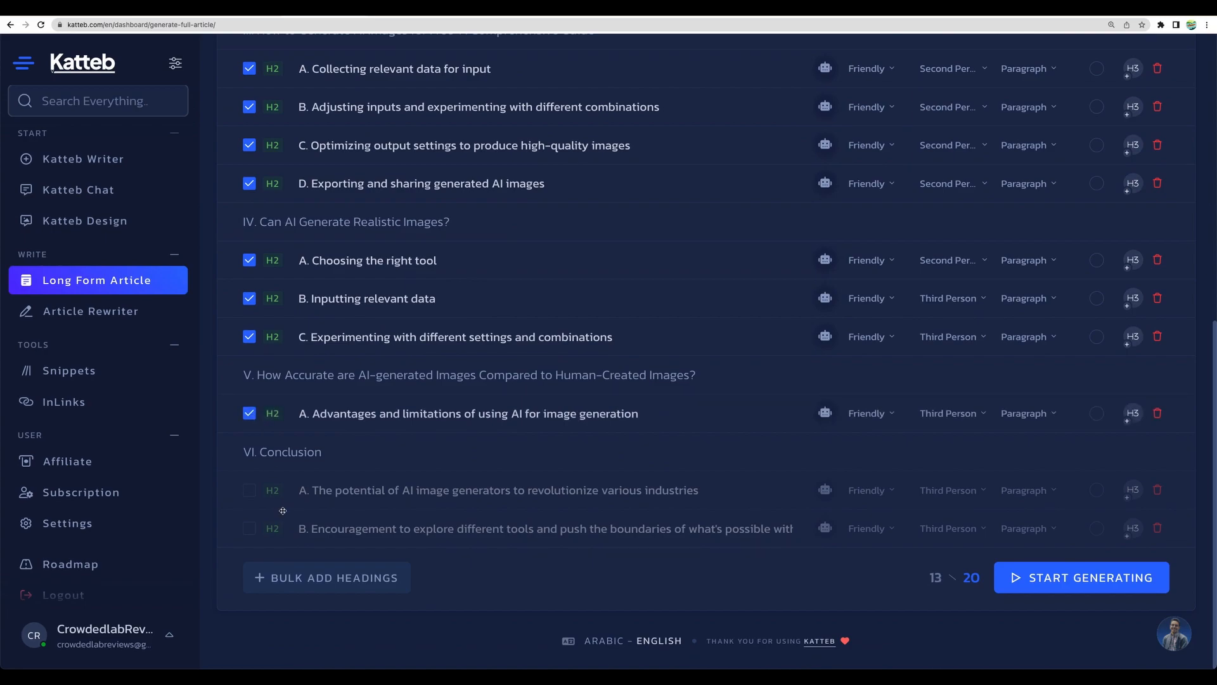
pyautogui.click(249, 490)
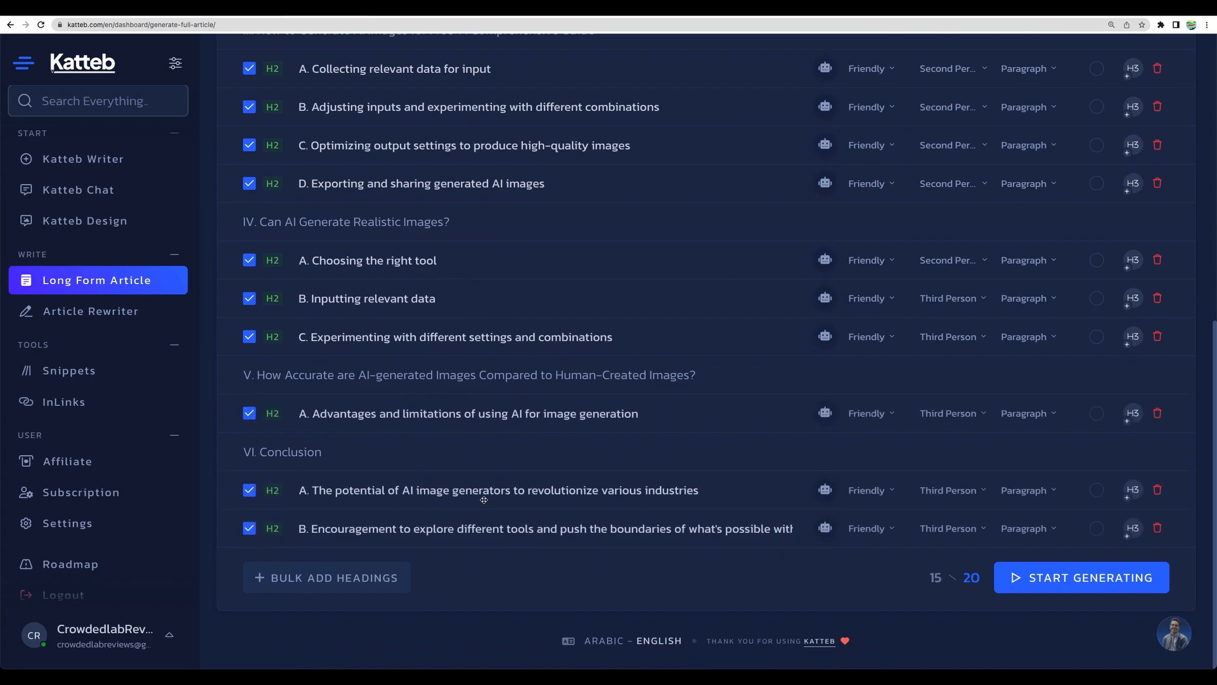
pyautogui.click(326, 577)
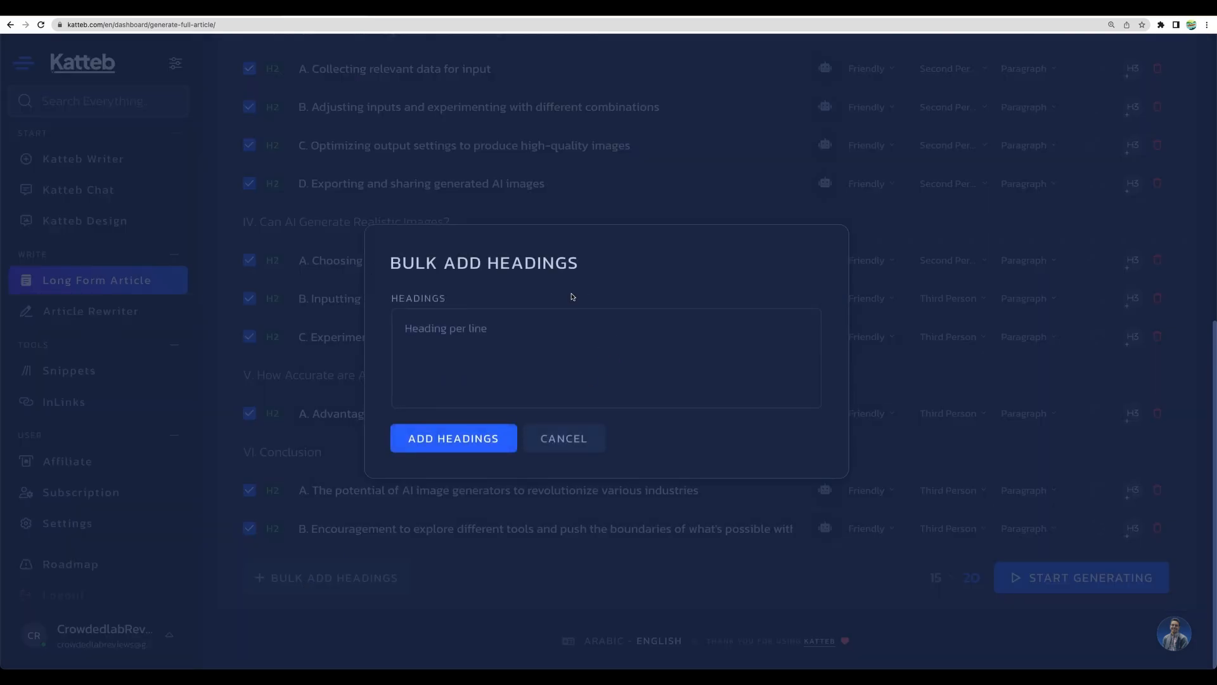
pyautogui.click(563, 438)
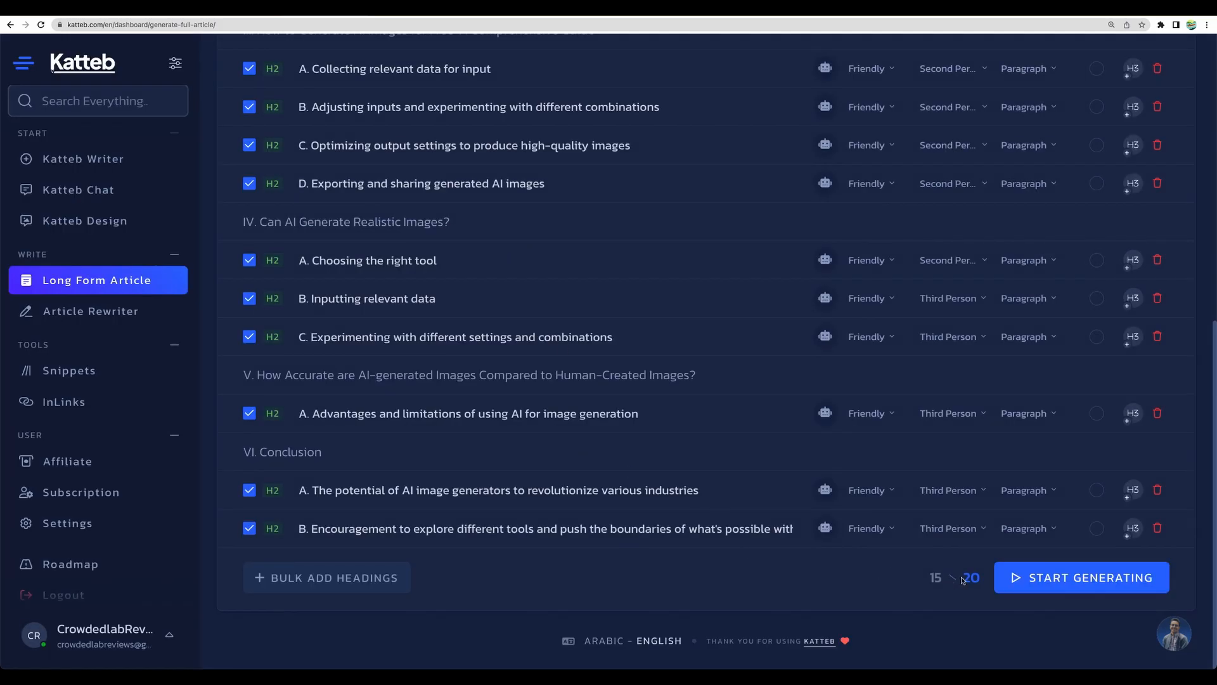
pyautogui.scroll(3)
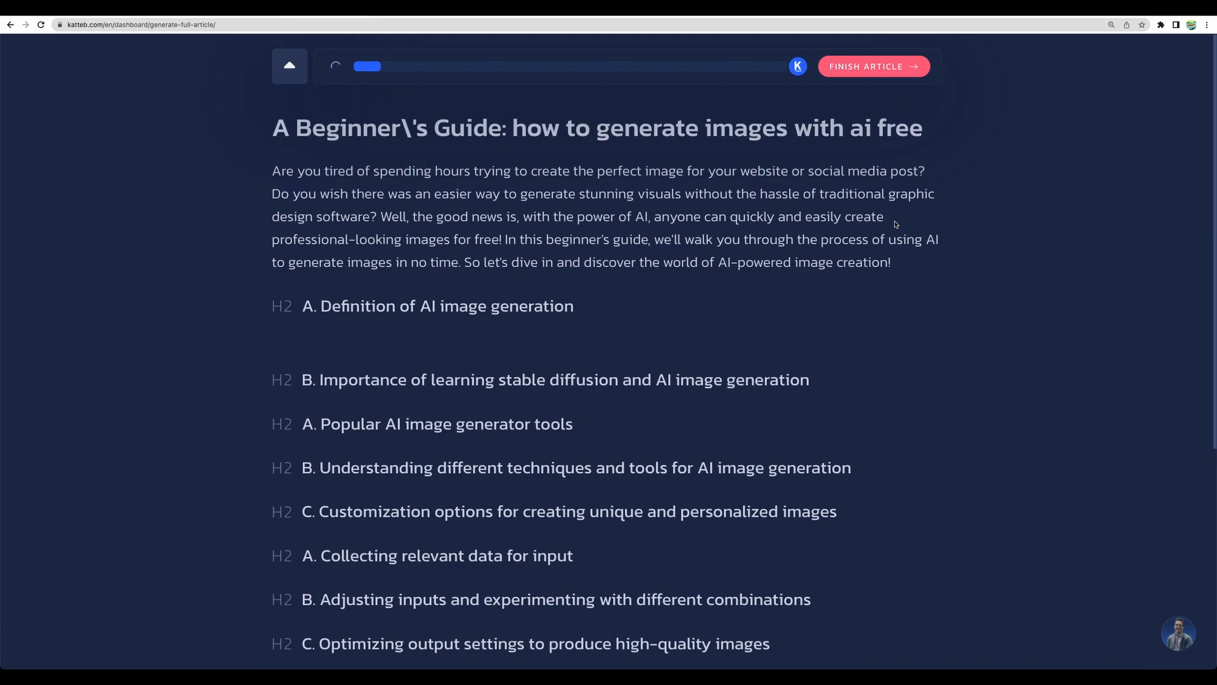
# - Let all sections finish writing, then view the 2,043-word finished article in the editor
pyautogui.scroll(-3)
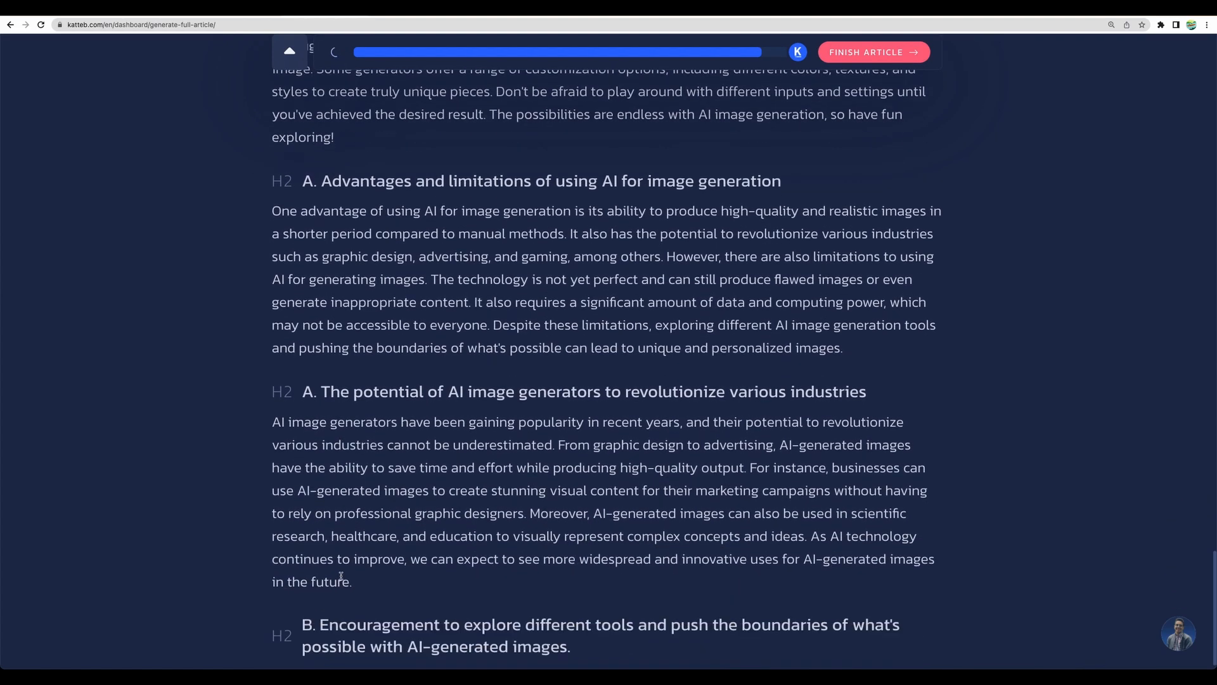
pyautogui.scroll(-3)
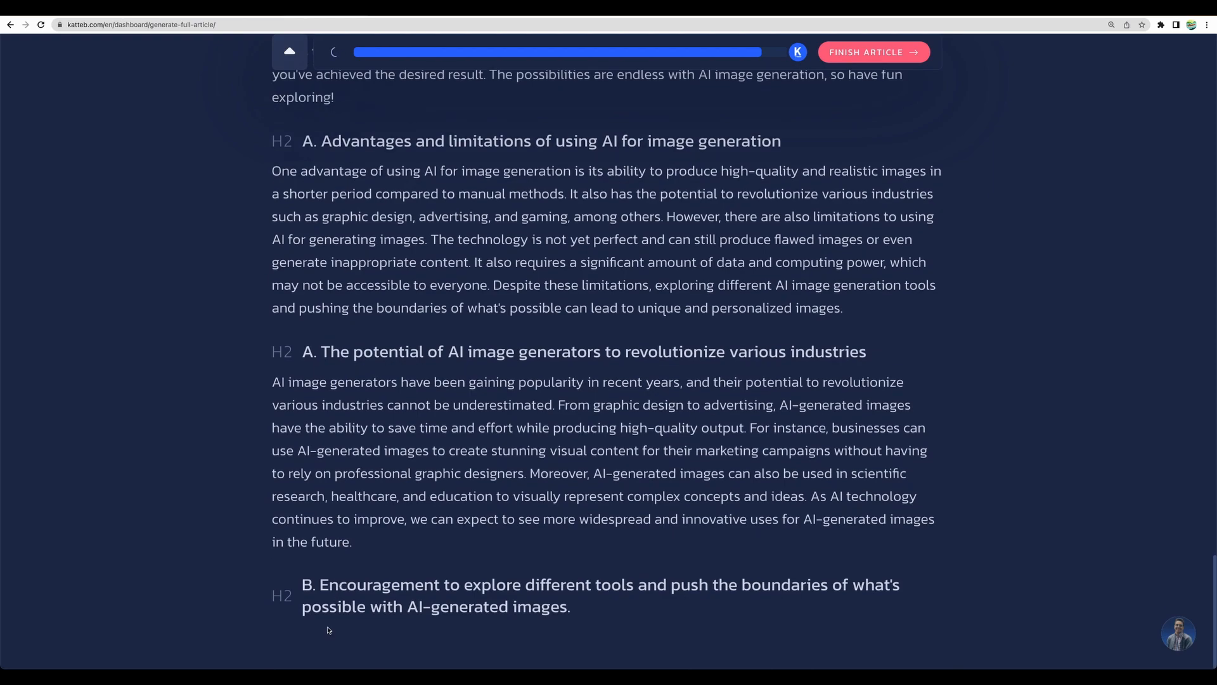
pyautogui.click(301, 635)
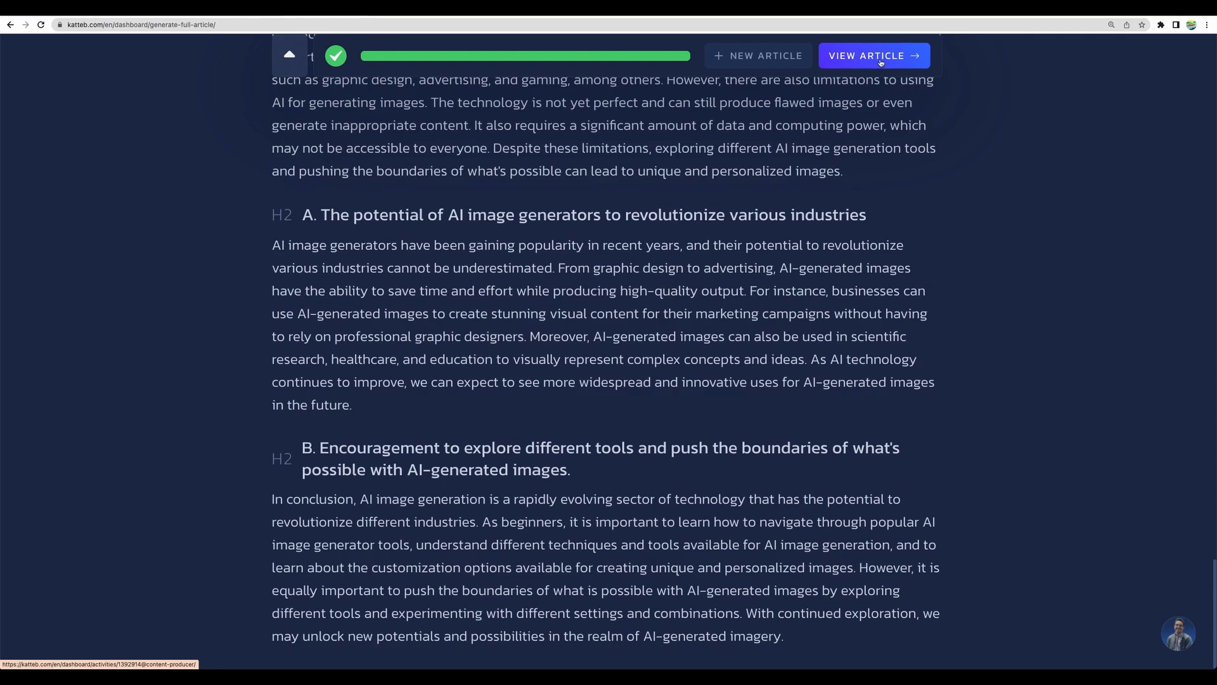
pyautogui.click(872, 55)
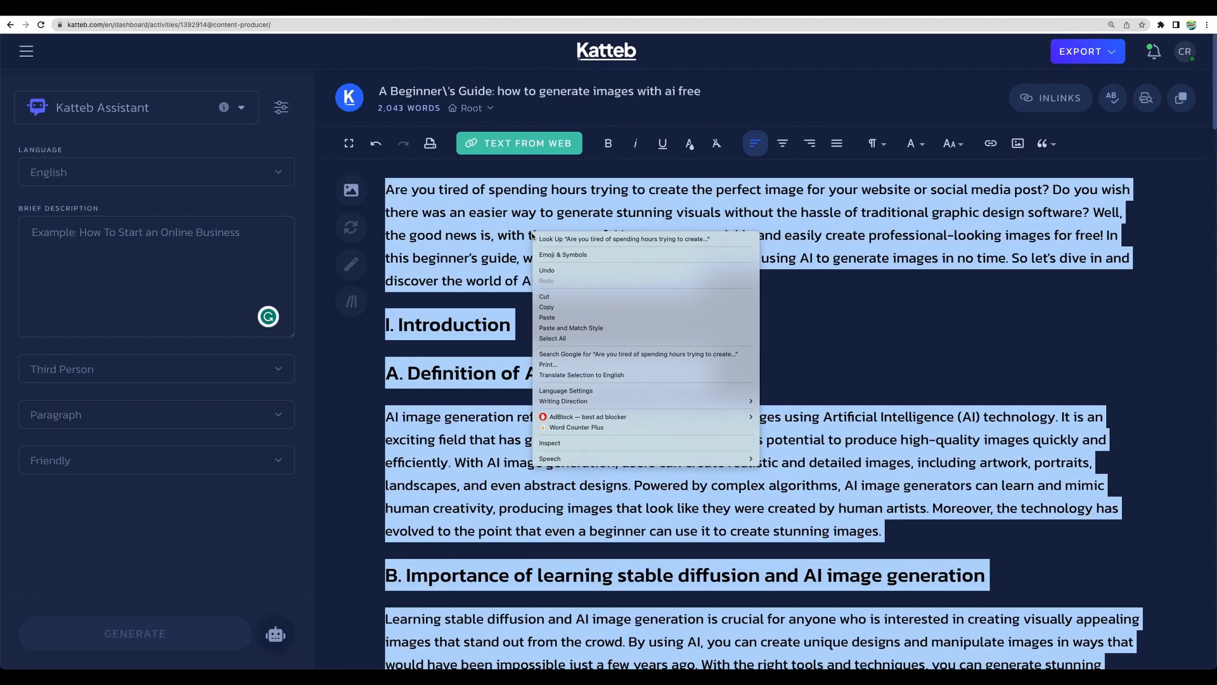
pyautogui.moveTo(581, 432)
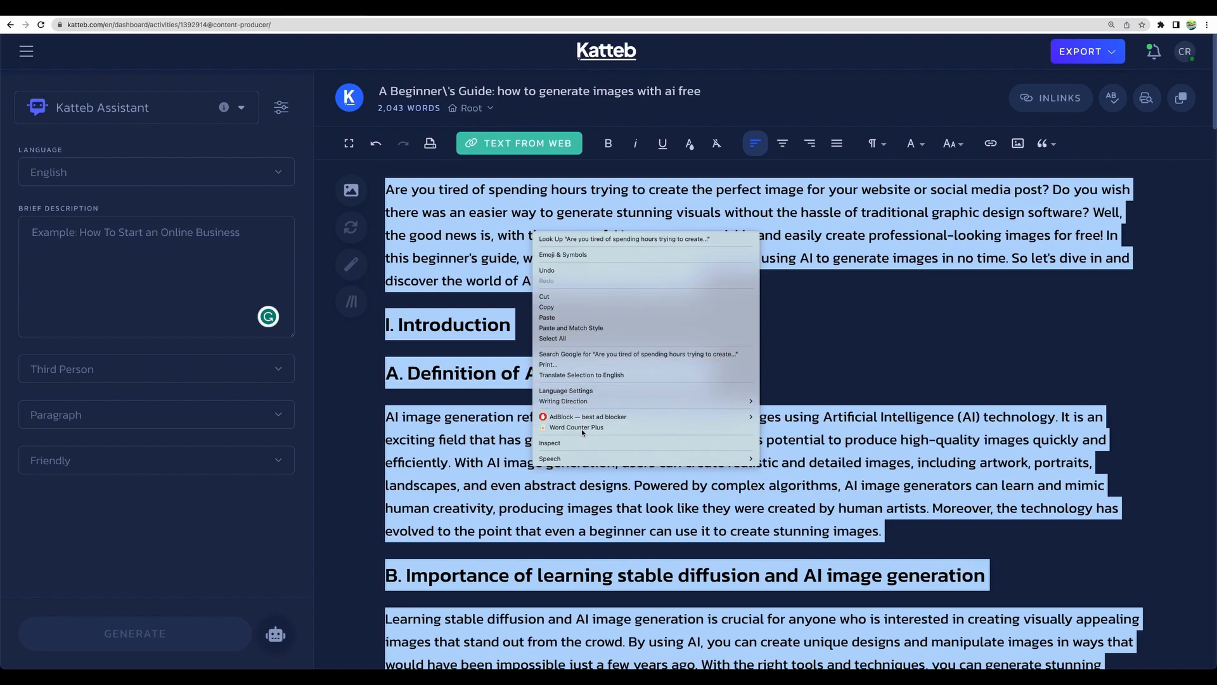
pyautogui.click(574, 427)
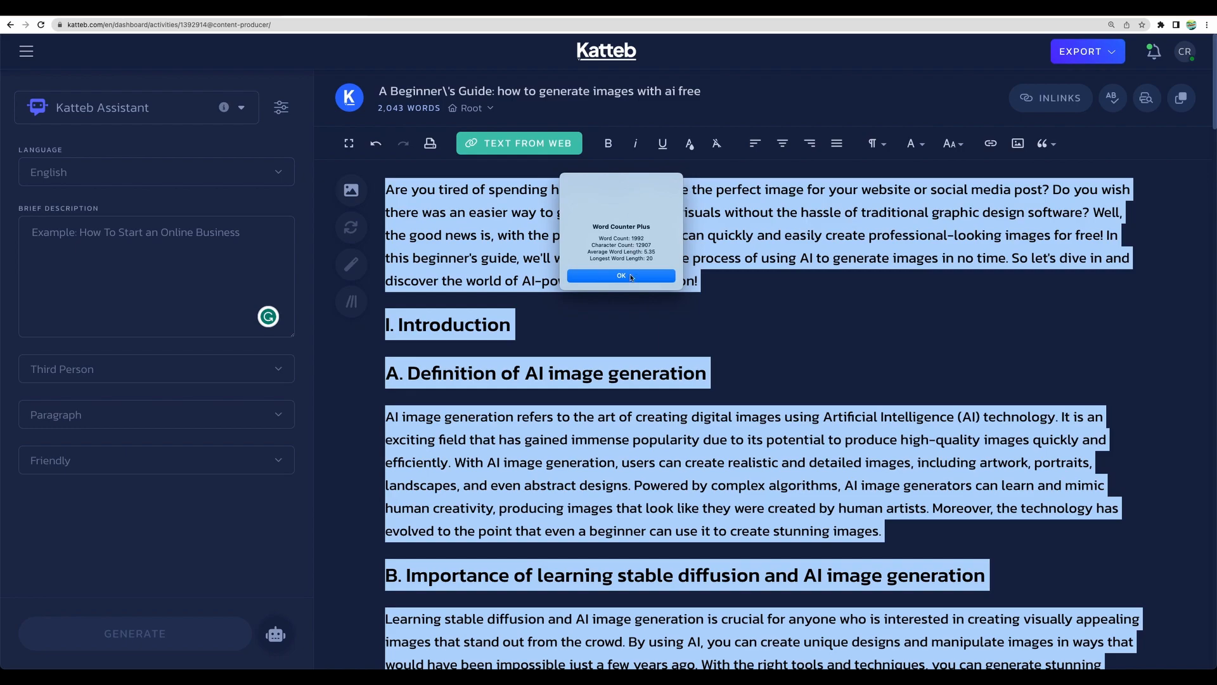
pyautogui.click(620, 275)
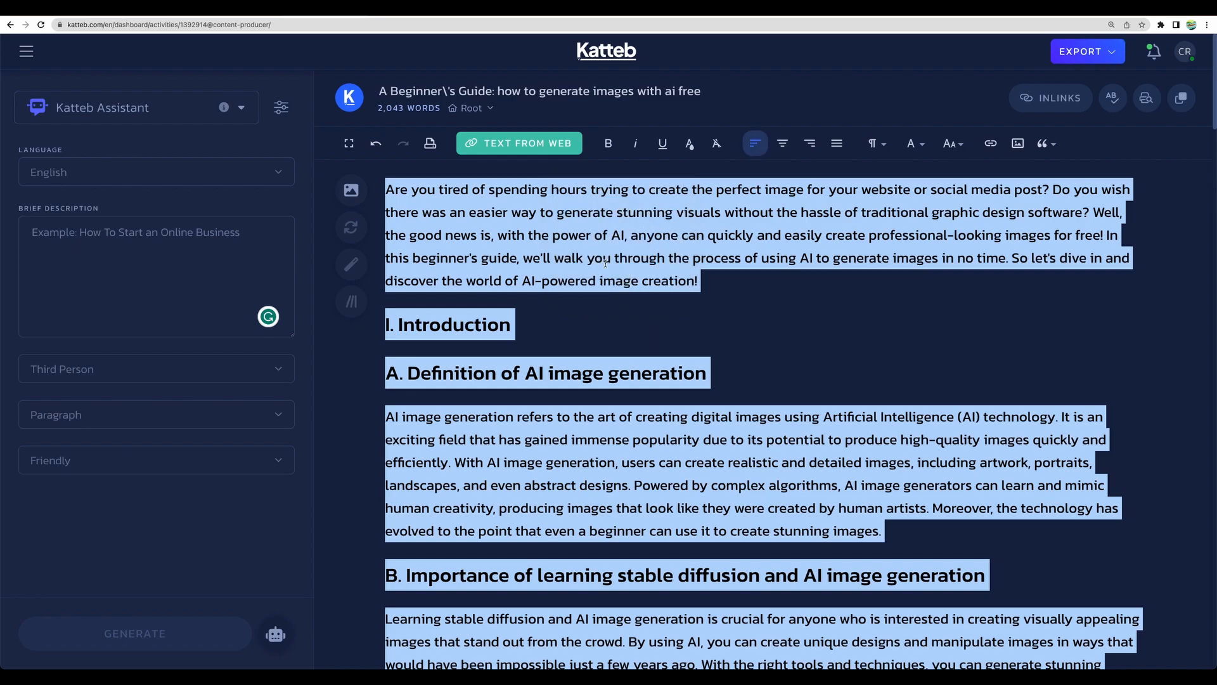
pyautogui.click(608, 293)
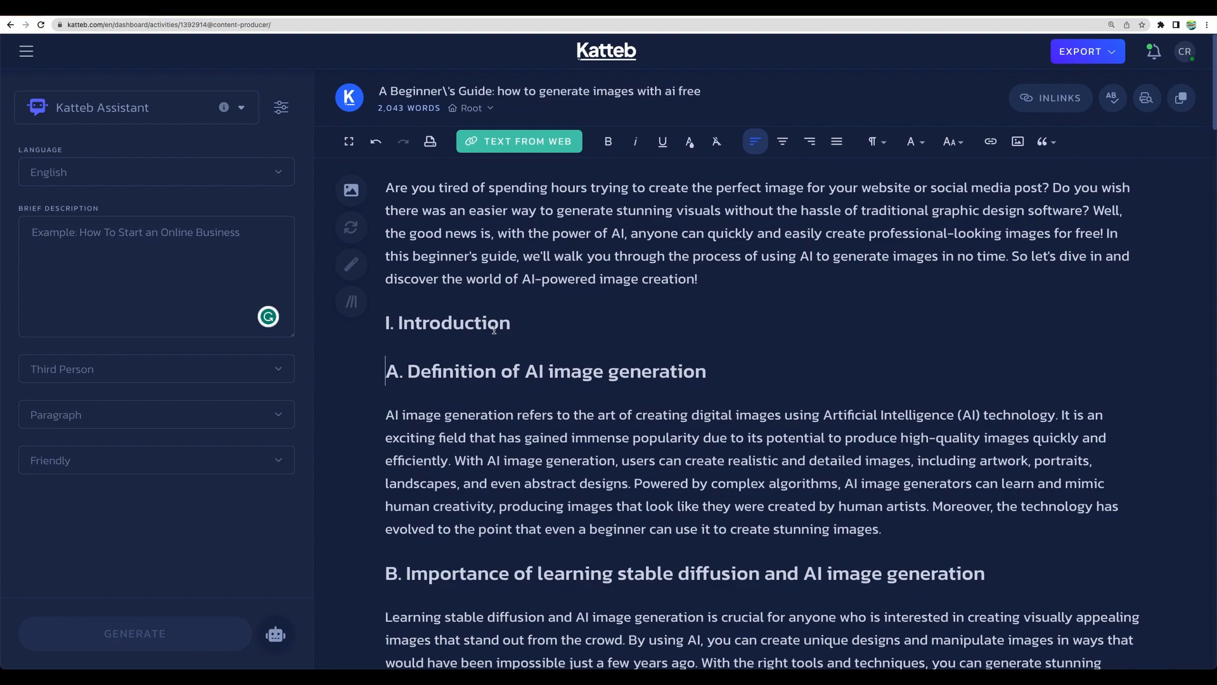
pyautogui.scroll(-3)
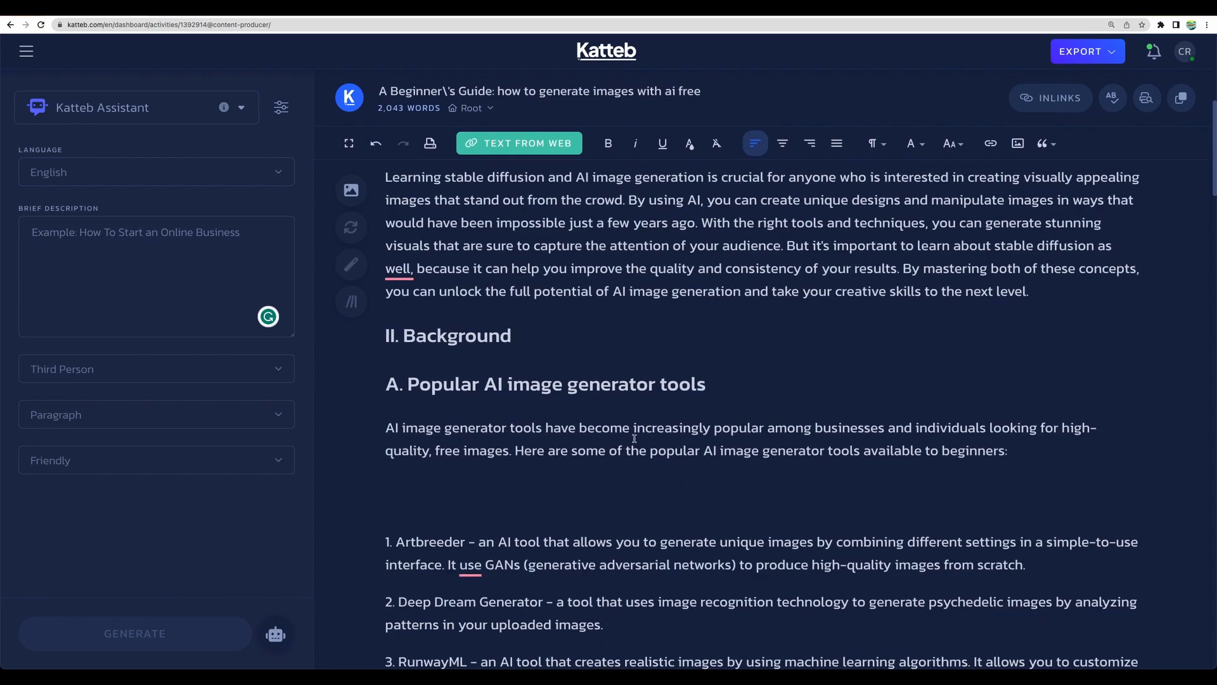
pyautogui.scroll(-3)
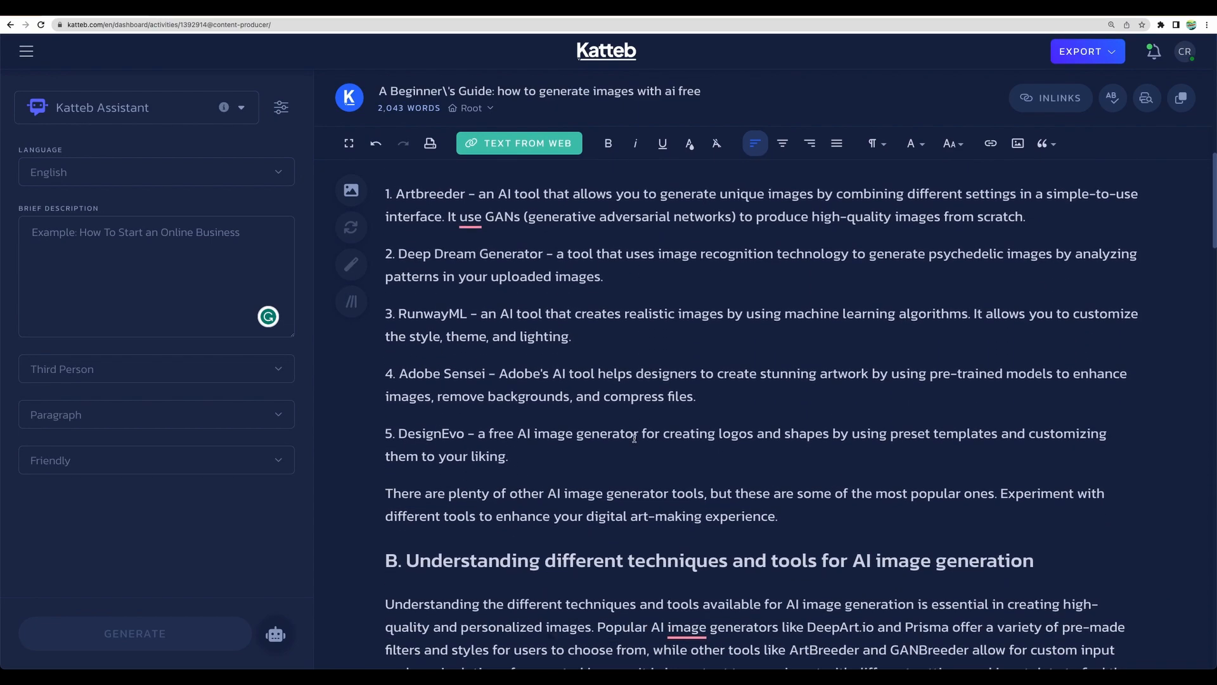
pyautogui.scroll(-3)
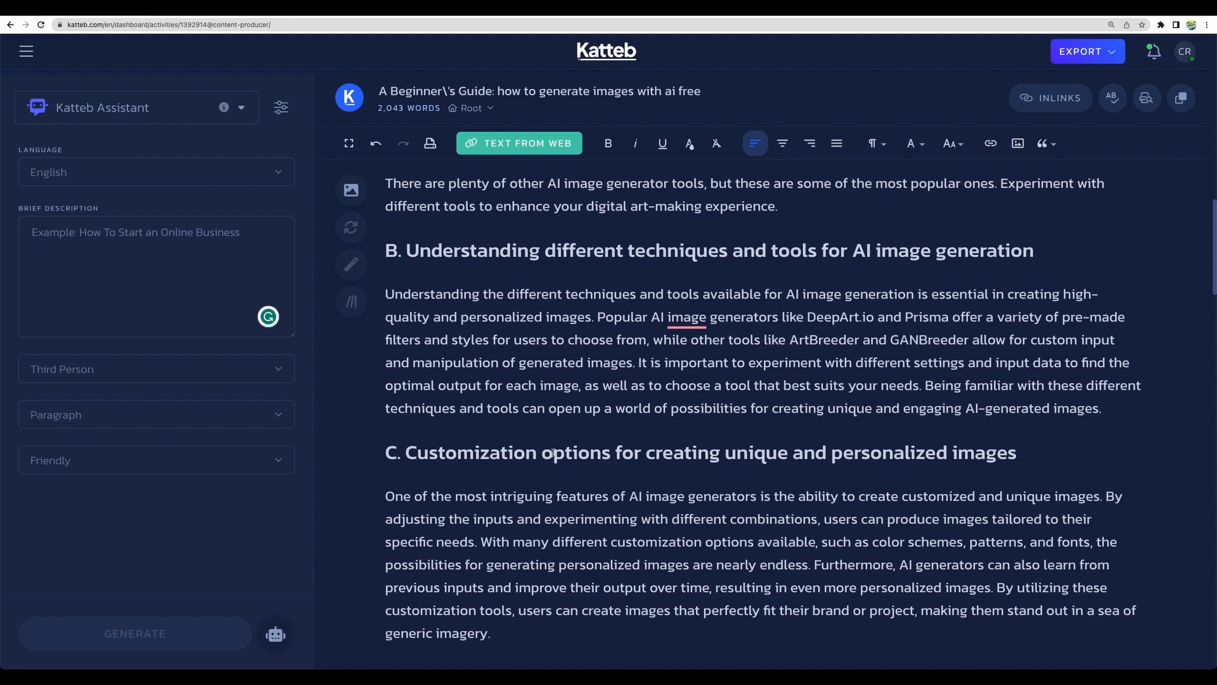
pyautogui.scroll(-3)
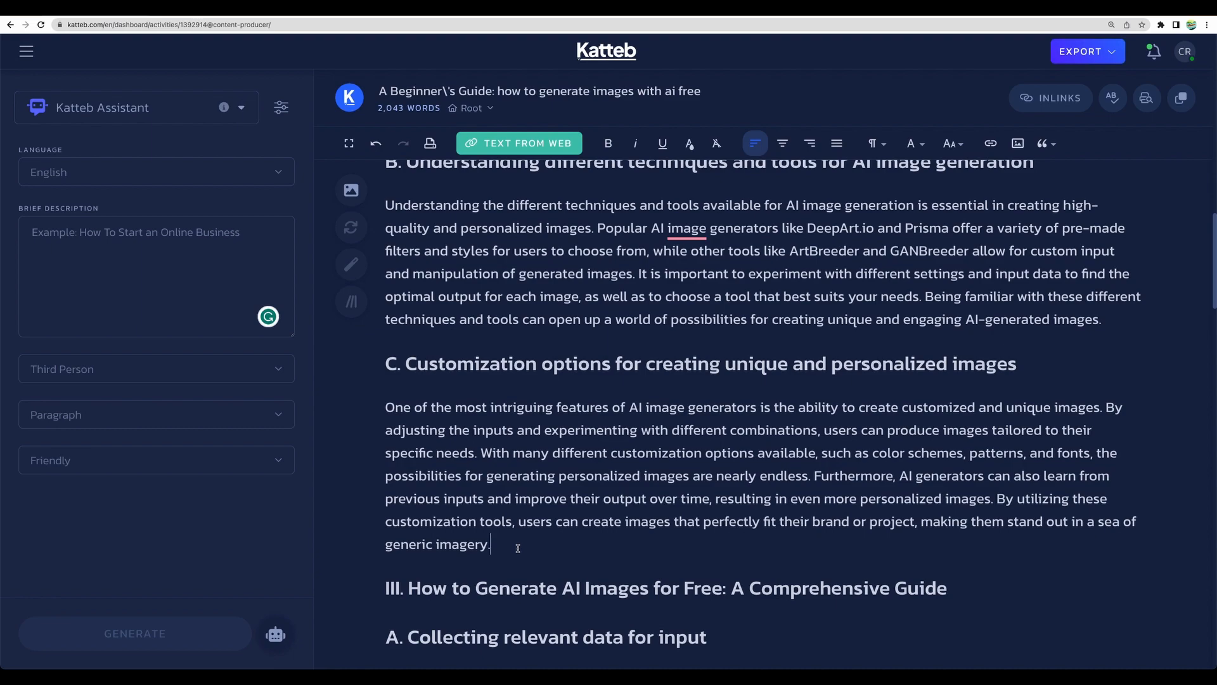
pyautogui.moveTo(556, 398)
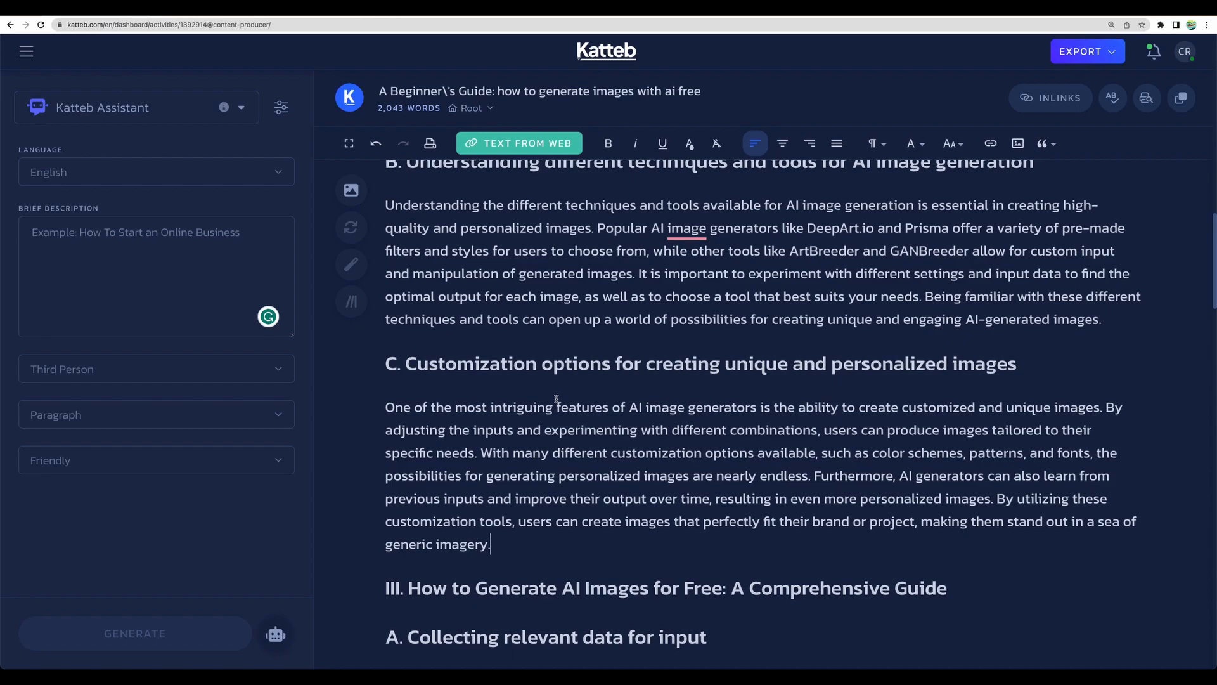
pyautogui.scroll(-3)
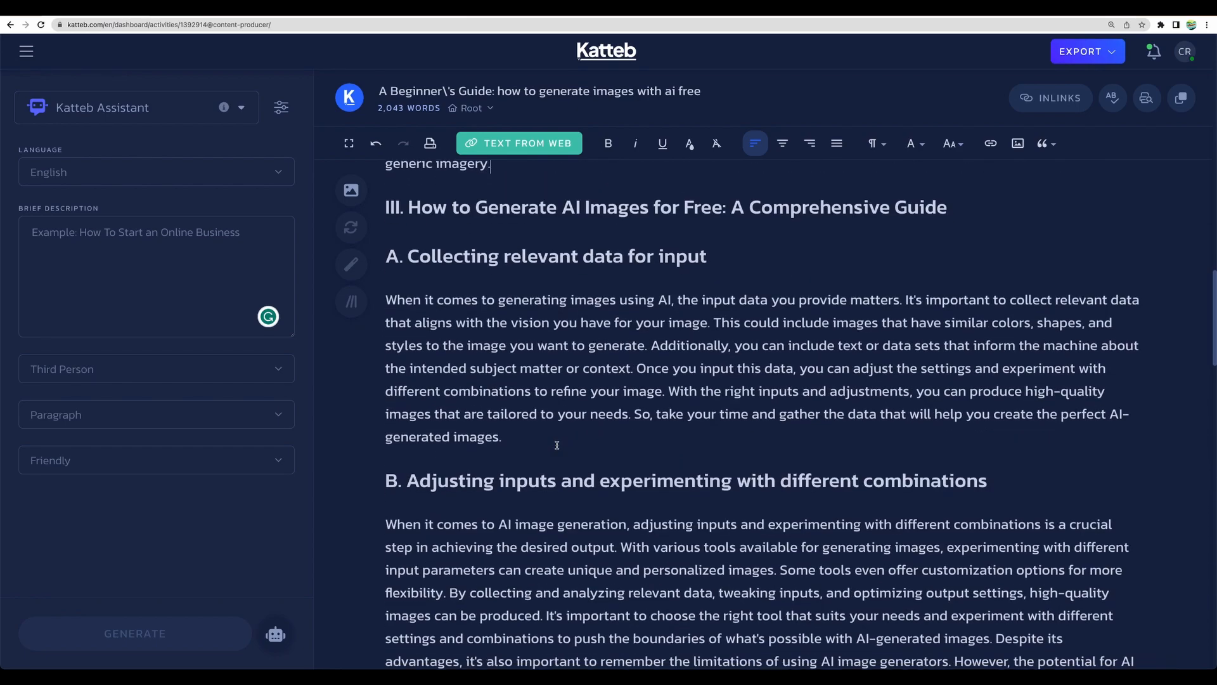
pyautogui.scroll(3)
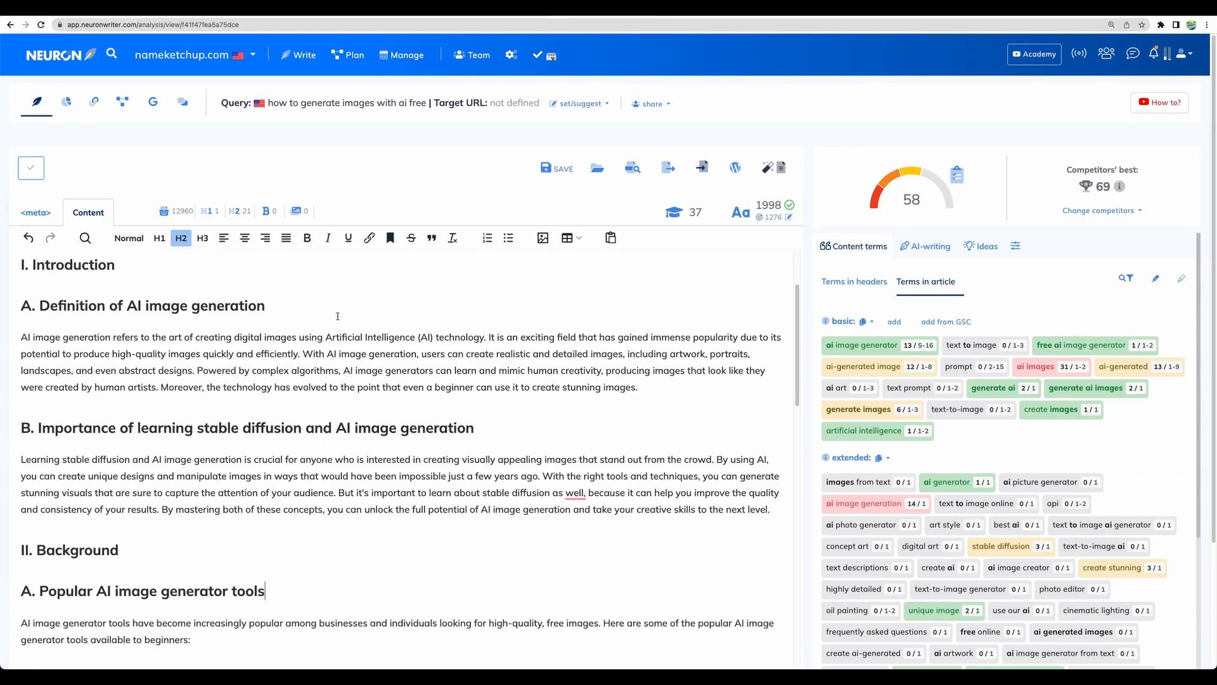
pyautogui.moveTo(329, 324)
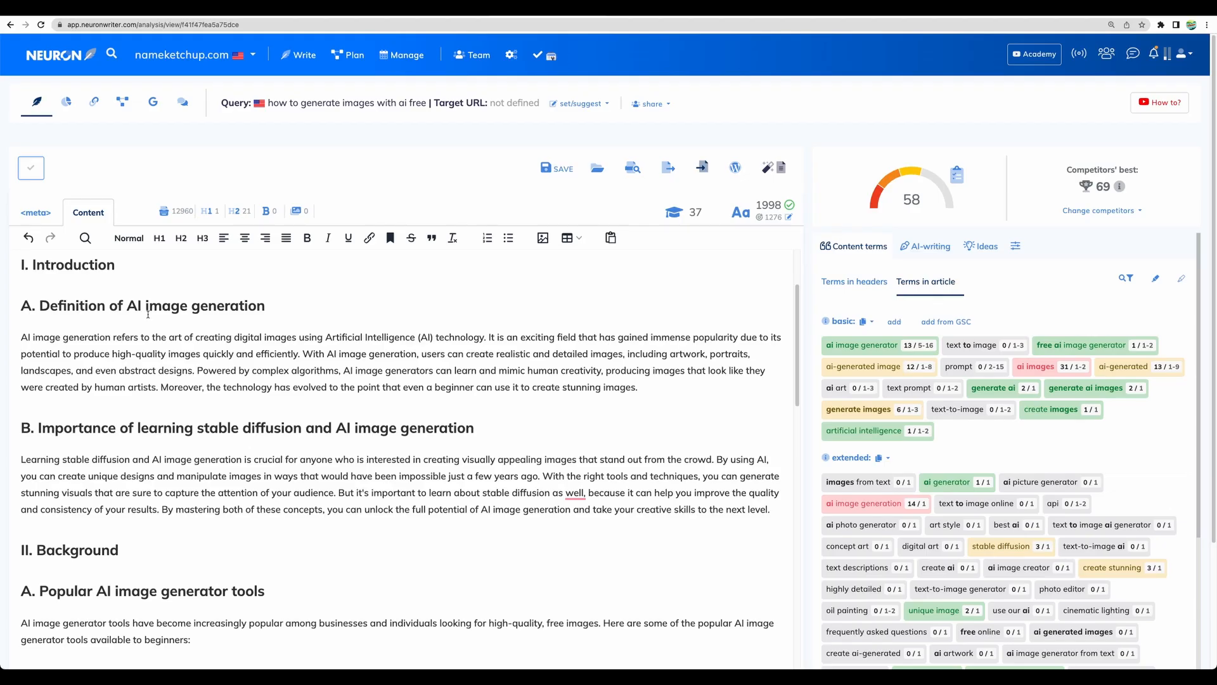
# - Review the meta title "text to image: free ai image generator" and its description
pyautogui.click(34, 212)
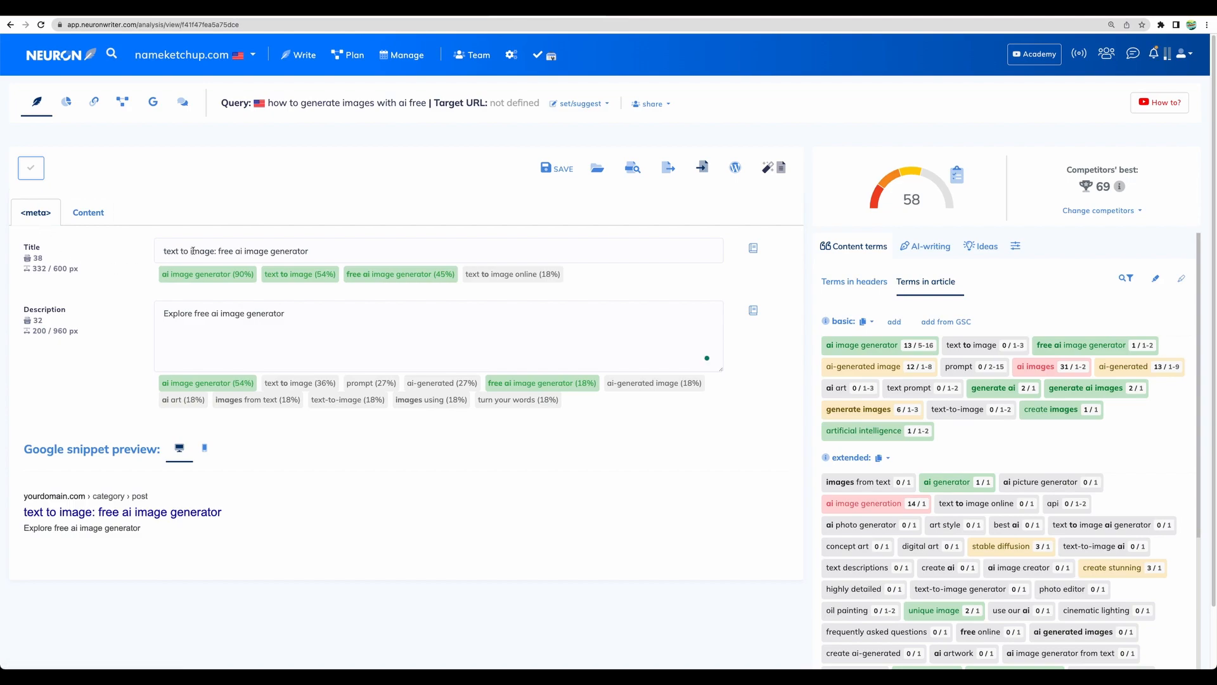
pyautogui.click(311, 250)
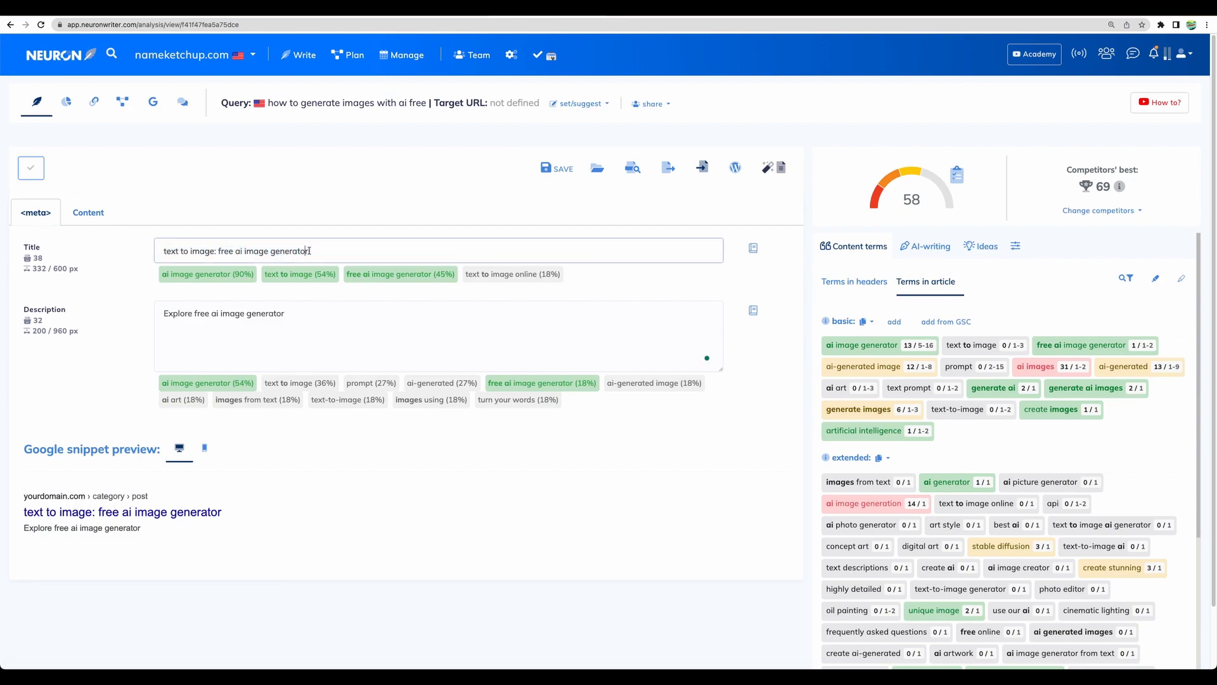
pyautogui.doubleClick(232, 313)
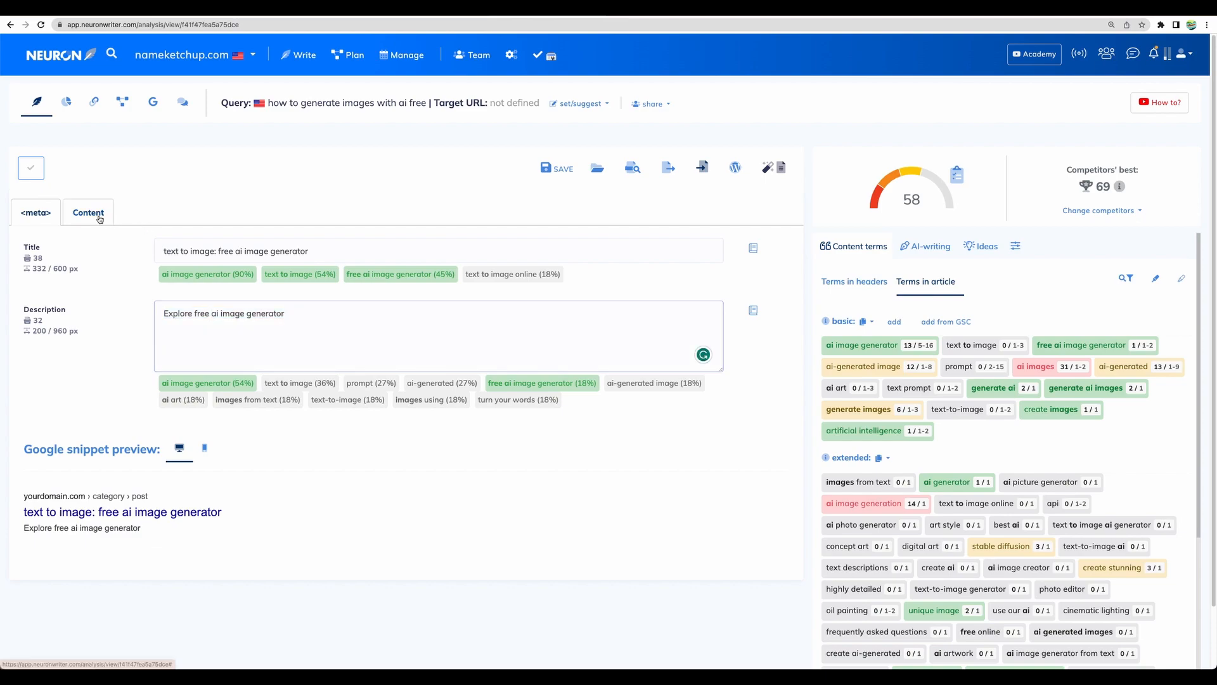
# - Back in the content, select the H1 and scroll down to the accuracy section and Conclusion
pyautogui.click(87, 212)
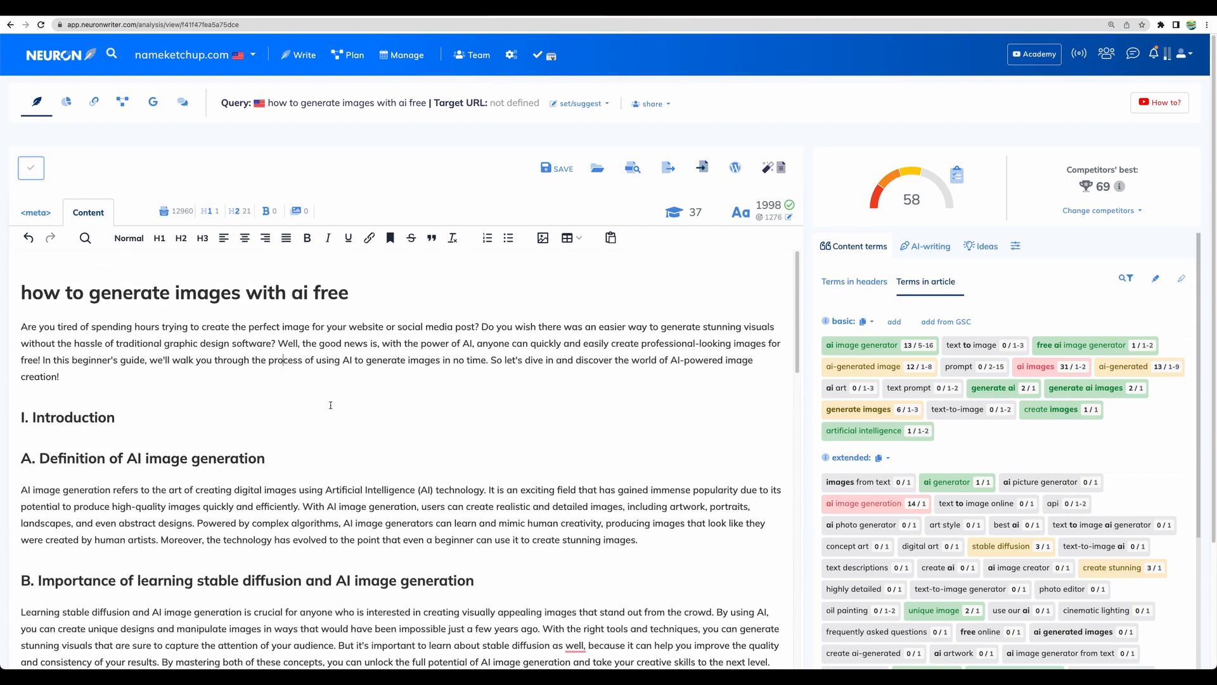
pyautogui.tripleClick(184, 293)
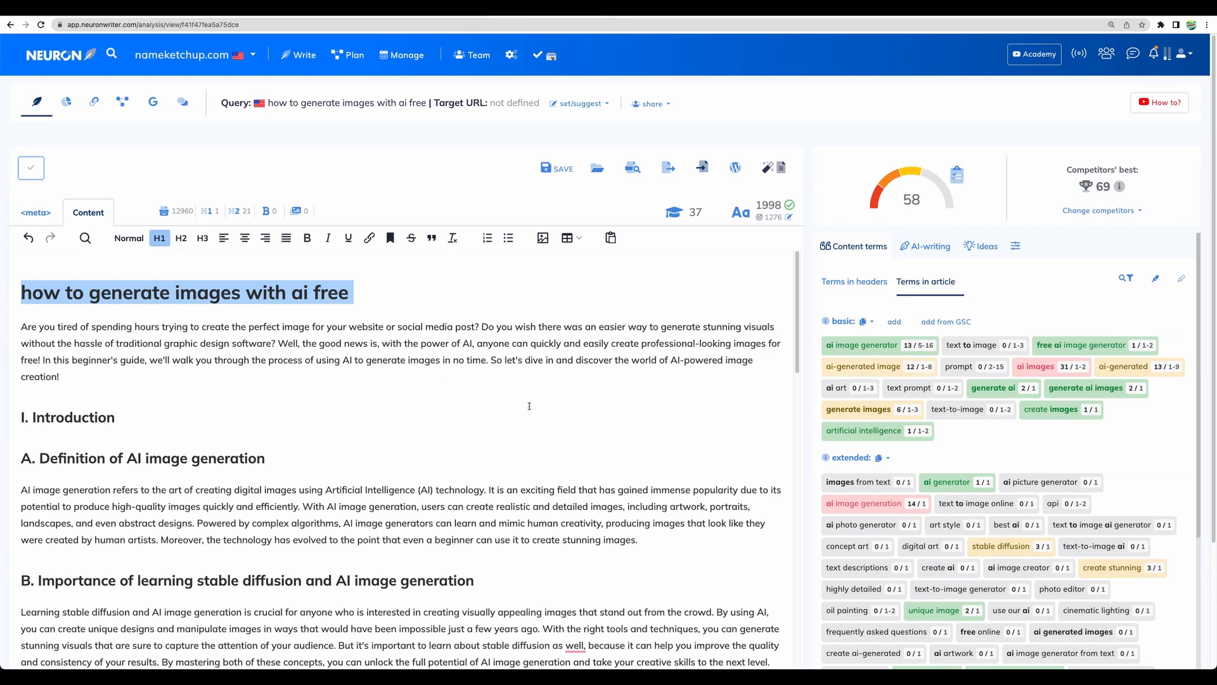
pyautogui.scroll(-3)
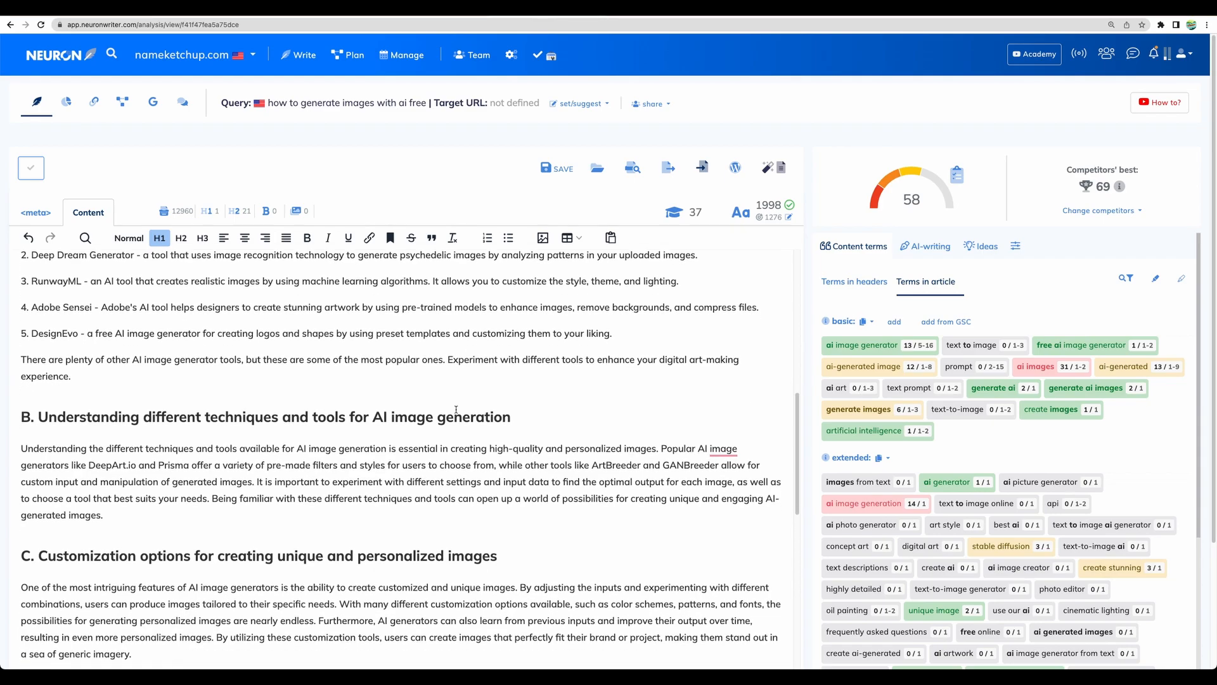
pyautogui.scroll(-3)
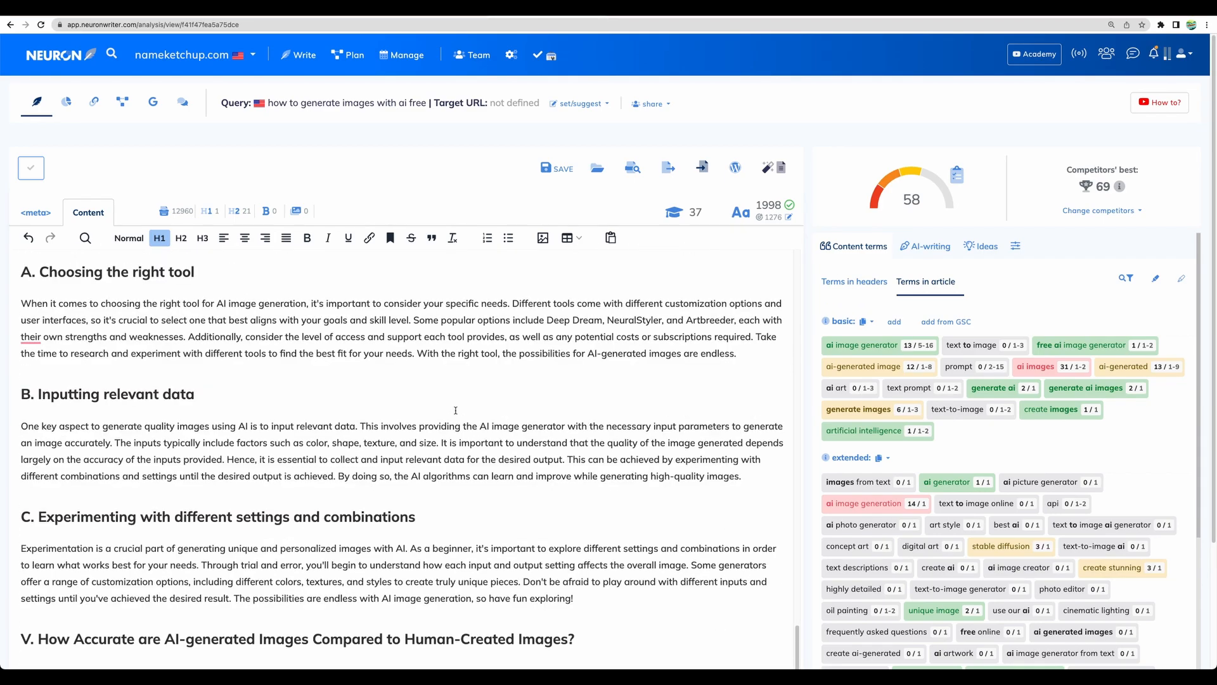
pyautogui.scroll(-3)
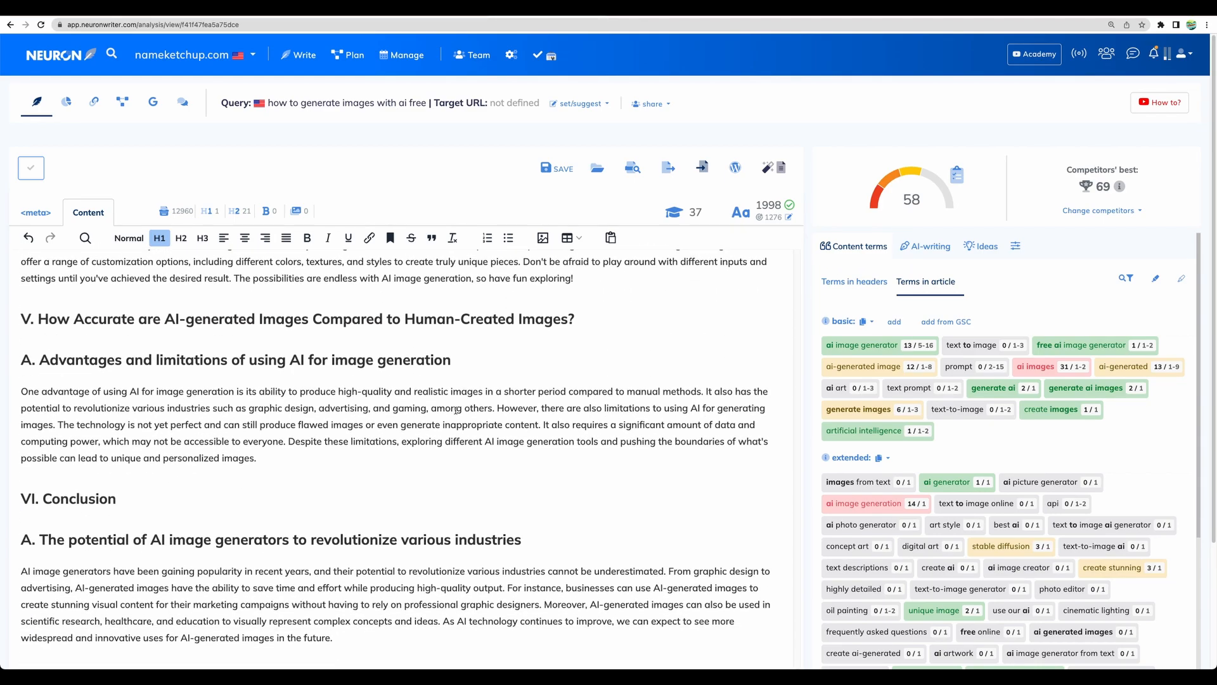
pyautogui.moveTo(916, 175)
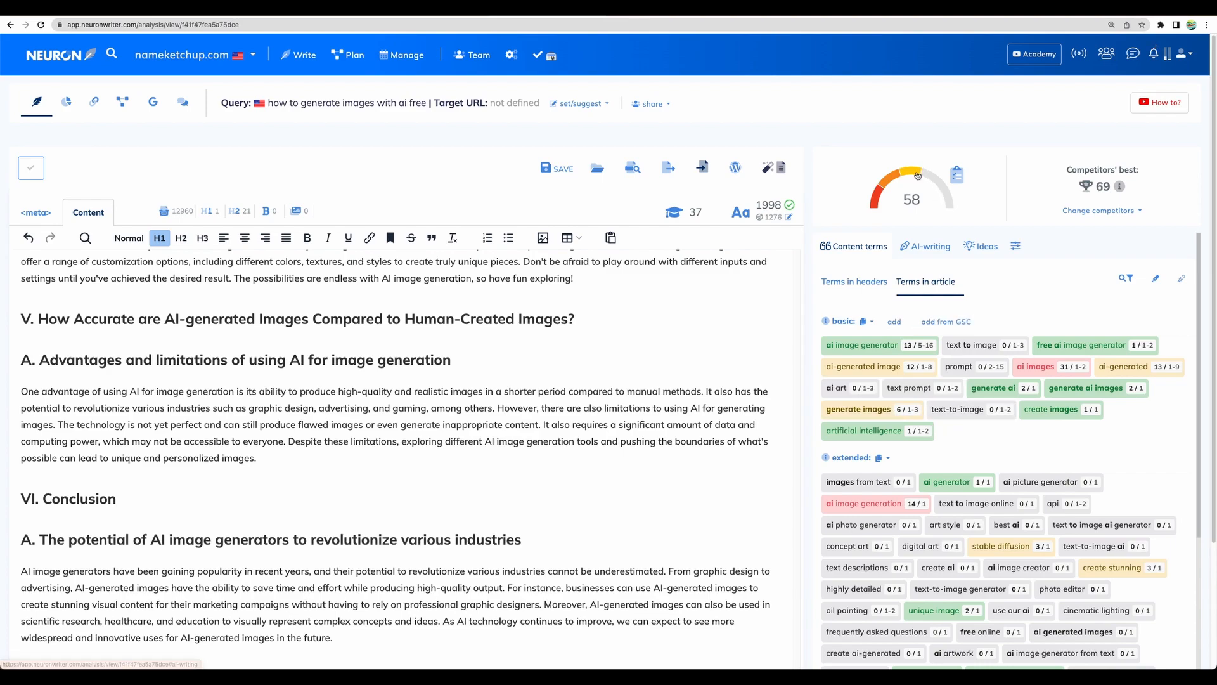
pyautogui.moveTo(968, 365)
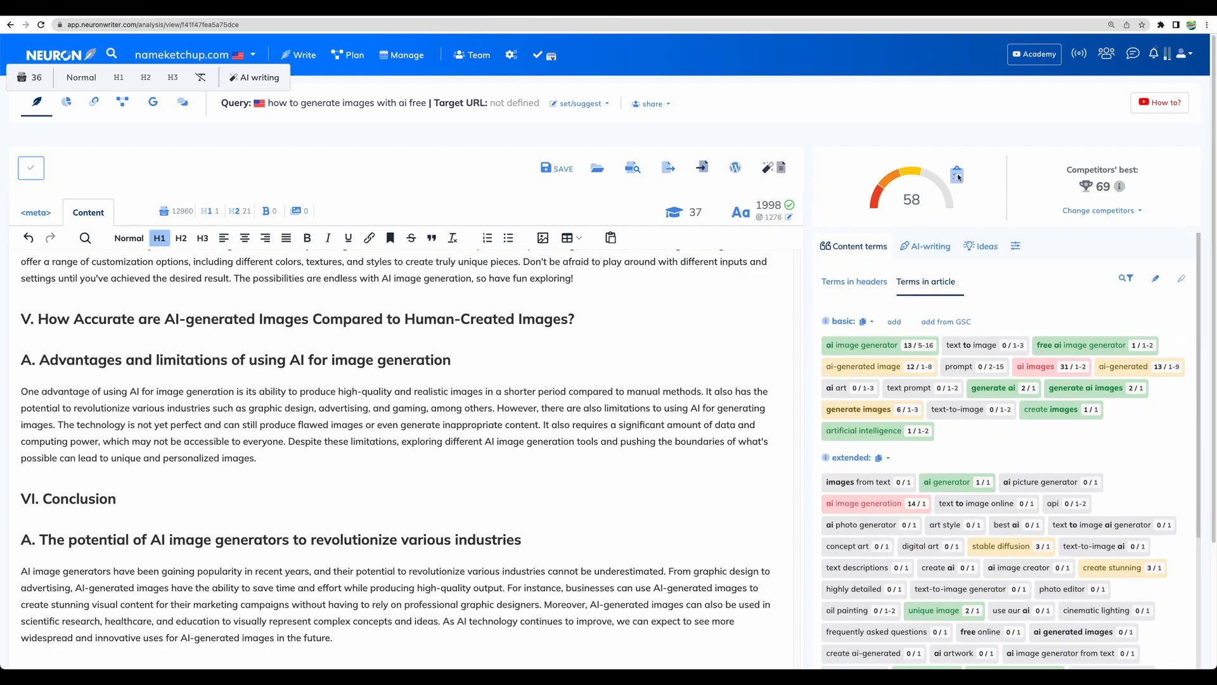
pyautogui.click(957, 173)
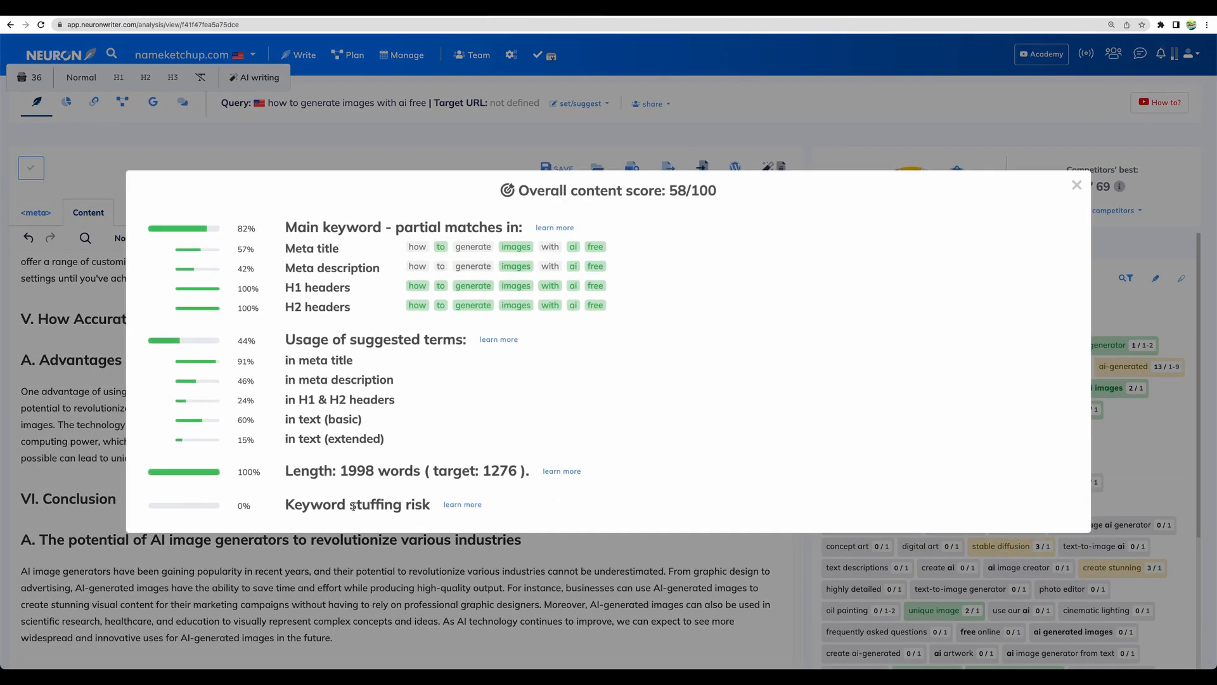
pyautogui.click(1076, 184)
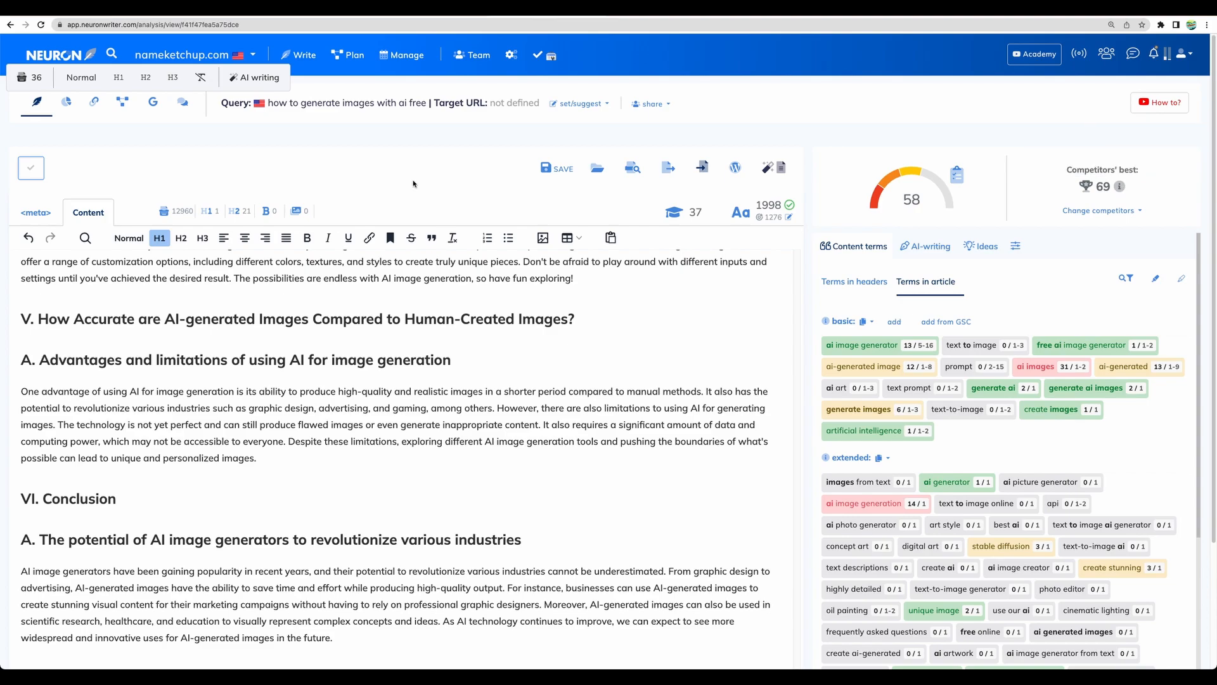
pyautogui.moveTo(386, 223)
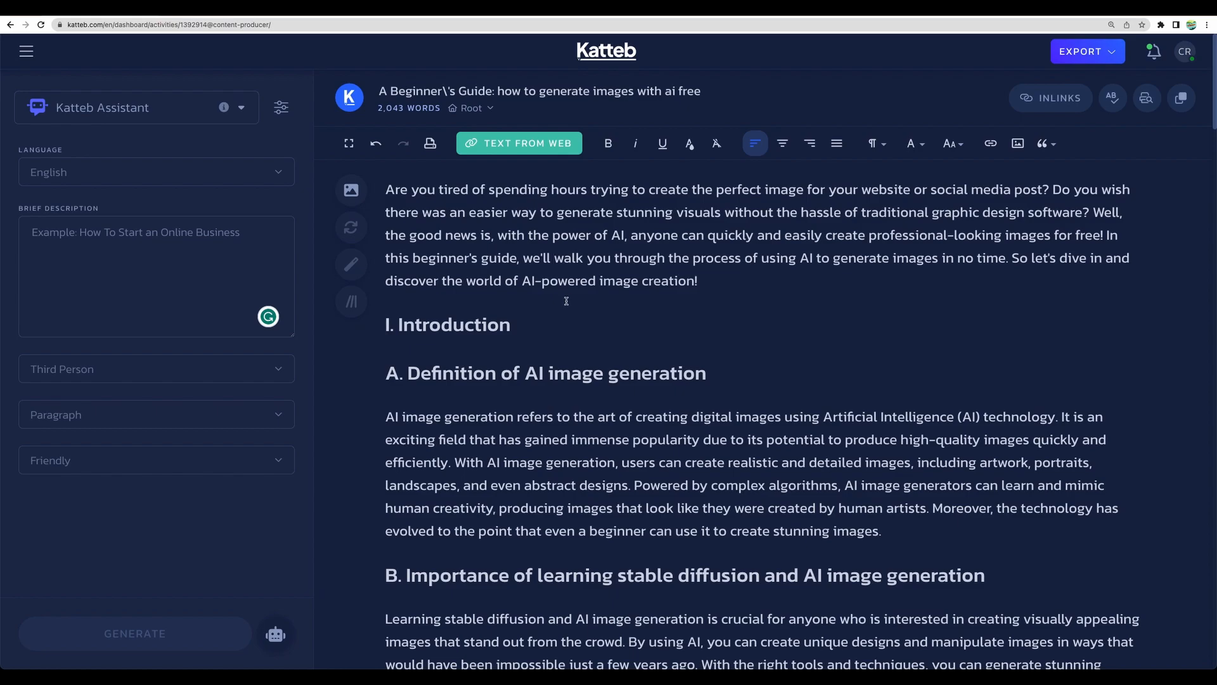
pyautogui.moveTo(562, 294)
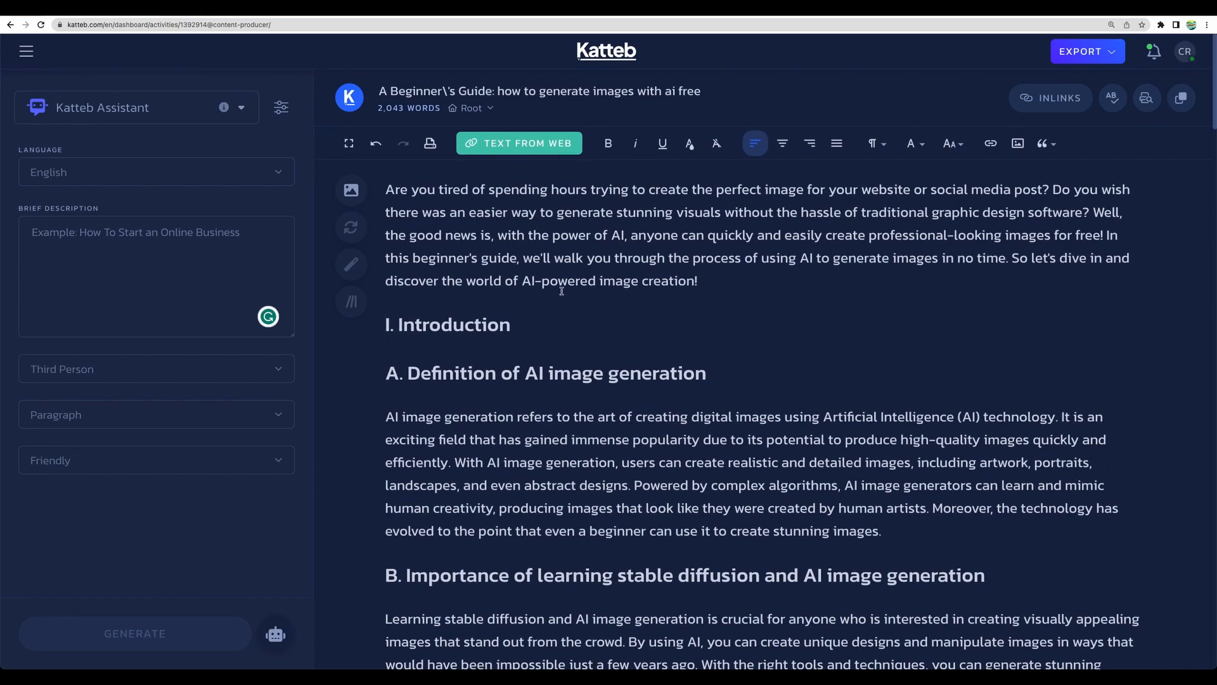
pyautogui.click(388, 324)
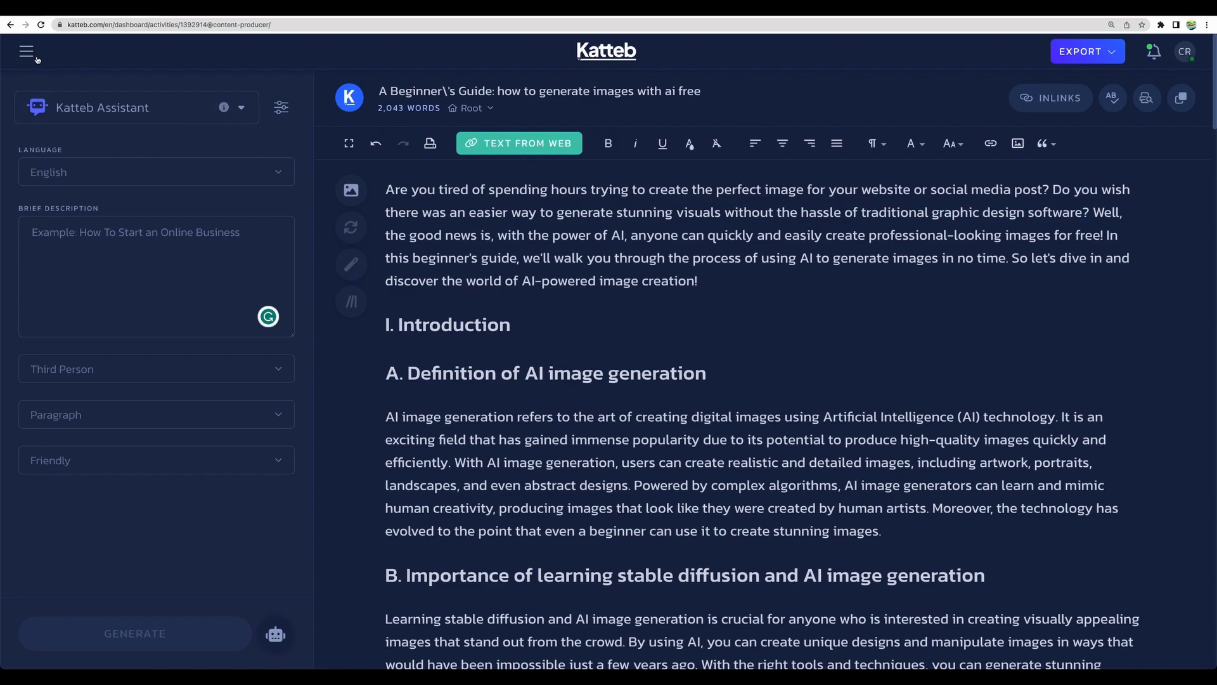
pyautogui.click(25, 52)
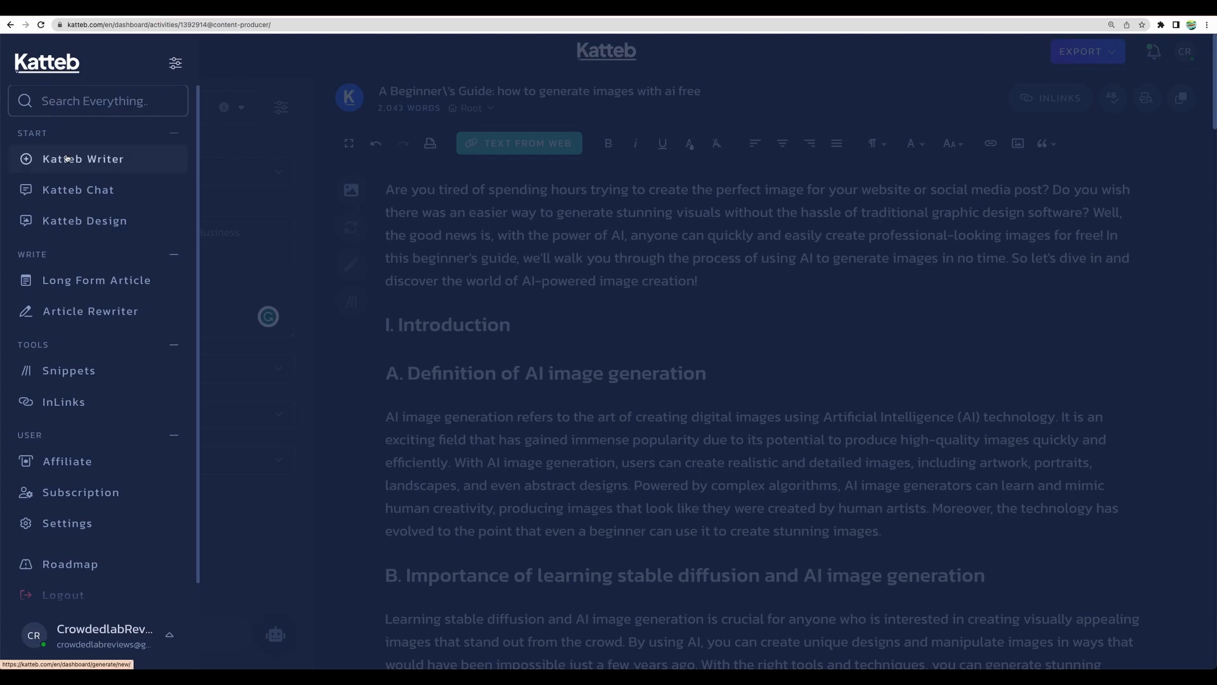
pyautogui.click(83, 158)
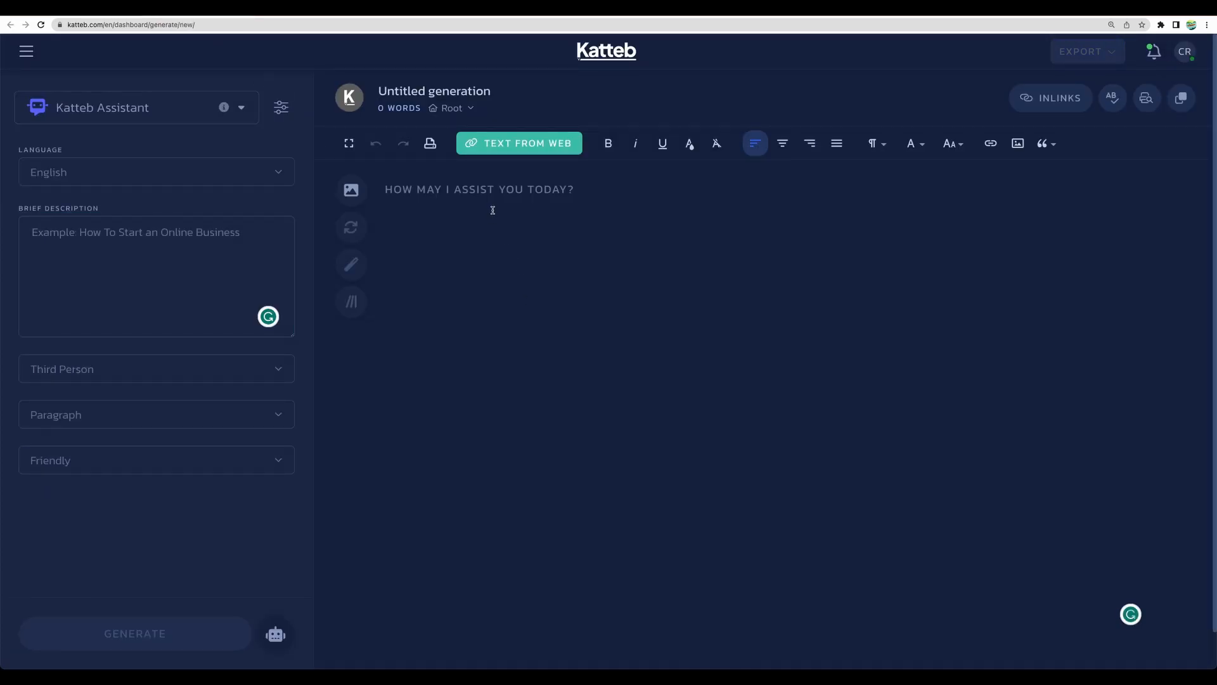
pyautogui.moveTo(581, 465)
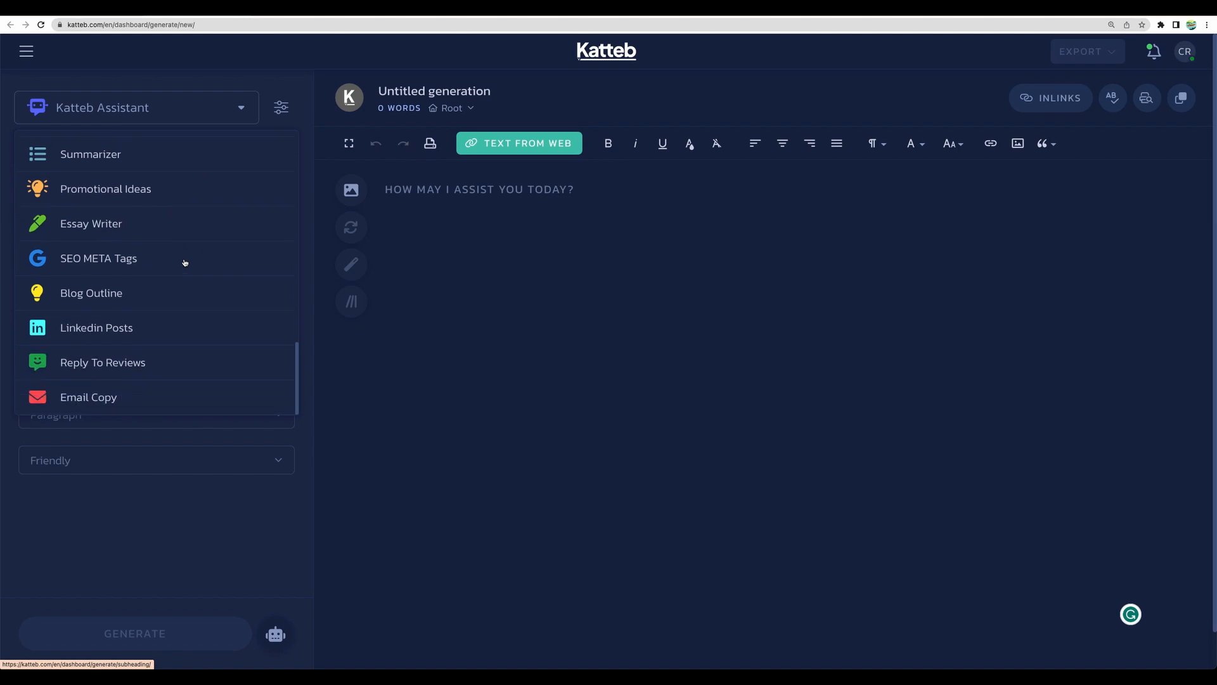
pyautogui.scroll(3)
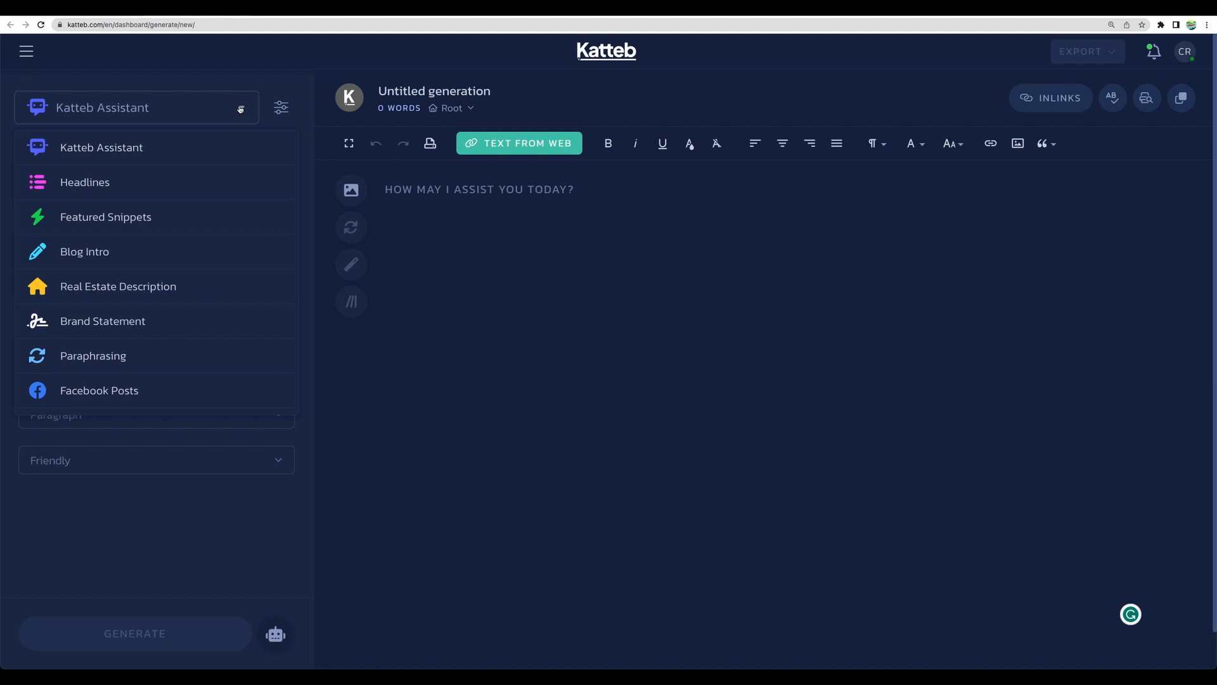
pyautogui.scroll(-3)
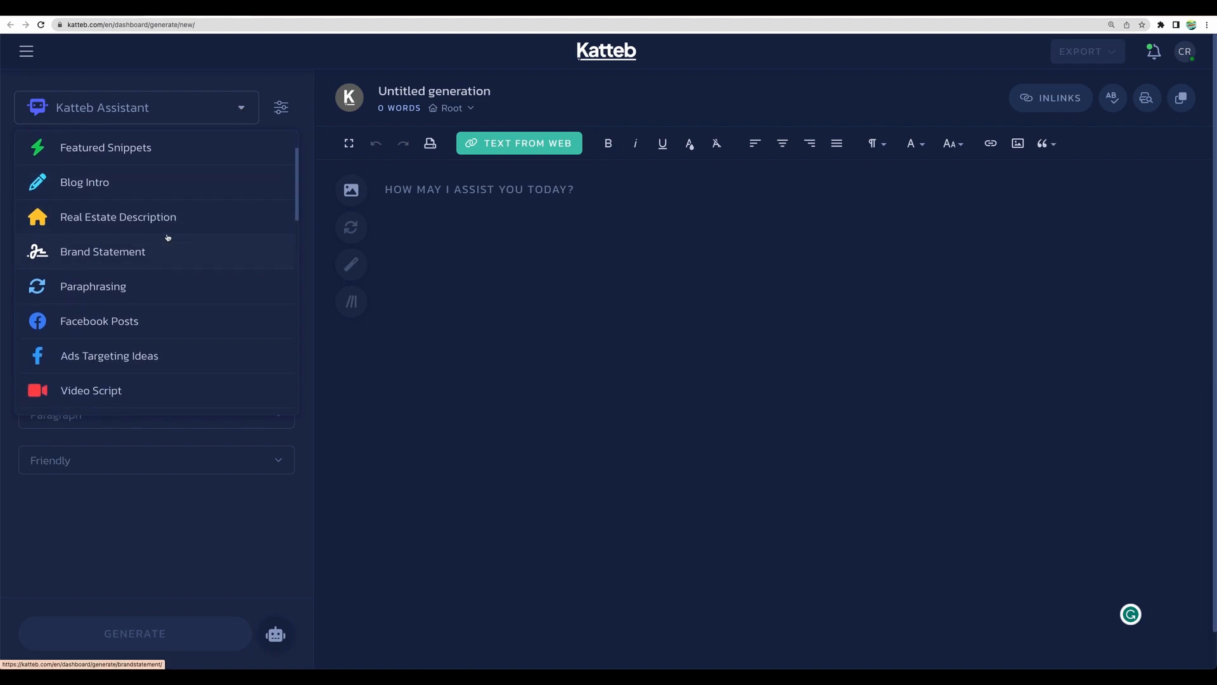
pyautogui.scroll(3)
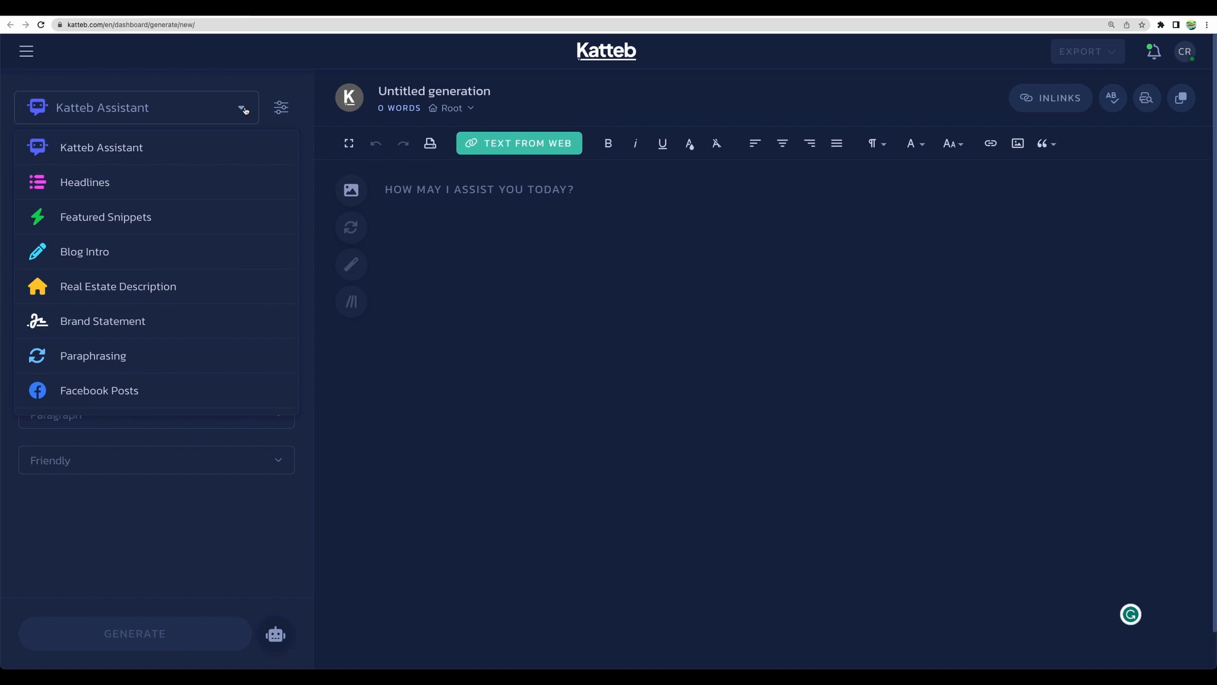
pyautogui.moveTo(242, 111)
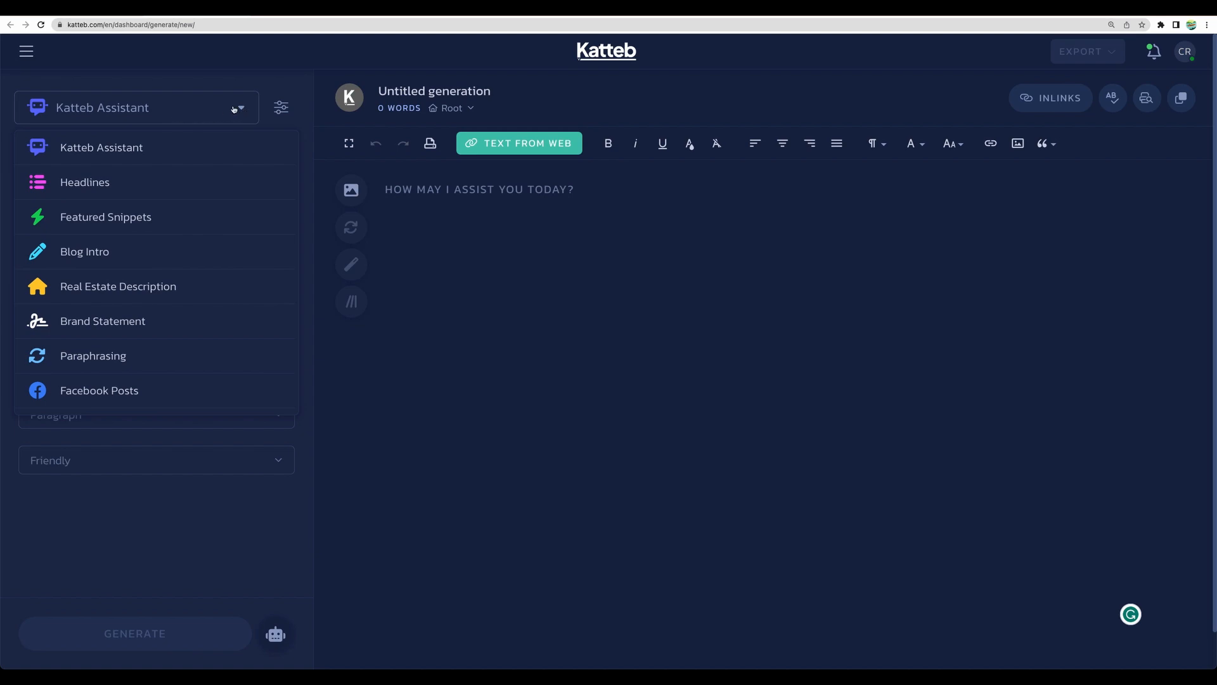
pyautogui.click(100, 146)
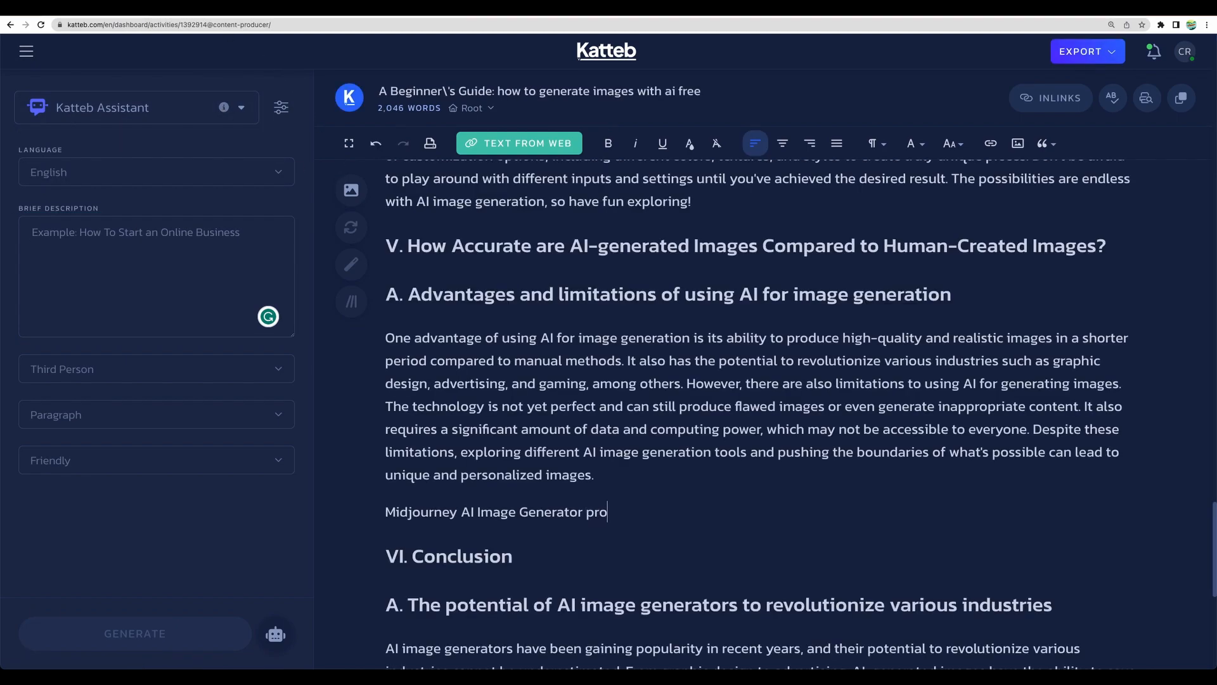
pyautogui.click(872, 144)
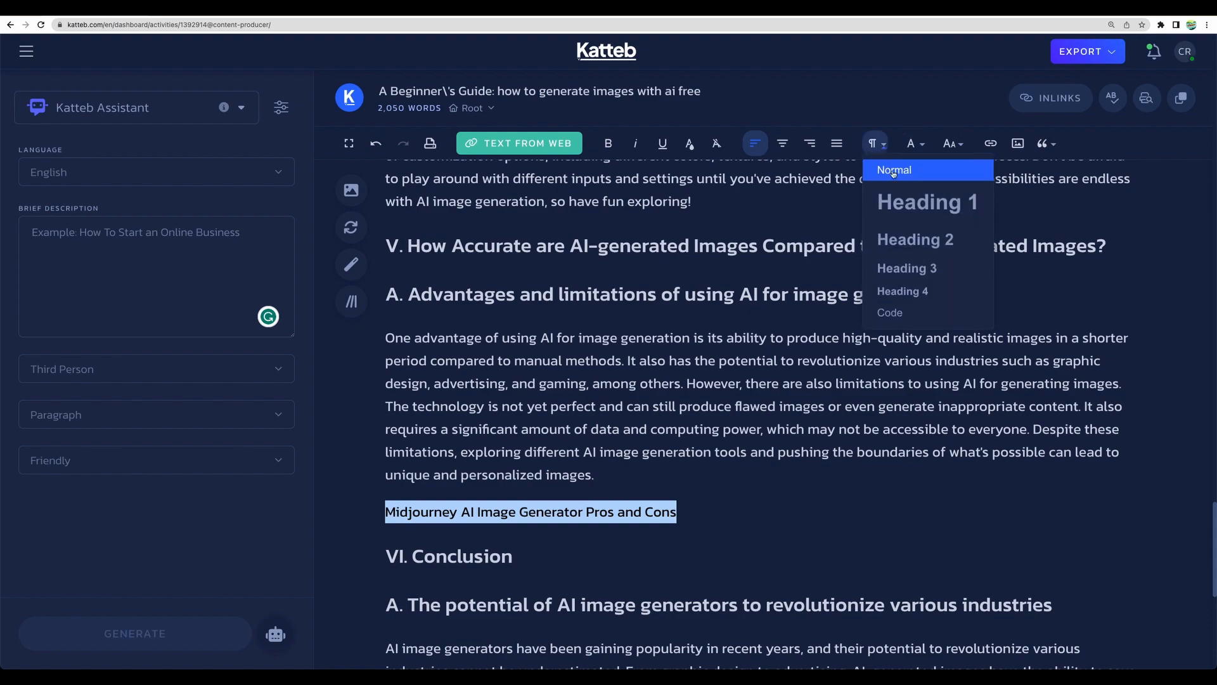
pyautogui.click(895, 170)
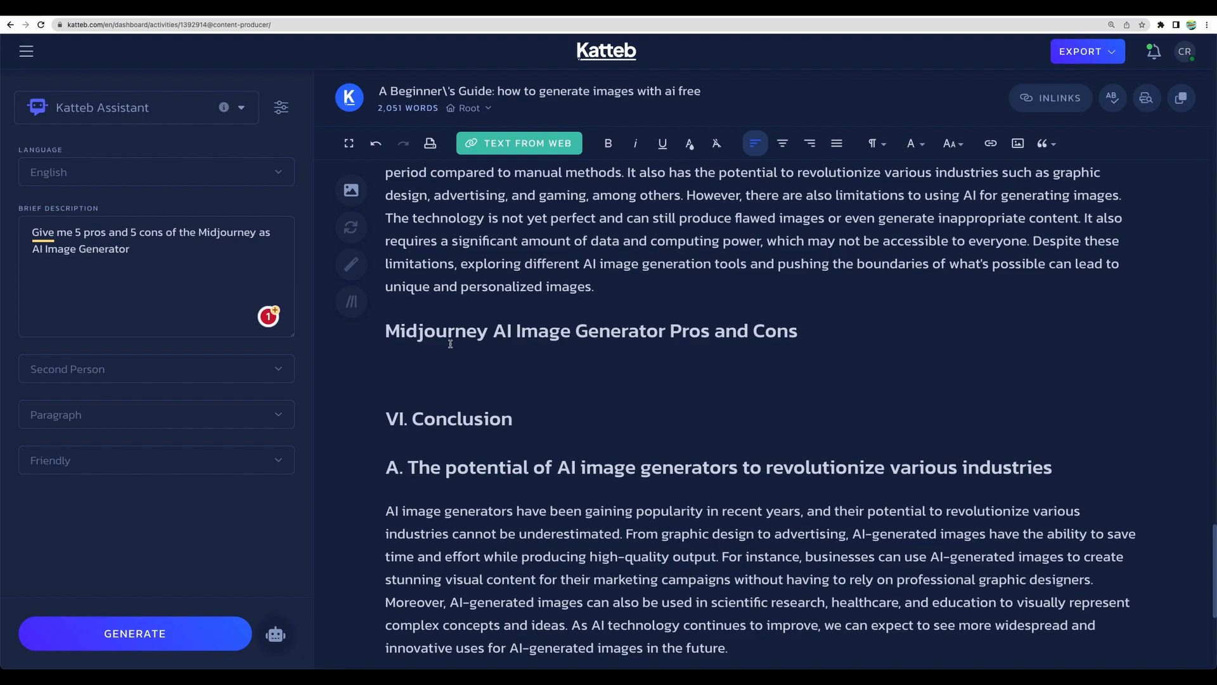
pyautogui.click(386, 373)
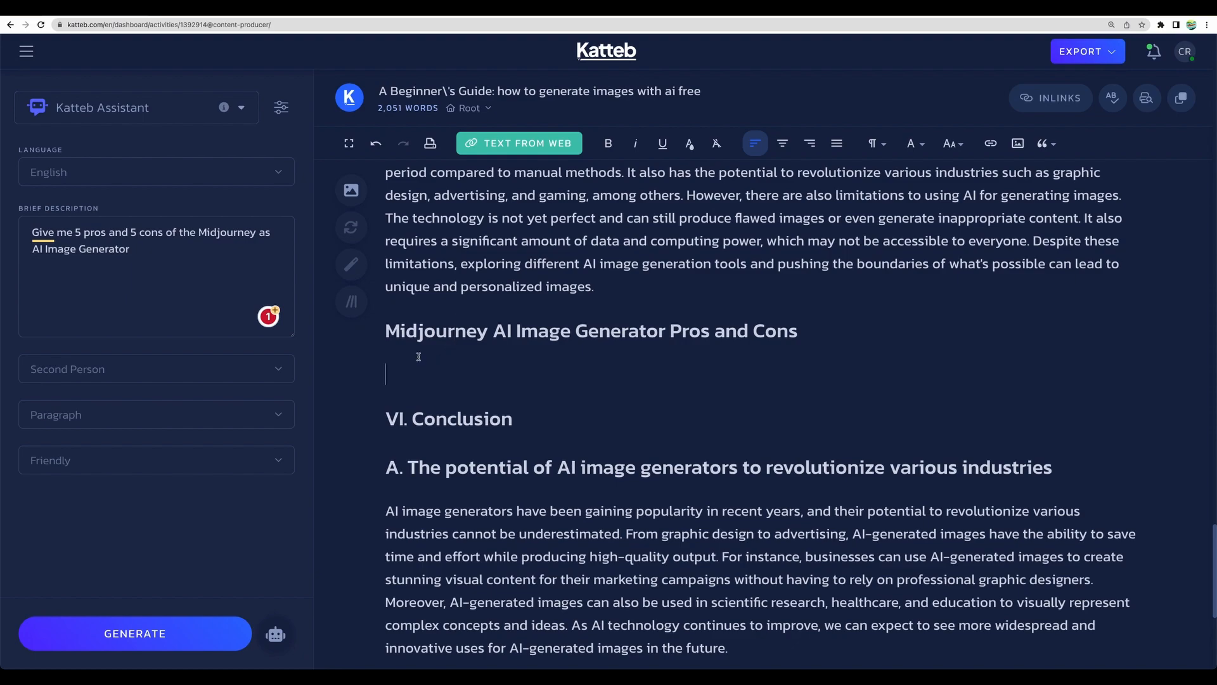
pyautogui.click(176, 256)
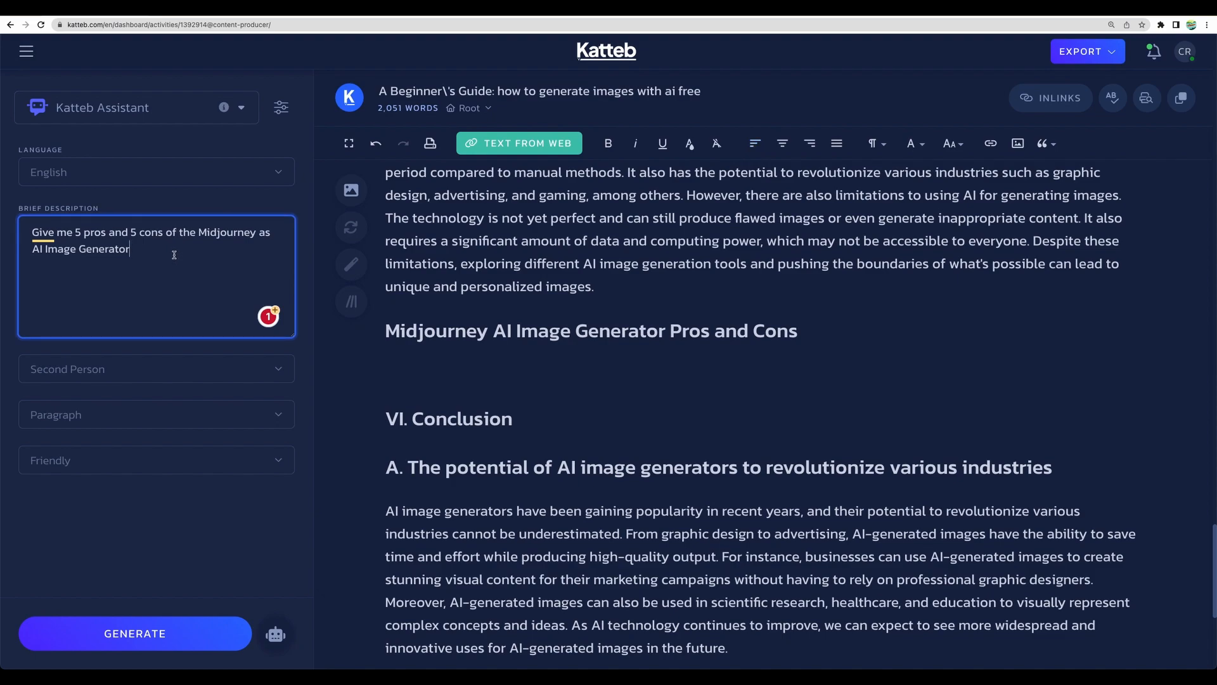
pyautogui.moveTo(405, 353)
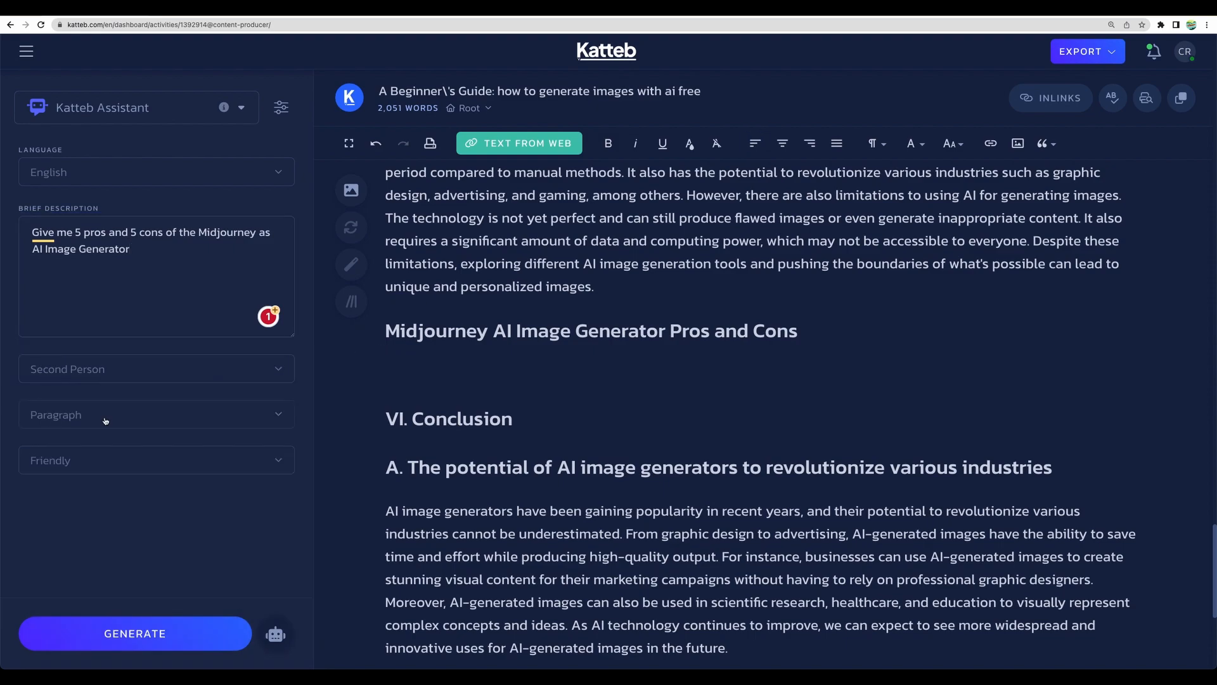
pyautogui.click(135, 632)
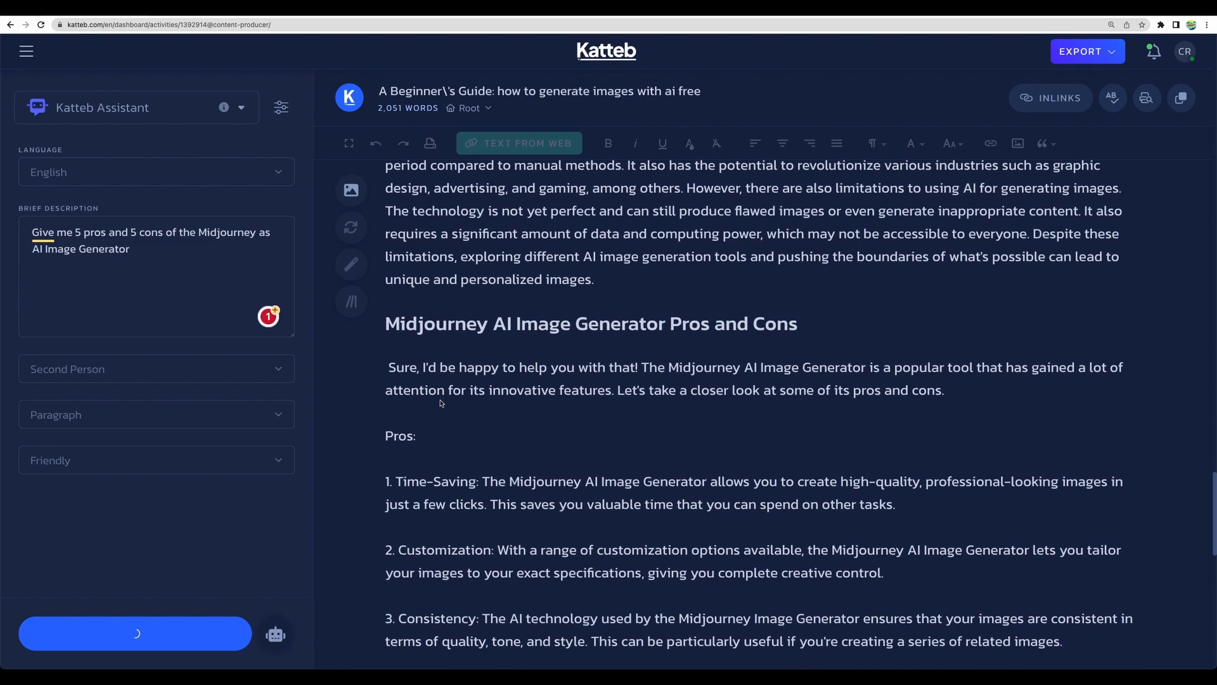
pyautogui.scroll(-3)
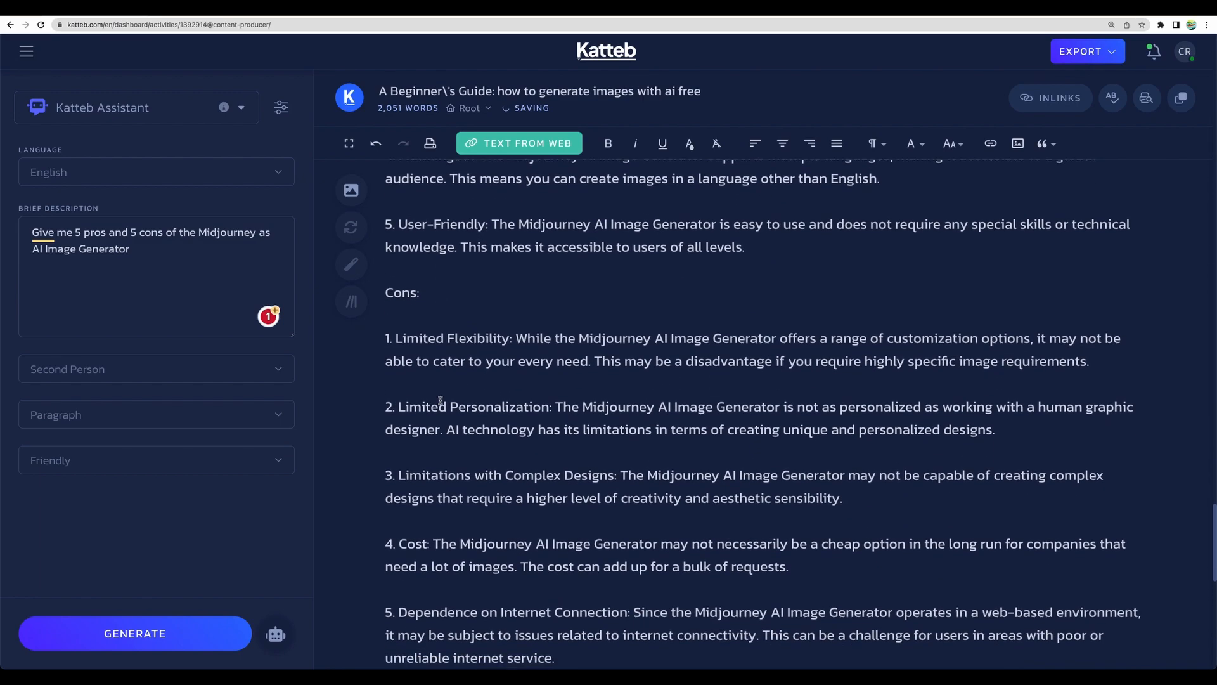
pyautogui.scroll(3)
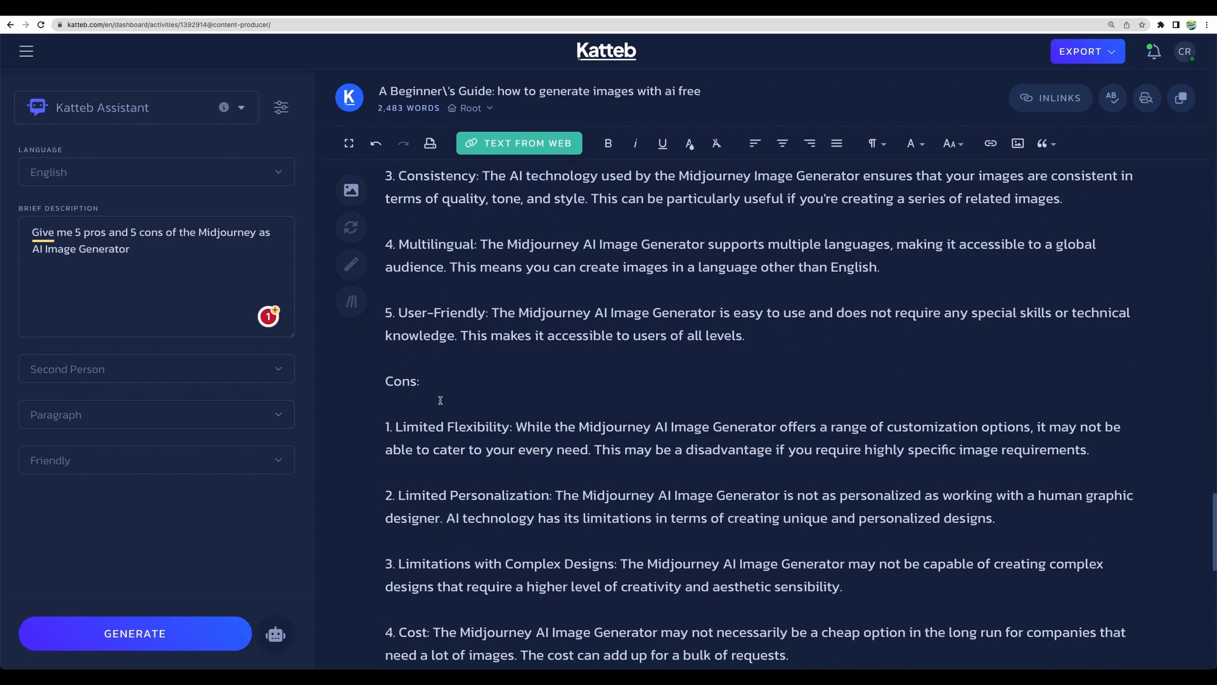
pyautogui.scroll(3)
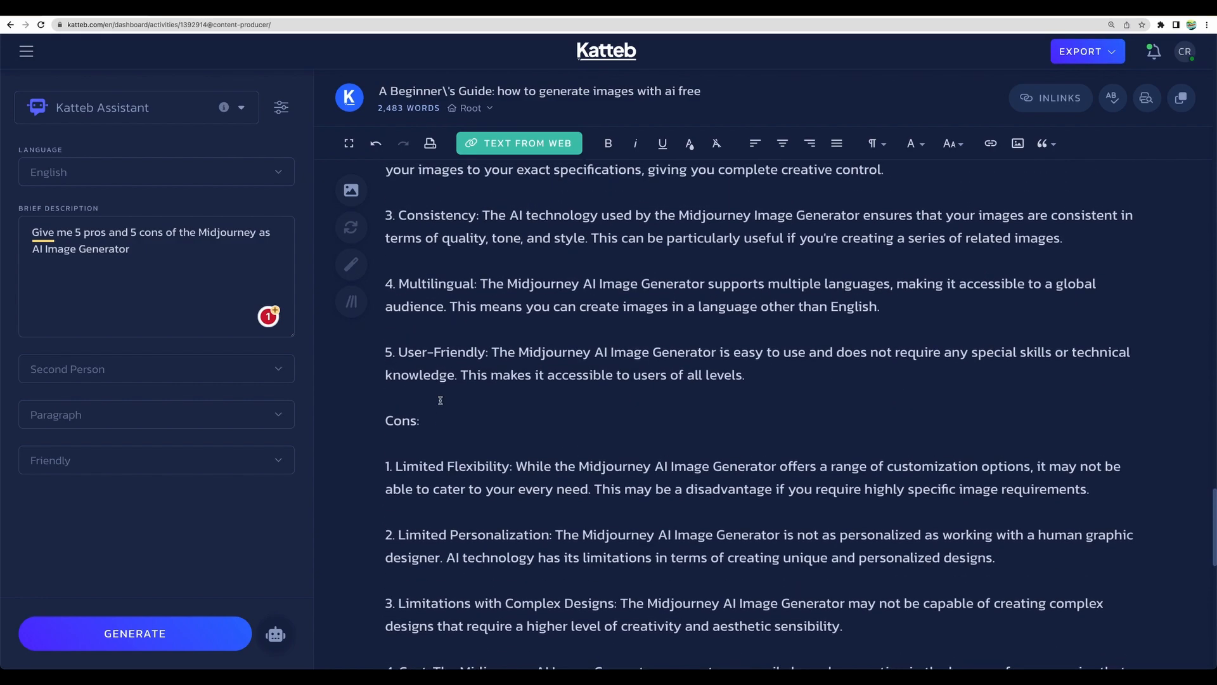
pyautogui.scroll(3)
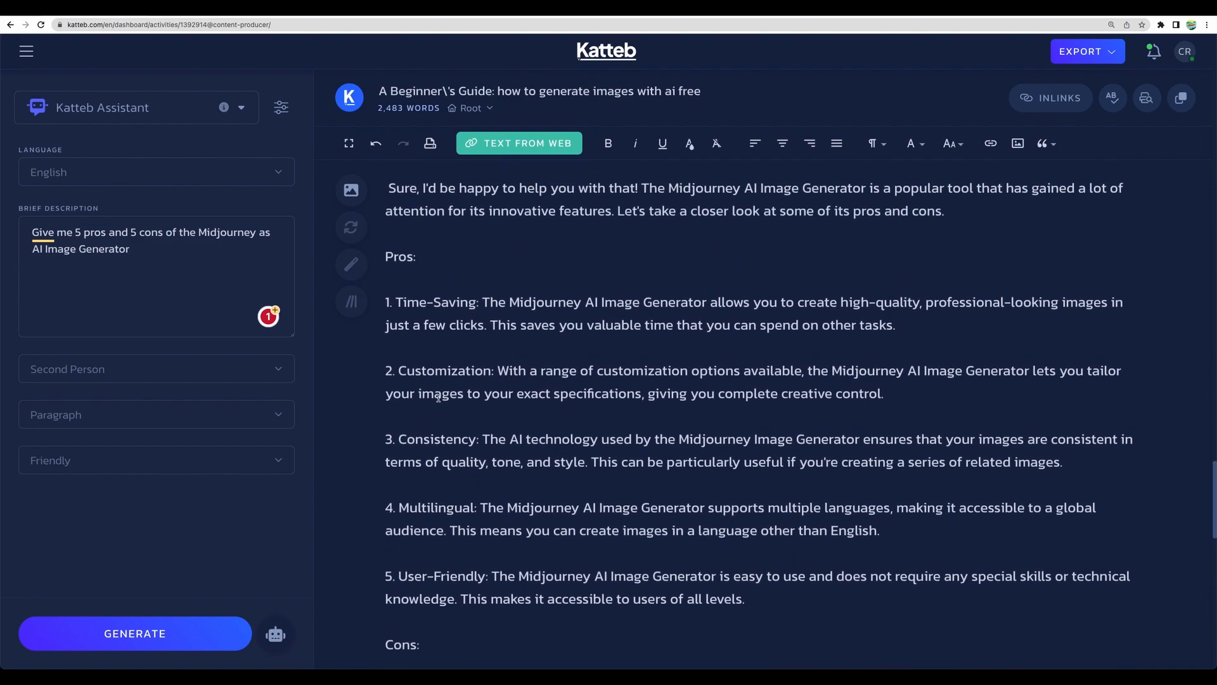
pyautogui.click(686, 203)
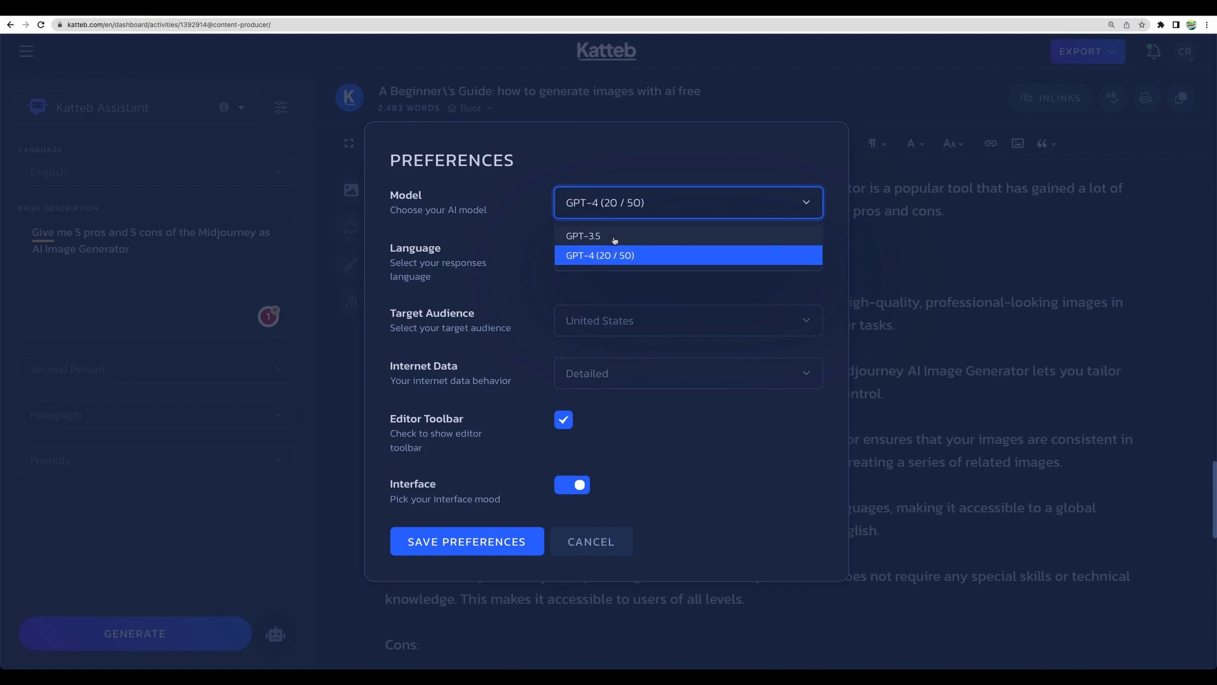
pyautogui.click(590, 541)
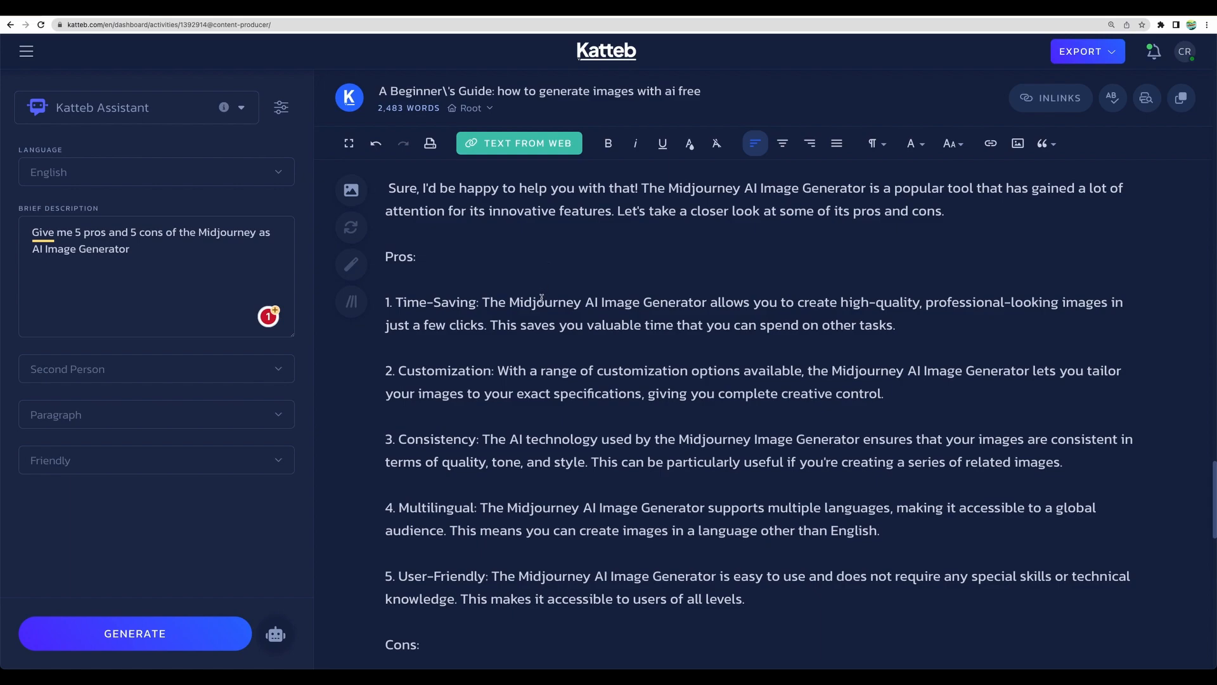
# - Attach the YouTube video URL as the data source under the pros and cons heading
pyautogui.scroll(-3)
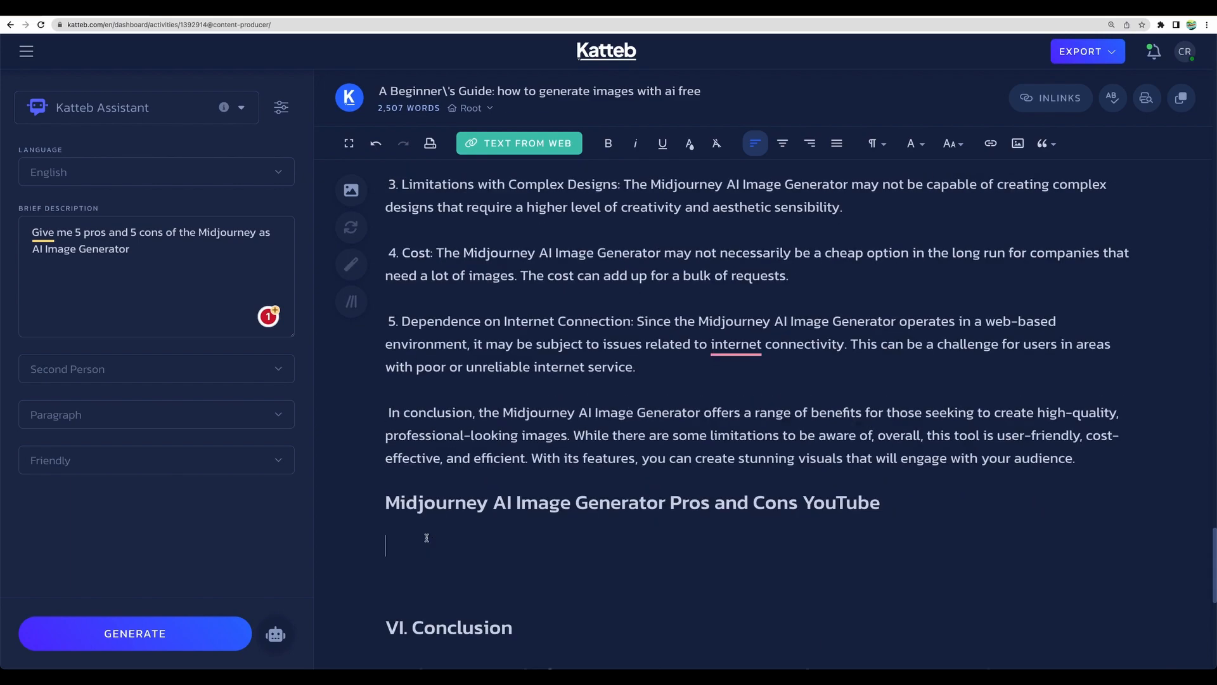
pyautogui.moveTo(275, 634)
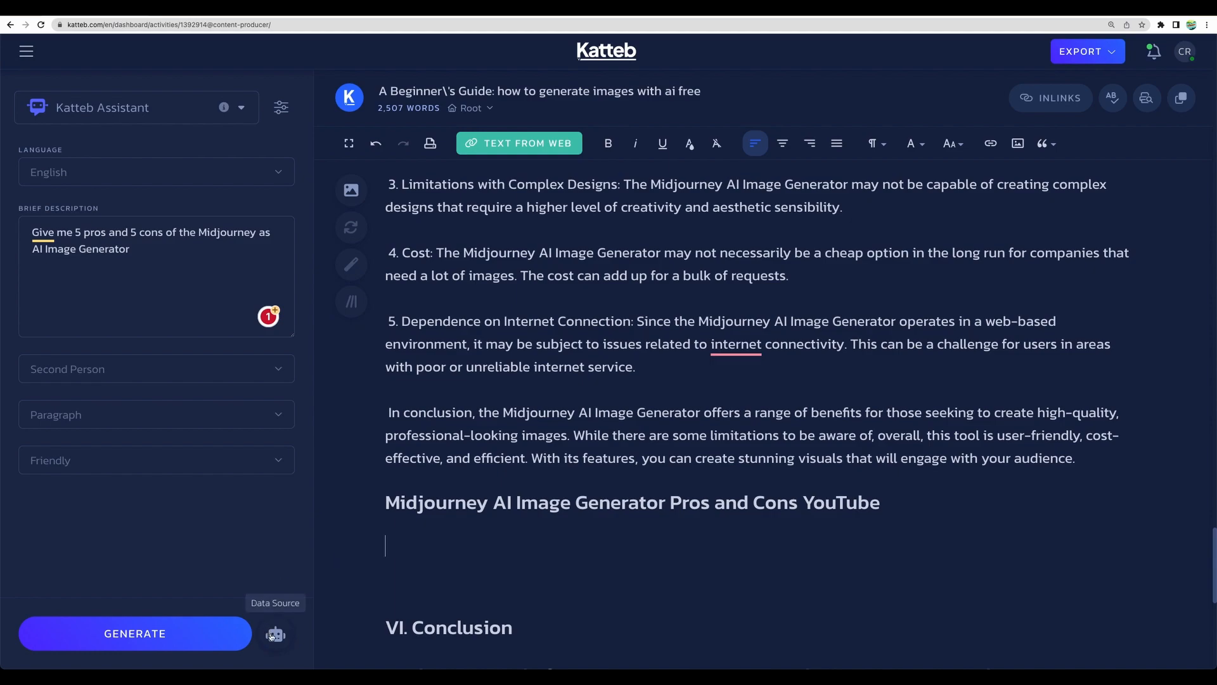
pyautogui.click(276, 633)
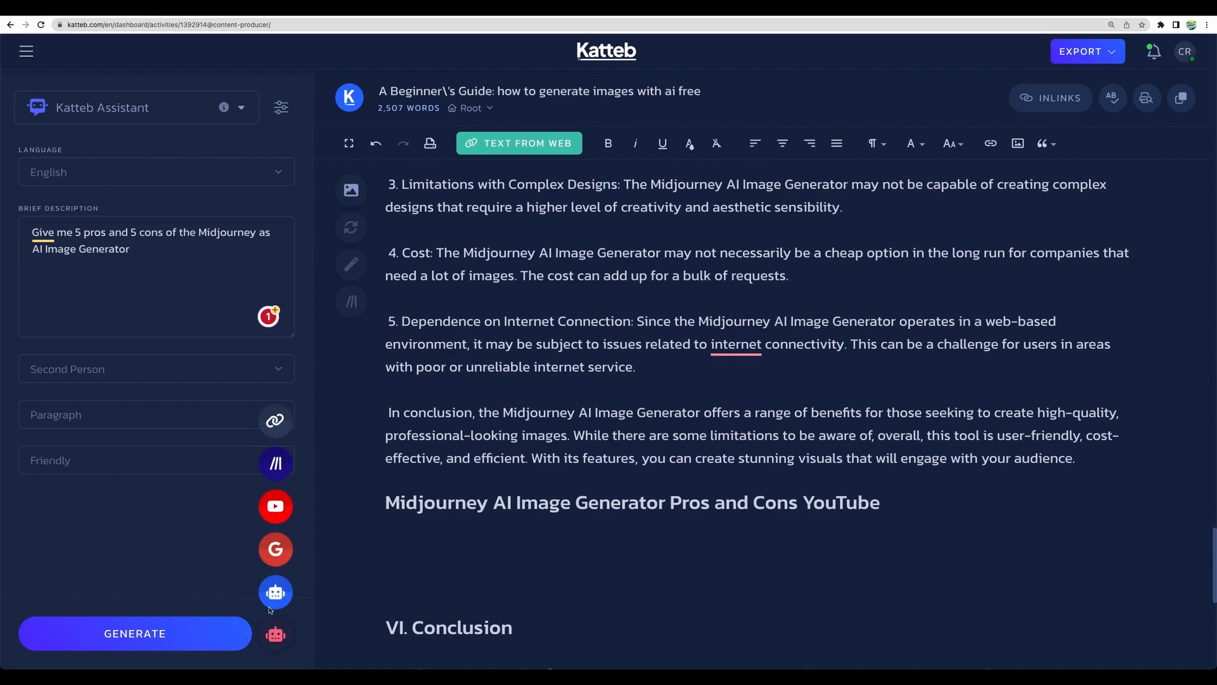
pyautogui.moveTo(275, 505)
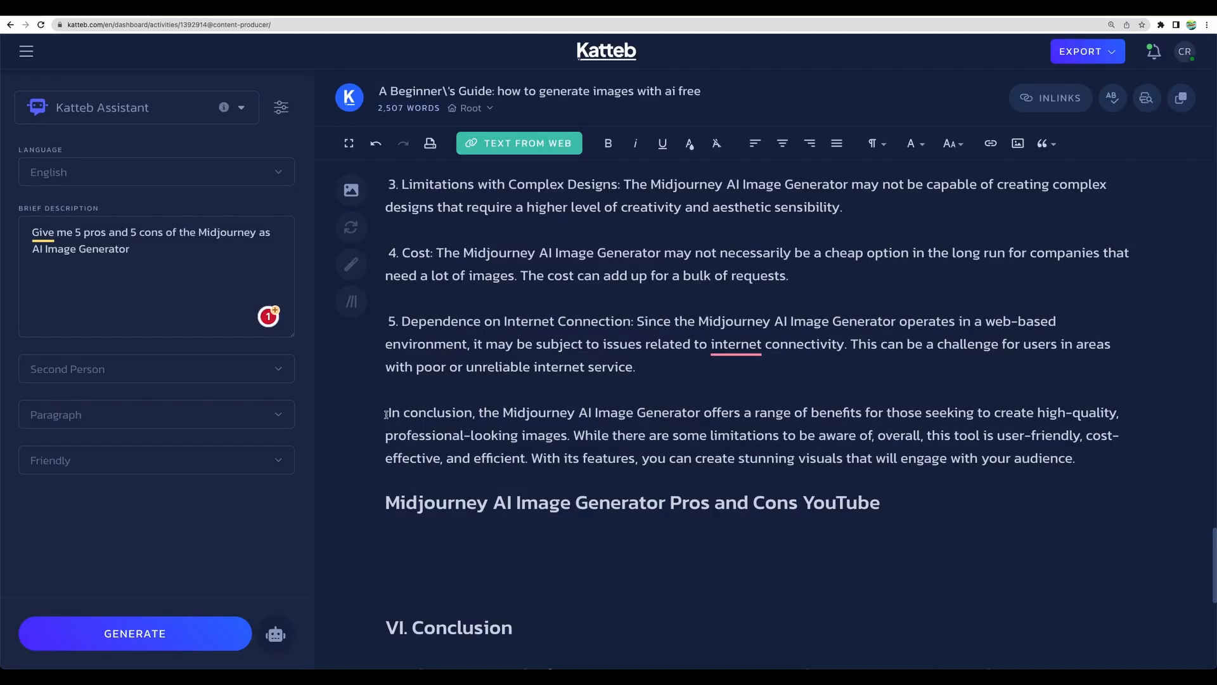
pyautogui.click(275, 634)
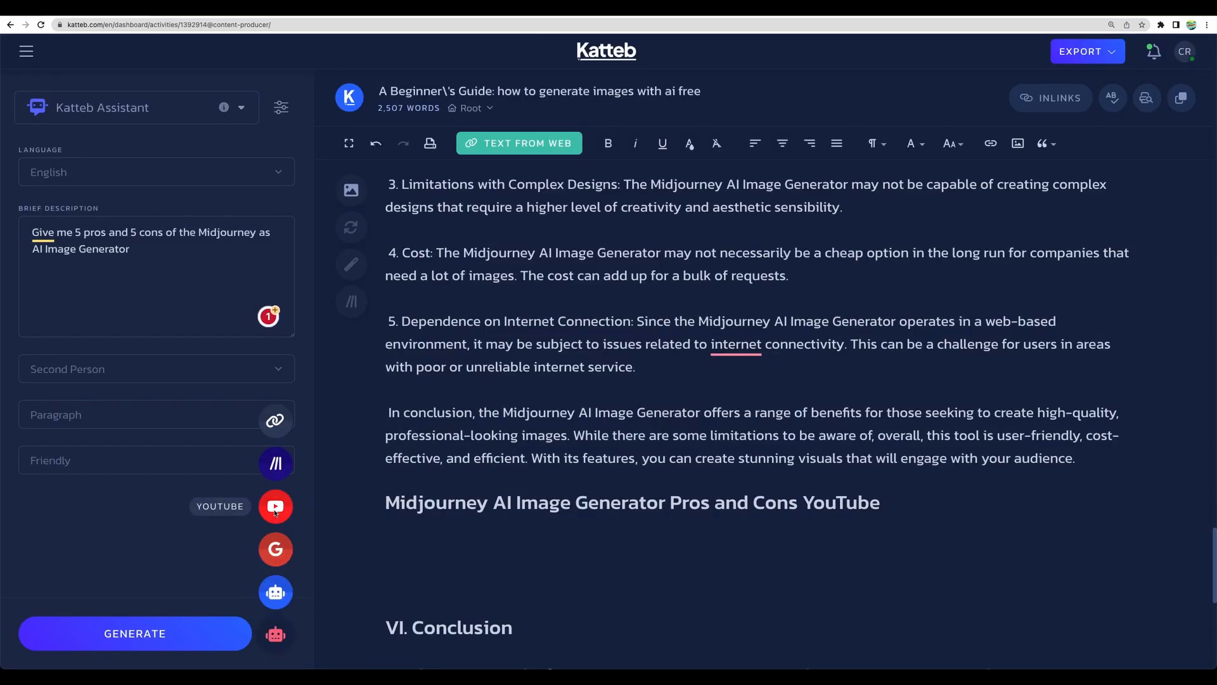
pyautogui.click(274, 506)
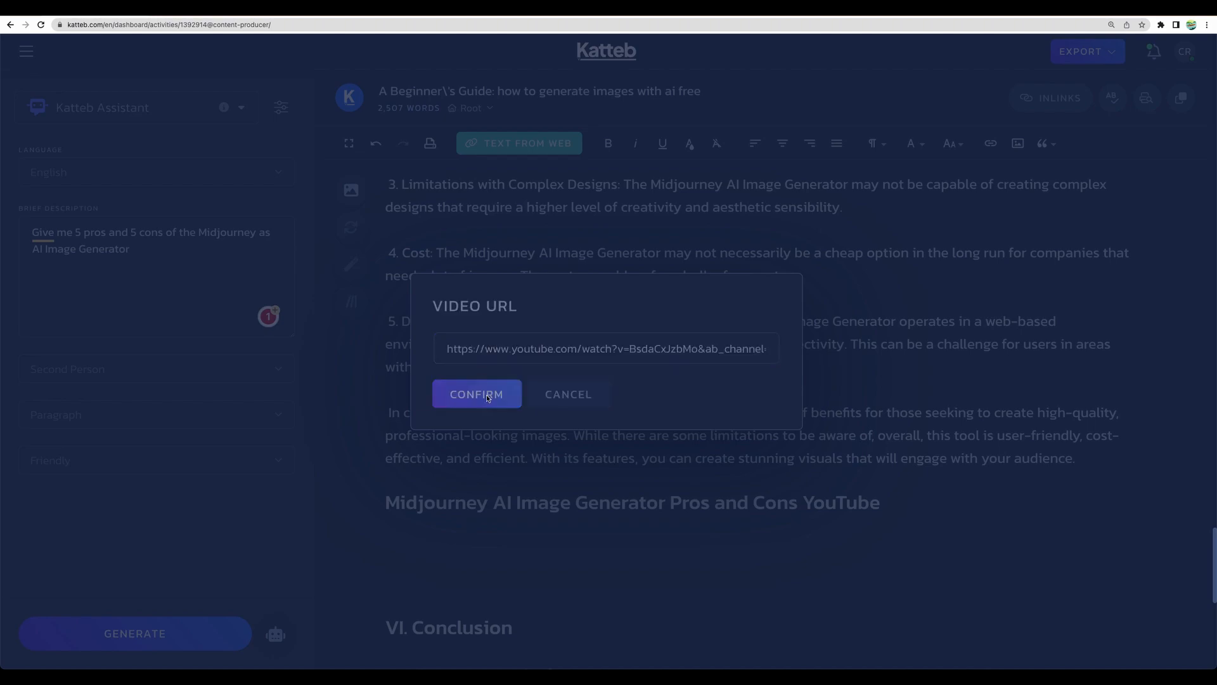
pyautogui.click(476, 394)
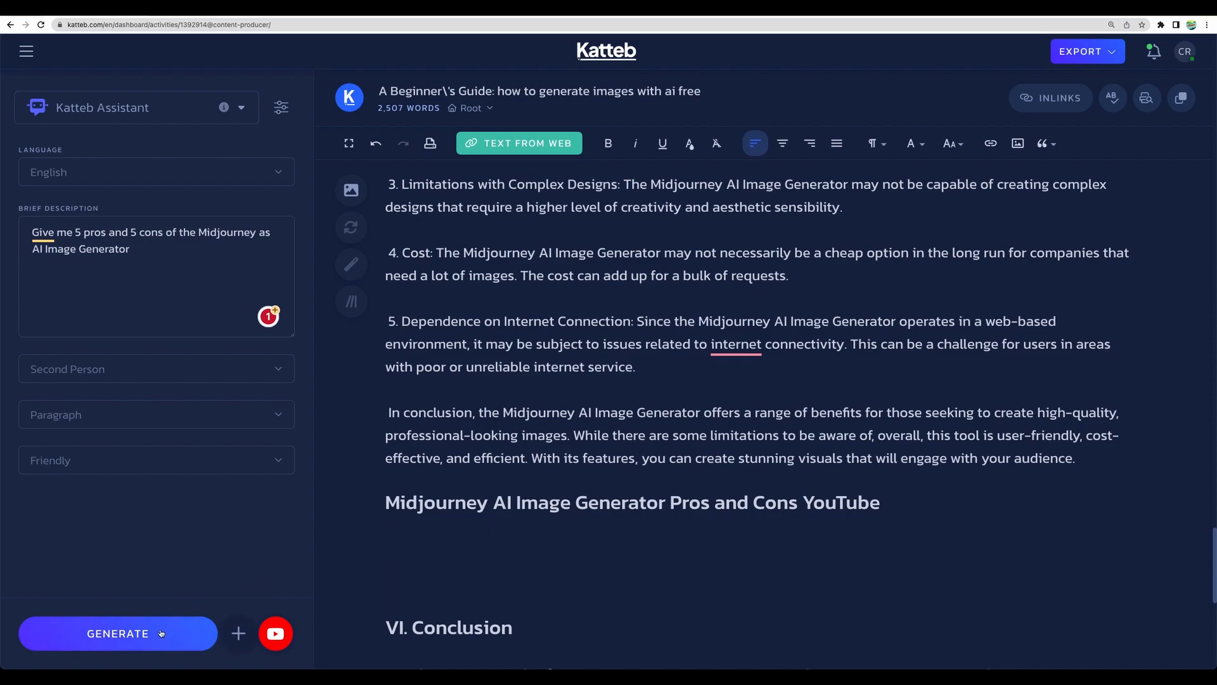
# - Generate the Midjourney pros and cons paragraphs, reaching 2,820 words, and start a new generation
pyautogui.click(118, 632)
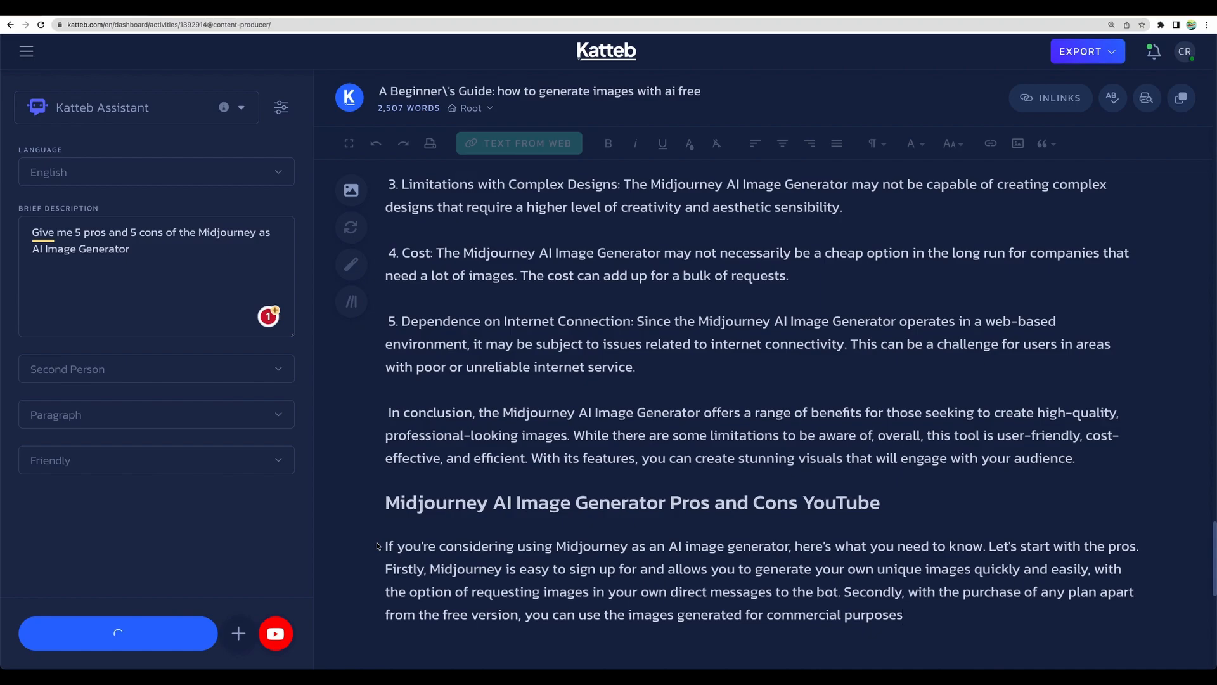
pyautogui.scroll(-3)
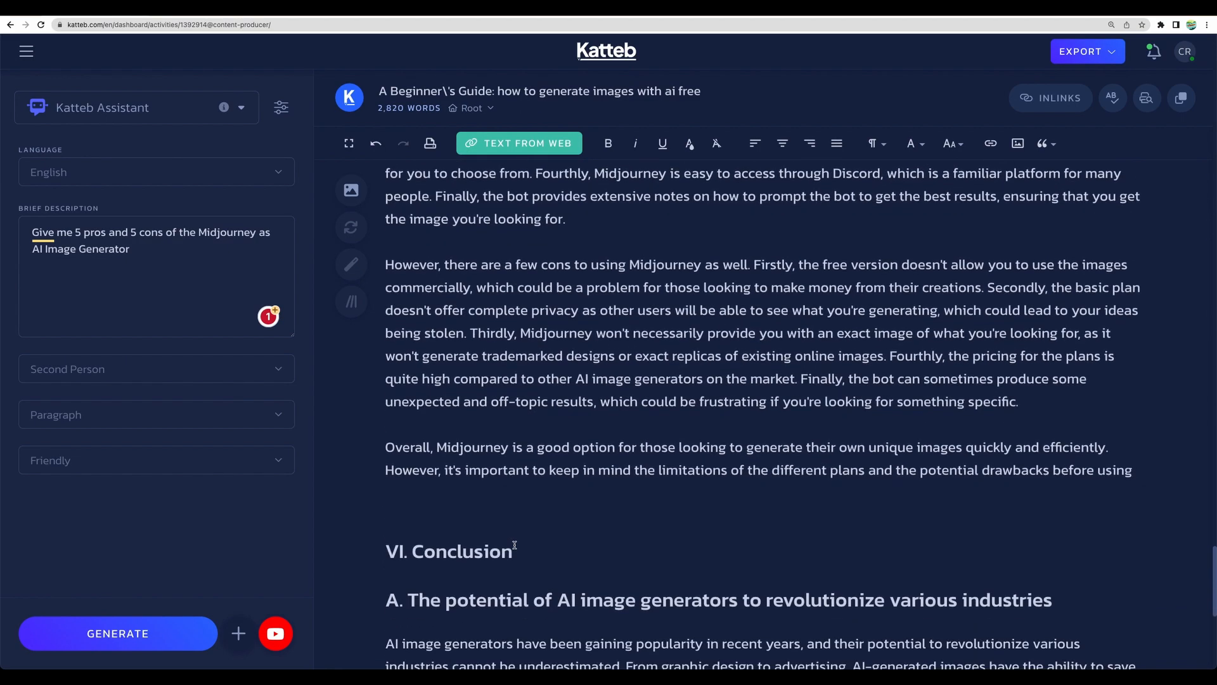
pyautogui.scroll(3)
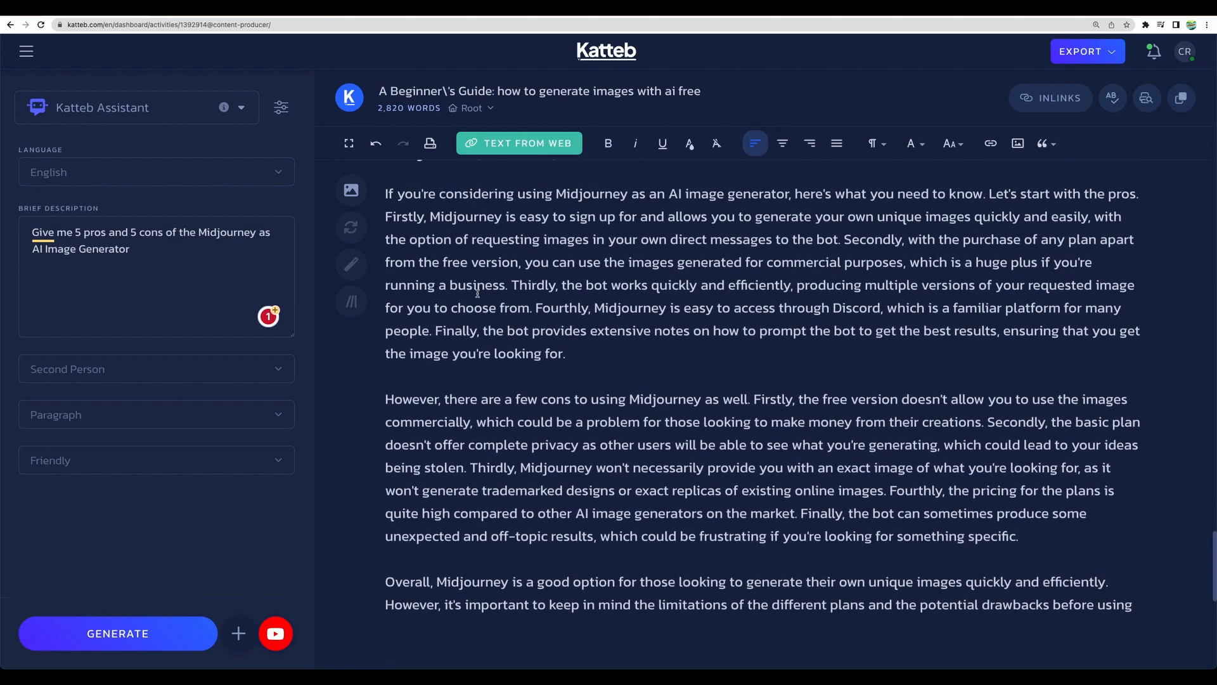
pyautogui.scroll(3)
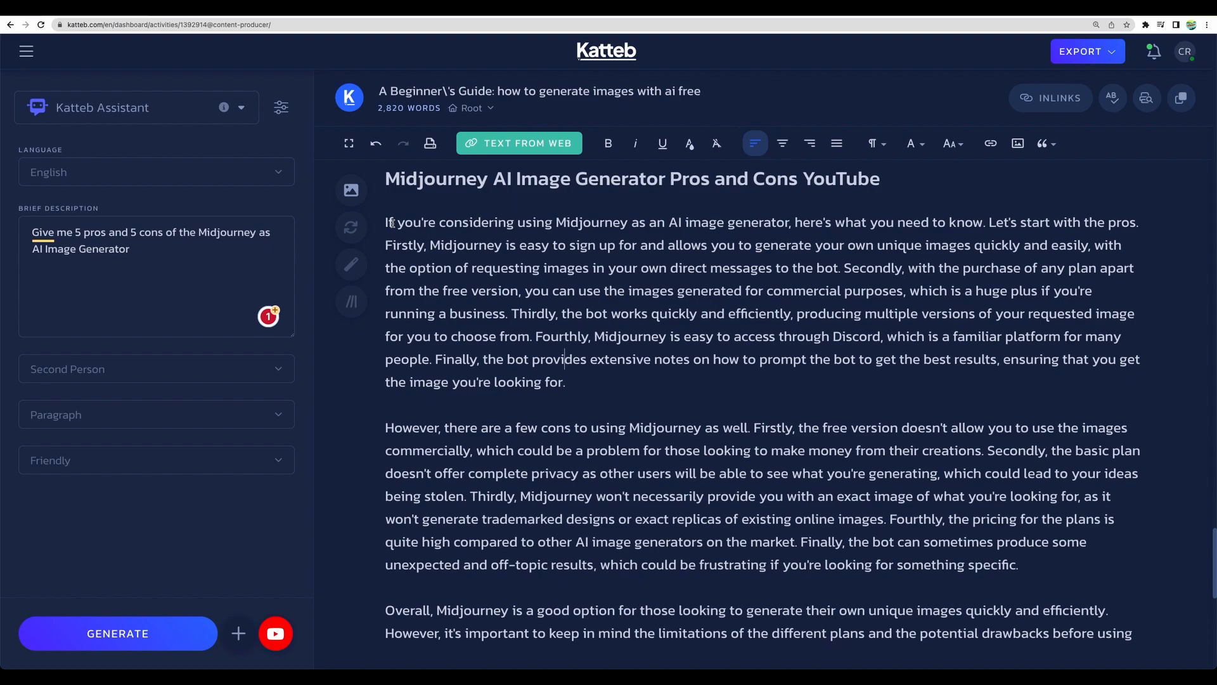
pyautogui.click(238, 633)
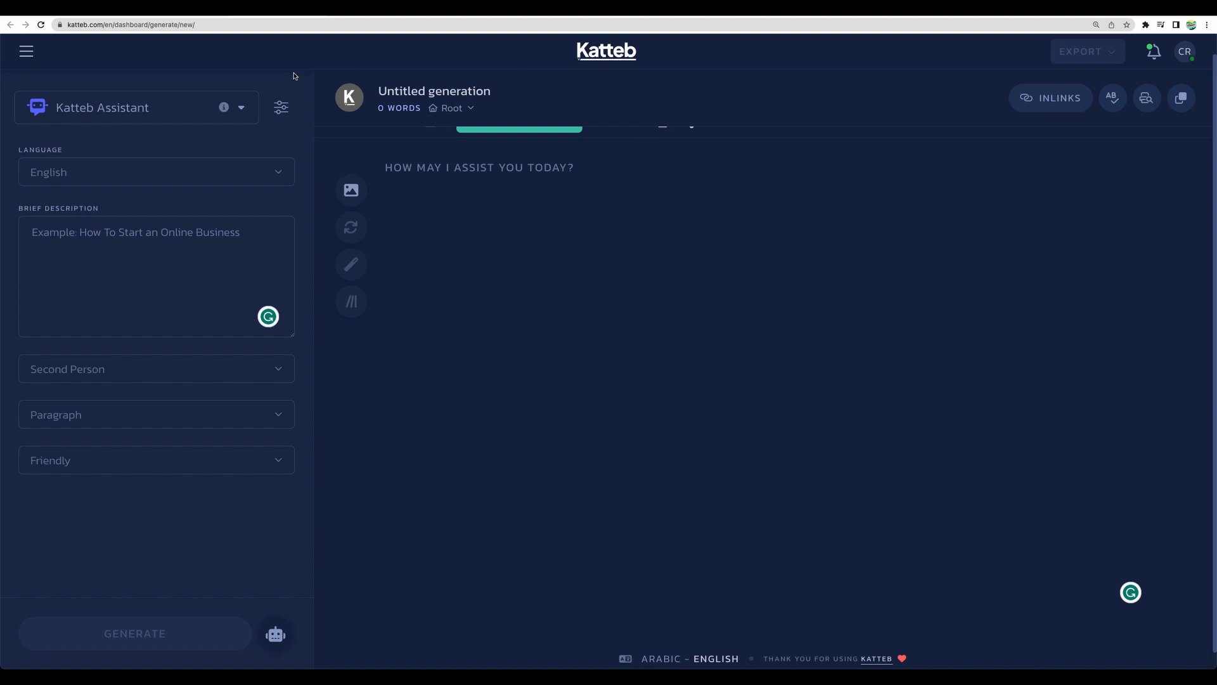
pyautogui.moveTo(273, 79)
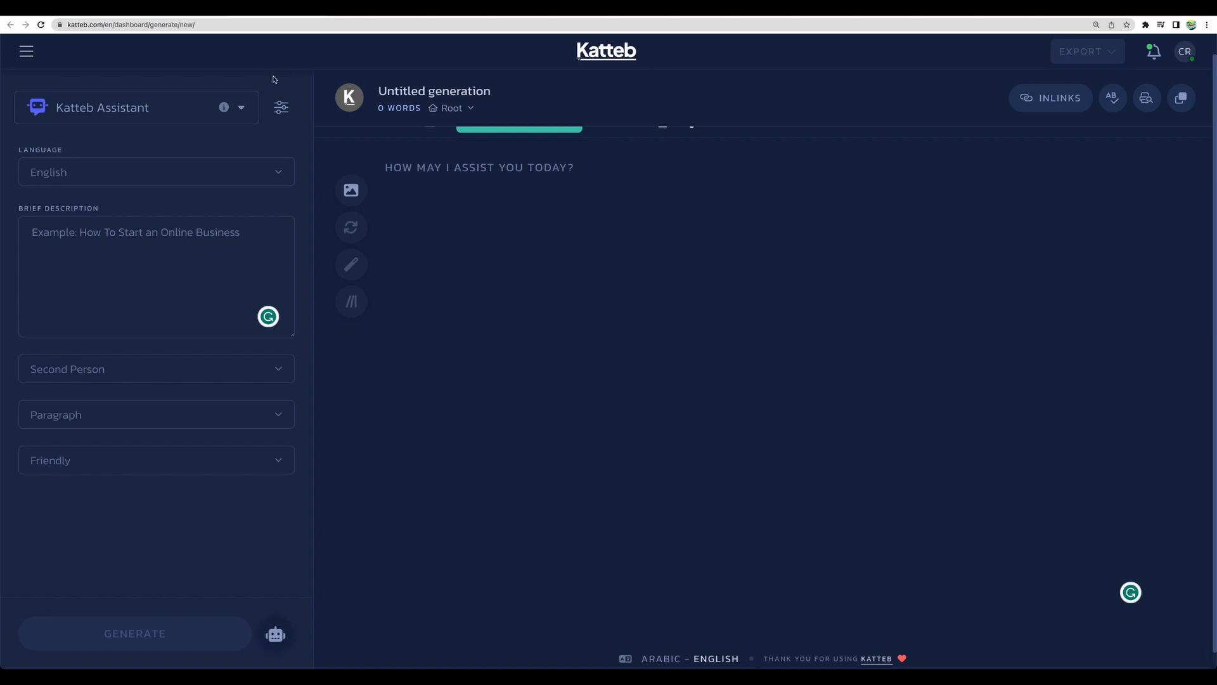
pyautogui.moveTo(199, 83)
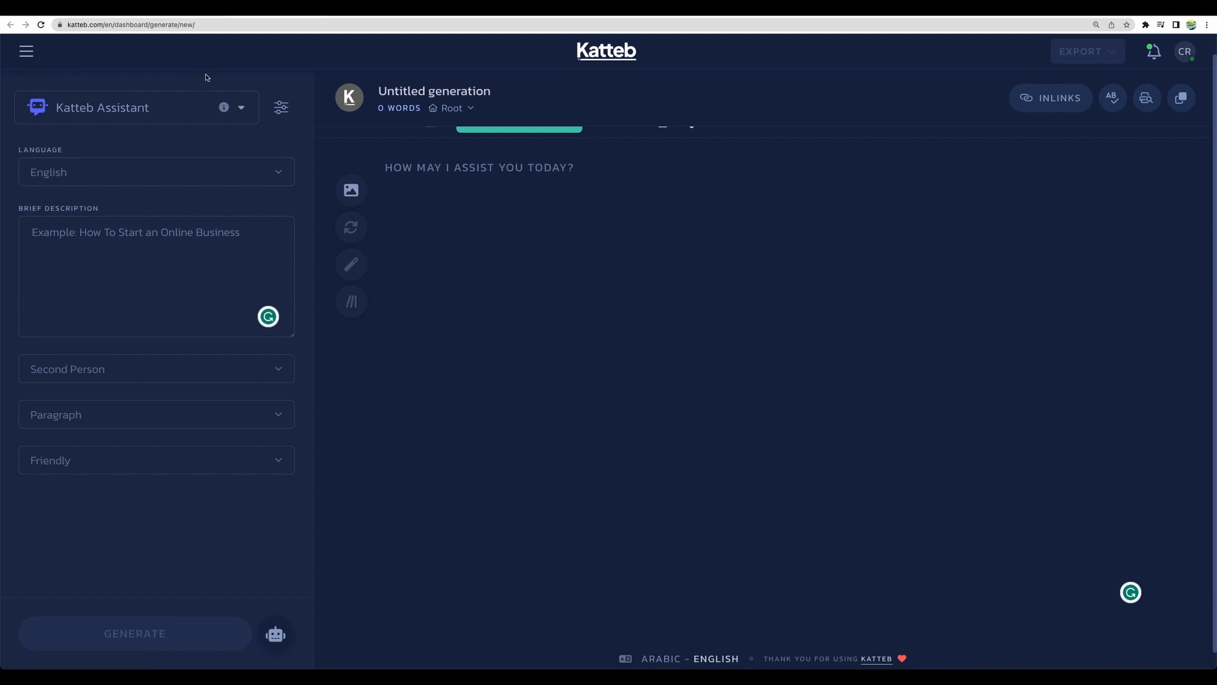
pyautogui.moveTo(276, 633)
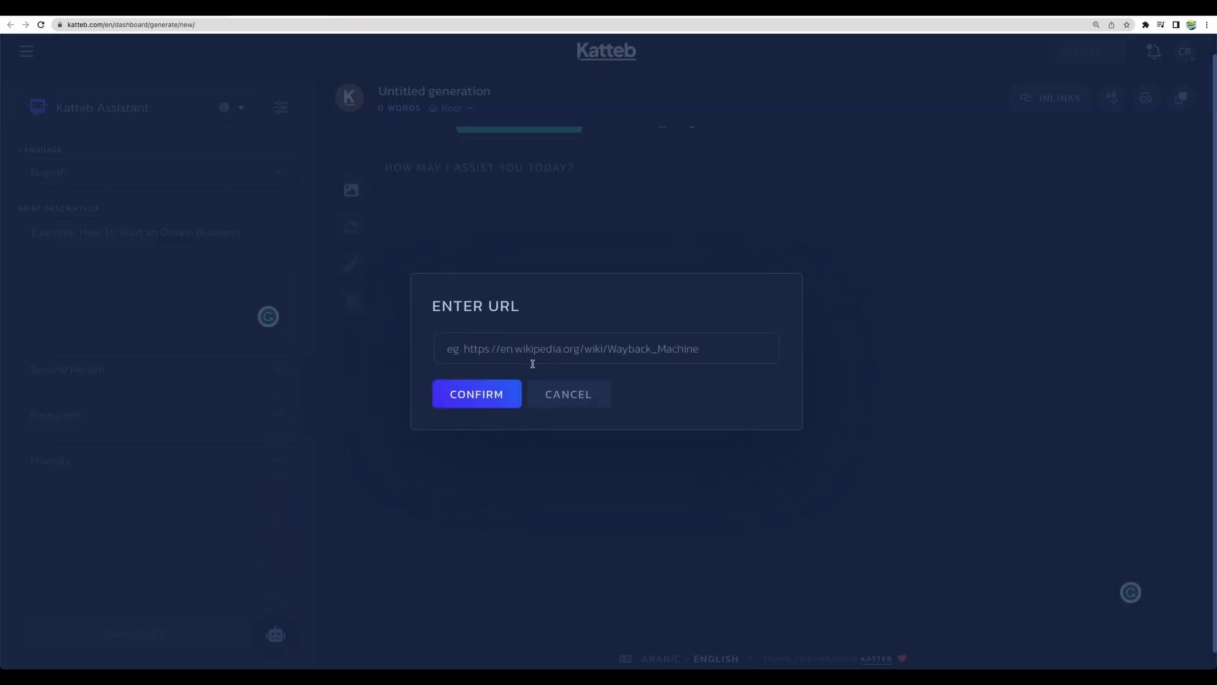
pyautogui.write('https://docs.midjourney.com/docs/models')
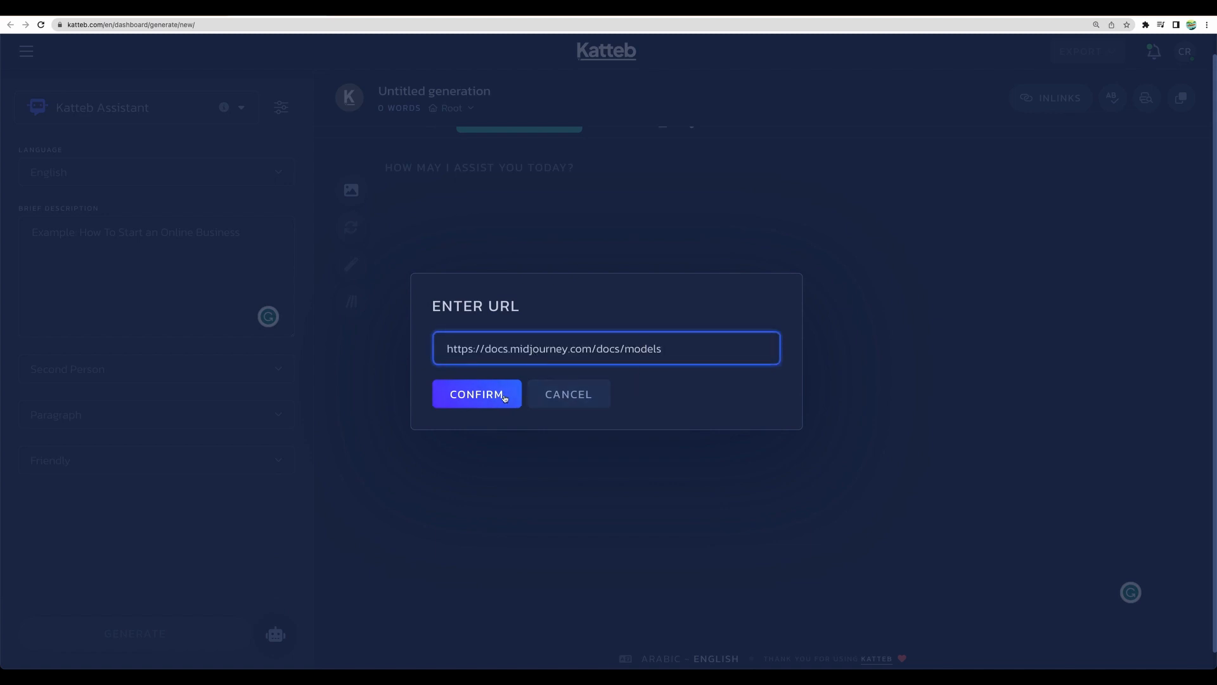
pyautogui.click(476, 394)
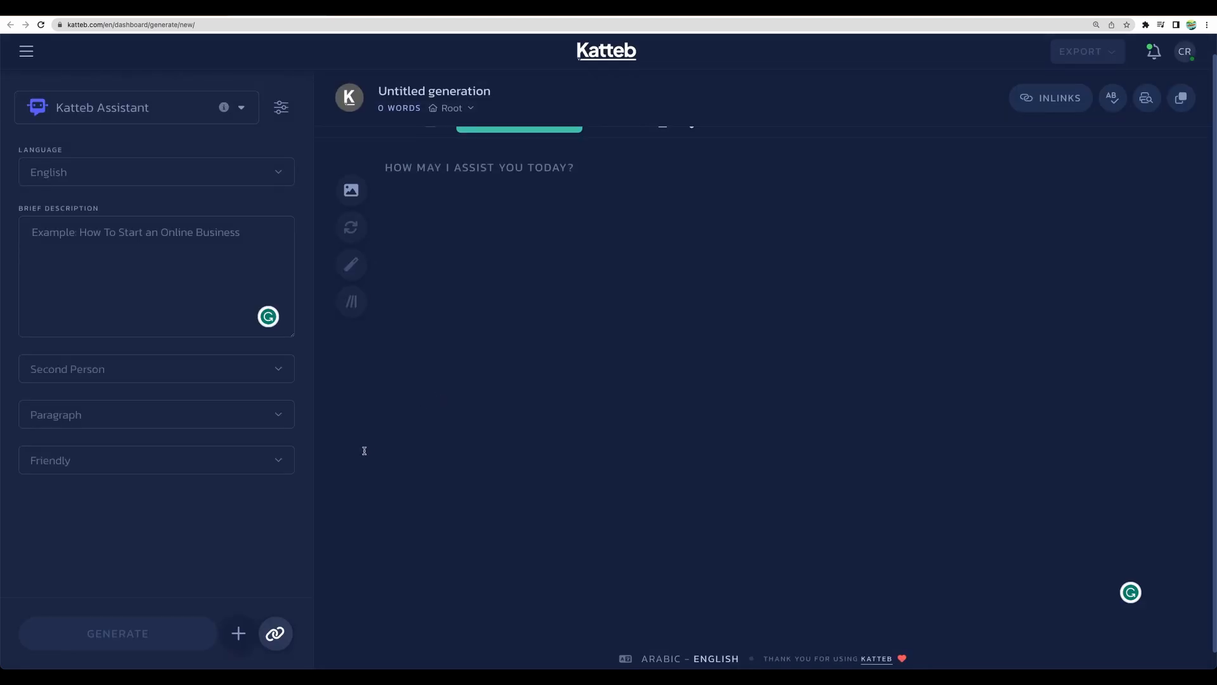
pyautogui.click(155, 276)
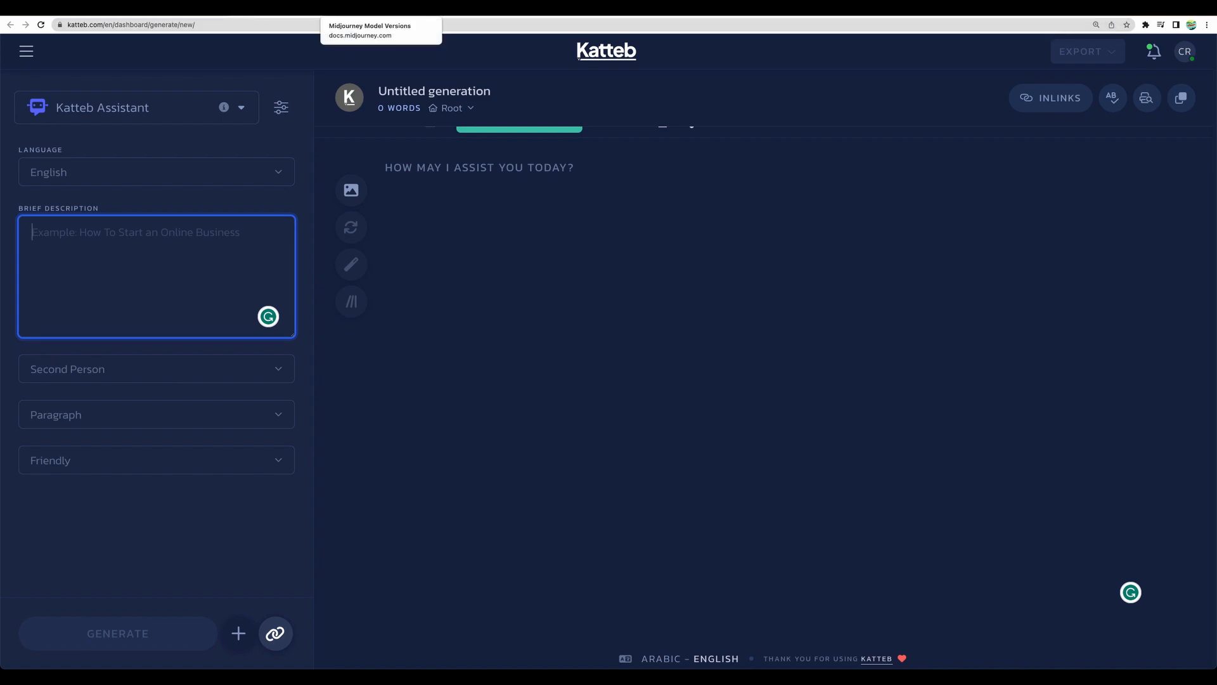
pyautogui.click(370, 30)
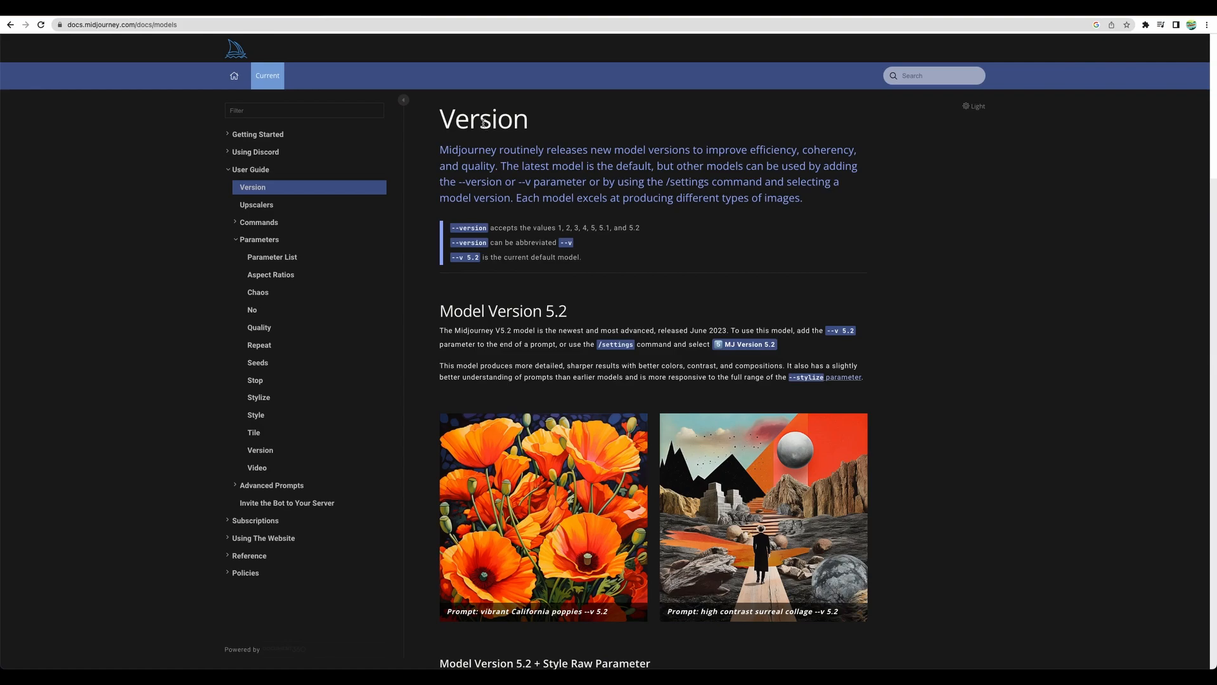
pyautogui.moveTo(516, 218)
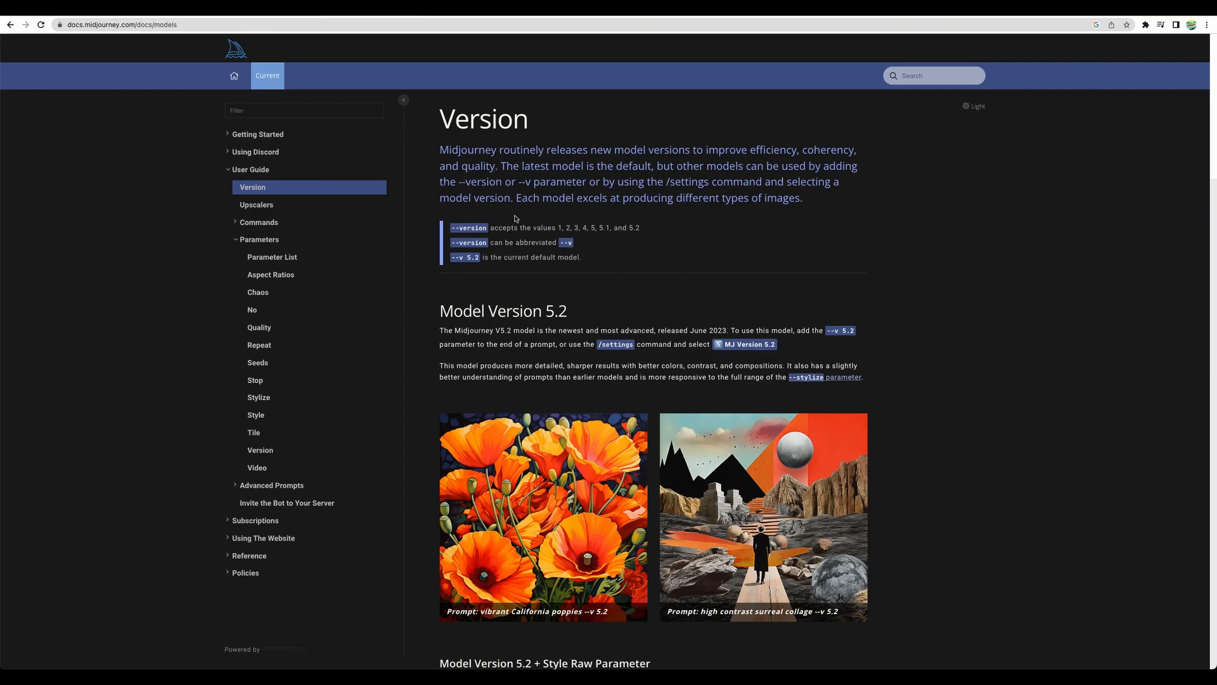
pyautogui.scroll(-3)
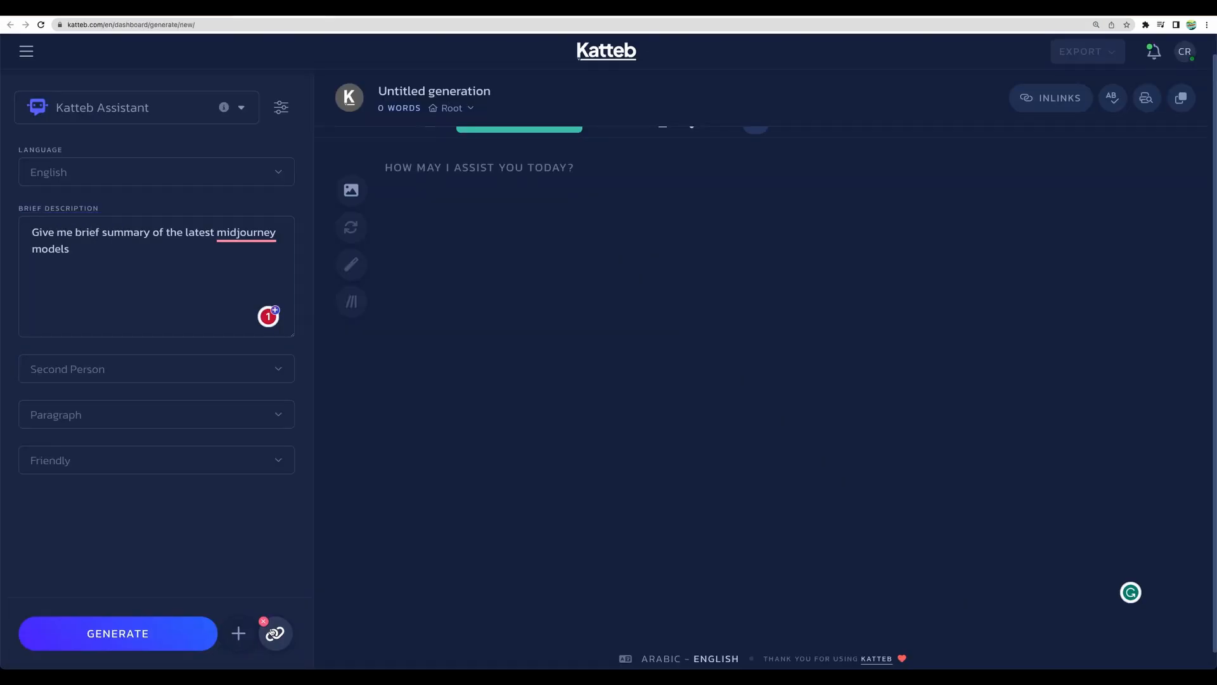
# - Re-add the Midjourney models docs URL as the link data source for the brief
pyautogui.click(275, 633)
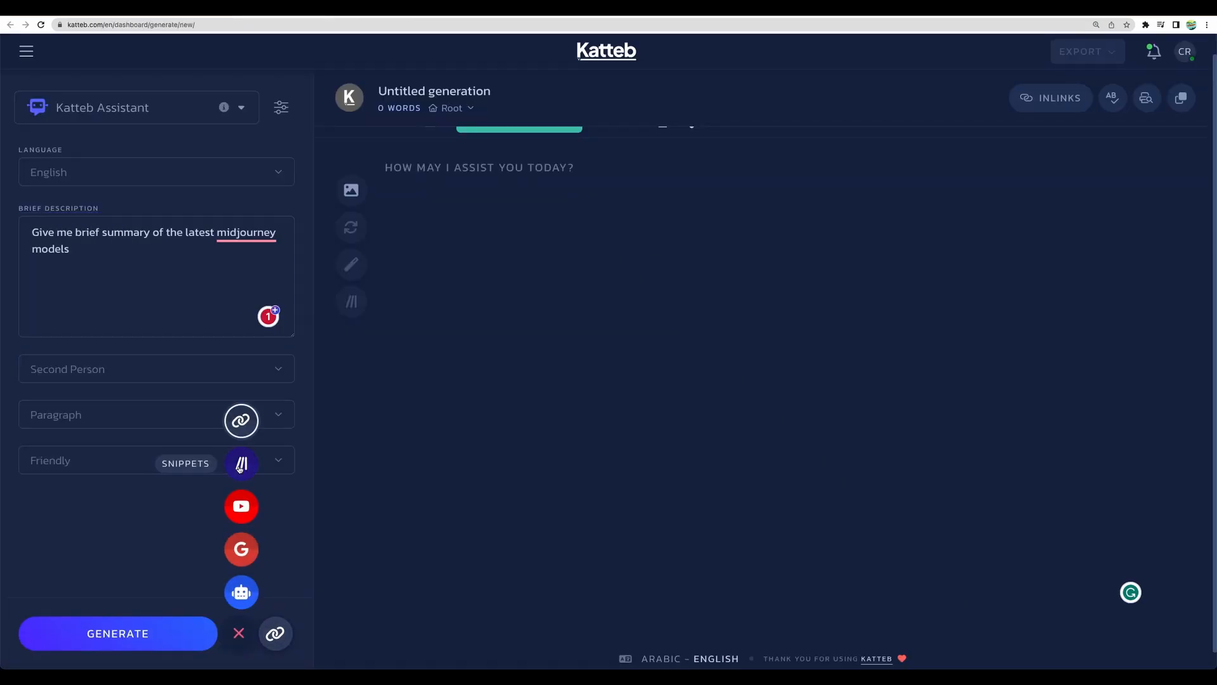
pyautogui.click(274, 633)
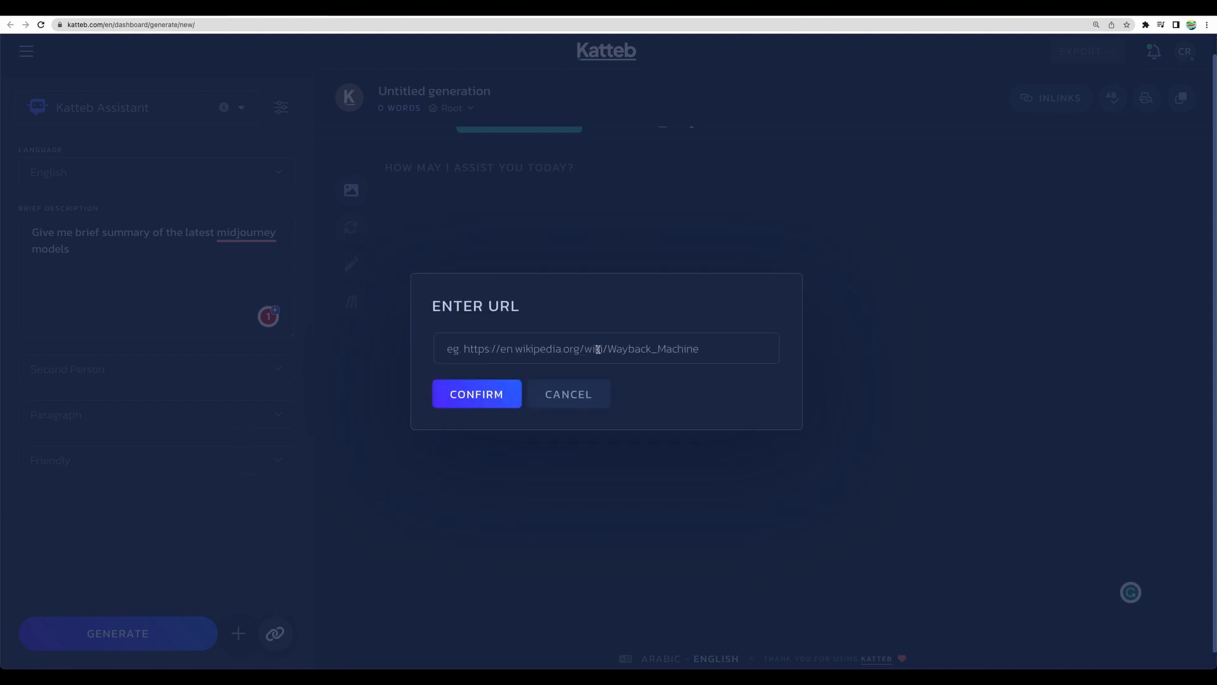
pyautogui.write('https://docs.midjourney.com/docs/models')
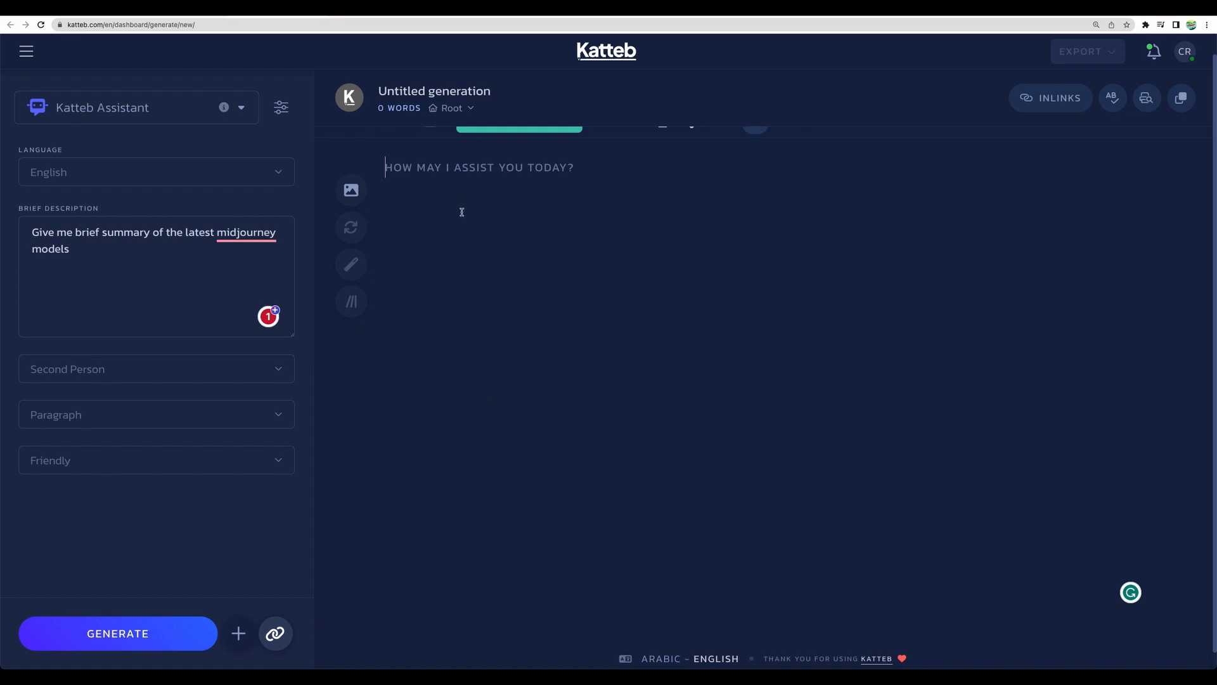
# - Generate the ~365-word summary of Midjourney V5.2, V5, V5.1 and Niji from the linked page
pyautogui.click(118, 632)
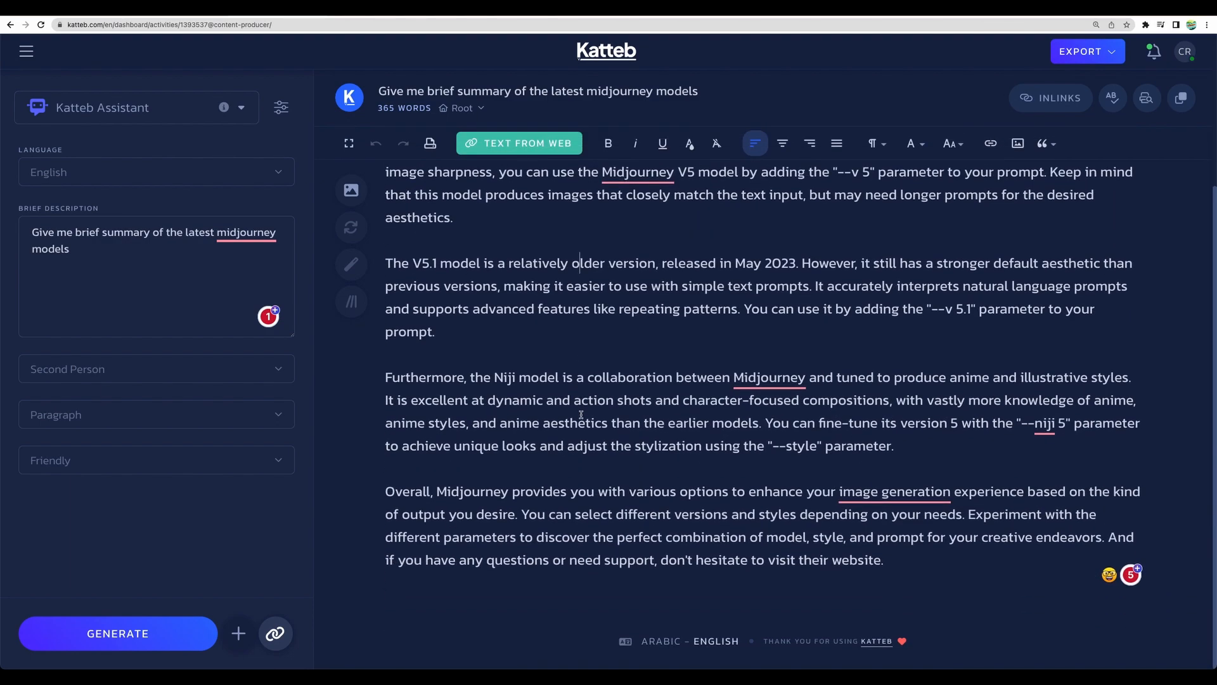
pyautogui.scroll(3)
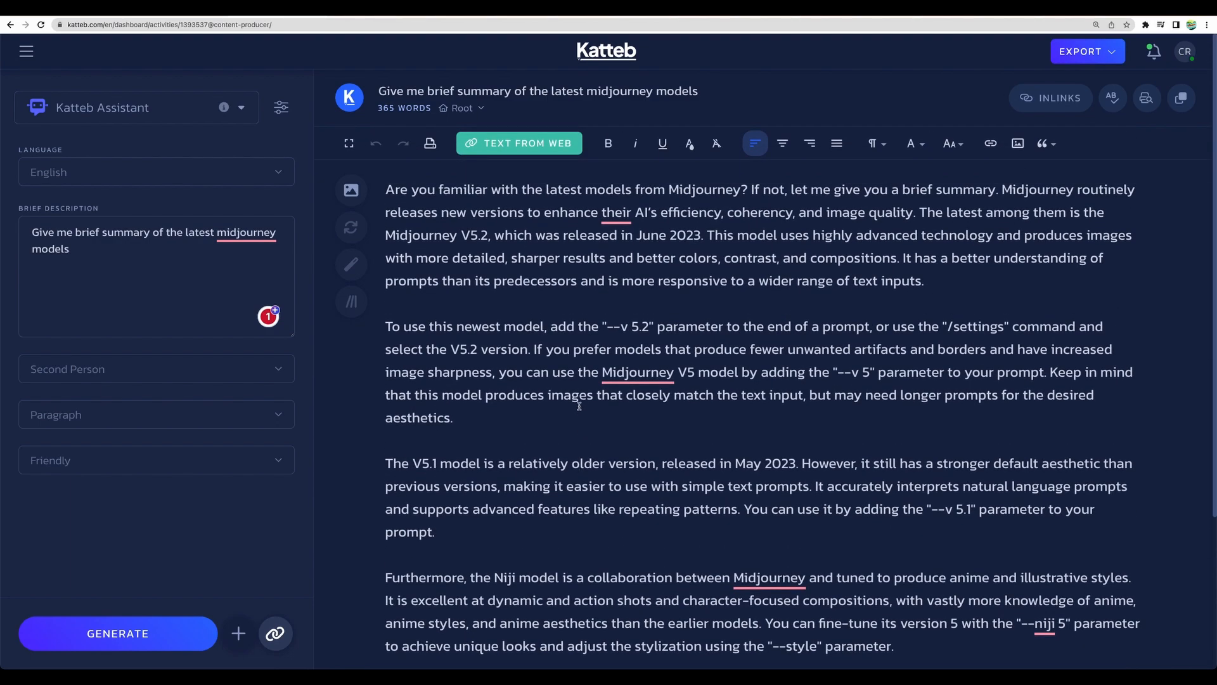
pyautogui.click(350, 190)
pyautogui.write('unit')
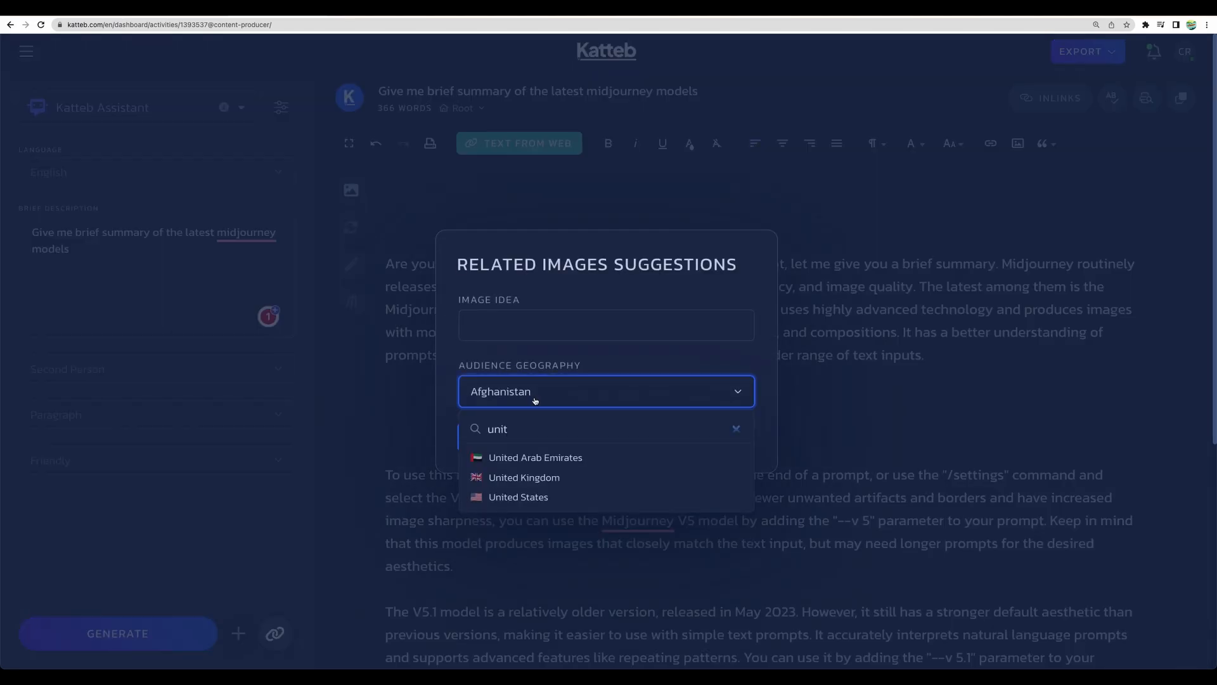
# - Suggest a United States related image for "Midjourney v5.1" and select its cdn.arstechnica.net credit
pyautogui.click(519, 497)
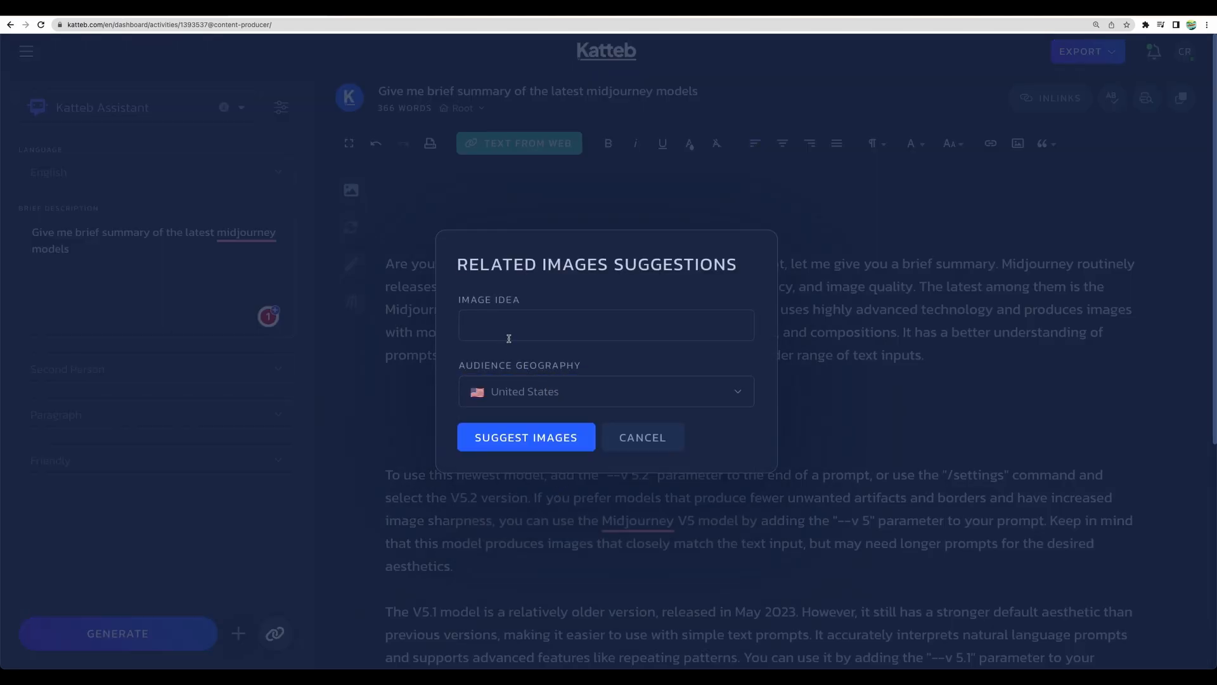
pyautogui.write('Midjourney v5.1')
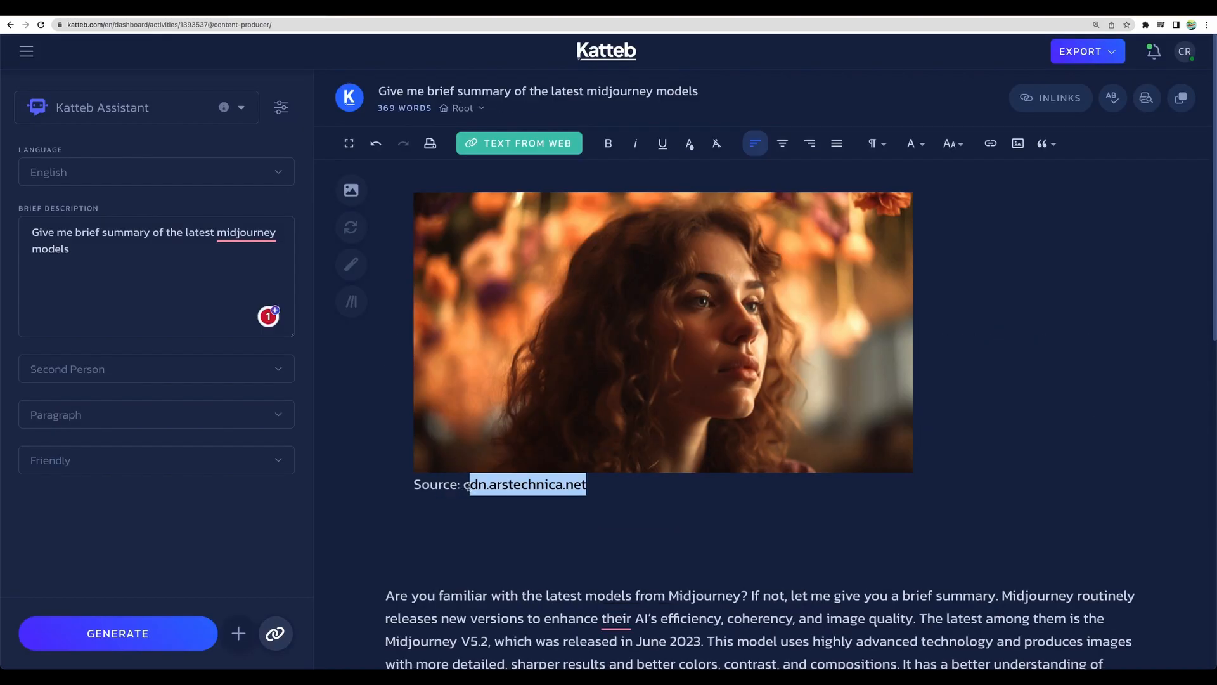
pyautogui.click(661, 332)
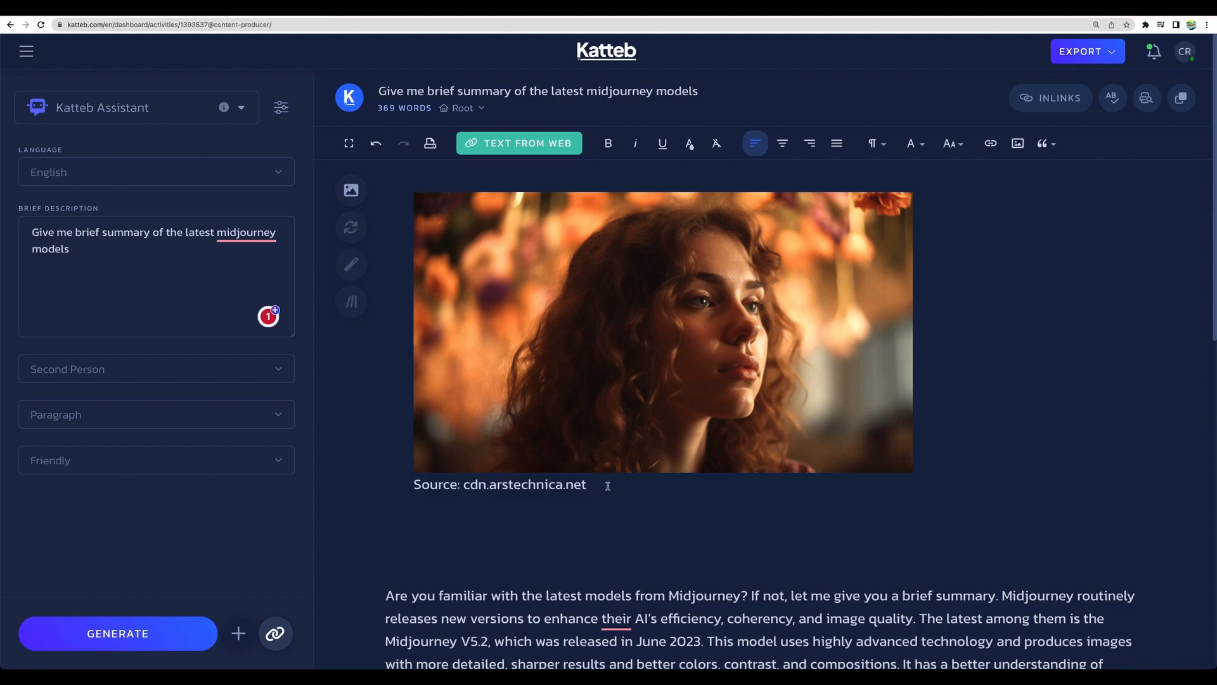
pyautogui.tripleClick(498, 484)
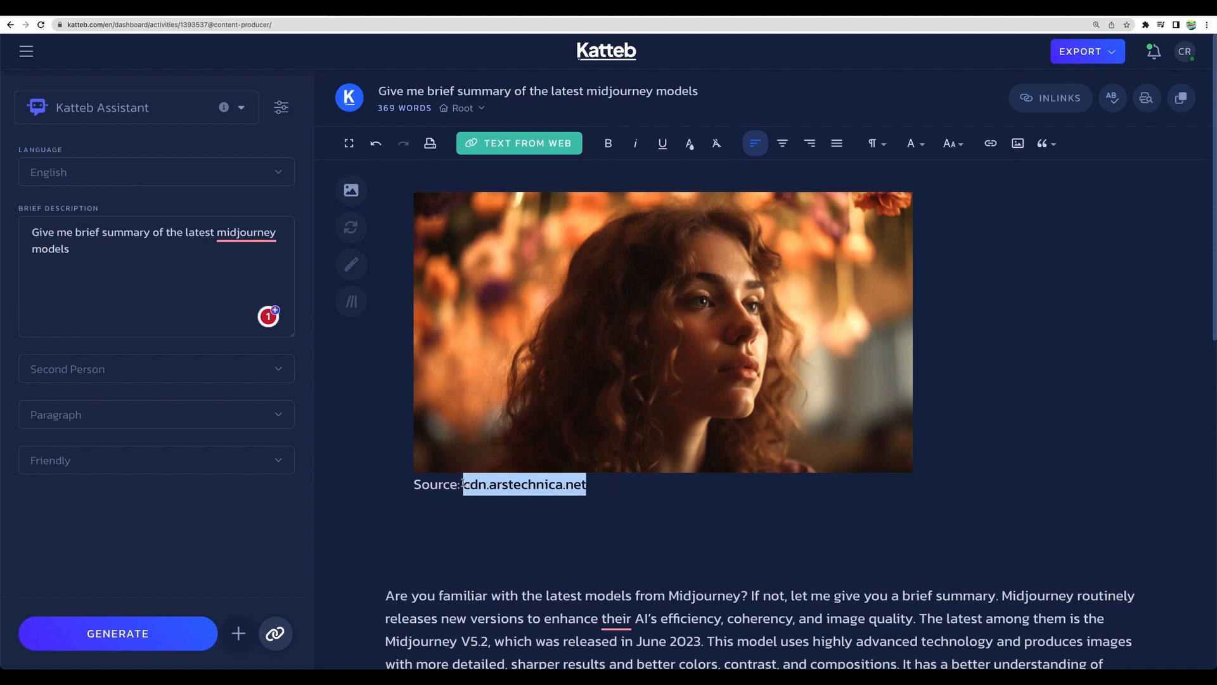
# - In Katteb Design, create four 1024×1024 images of a meditating monk from the prompt
pyautogui.click(26, 51)
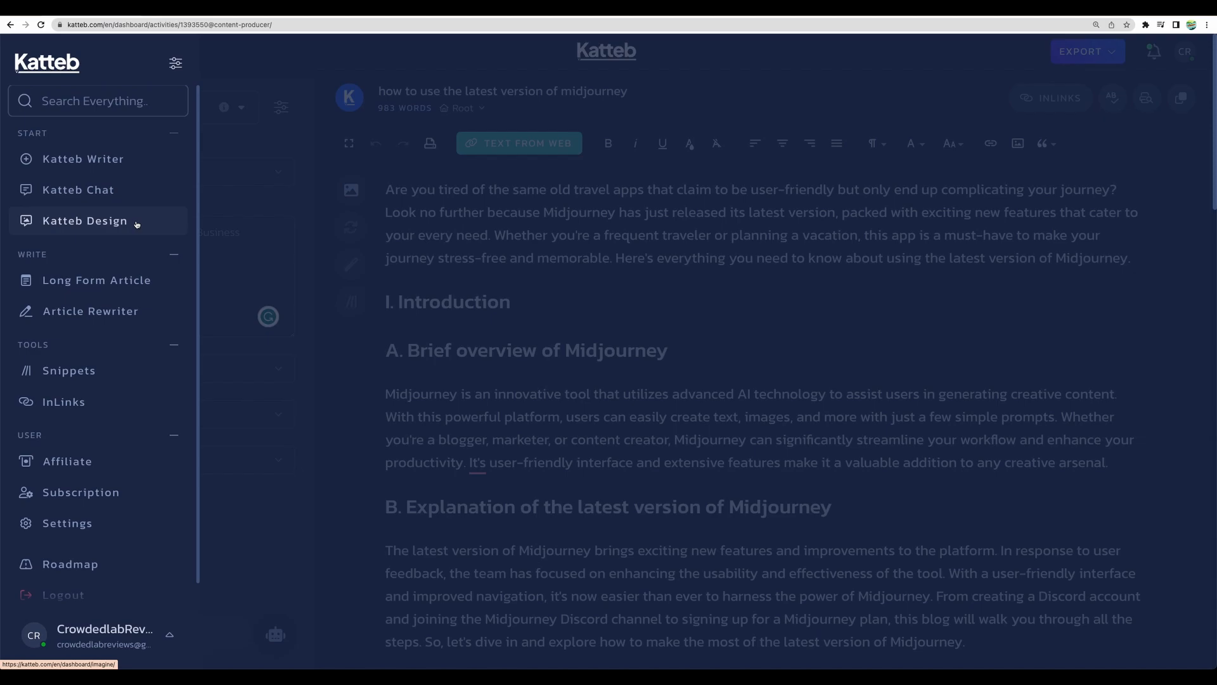
pyautogui.click(25, 52)
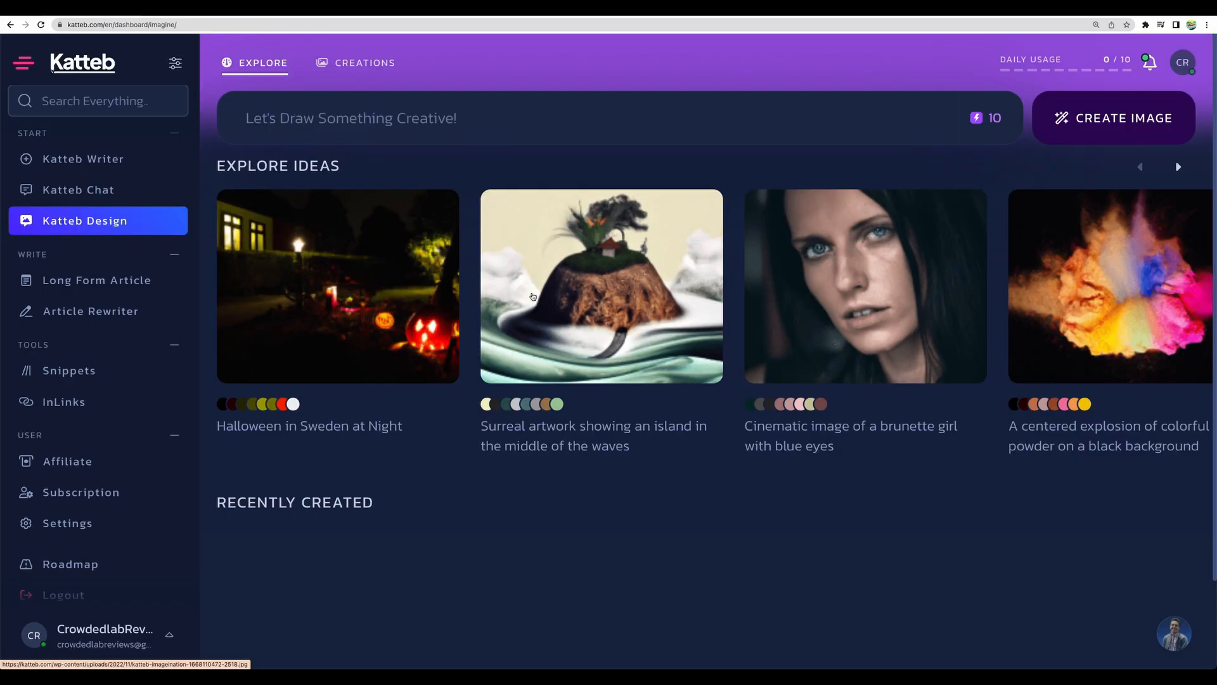
pyautogui.moveTo(638, 169)
pyautogui.write('crossed legs with hand folded pose ,with enlightened brain, should be intriguing and hyper realstic')
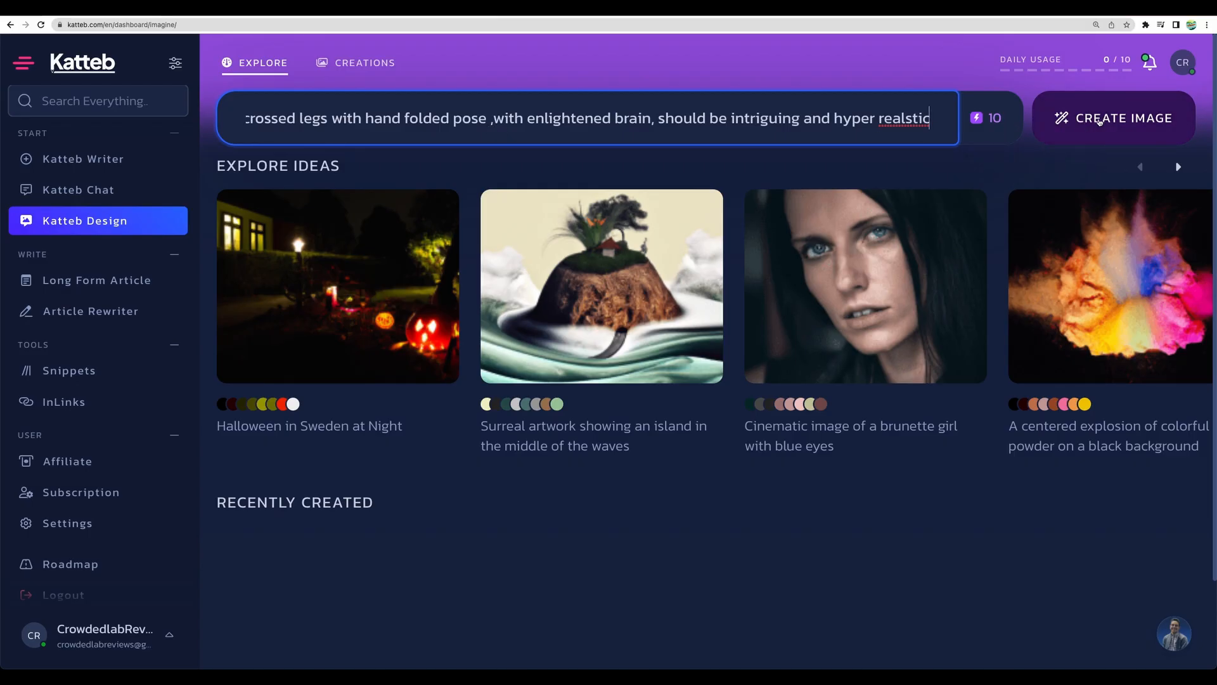
pyautogui.click(1113, 118)
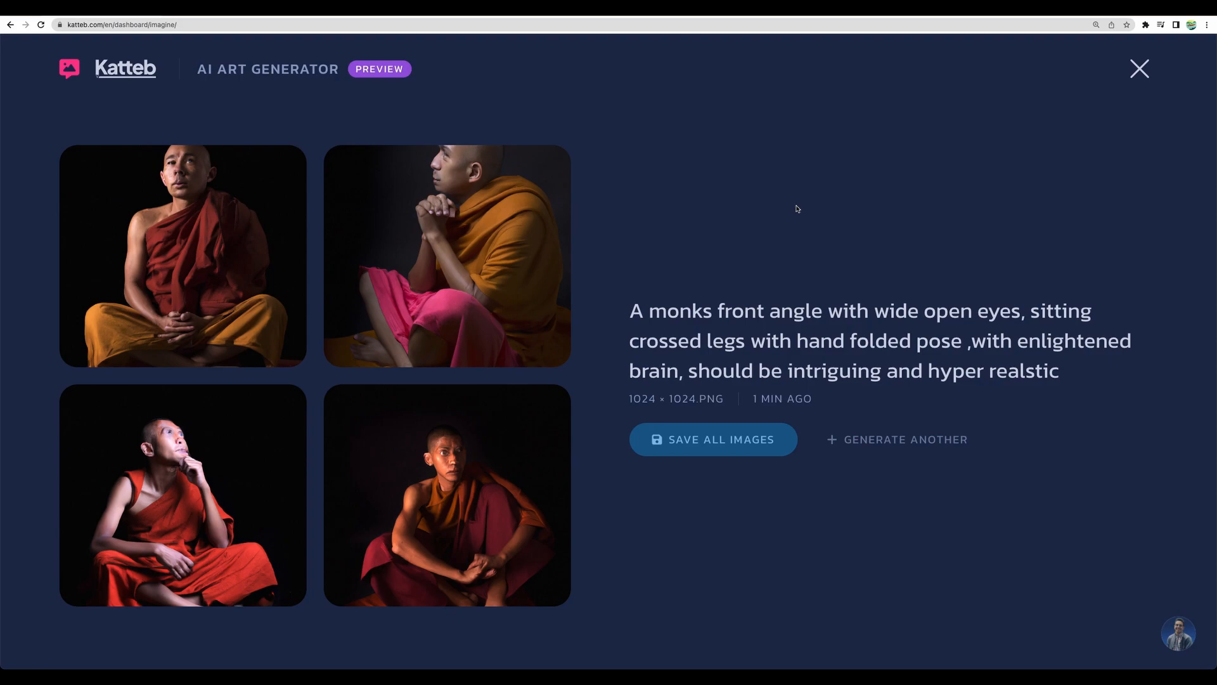
pyautogui.moveTo(764, 179)
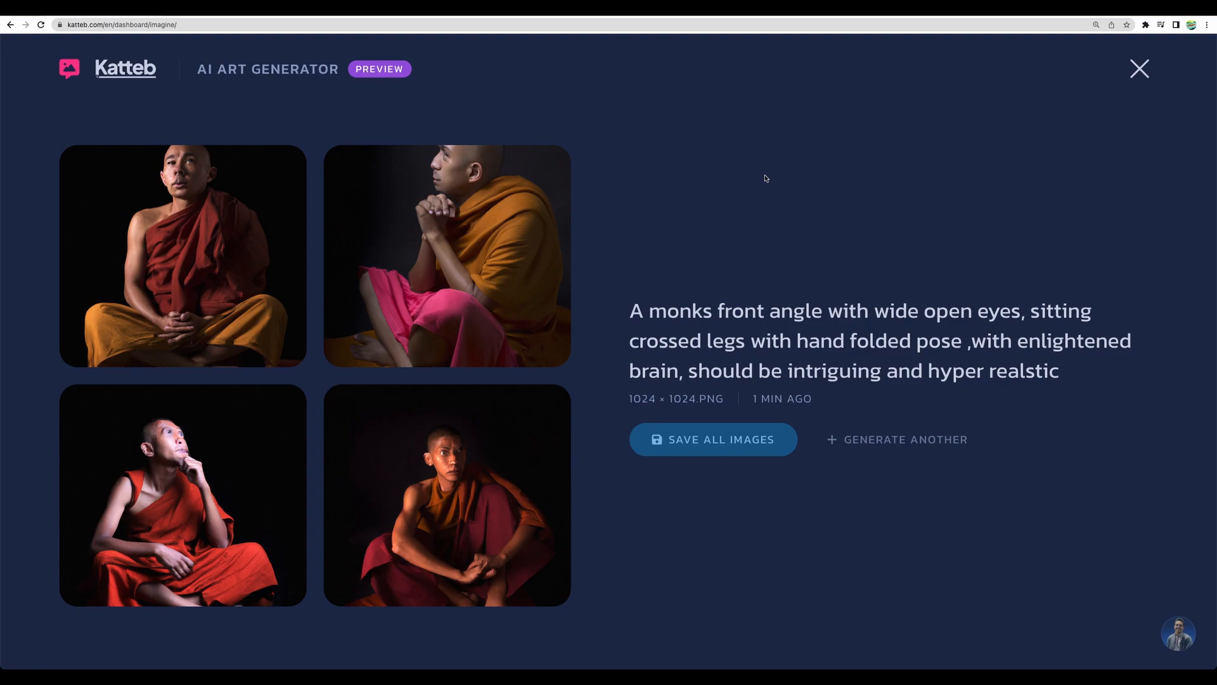
pyautogui.moveTo(724, 55)
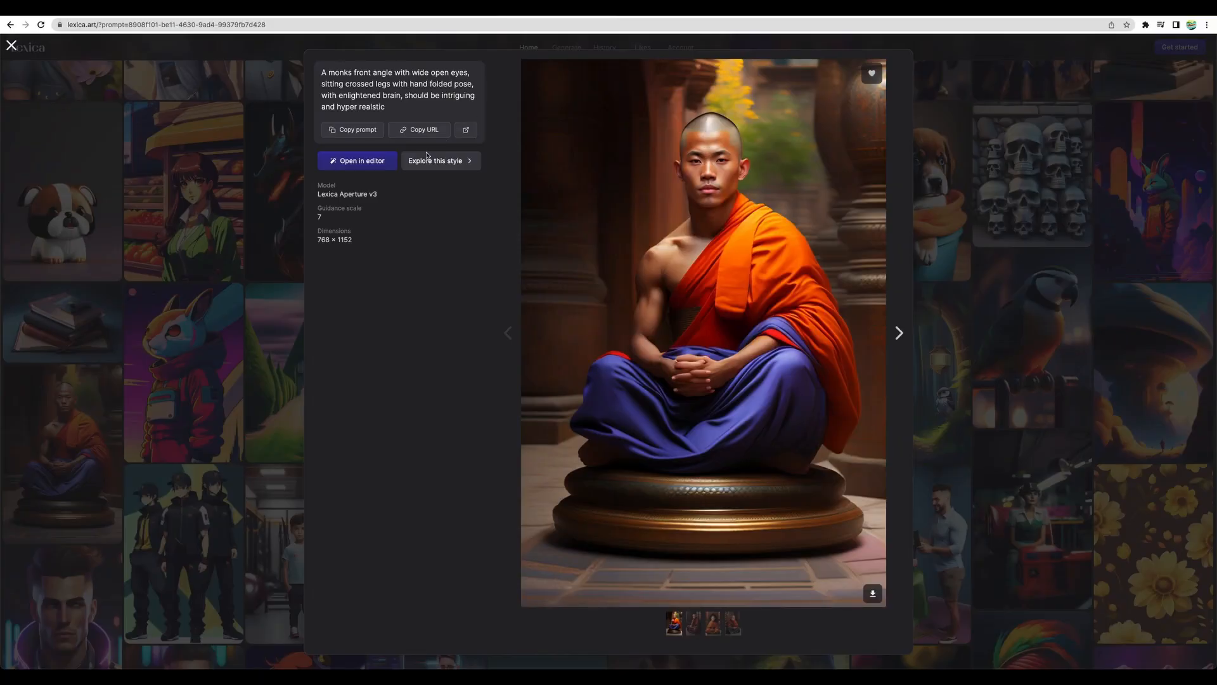
pyautogui.moveTo(326, 196)
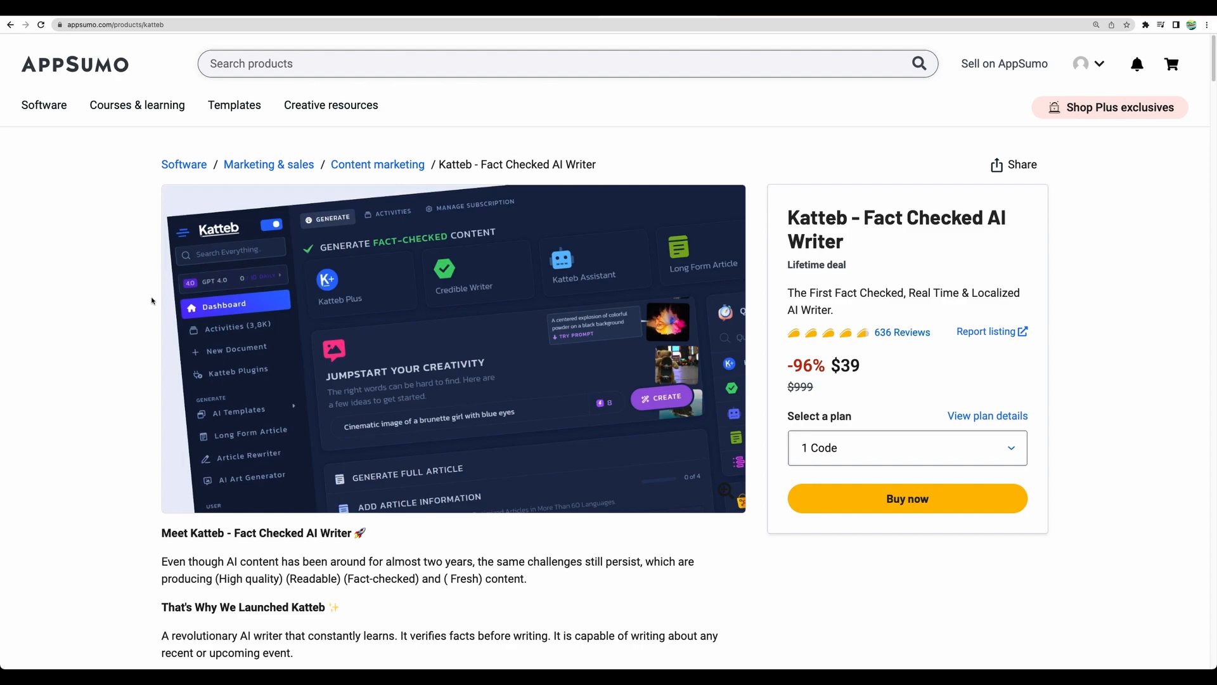
pyautogui.moveTo(332, 284)
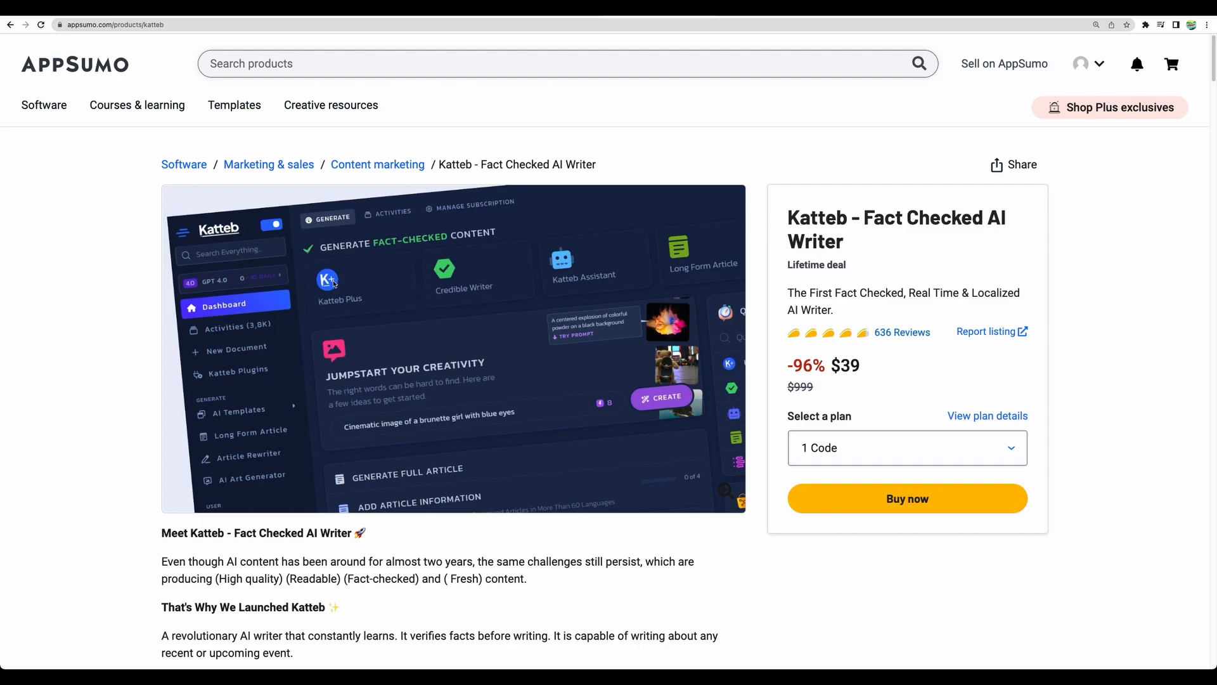
pyautogui.moveTo(588, 273)
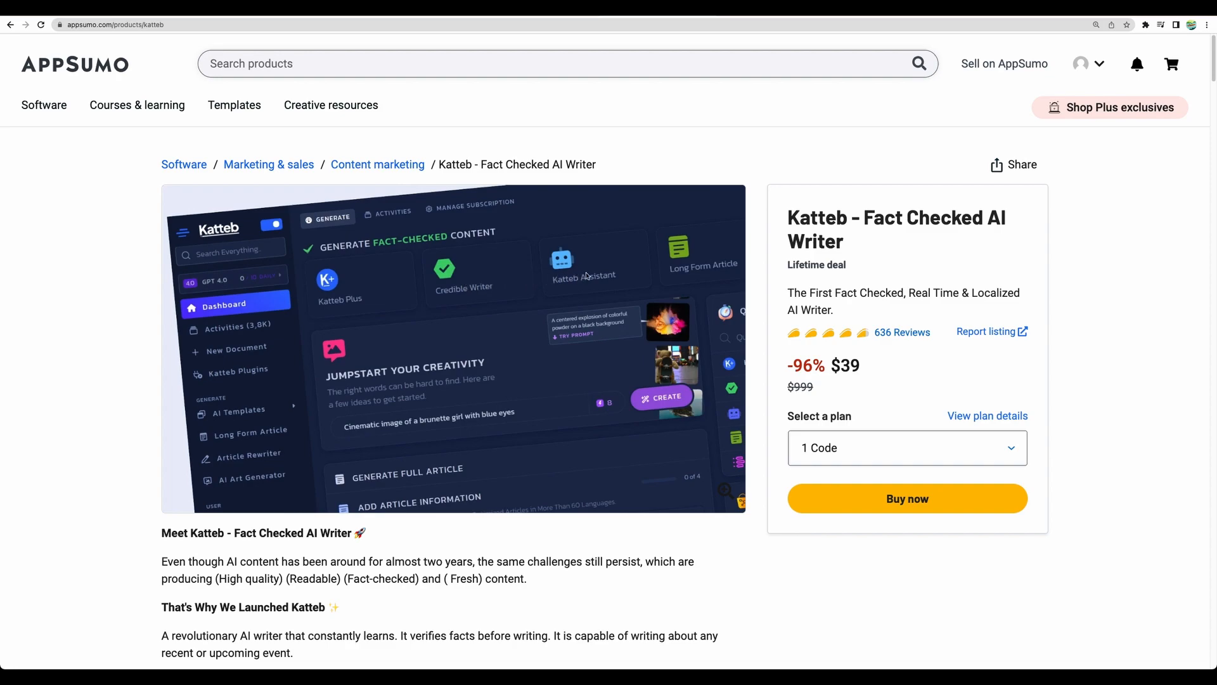
pyautogui.moveTo(475, 230)
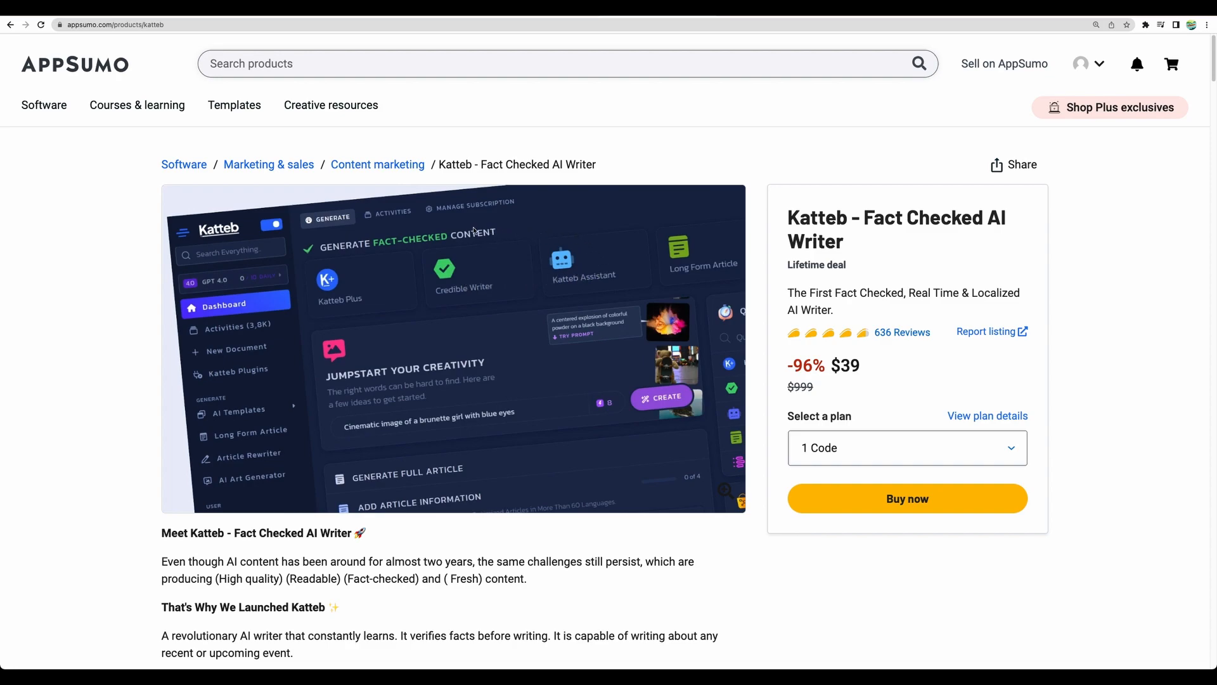
pyautogui.moveTo(640, 272)
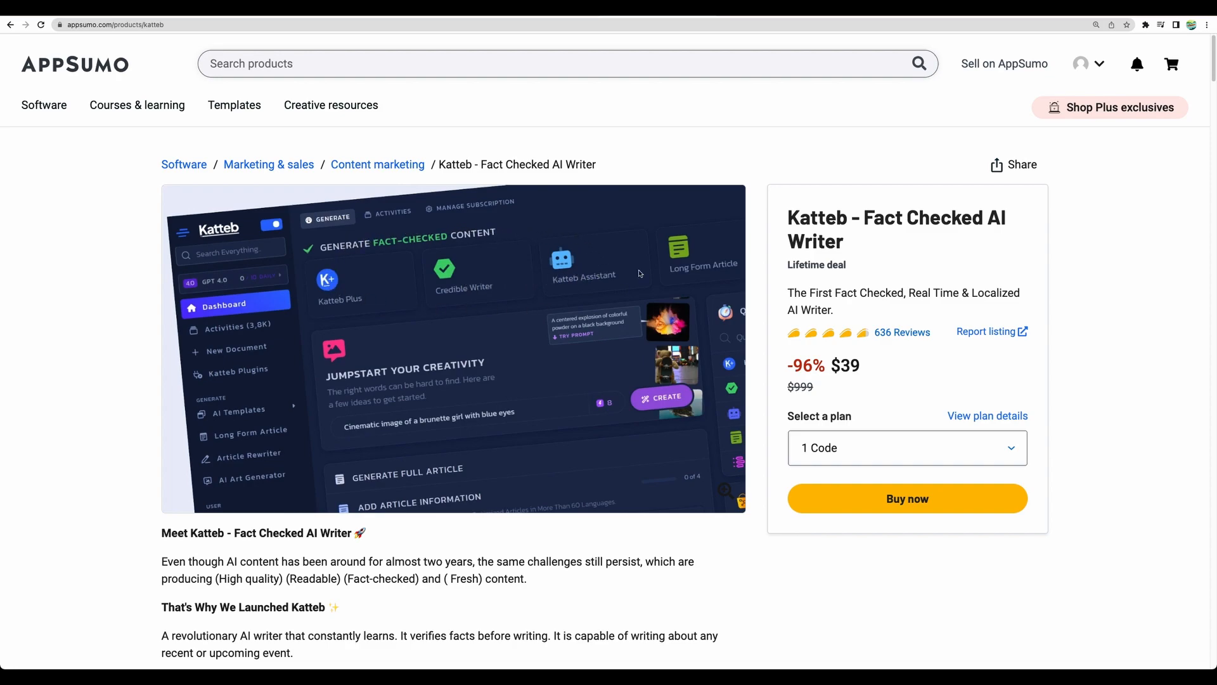
pyautogui.moveTo(359, 246)
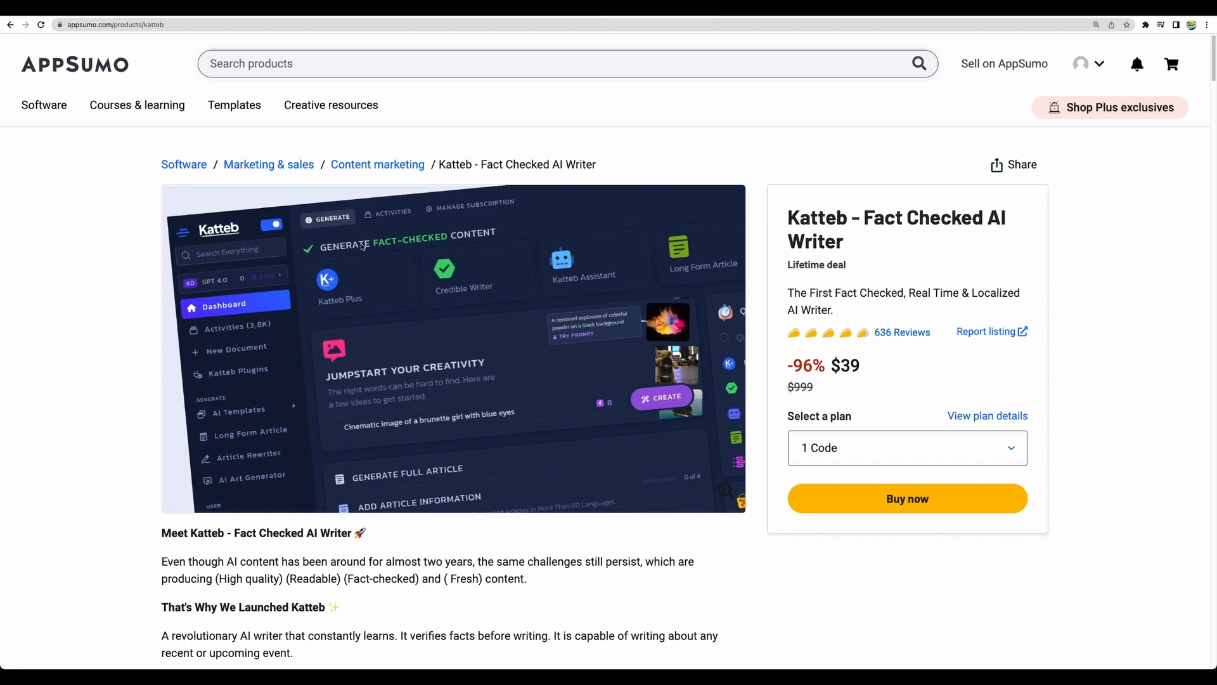
# - Scroll the AppSumo Katteb deal page past the features to the $39, $78 and $117 plans
pyautogui.scroll(-3)
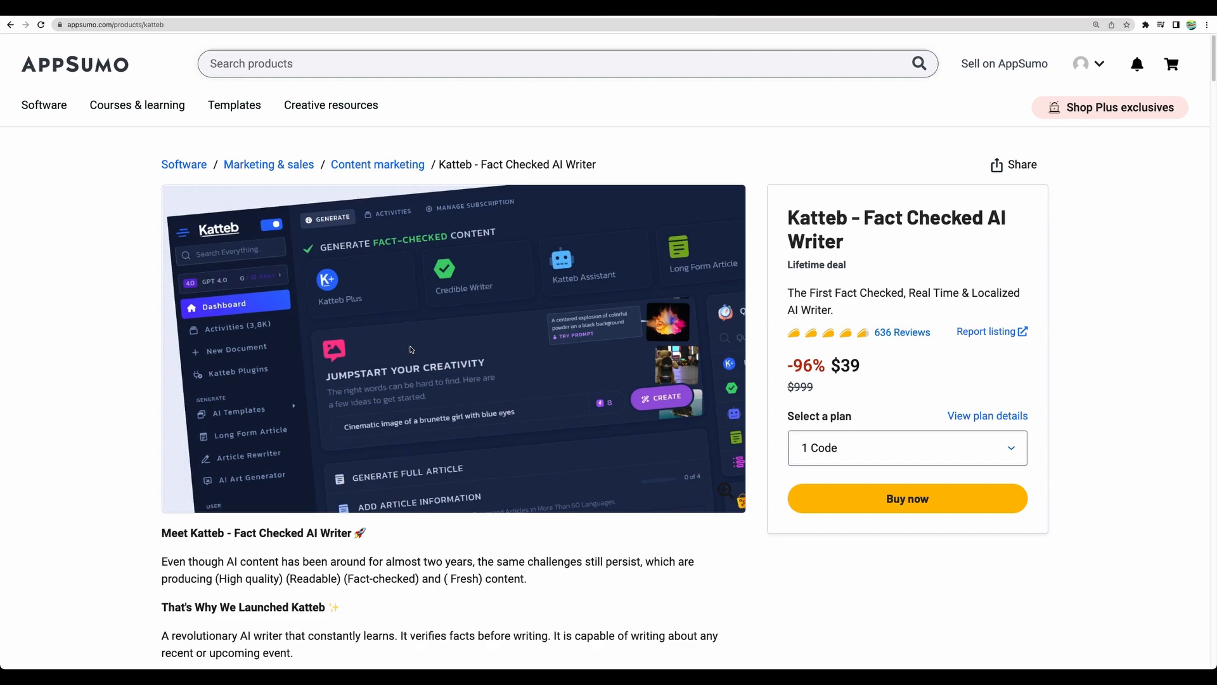
pyautogui.scroll(-3)
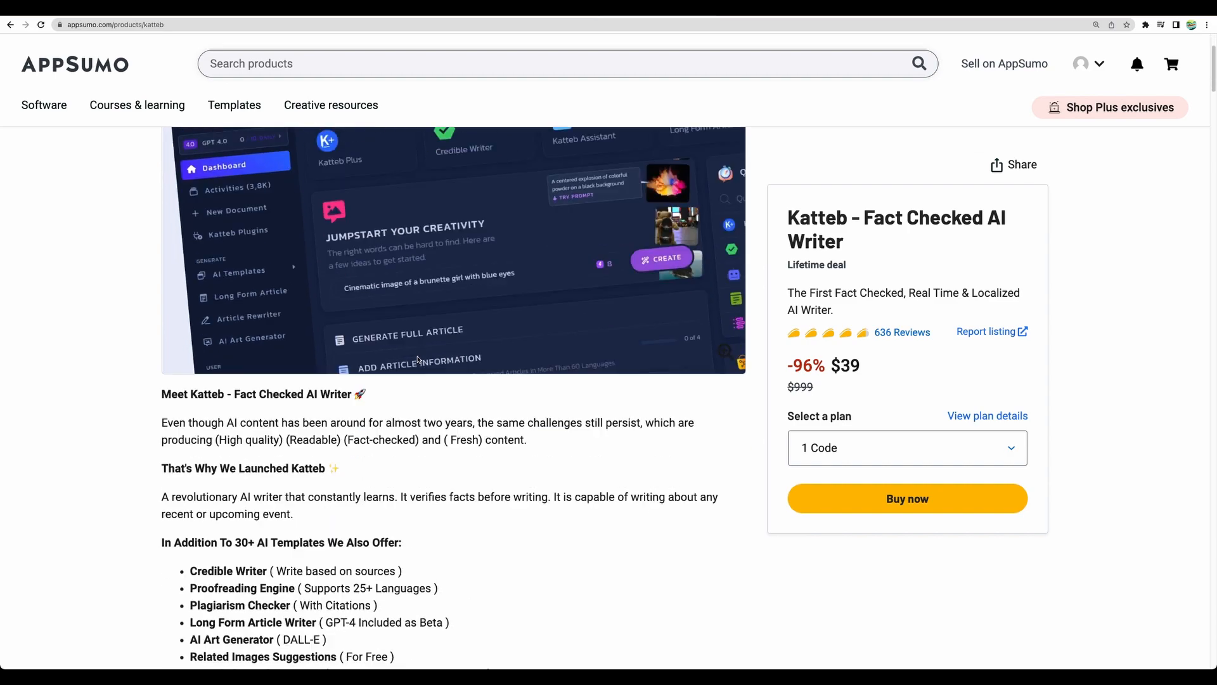
pyautogui.scroll(-3)
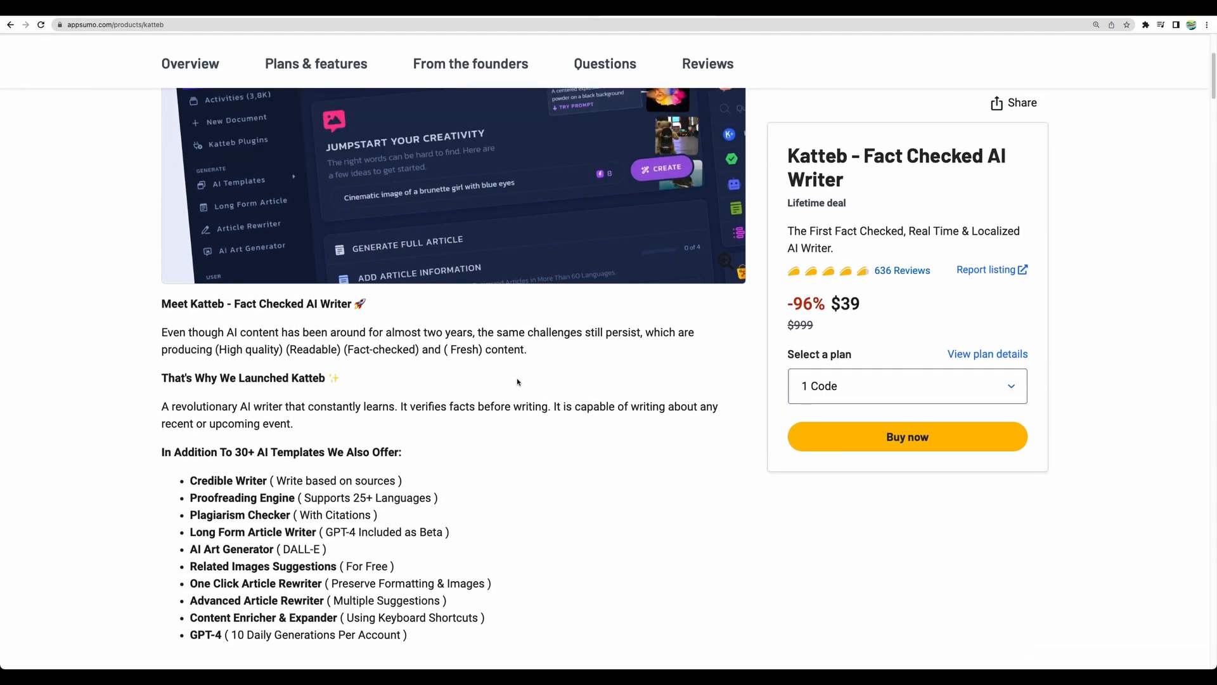
pyautogui.scroll(-3)
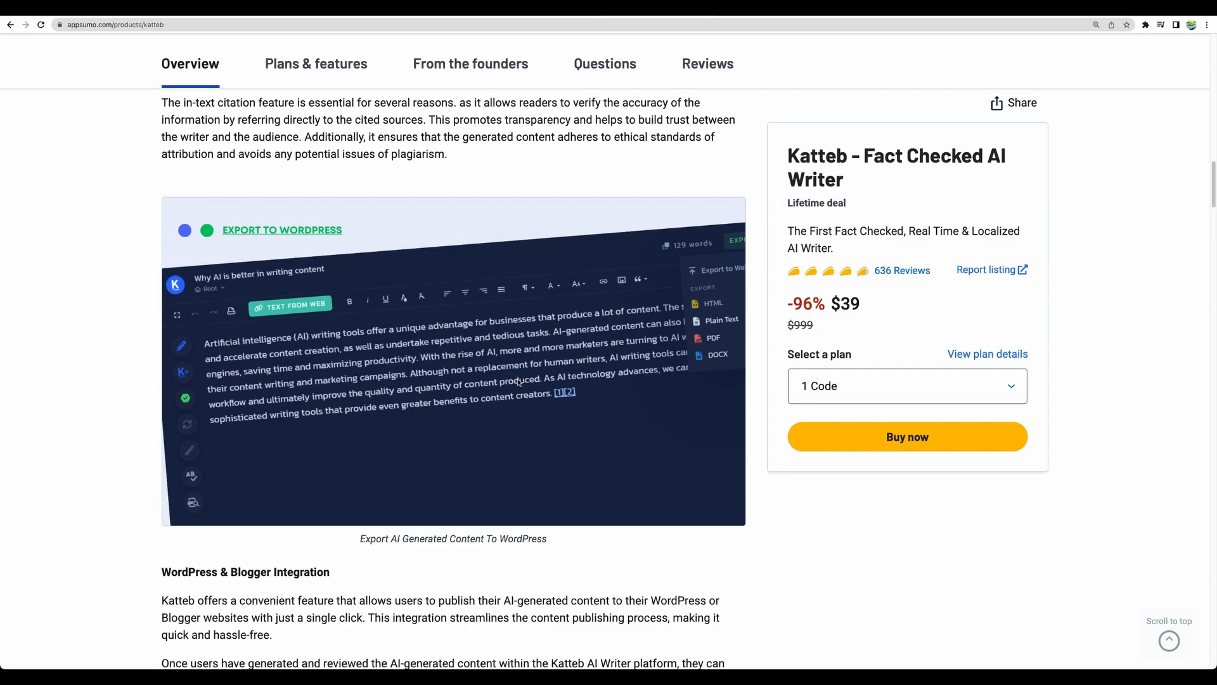
pyautogui.moveTo(559, 397)
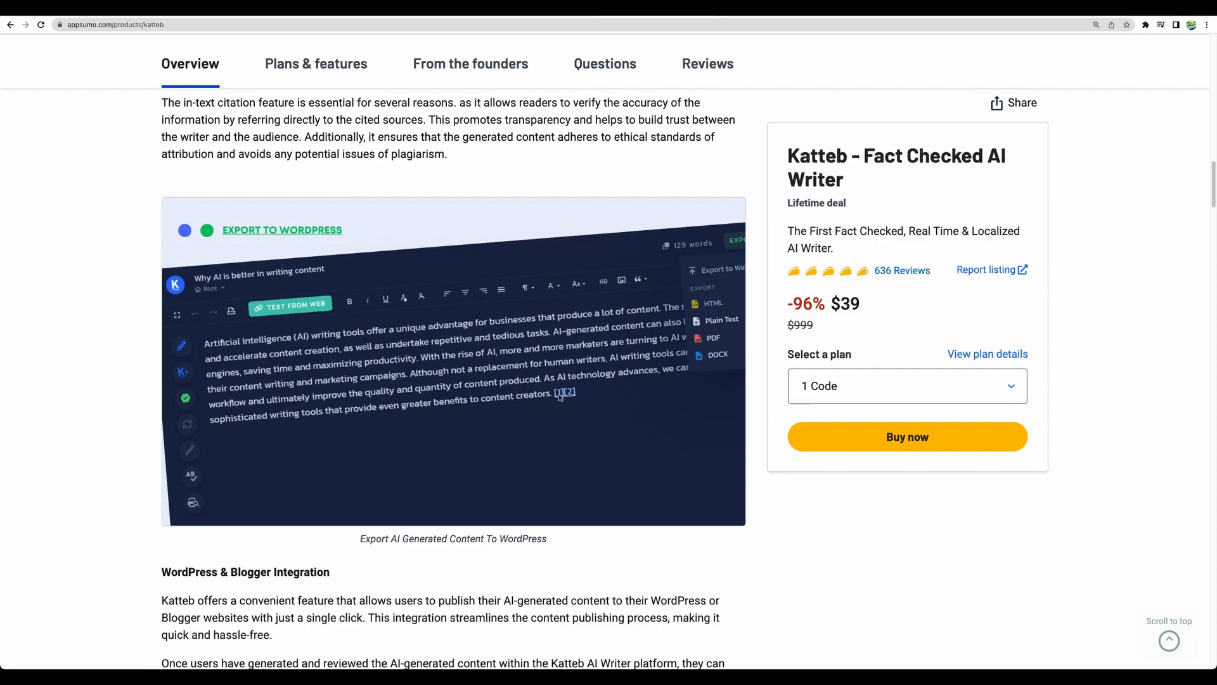
pyautogui.moveTo(616, 382)
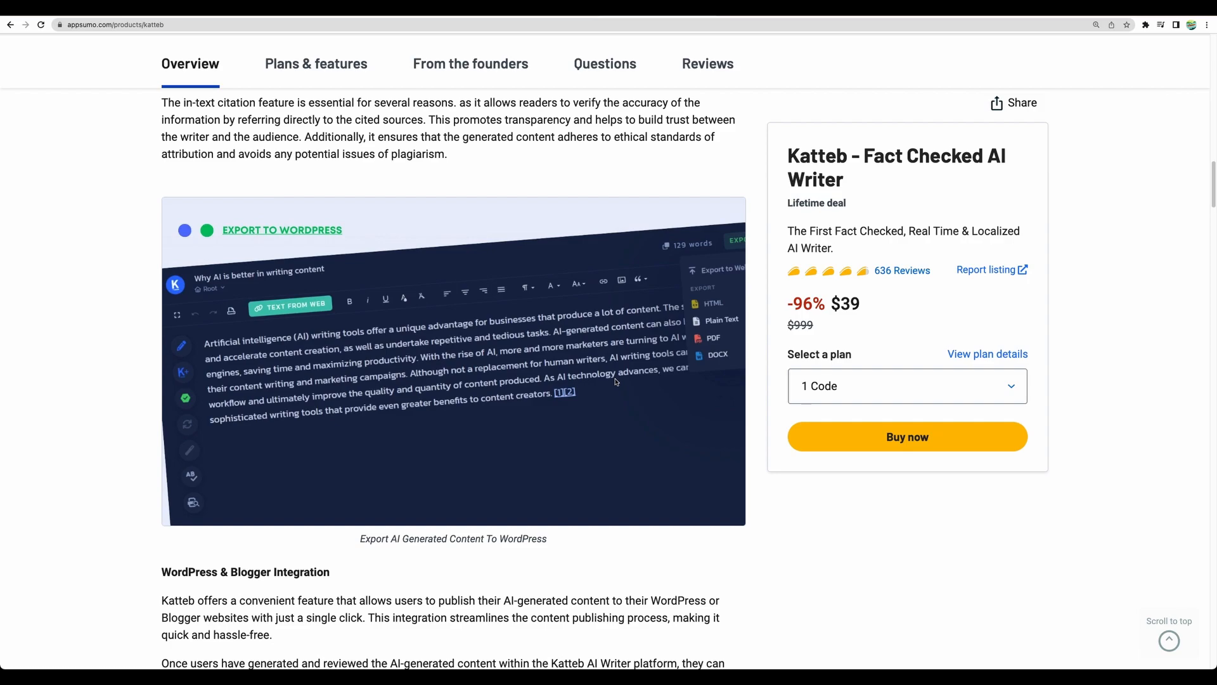
pyautogui.scroll(-3)
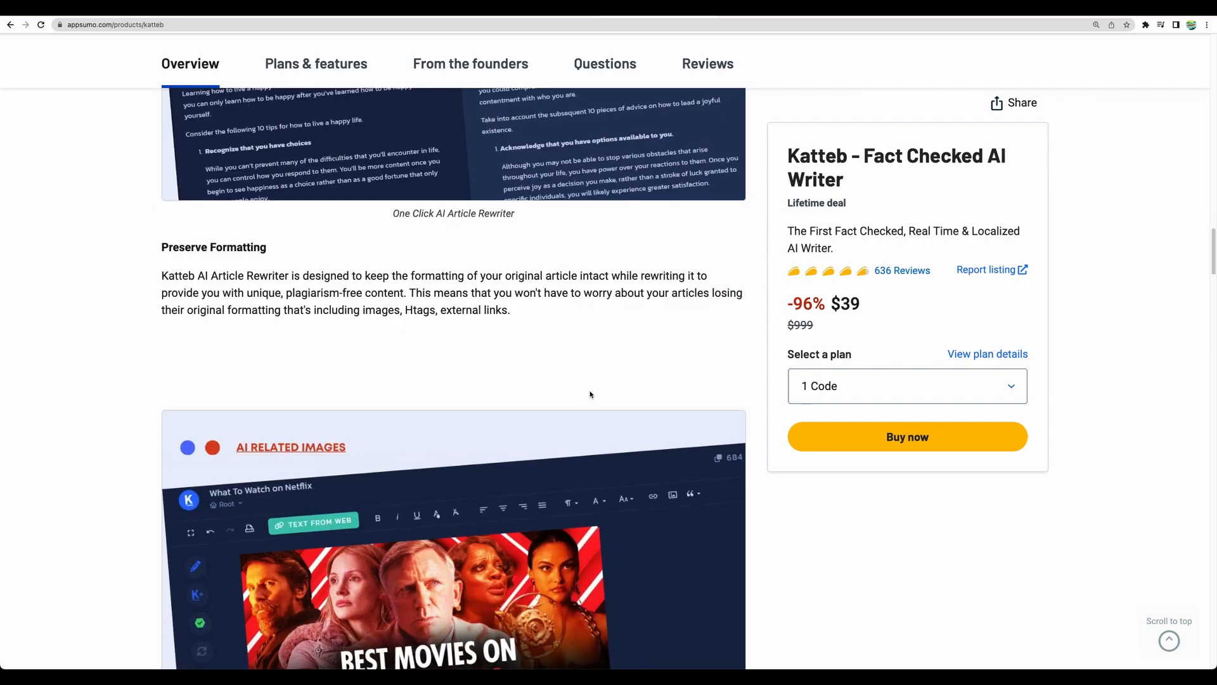
pyautogui.scroll(-3)
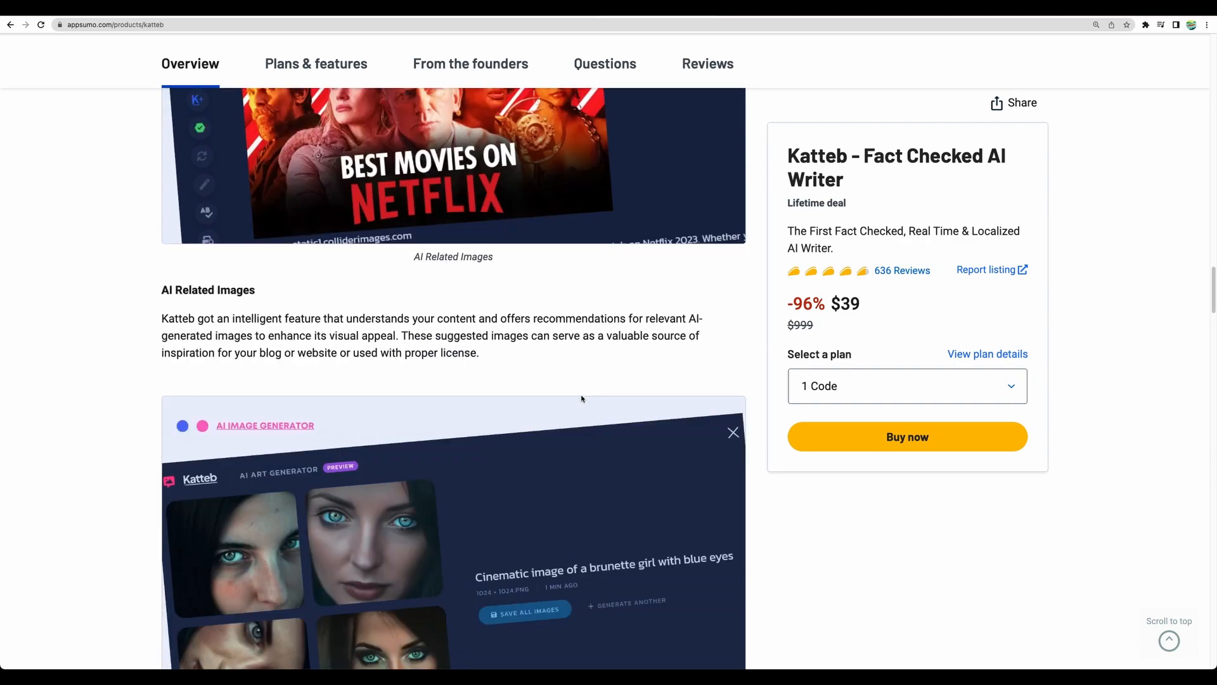
pyautogui.scroll(-3)
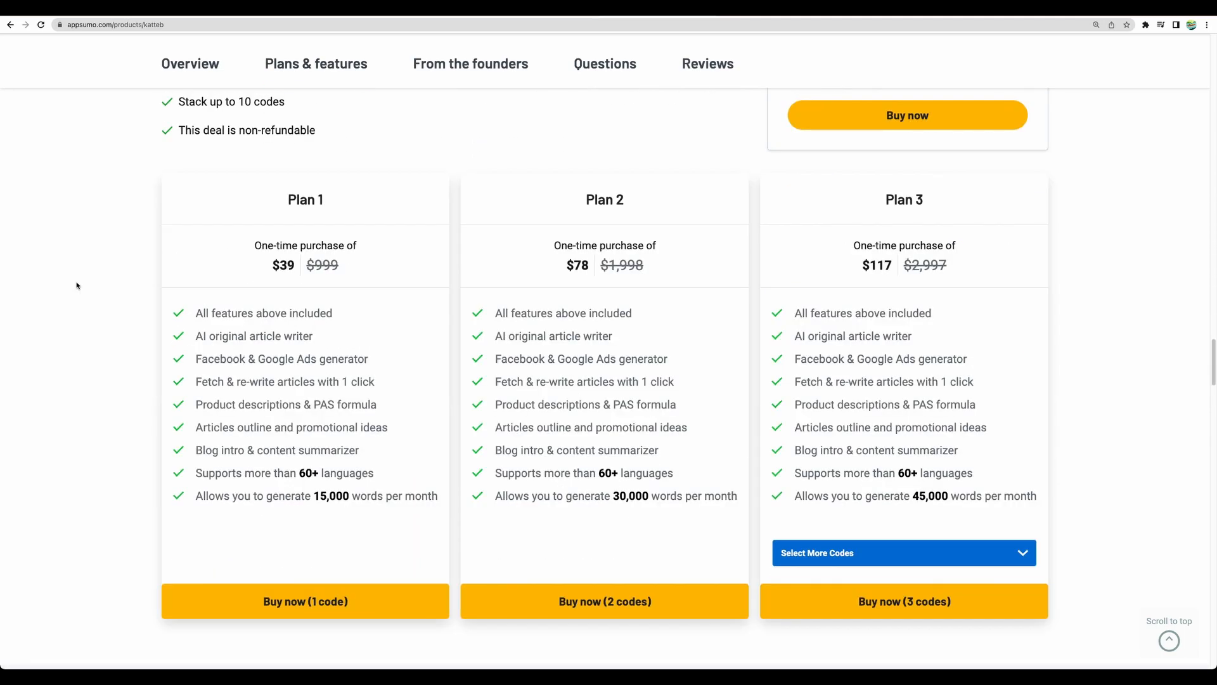